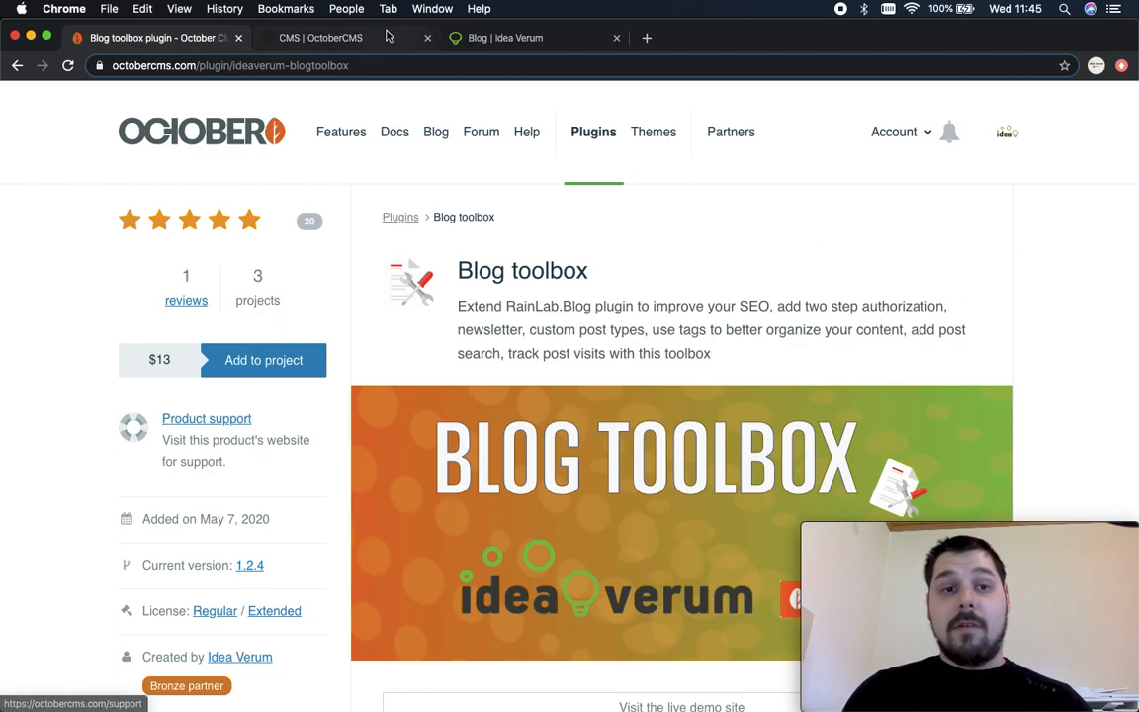
mouse_move(379, 48)
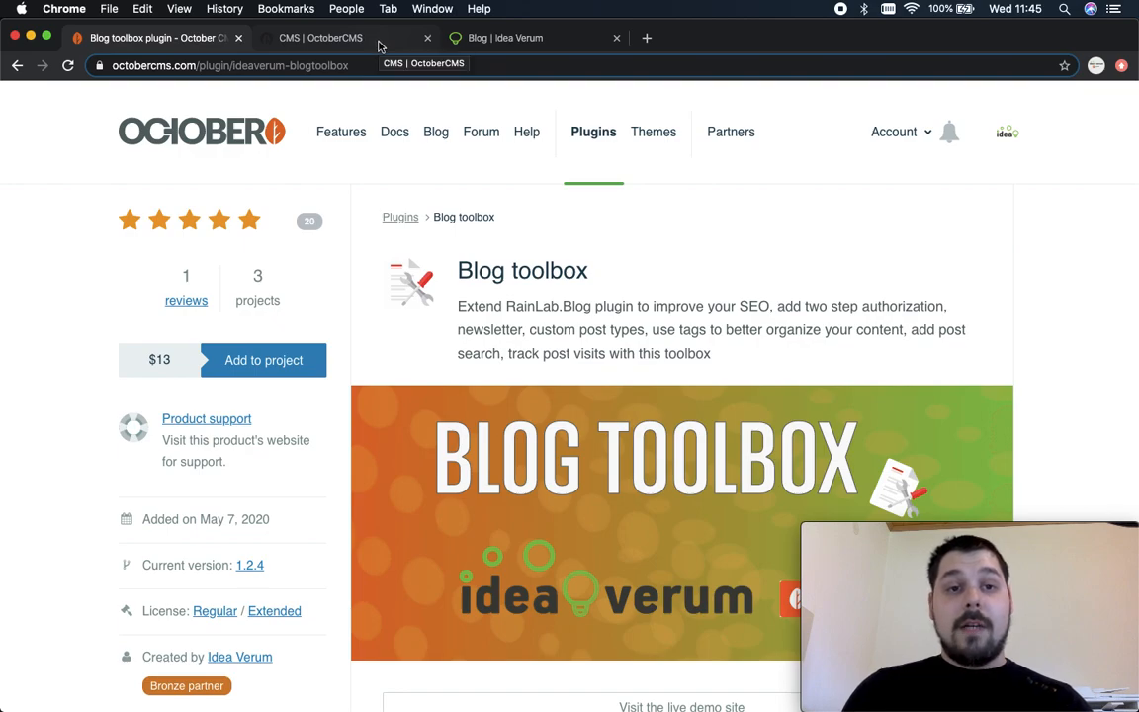
Switch to the OctoberCMS backend tab showing the Blog Toolbox components list.
left_click(318, 38)
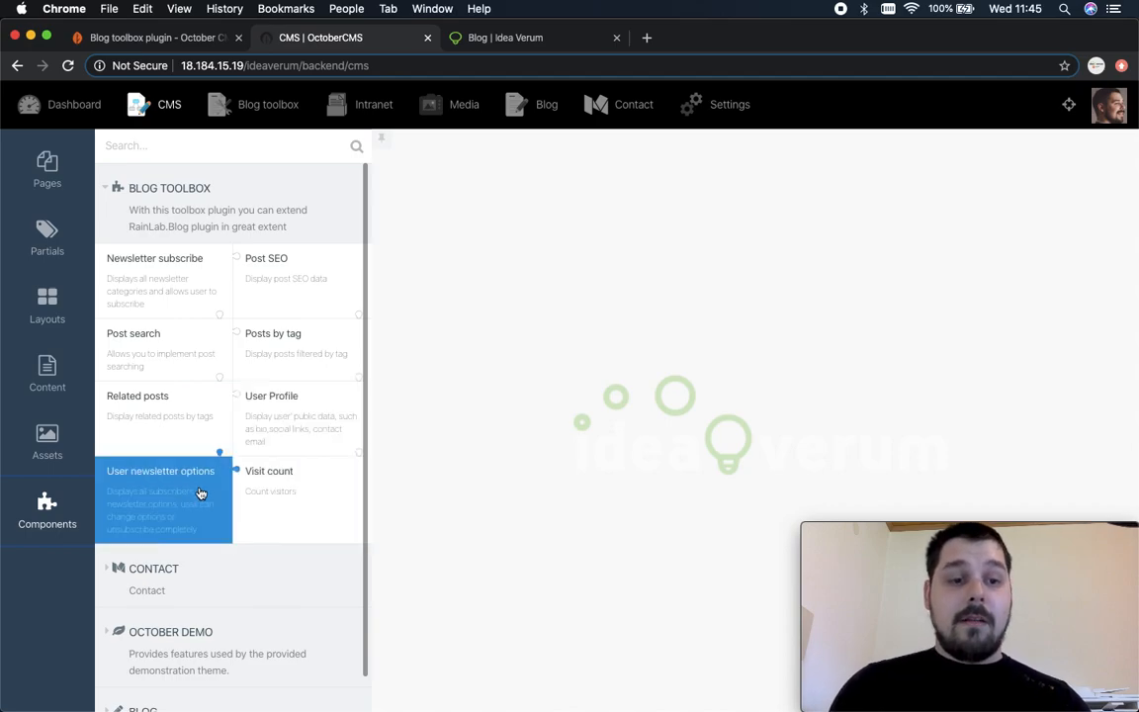
mouse_move(233, 489)
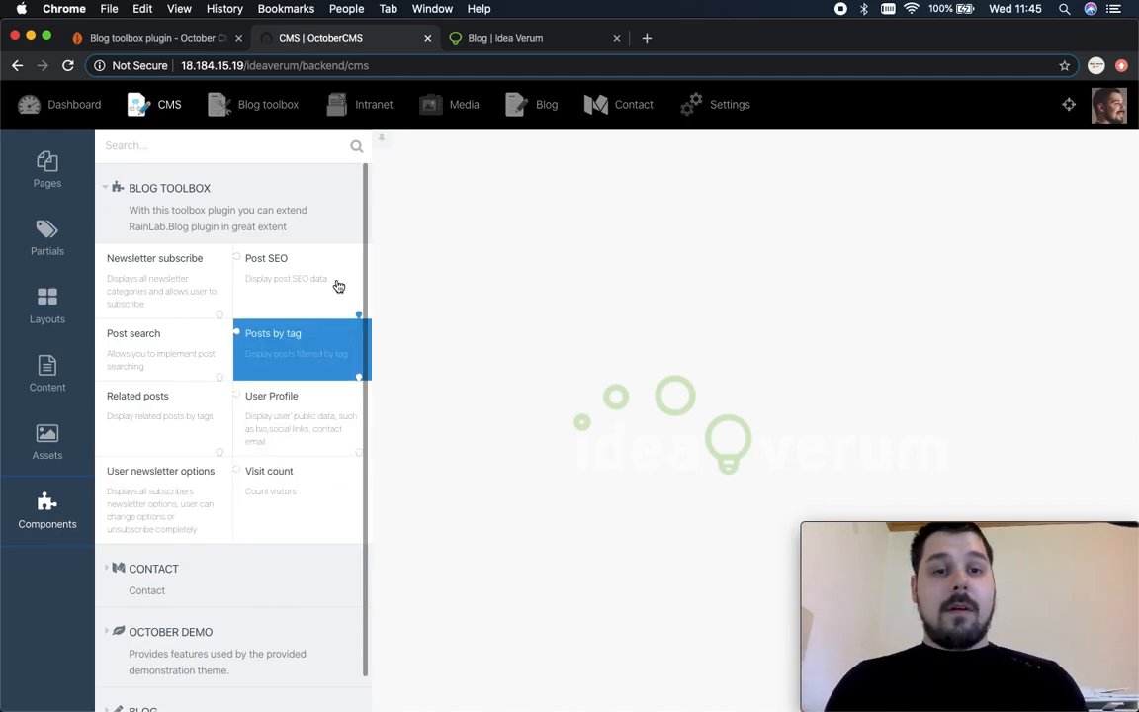
Flip between the public blog posts page and the backend, landing on the blogtoolbox tag page.
left_click(534, 37)
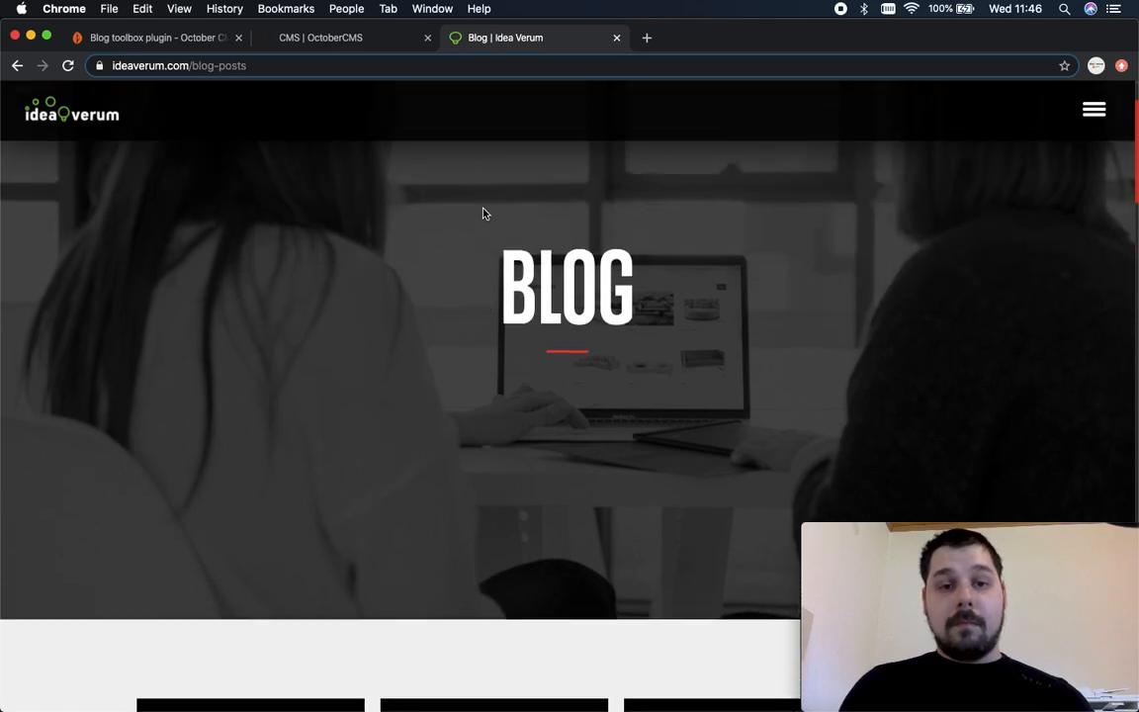
scroll("down", 3)
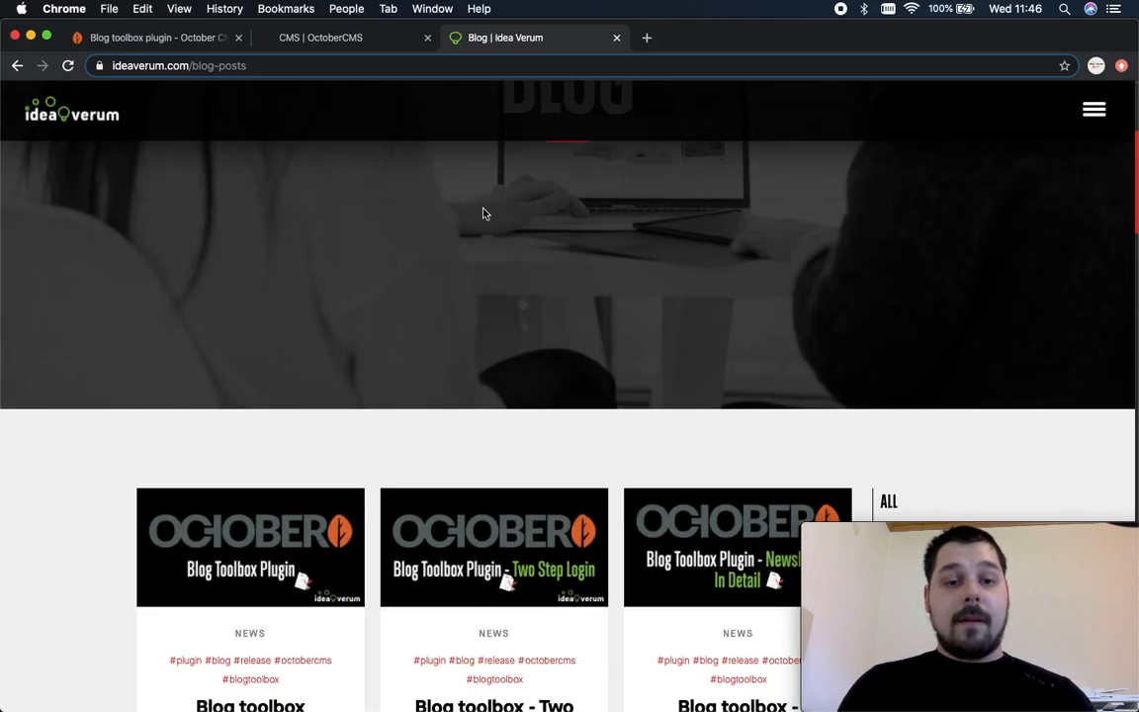
left_click(340, 37)
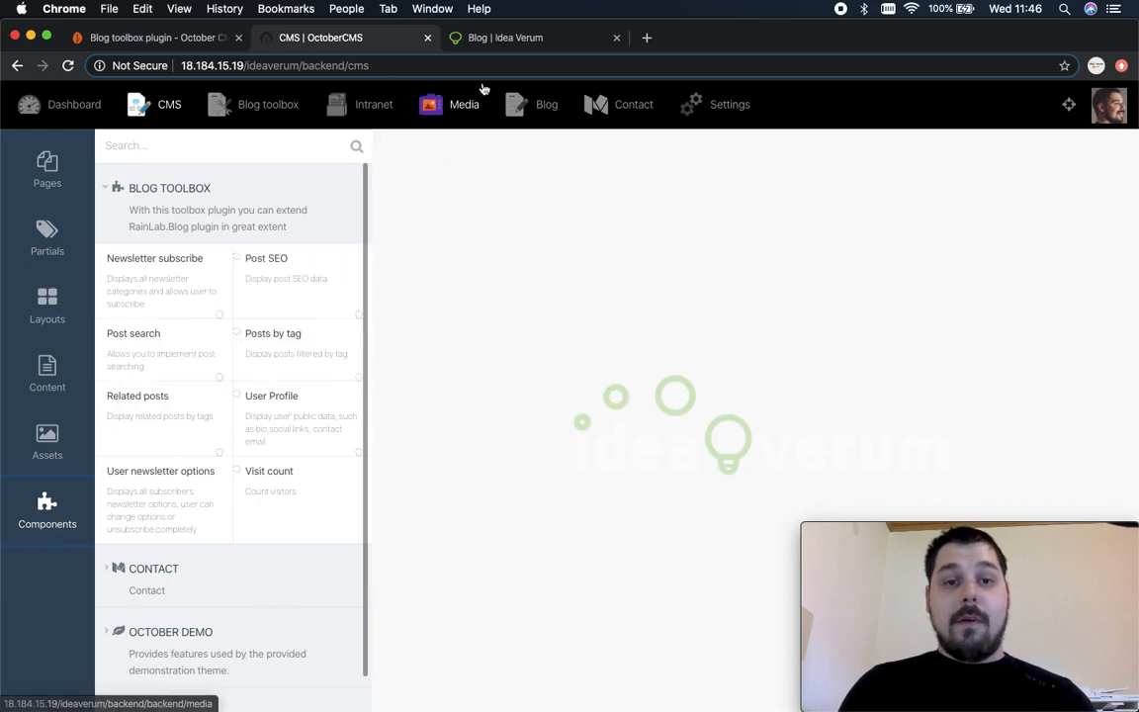
left_click(534, 37)
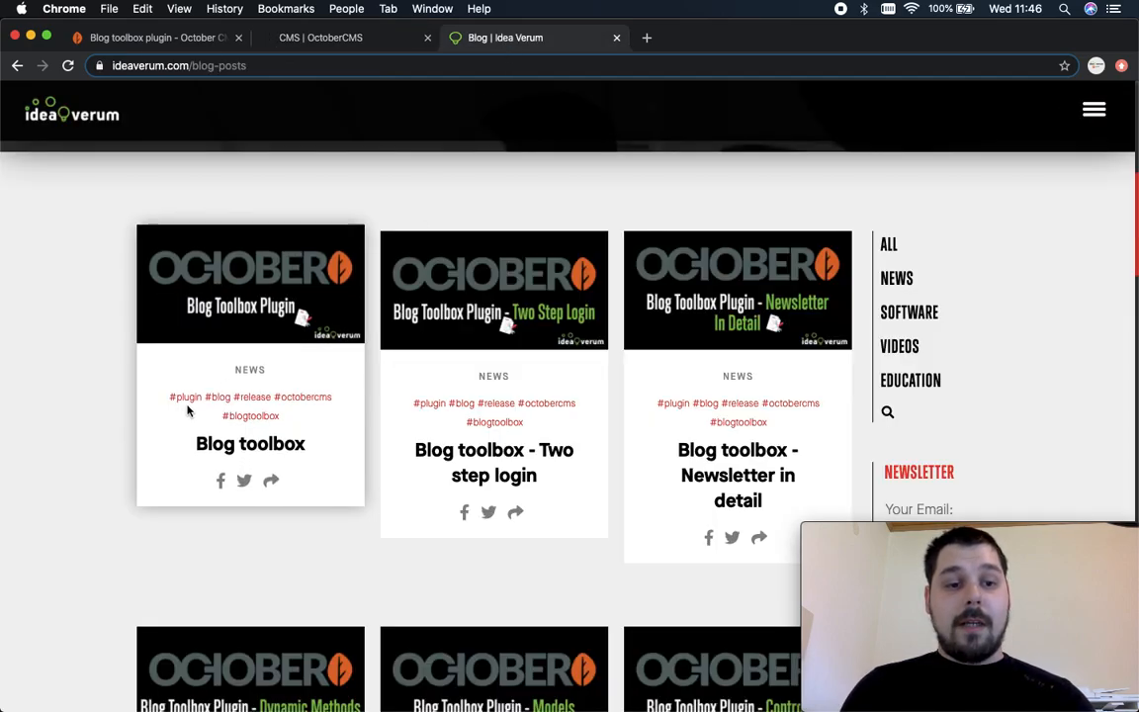
mouse_move(303, 395)
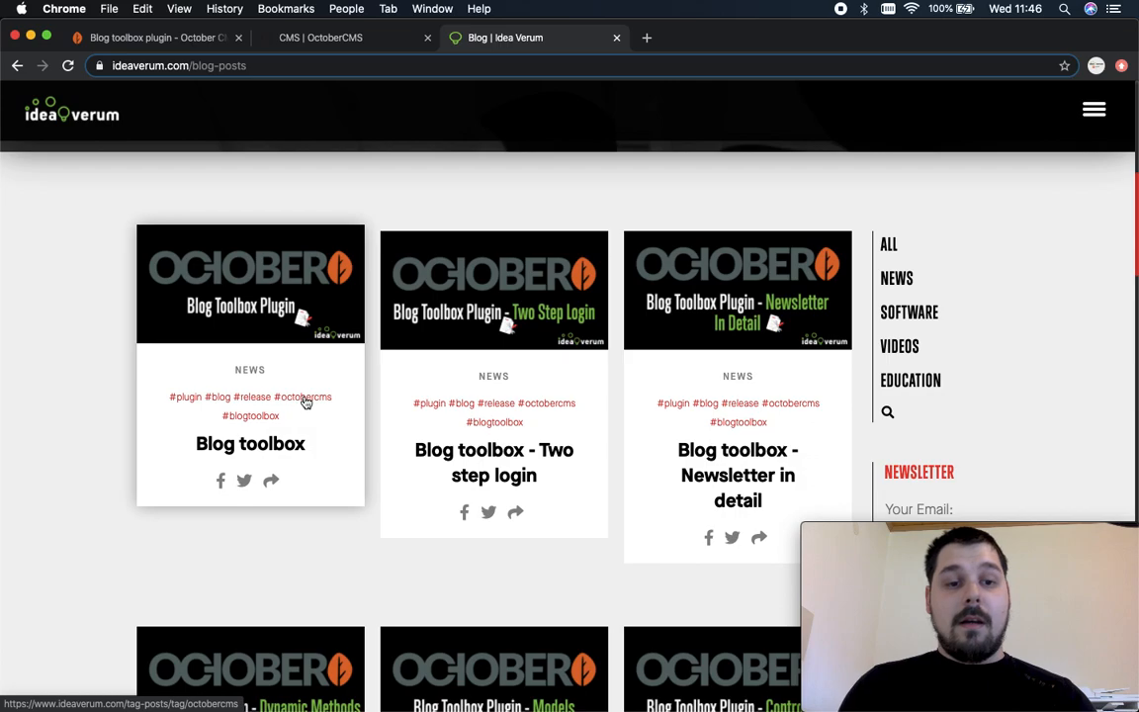
mouse_move(249, 416)
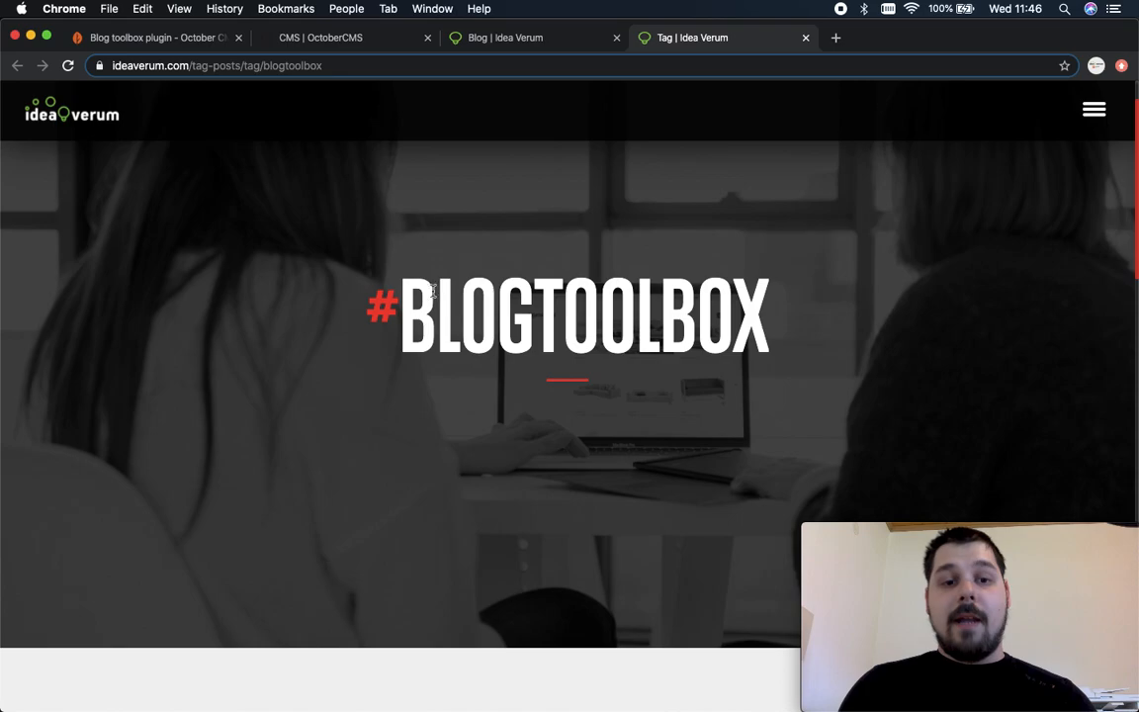
left_click(340, 38)
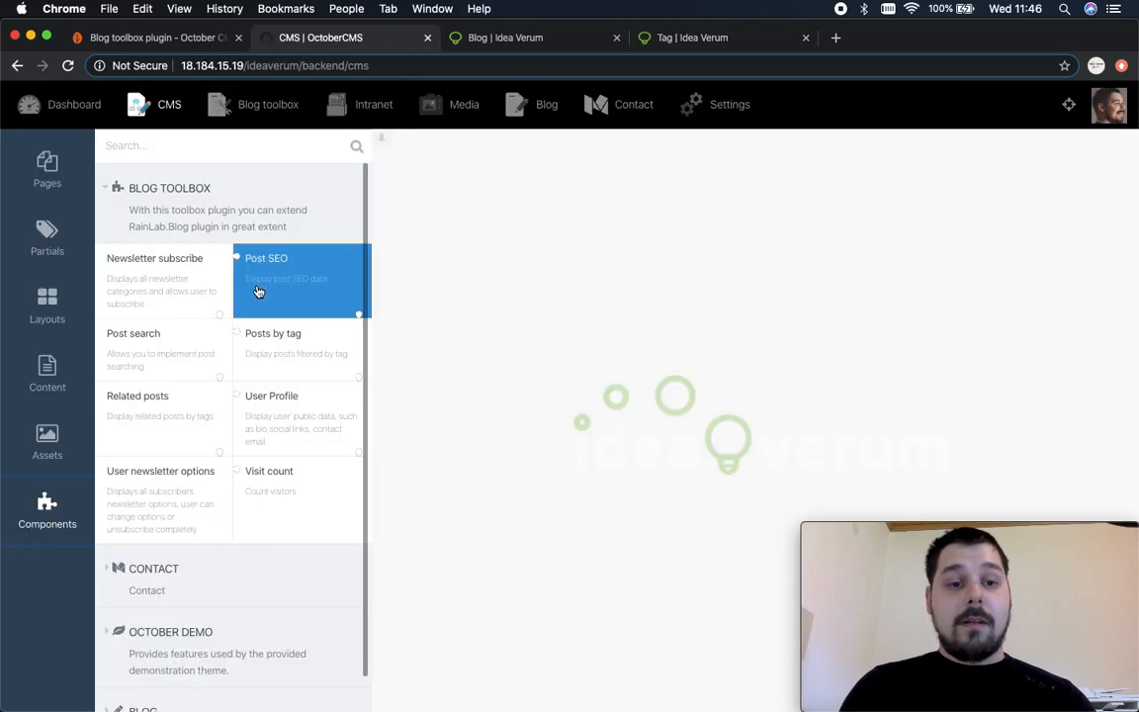
left_click(711, 37)
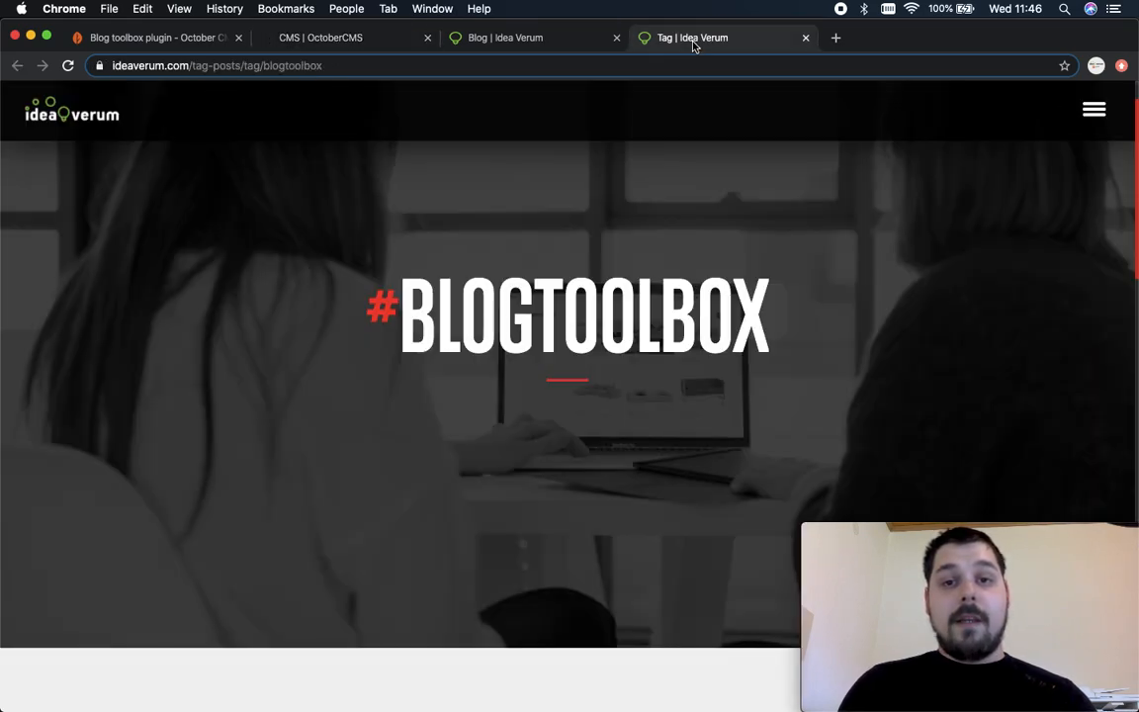
Review the BLOGTOOLBOX tag page and its listed posts such as two-step login and newsletter.
scroll("down", 3)
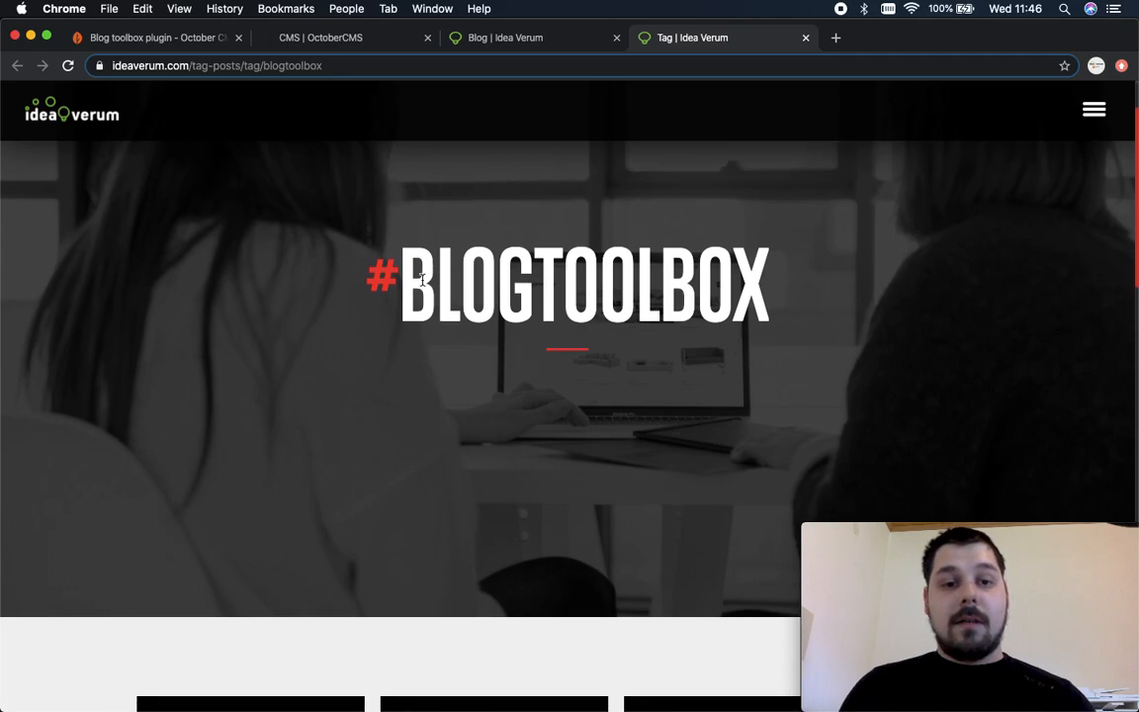
double_click(584, 284)
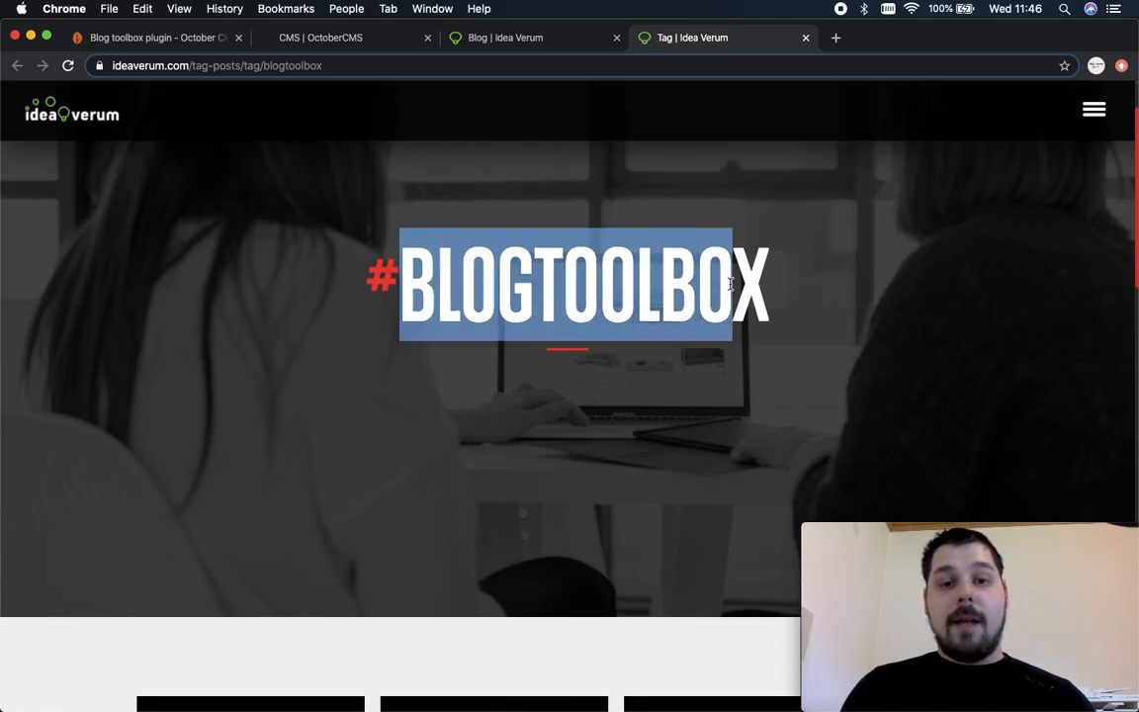
scroll("down", 3)
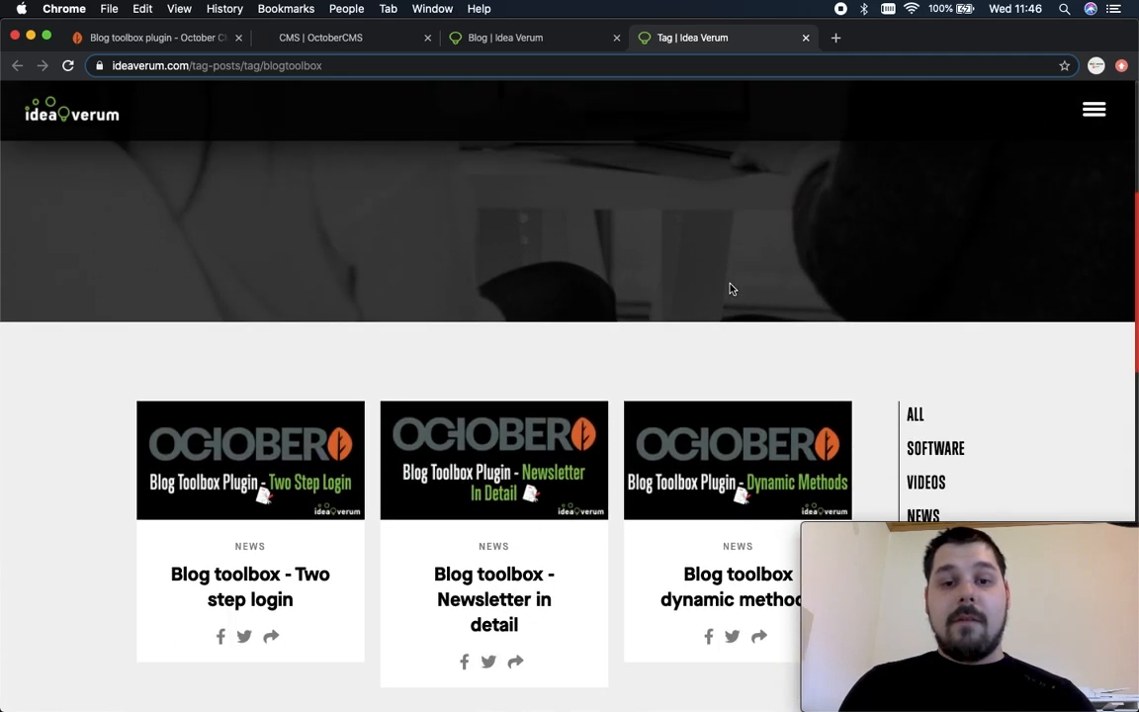
scroll("up", 3)
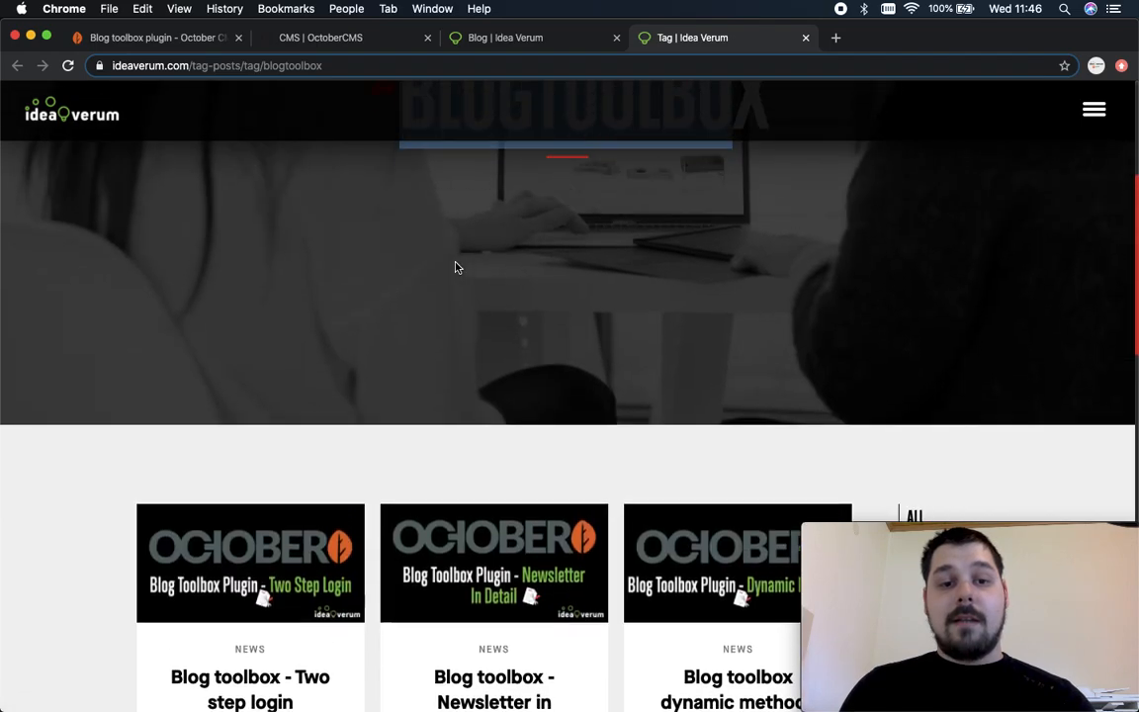
scroll("down", 3)
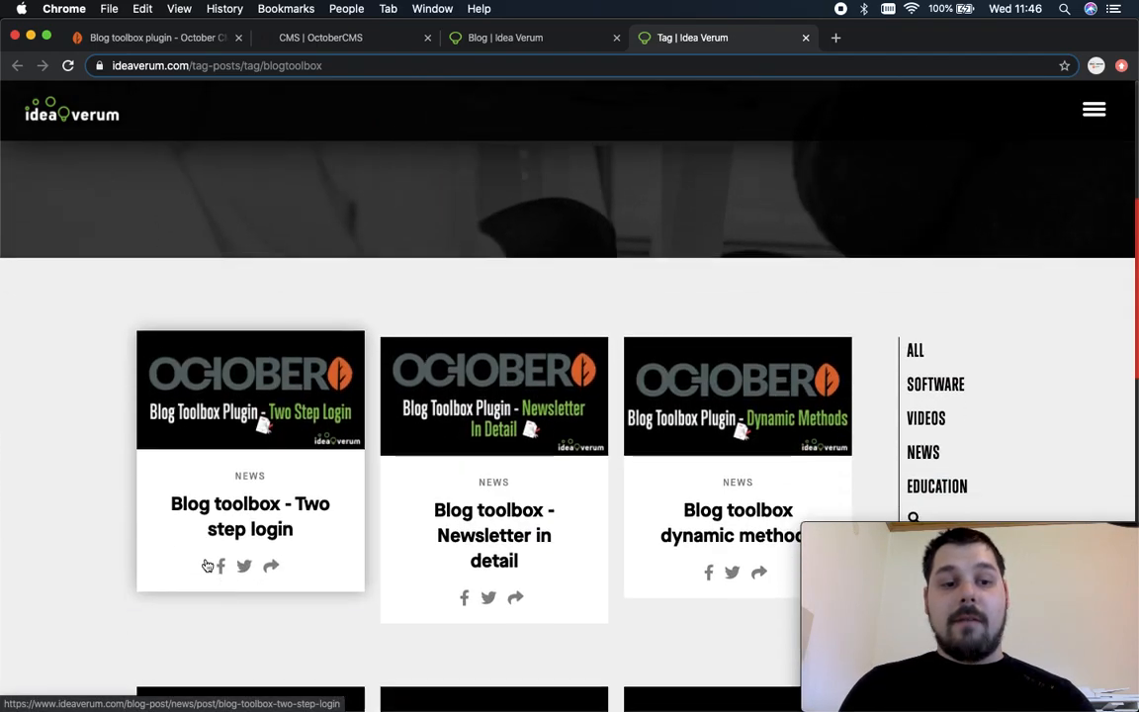
scroll("down", 3)
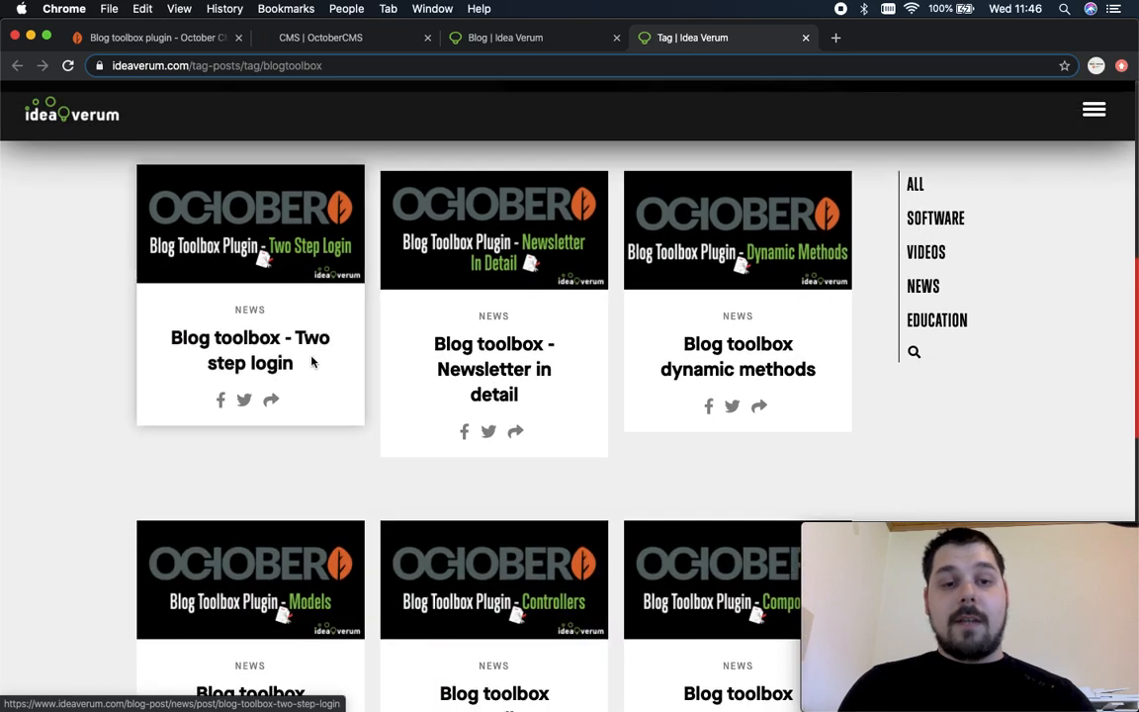
scroll("up", 3)
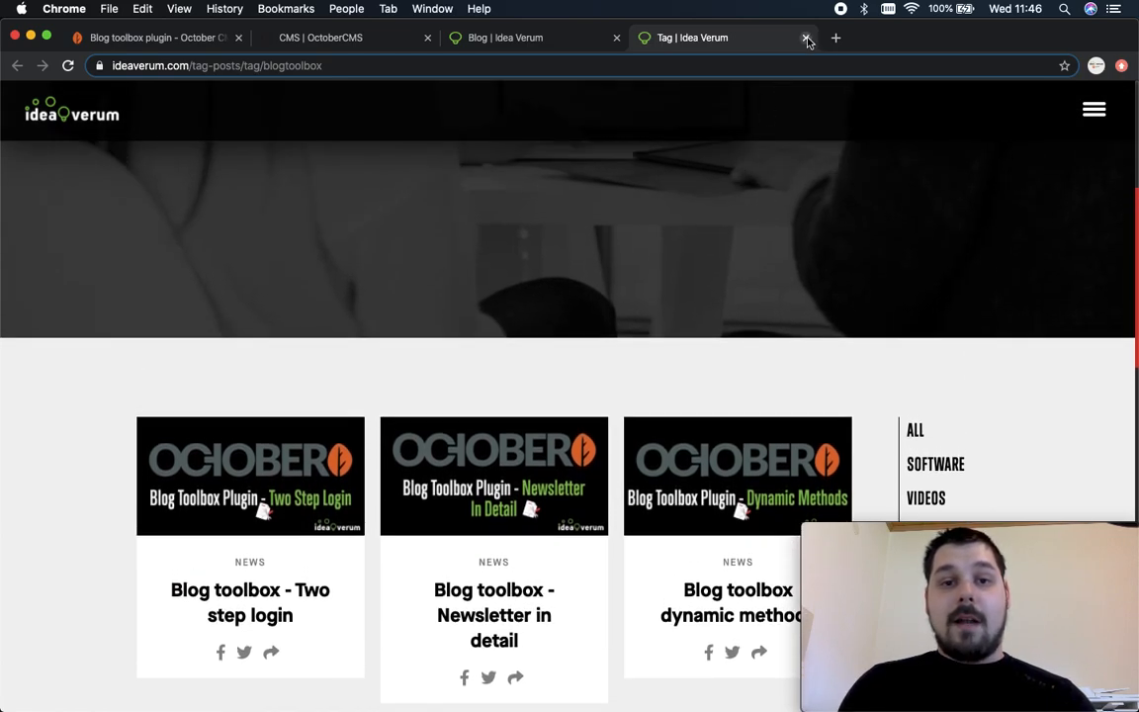
Search the main blog posts page for 'BLOG TOOLBO' to list the Blog Toolbox posts.
left_click(807, 37)
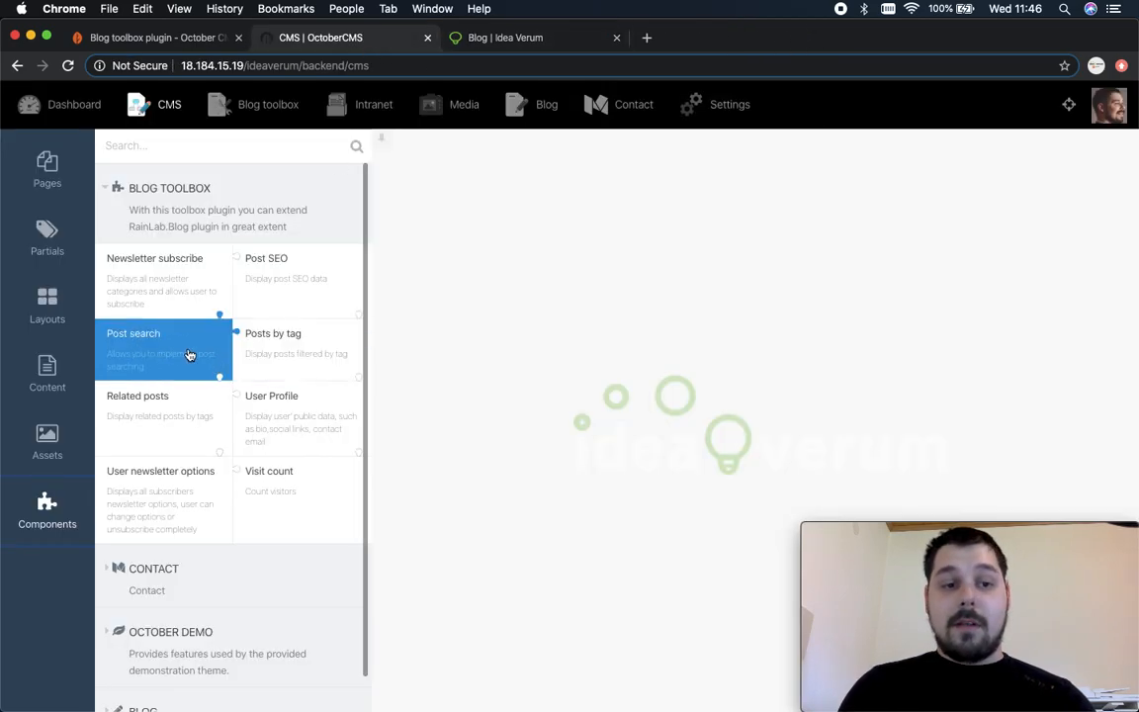
left_click(534, 38)
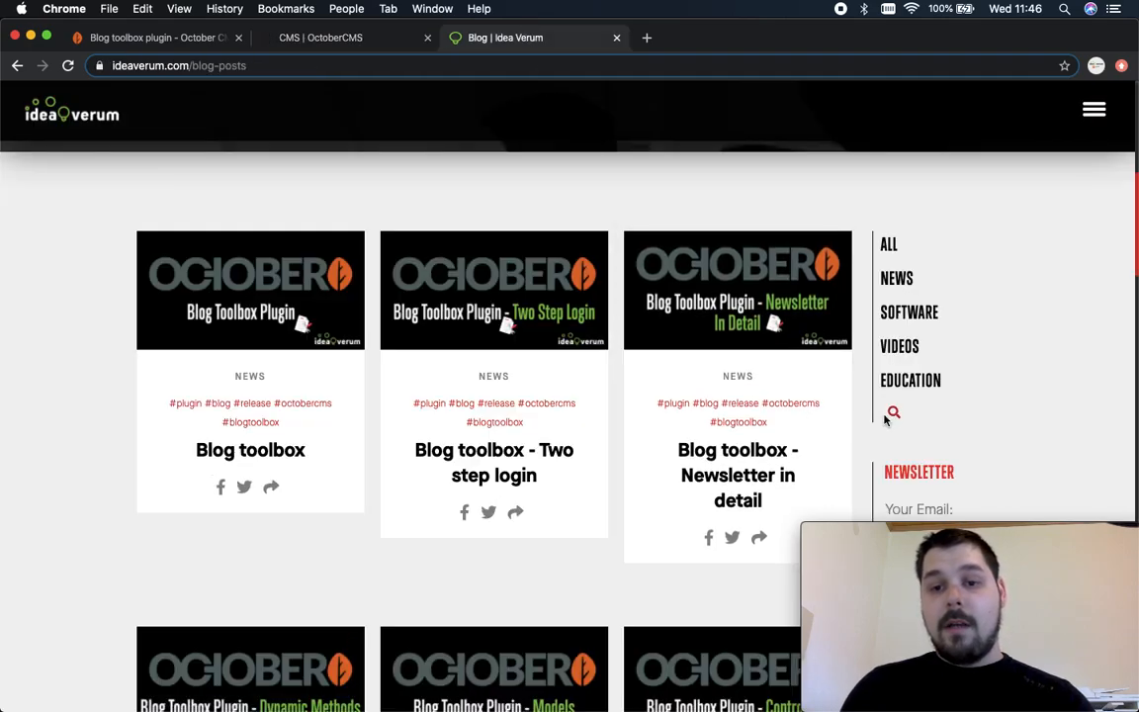
mouse_move(894, 417)
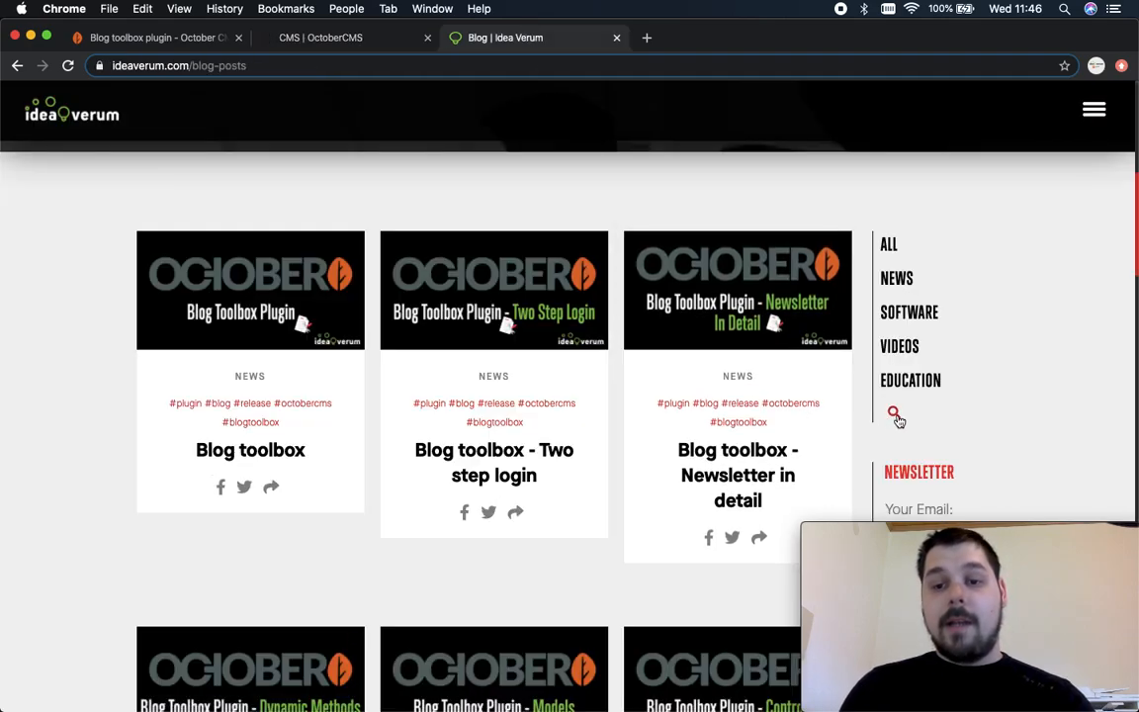
left_click(894, 413)
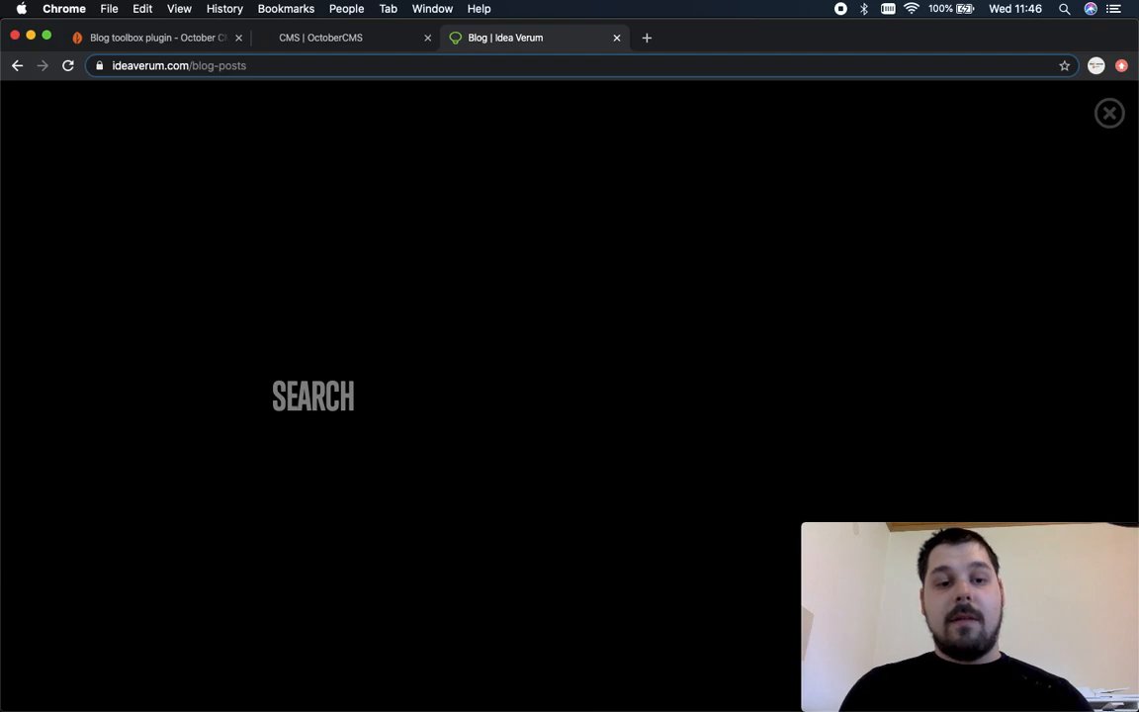
type("c")
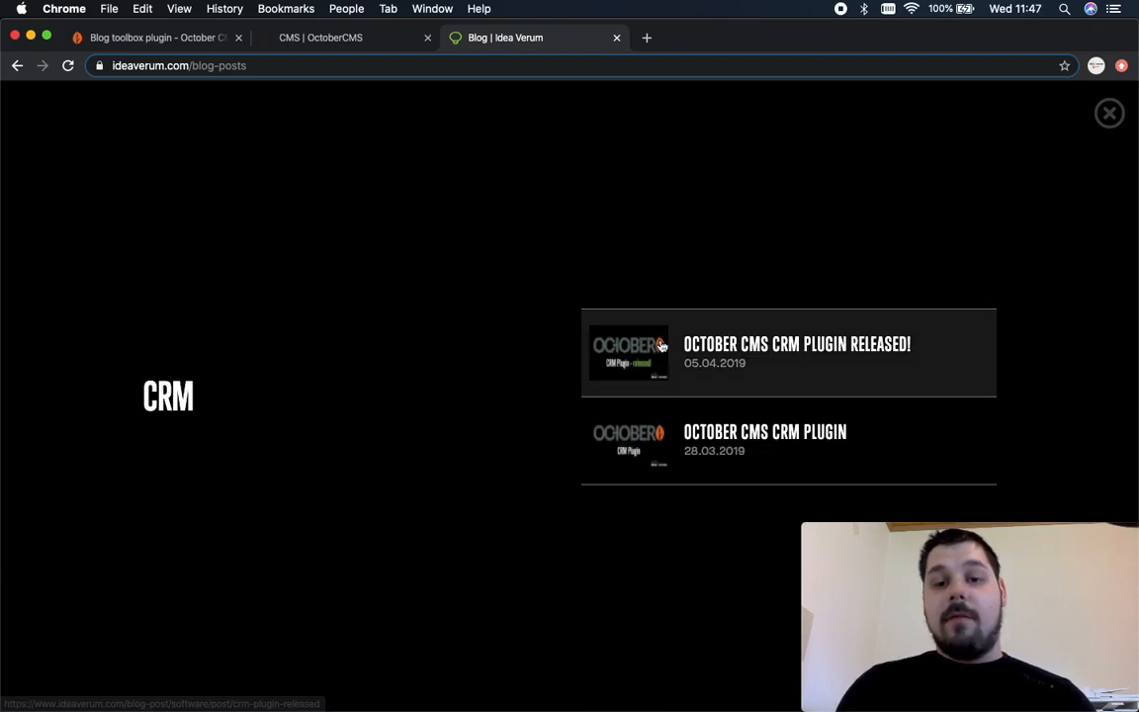
mouse_move(194, 374)
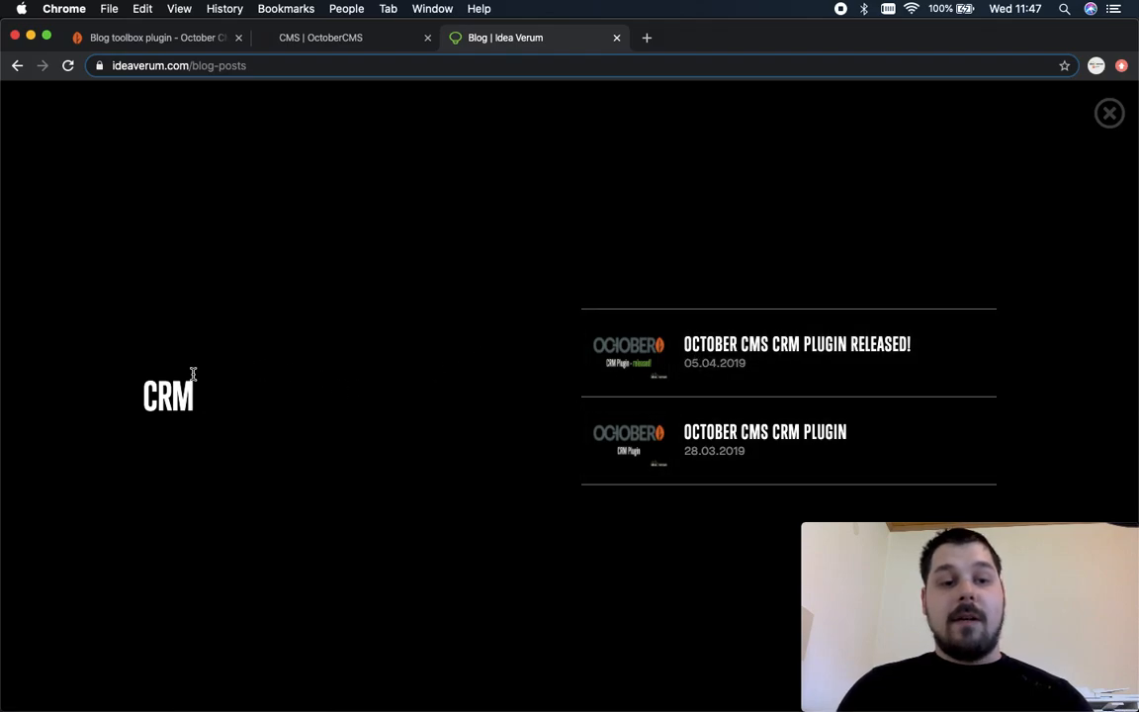
mouse_move(459, 360)
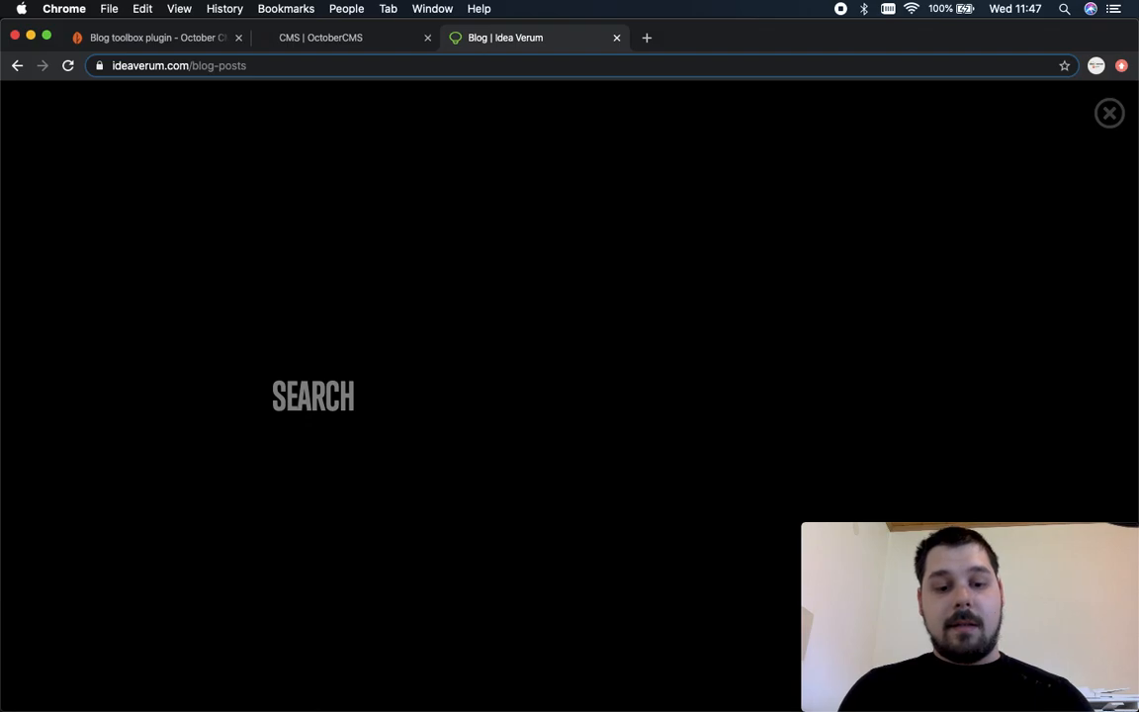
type("BLOG TOOLBOX")
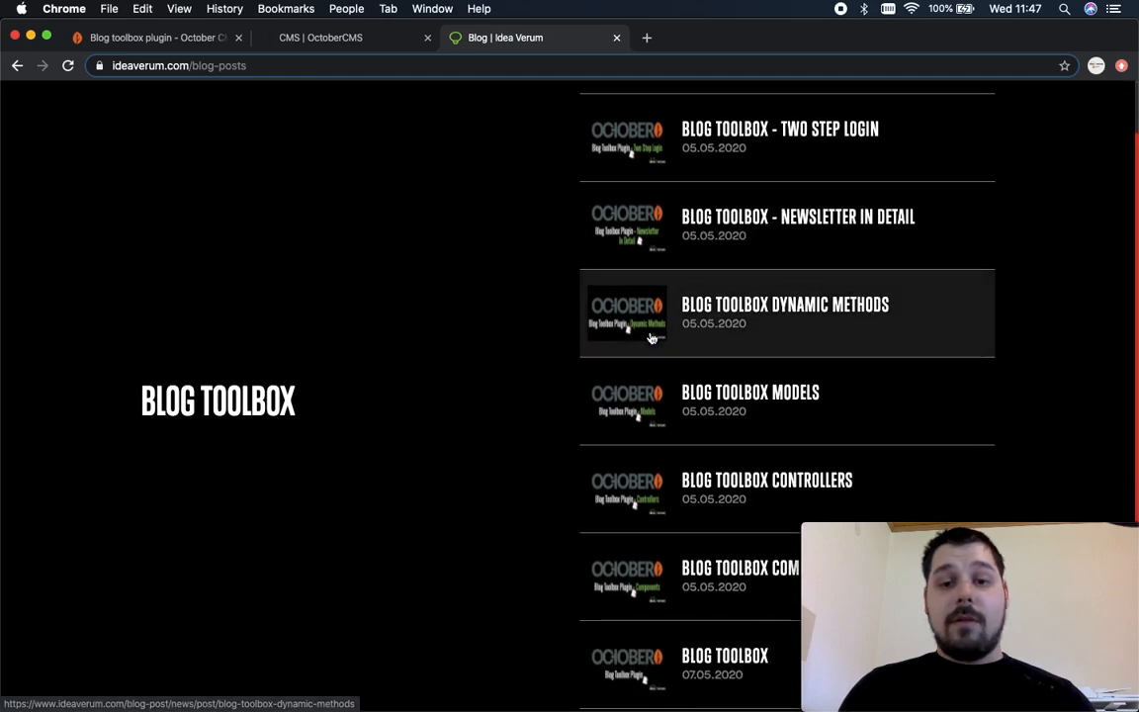
scroll("down", 3)
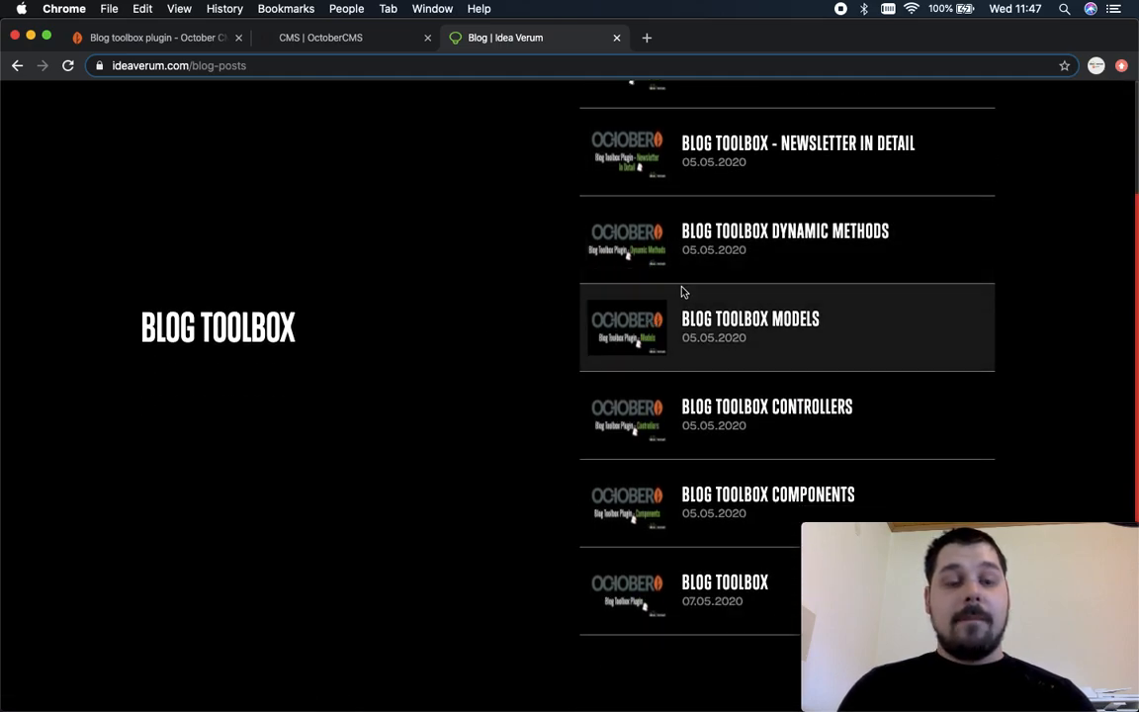
mouse_move(371, 306)
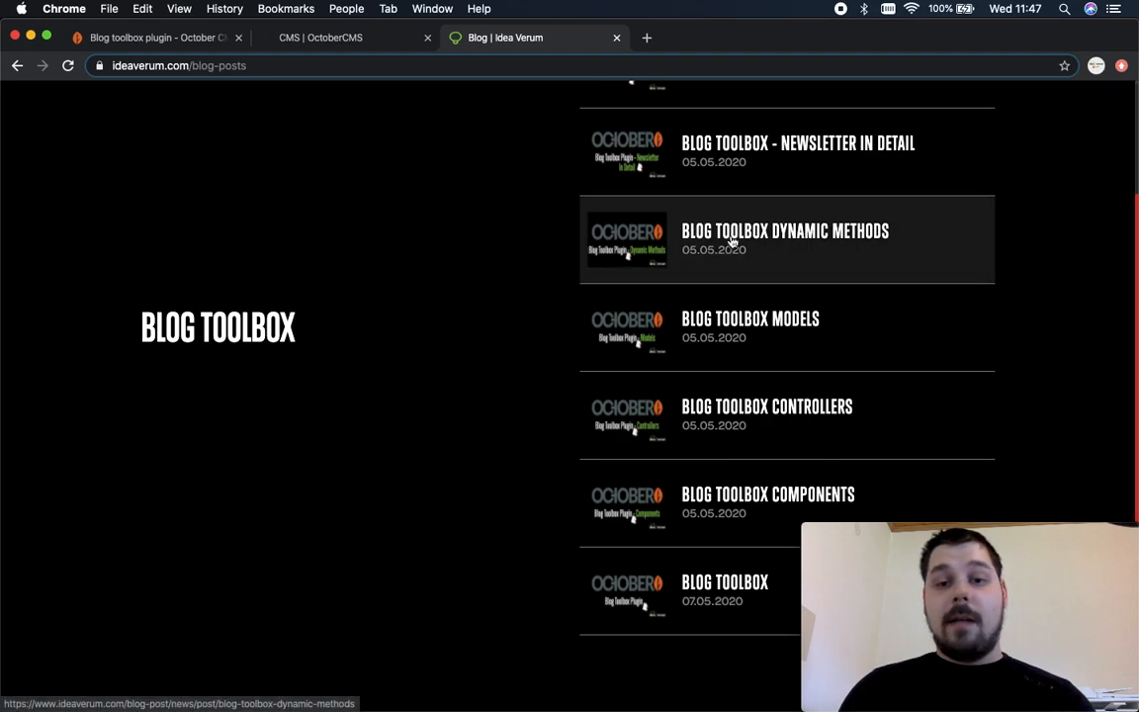
mouse_move(735, 319)
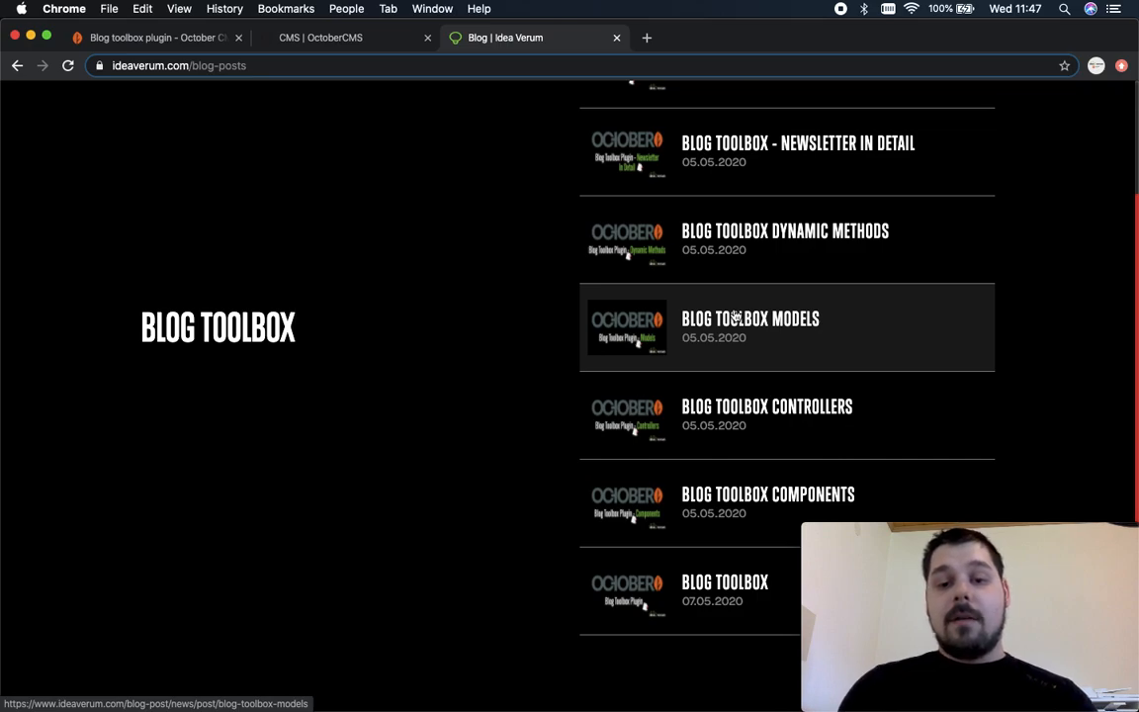
mouse_move(702, 593)
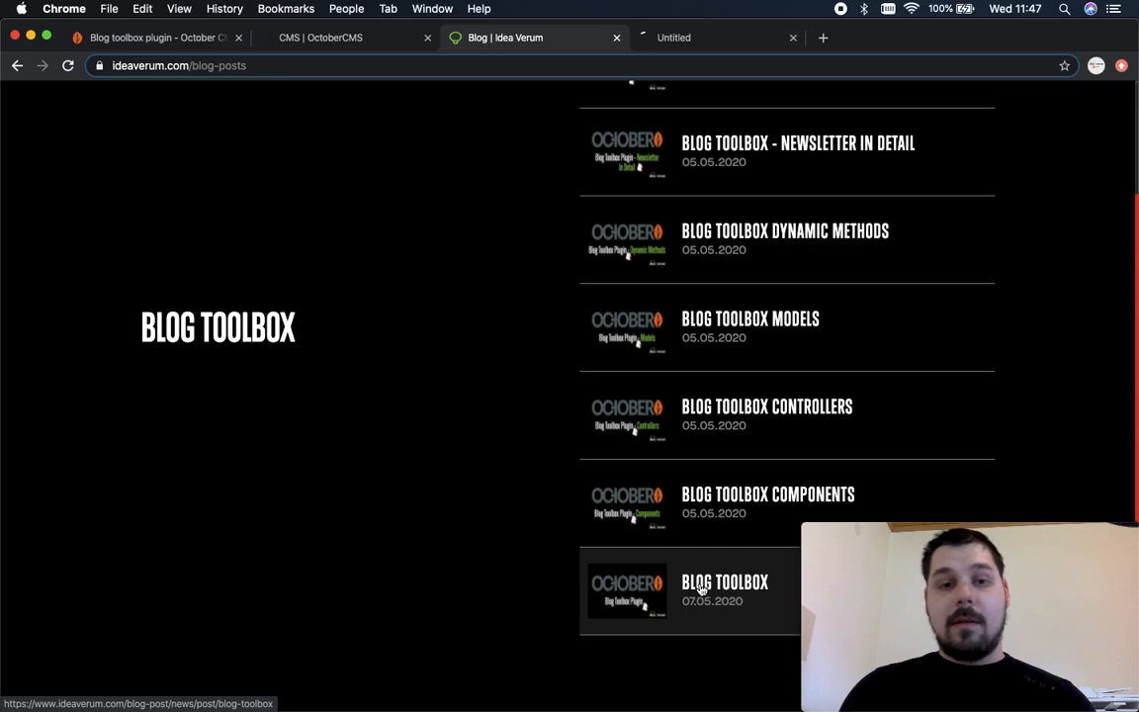
Open the Blog Toolbox manual post and read down through the manual.
left_click(723, 581)
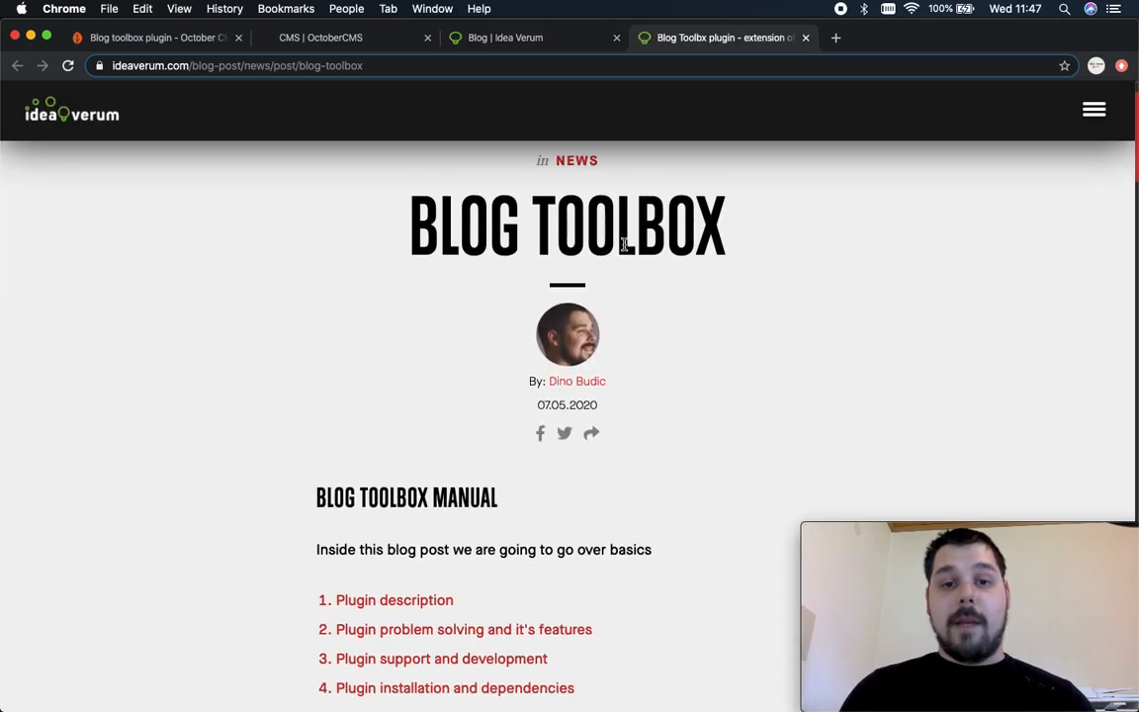
scroll("down", 3)
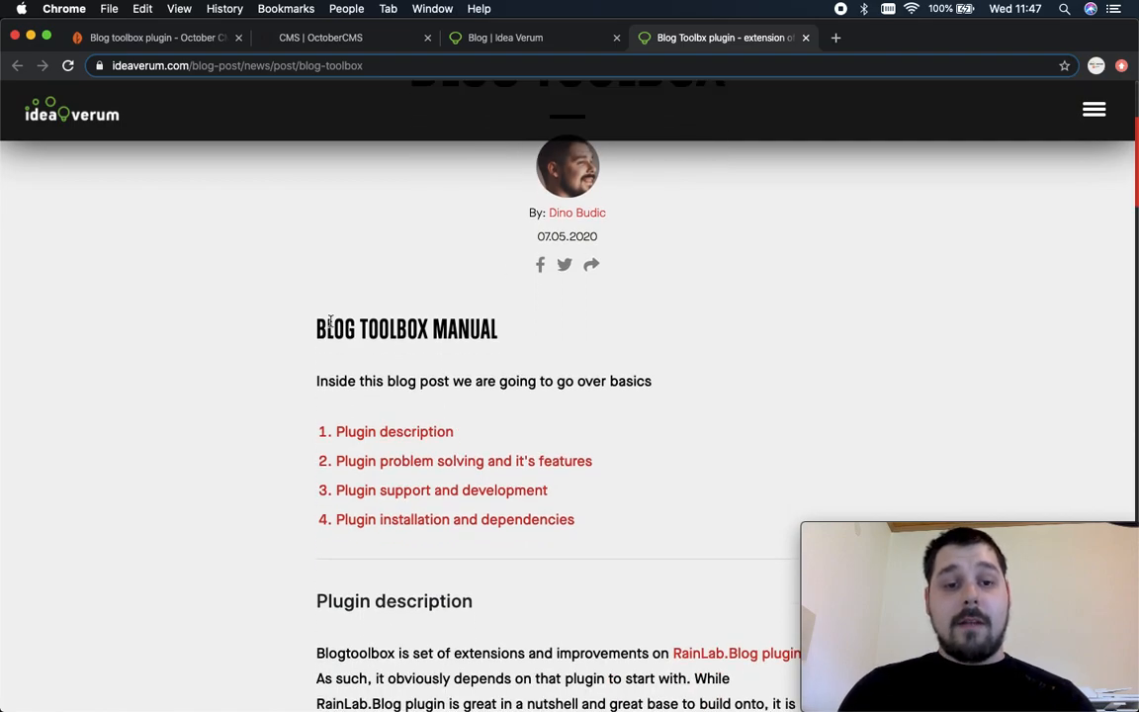
scroll("down", 3)
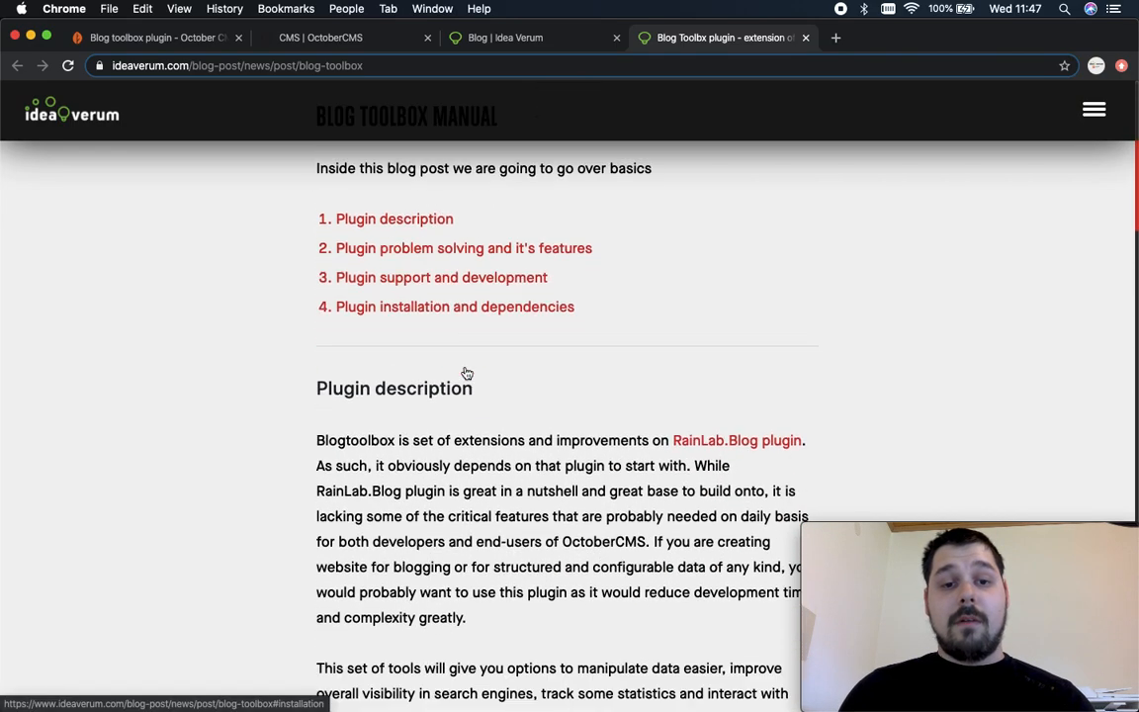
scroll("down", 3)
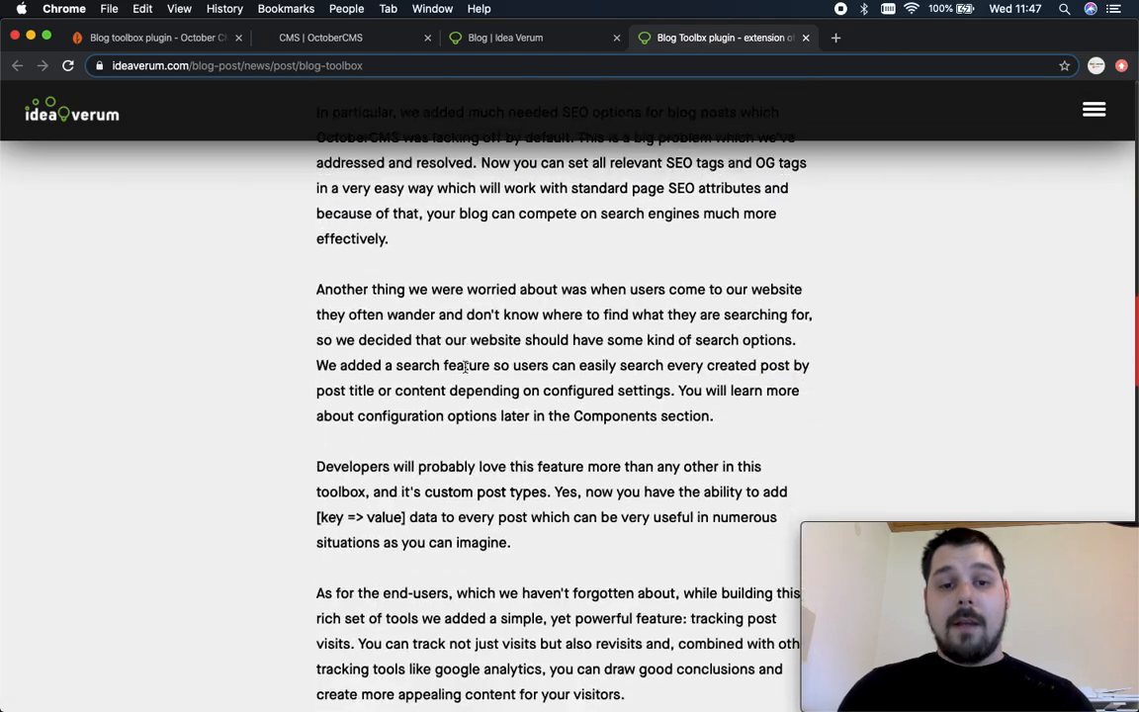
scroll("down", 3)
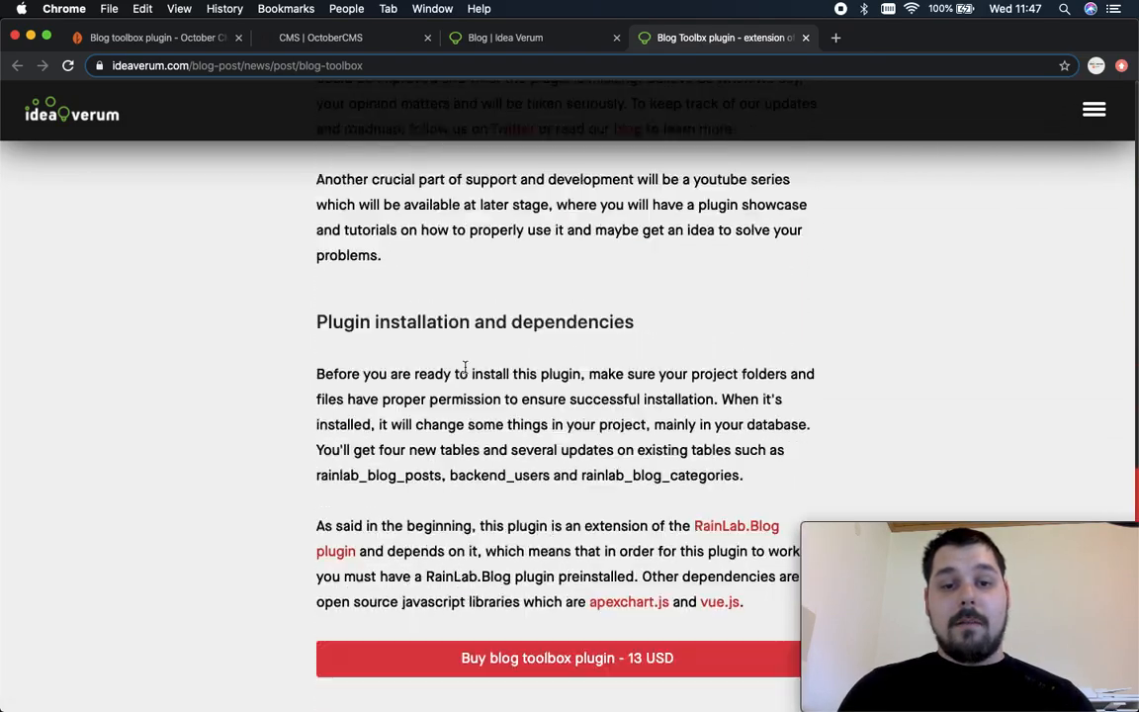
scroll("down", 3)
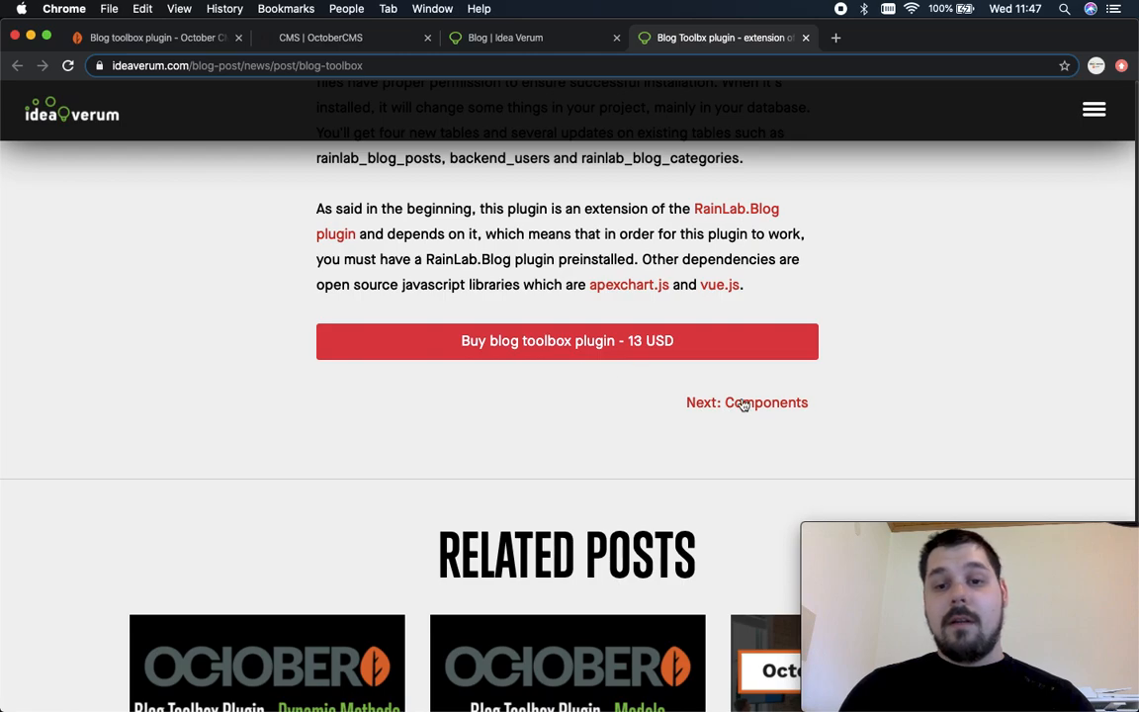
mouse_move(747, 392)
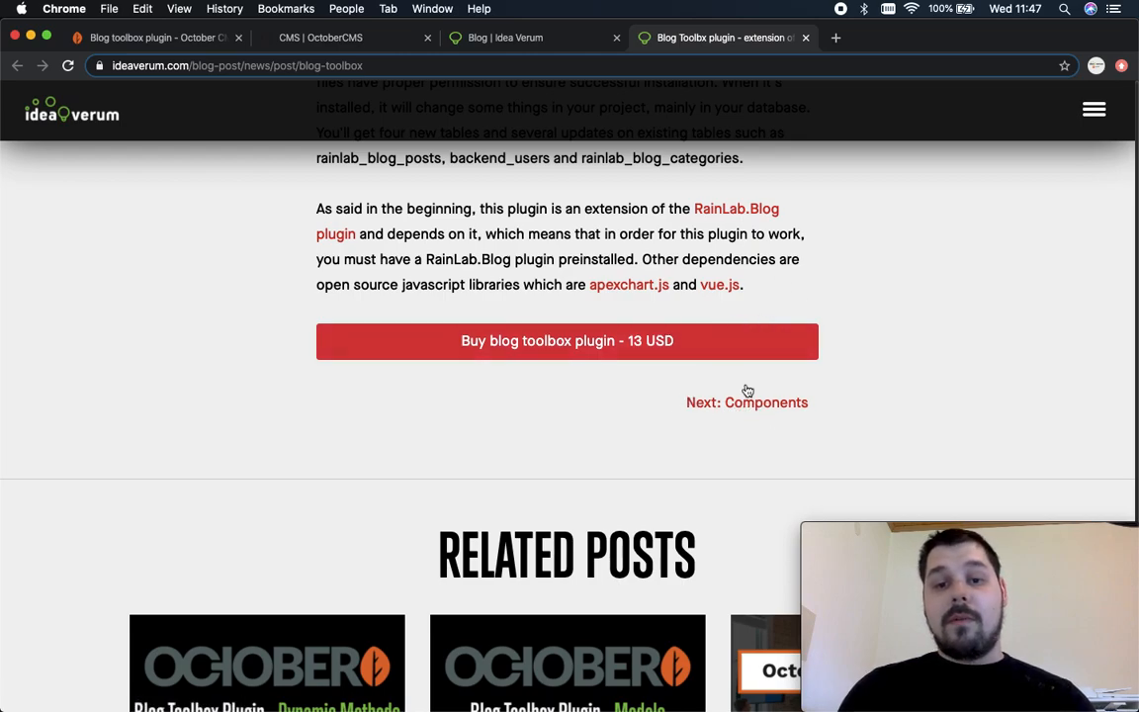
mouse_move(707, 409)
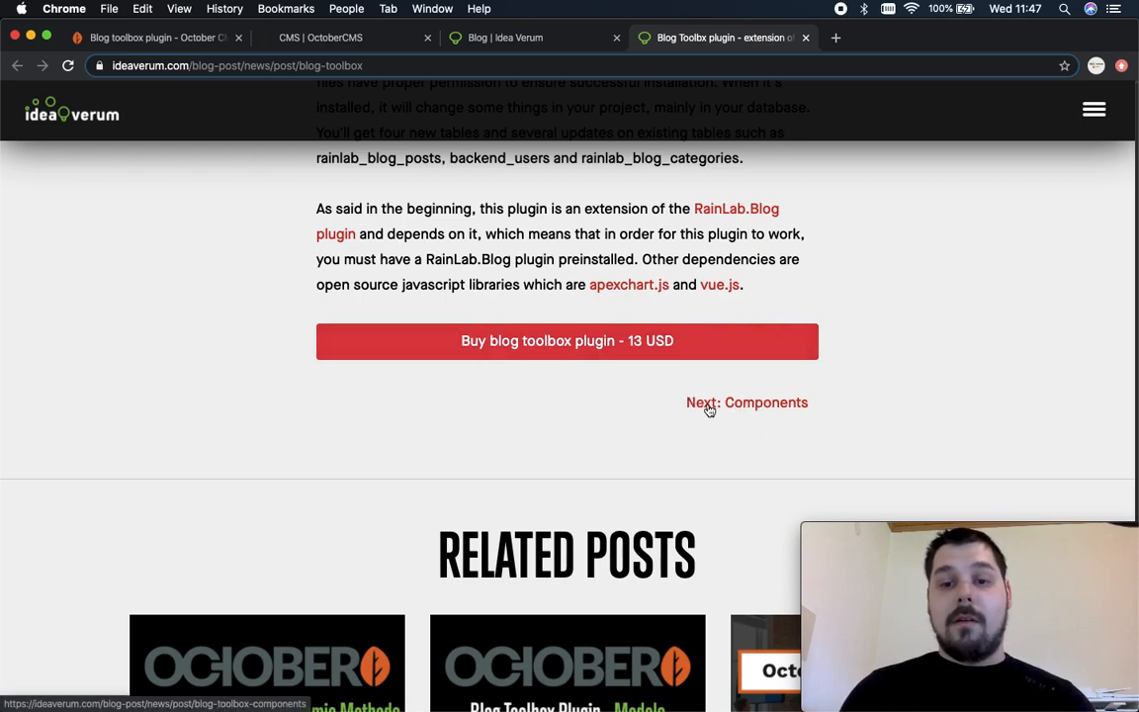
mouse_move(755, 371)
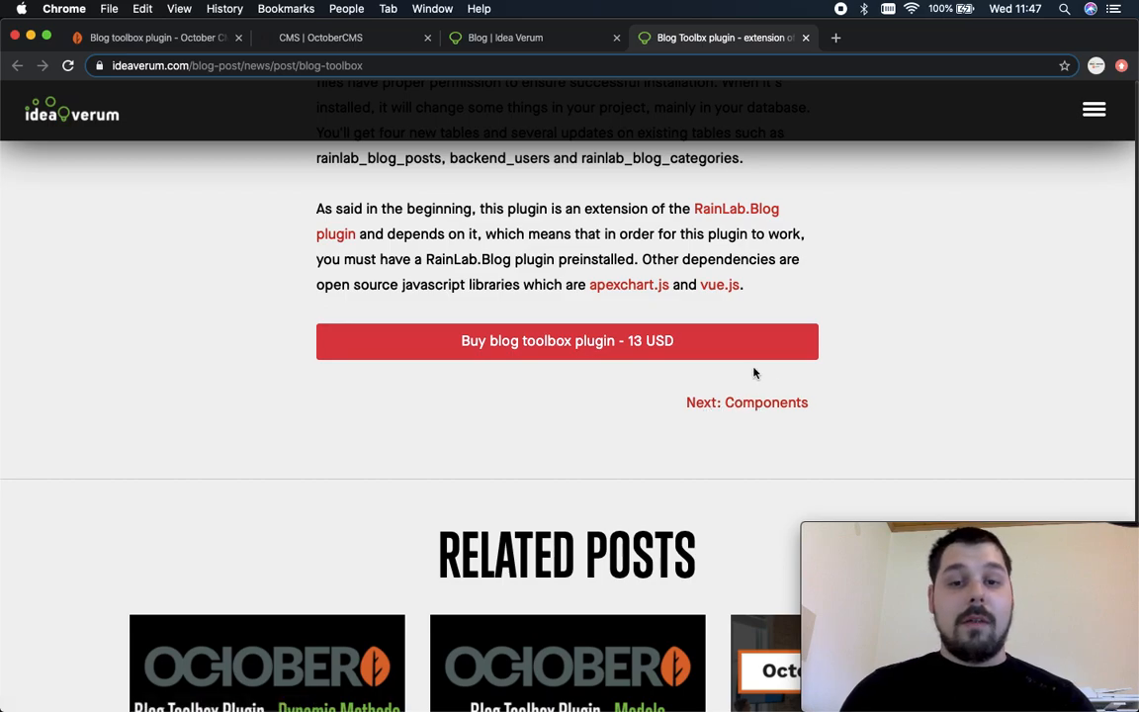
scroll("down", 3)
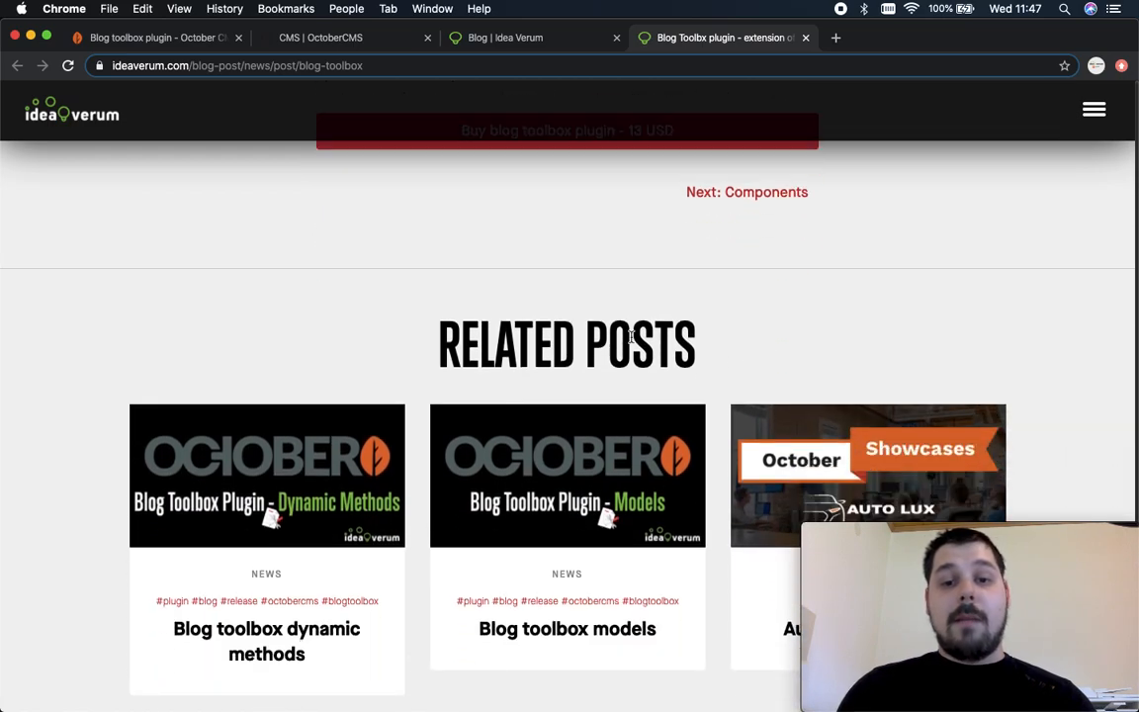
scroll("down", 3)
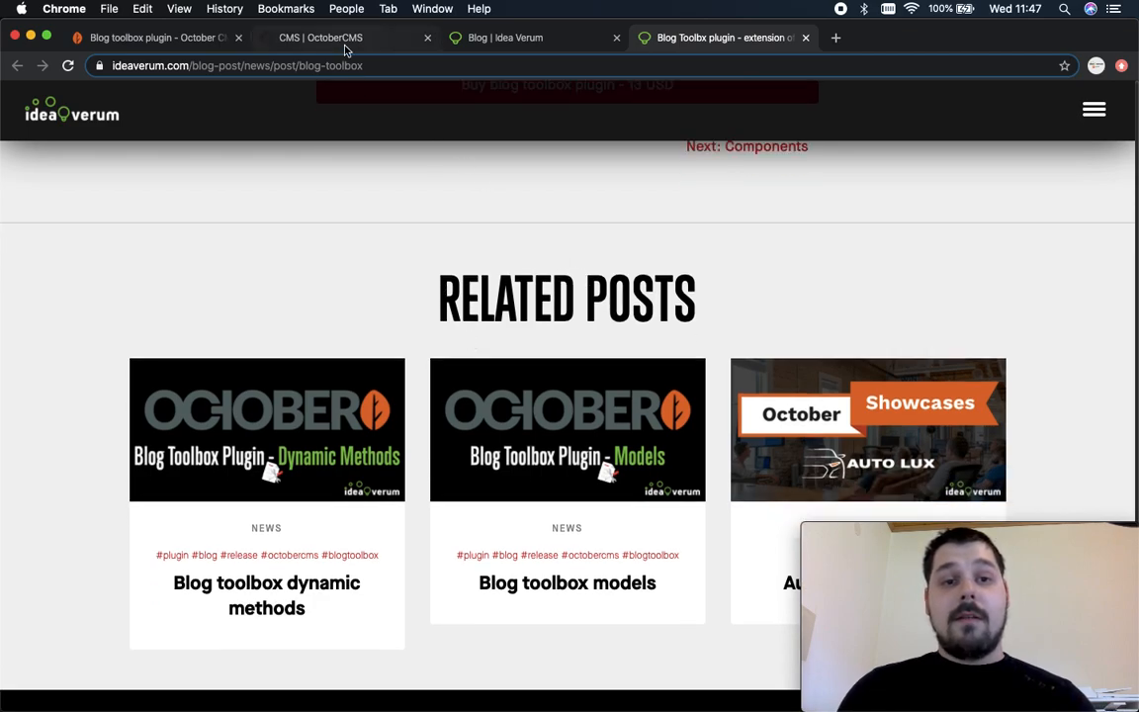
Glance at the backend, return to the post and read on to its Related Posts section.
left_click(320, 38)
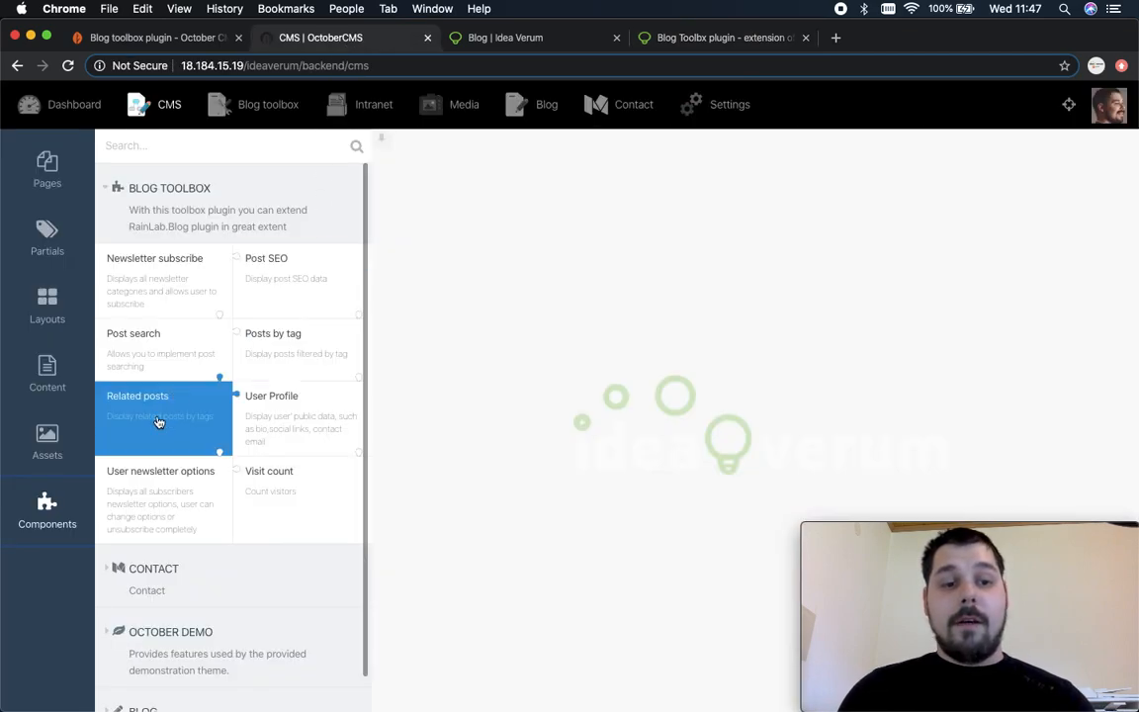
left_click(721, 38)
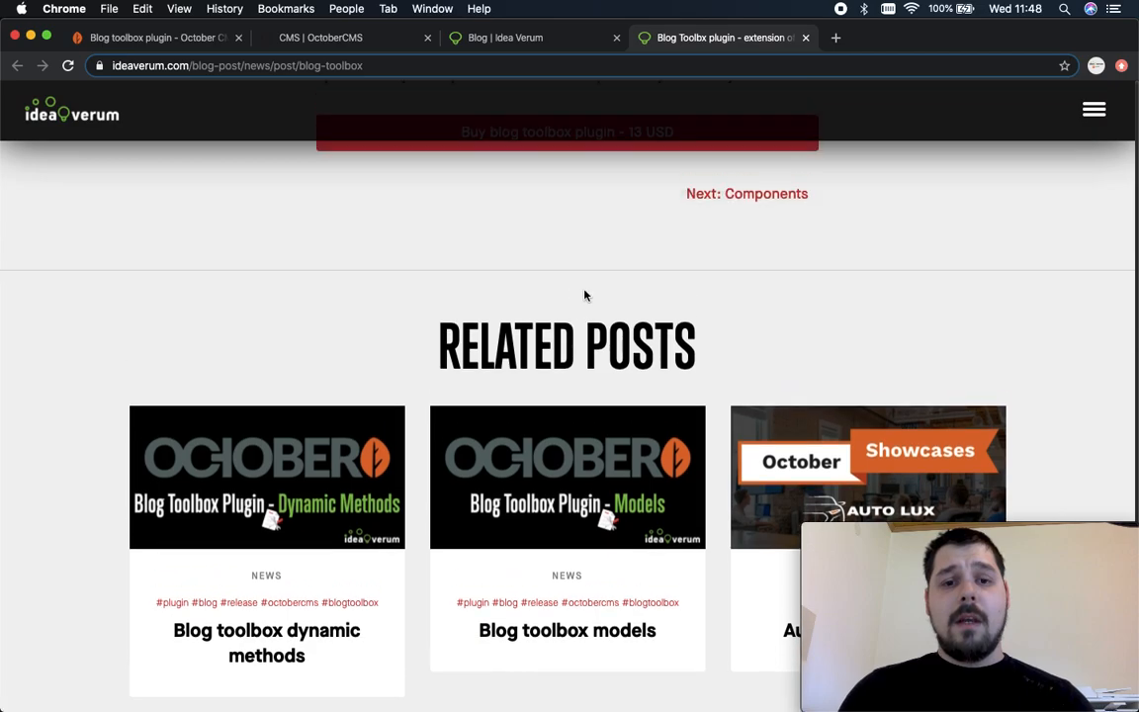
scroll("up", 3)
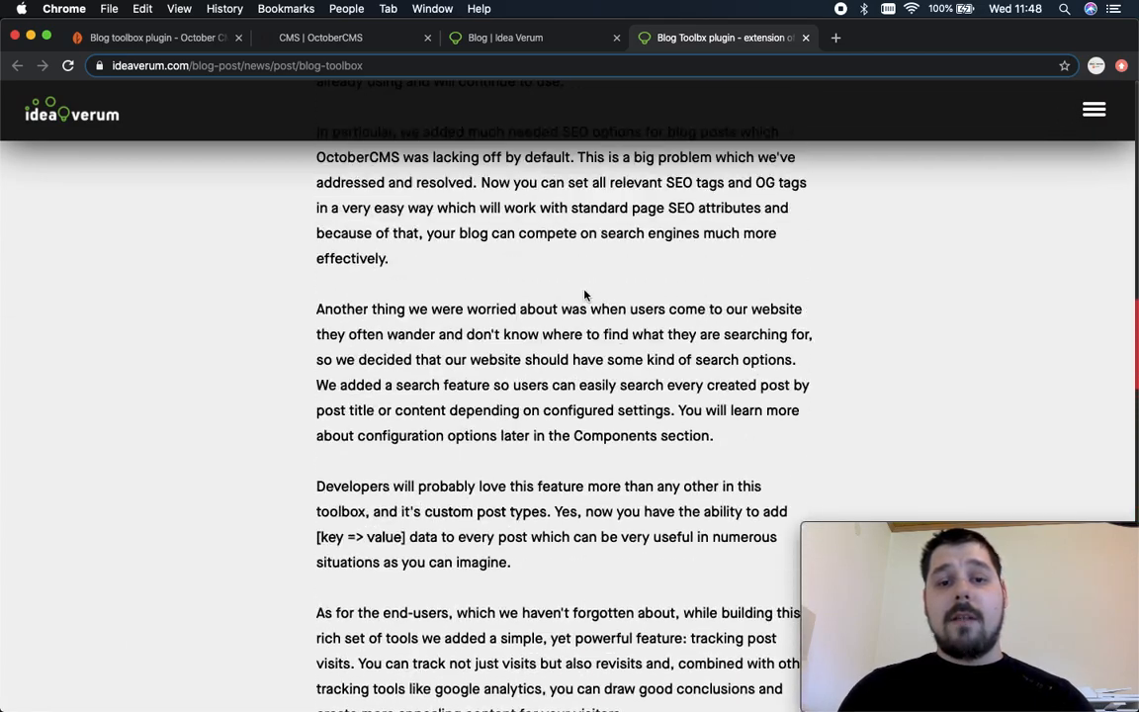
scroll("up", 3)
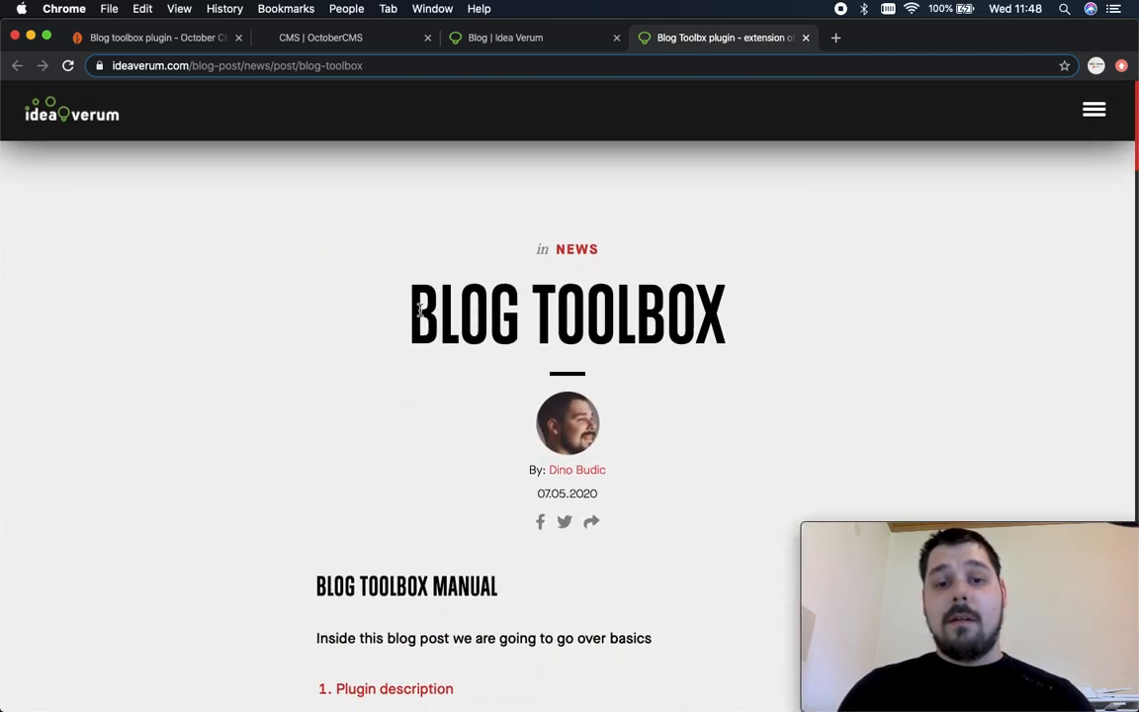
scroll("down", 3)
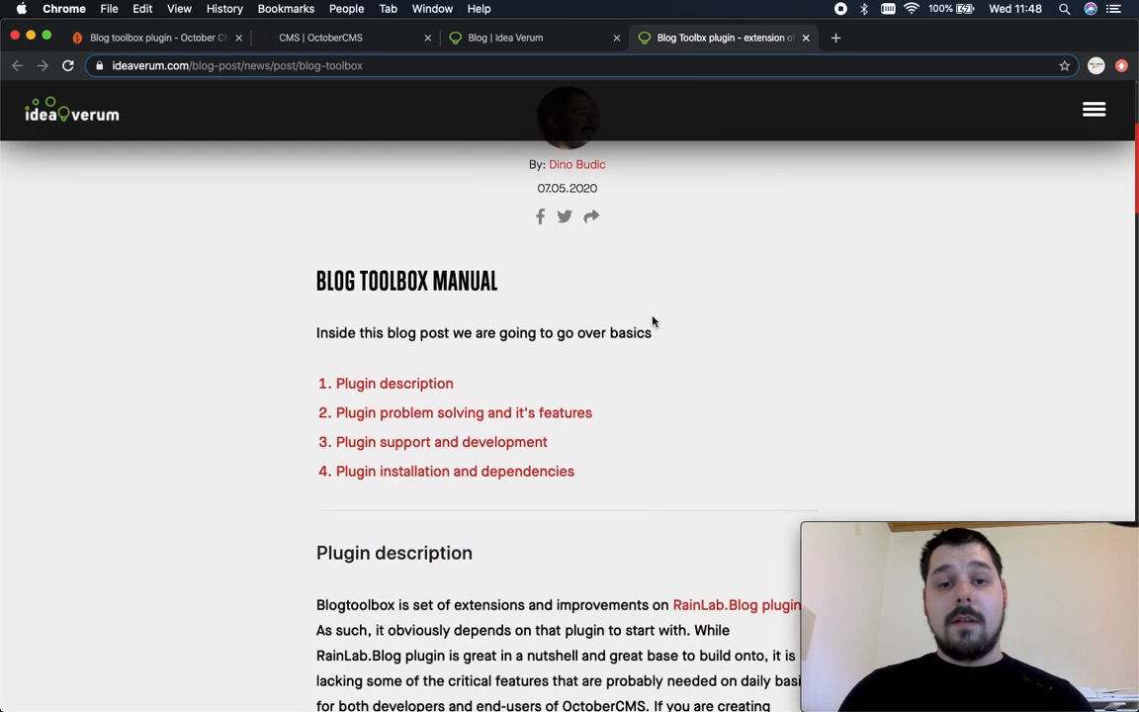
scroll("down", 3)
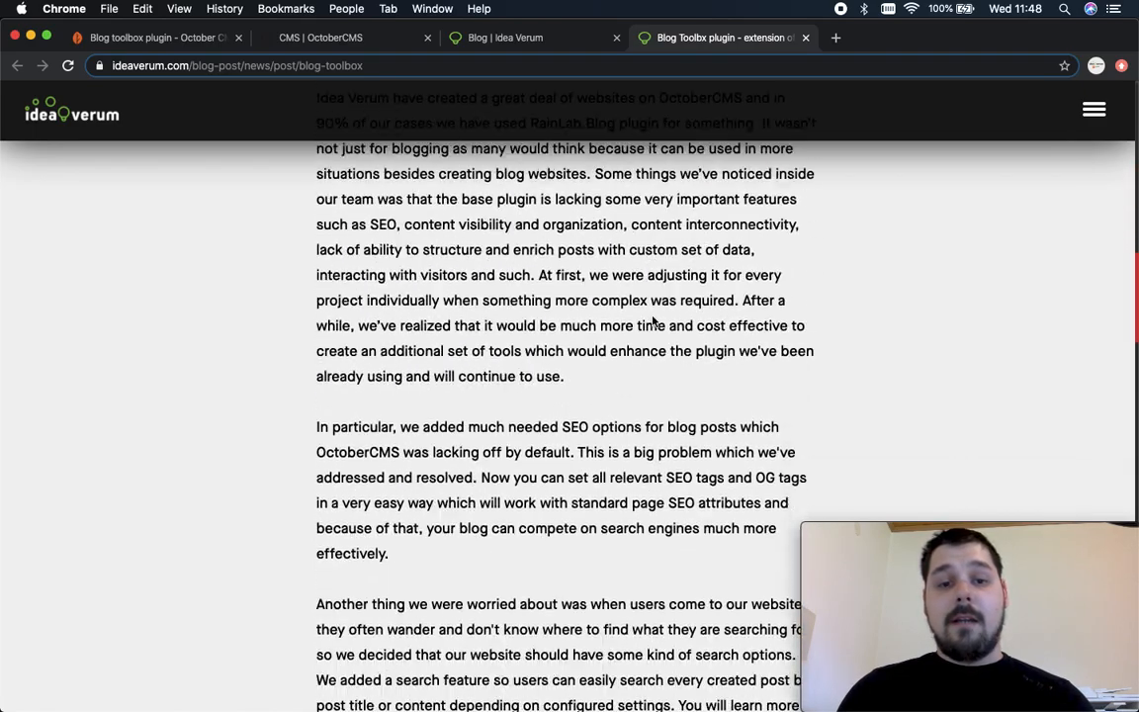
scroll("down", 3)
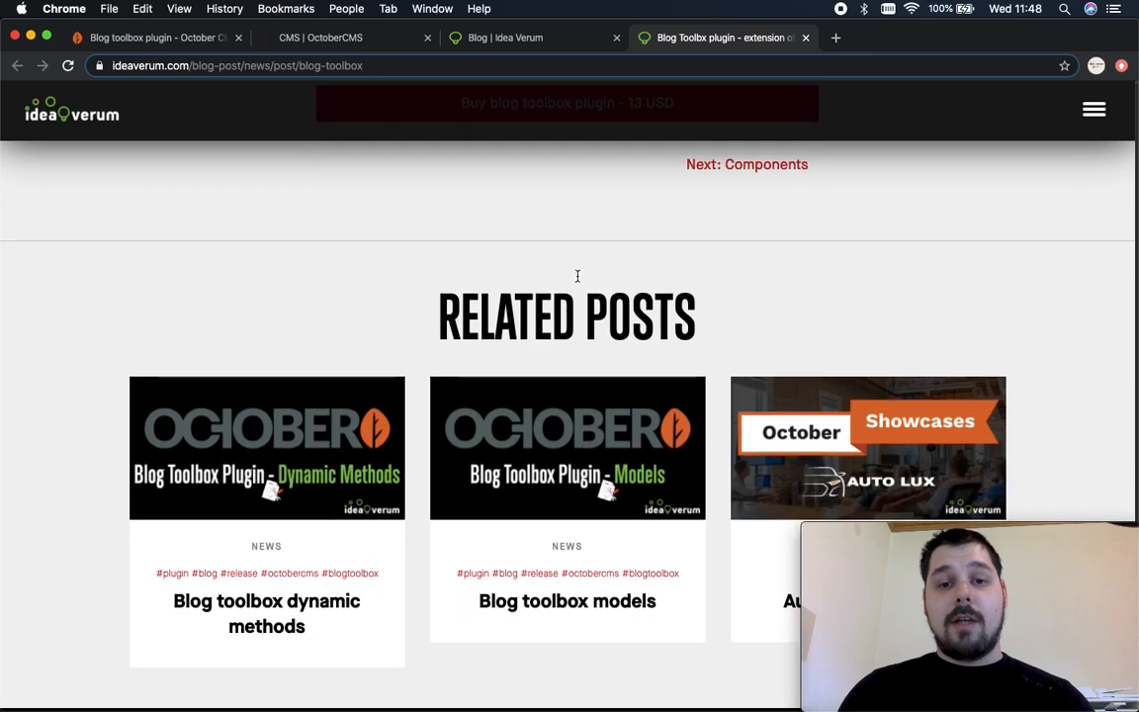
scroll("down", 3)
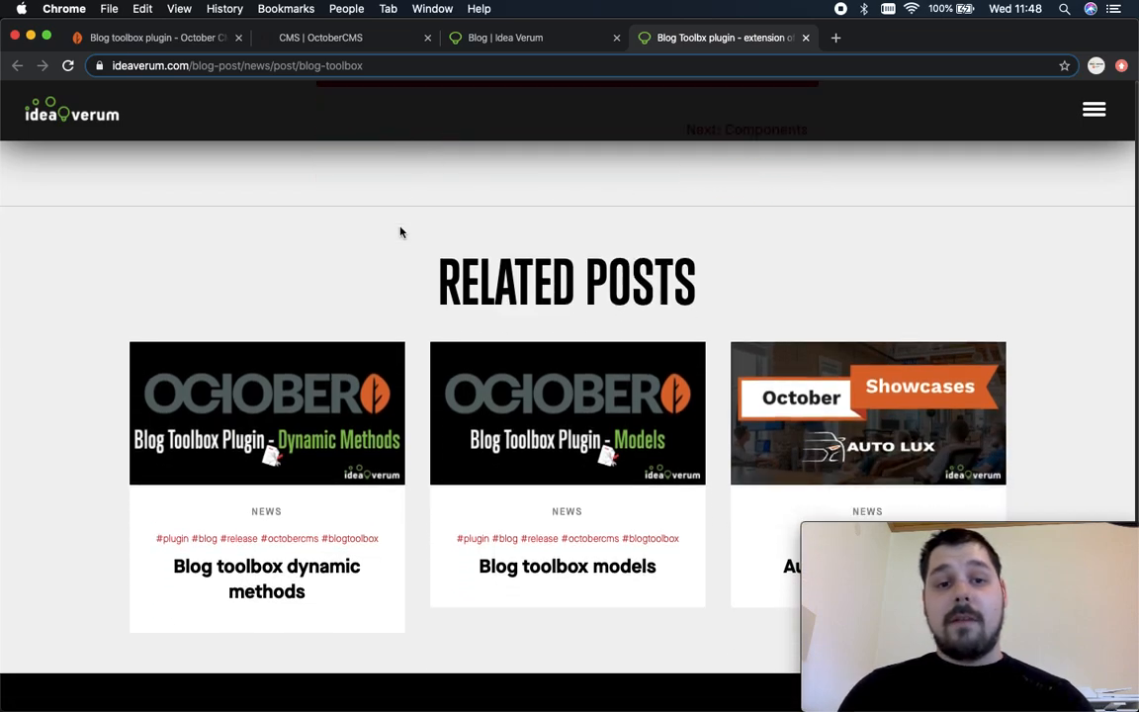
scroll("down", 3)
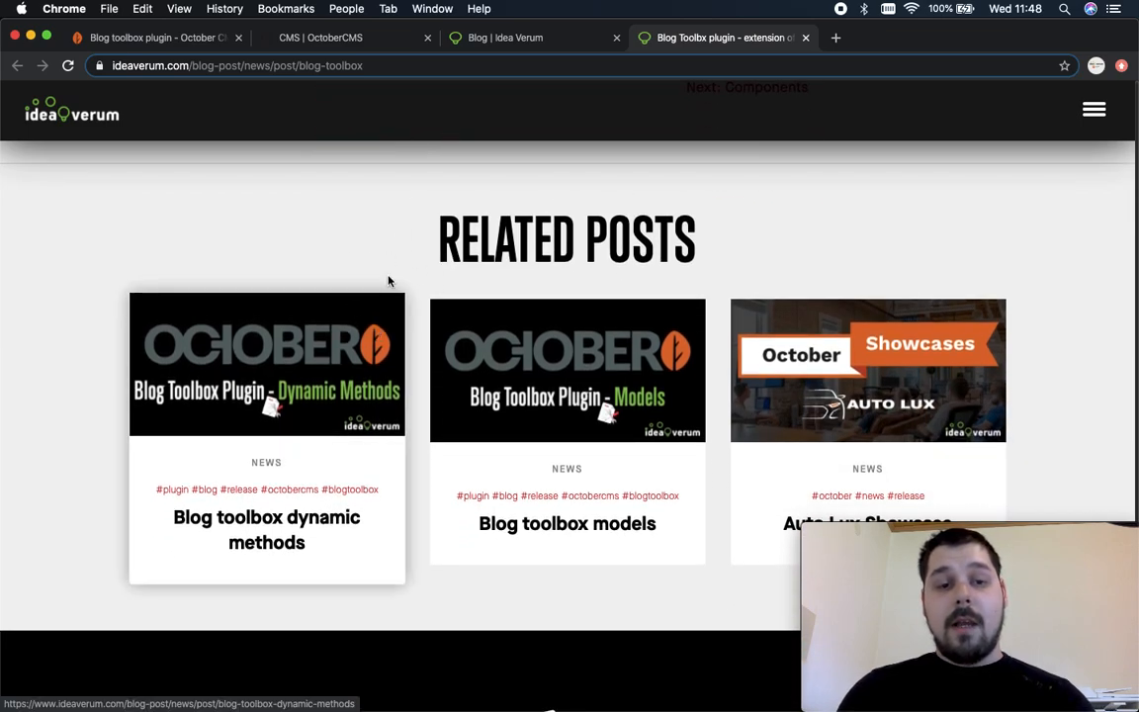
mouse_move(352, 308)
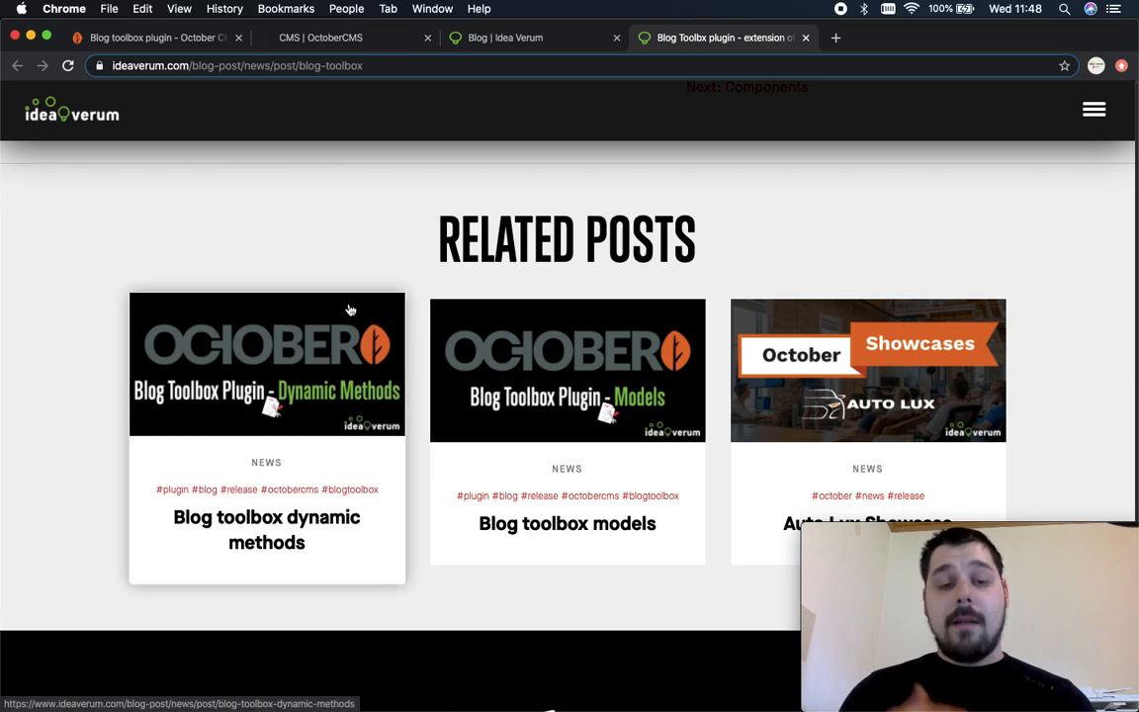
mouse_move(376, 381)
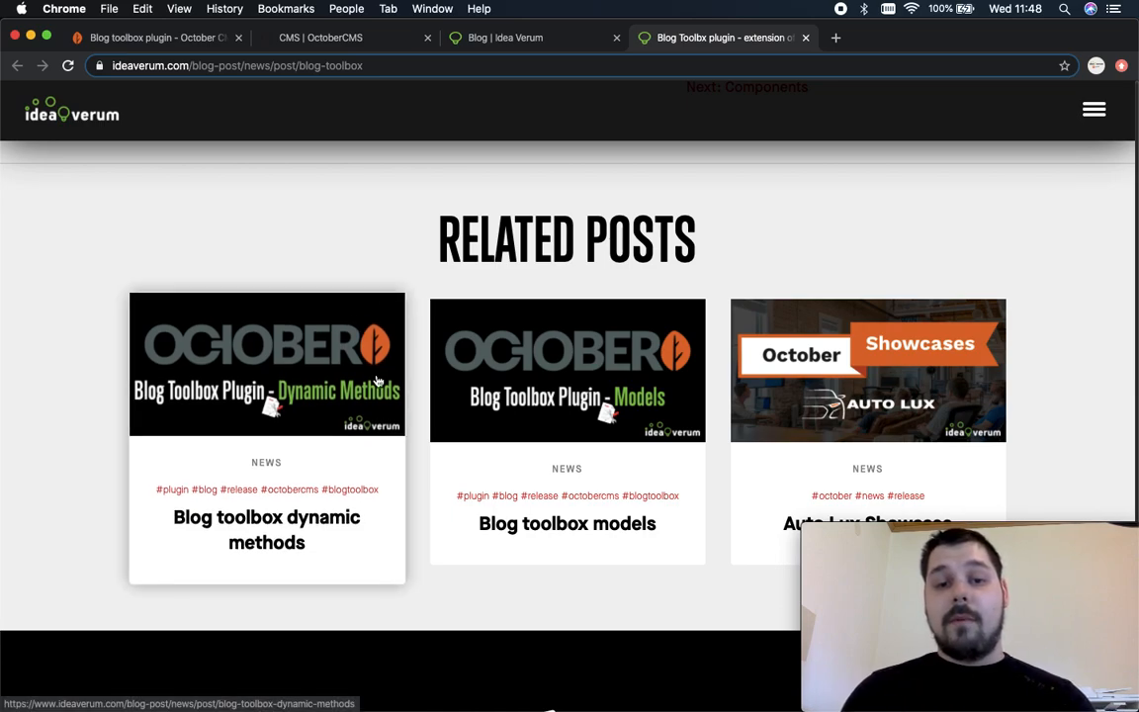
mouse_move(463, 261)
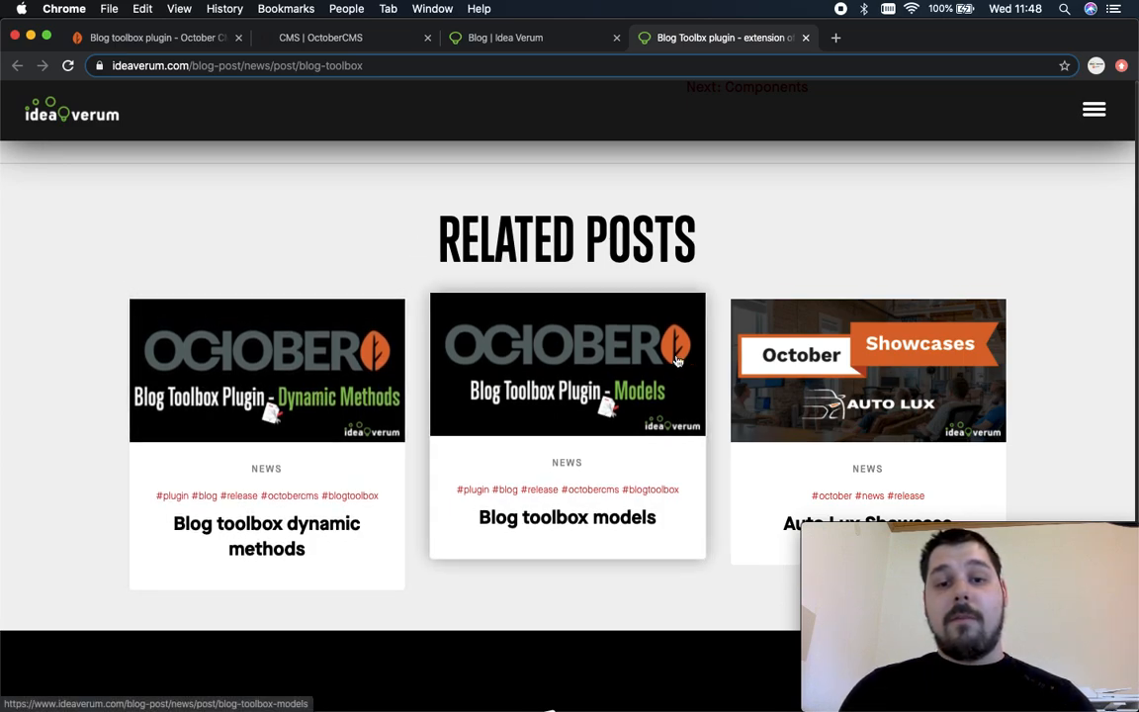
mouse_move(492, 289)
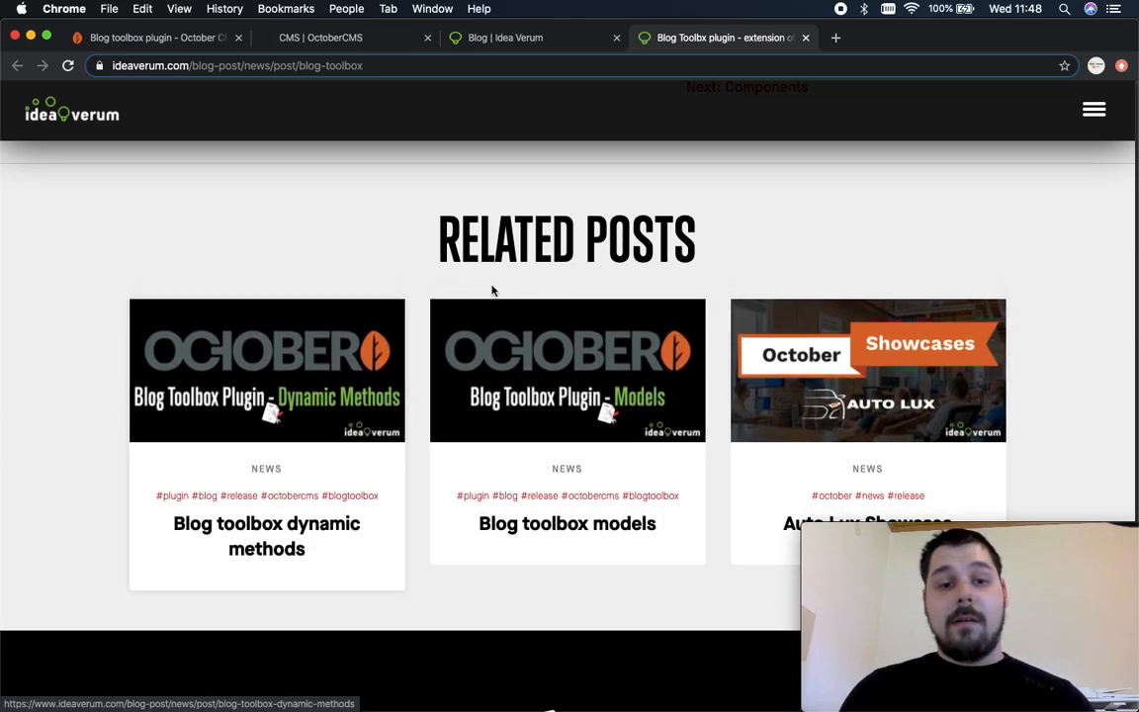
mouse_move(439, 372)
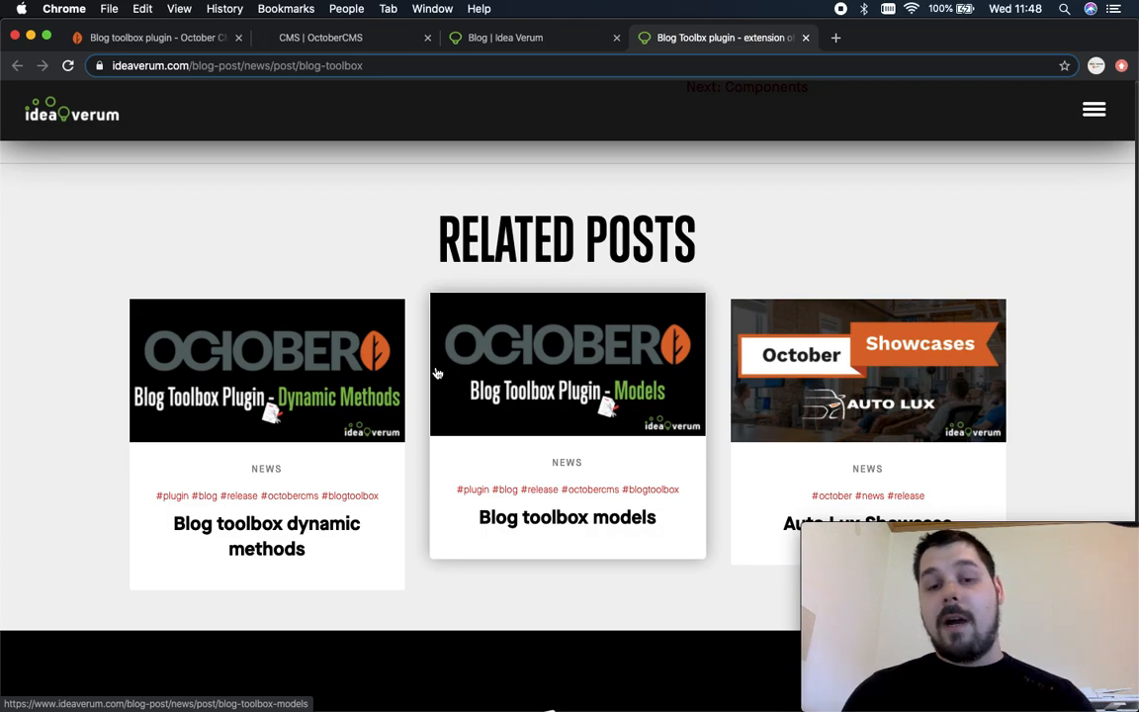
mouse_move(549, 168)
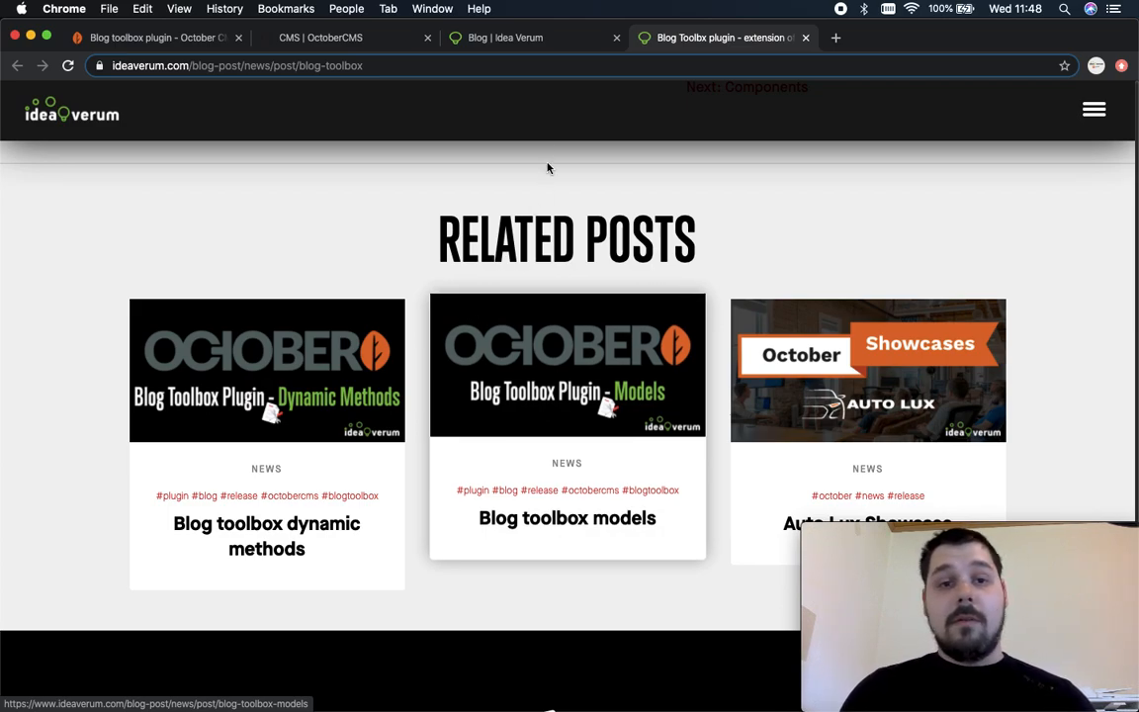
Open Dino Budic's author bio page listing his Blog Toolbox posts.
scroll("up", 3)
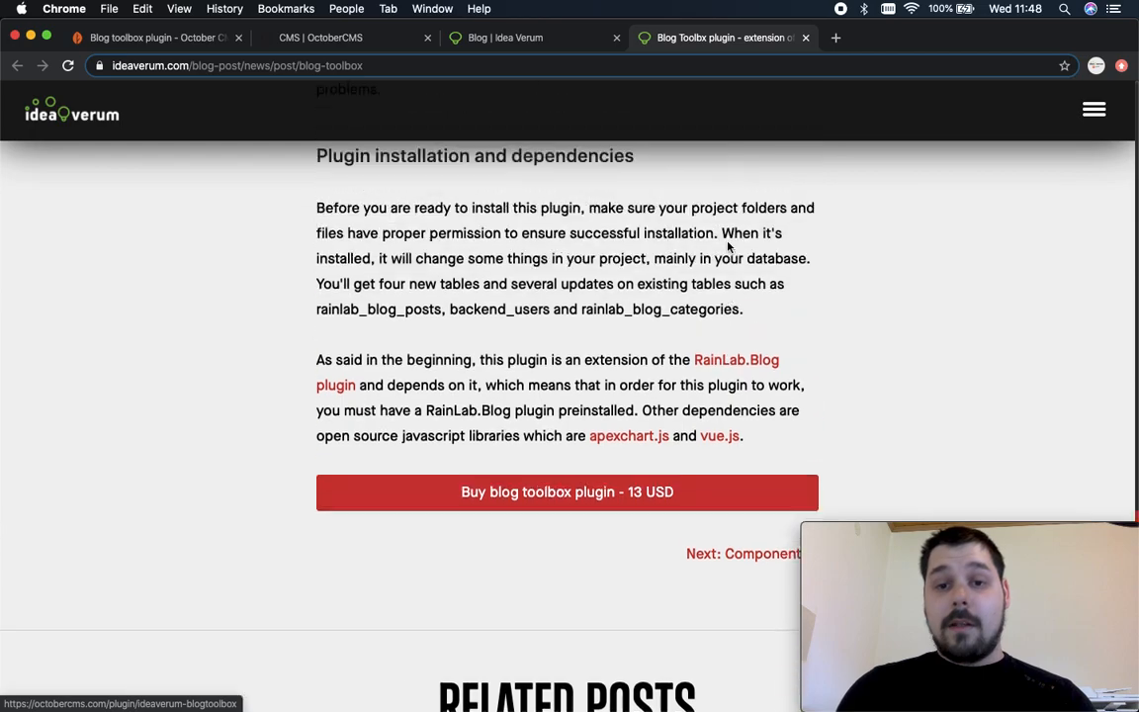
scroll("up", 3)
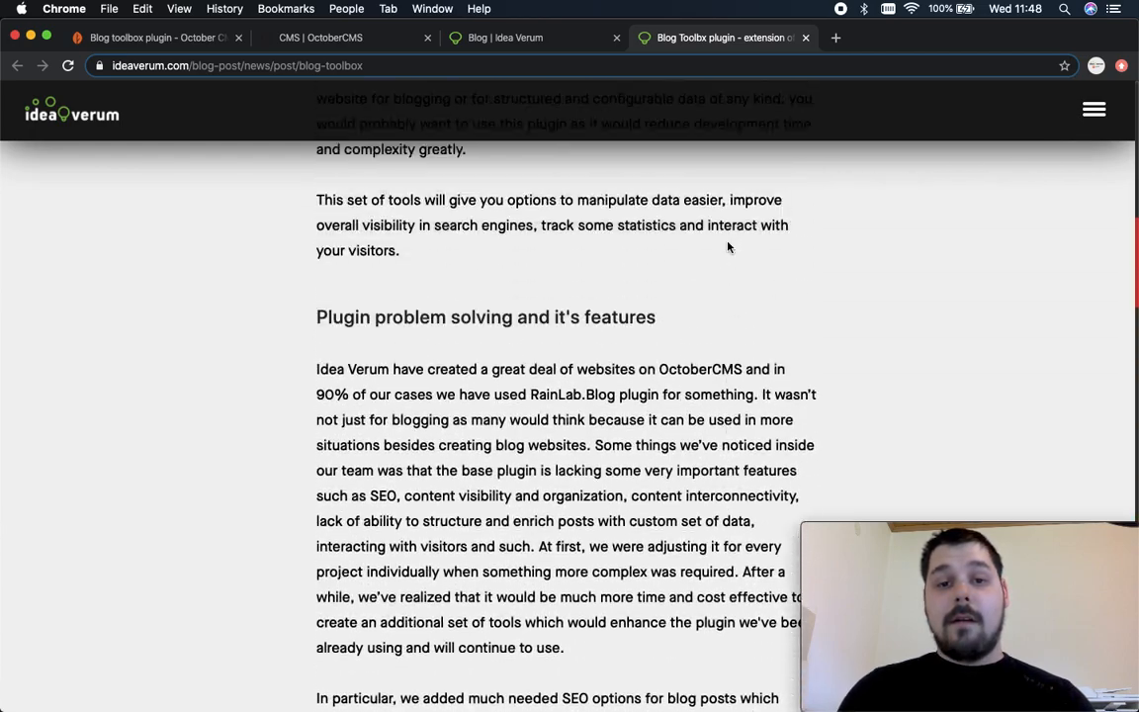
scroll("up", 3)
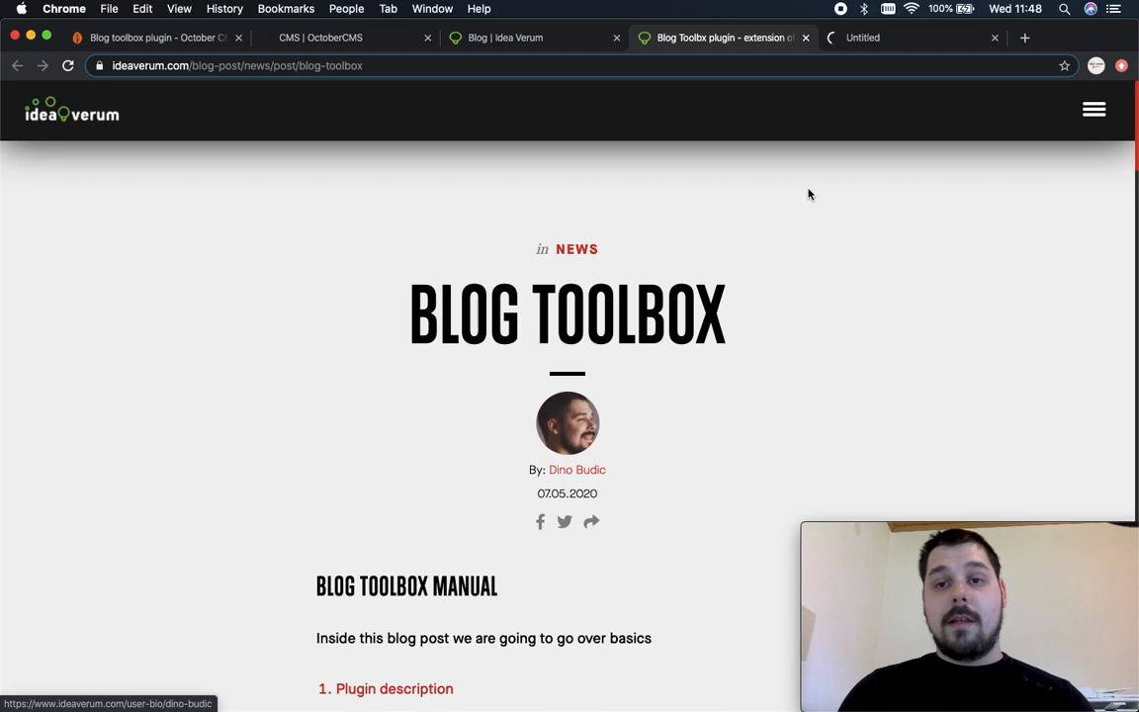
left_click(577, 470)
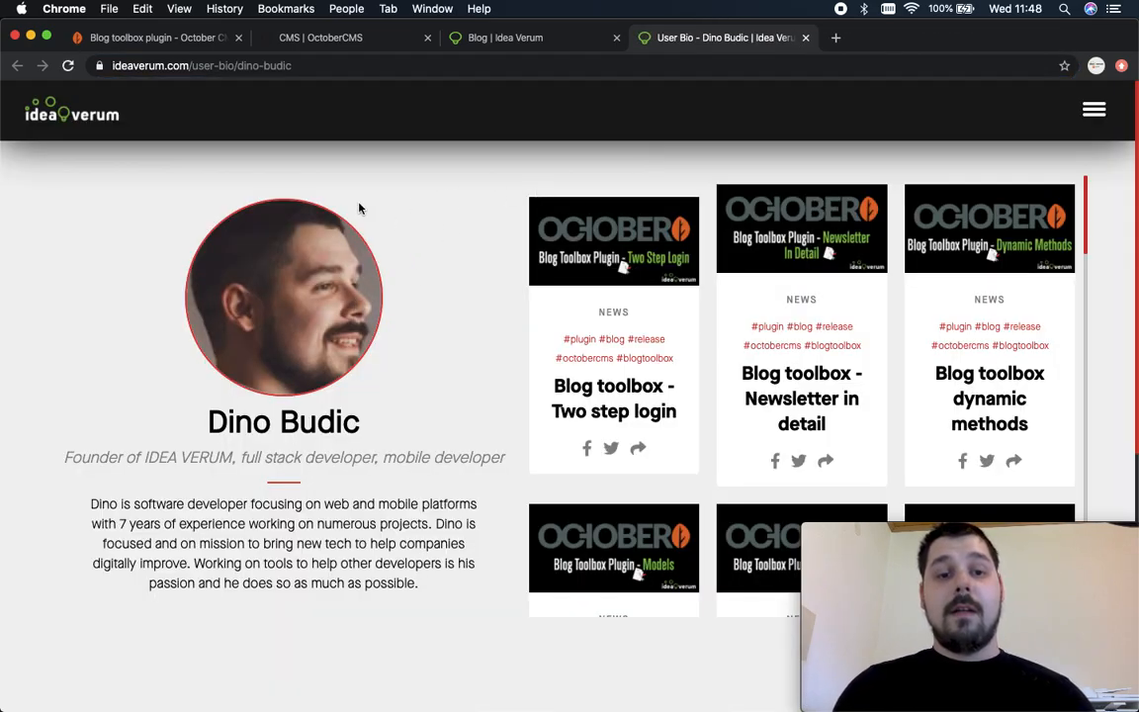
left_click(340, 38)
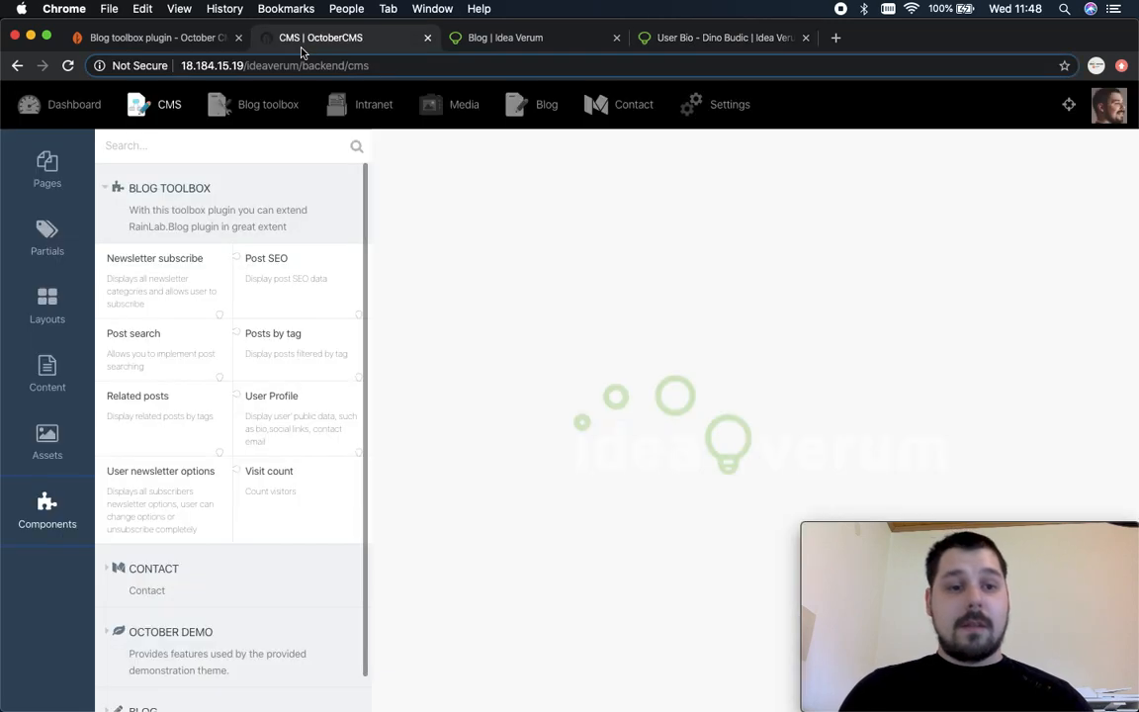
mouse_move(557, 158)
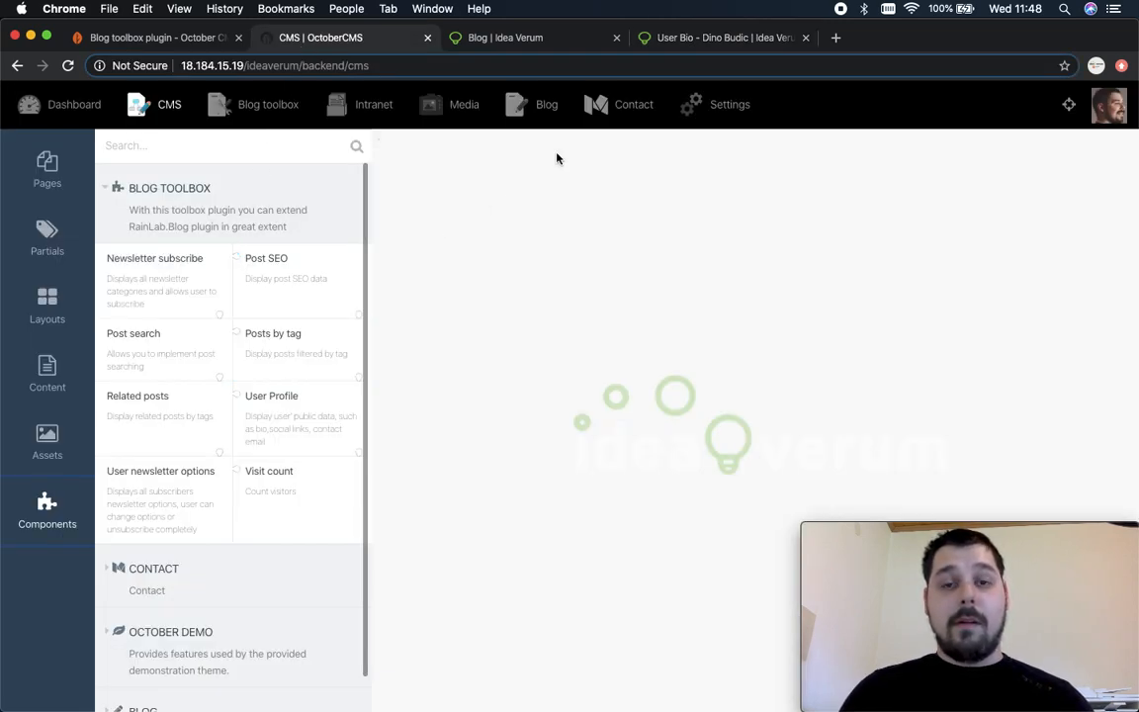
left_click(721, 37)
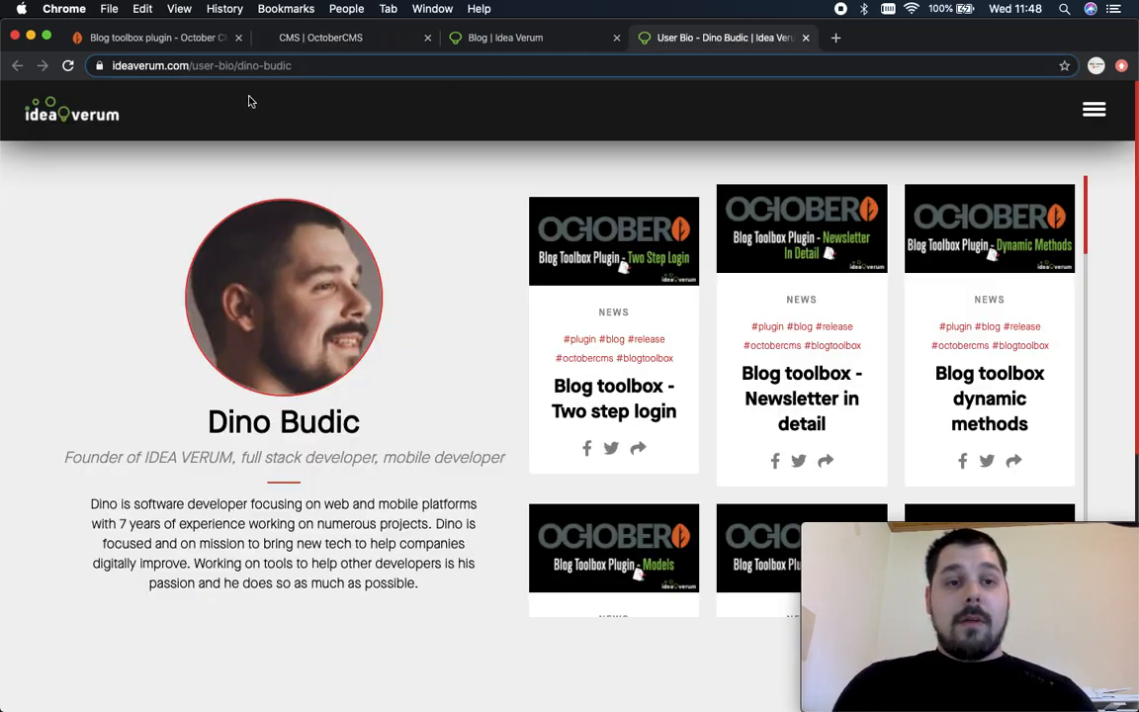
left_click(261, 66)
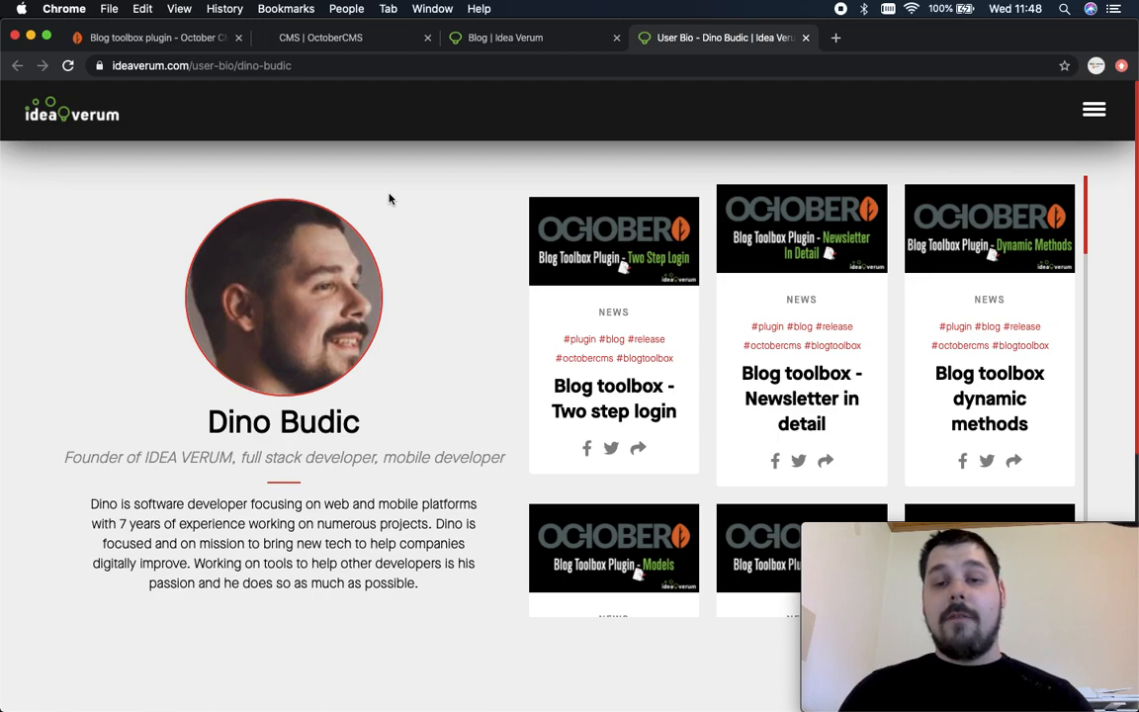
mouse_move(222, 324)
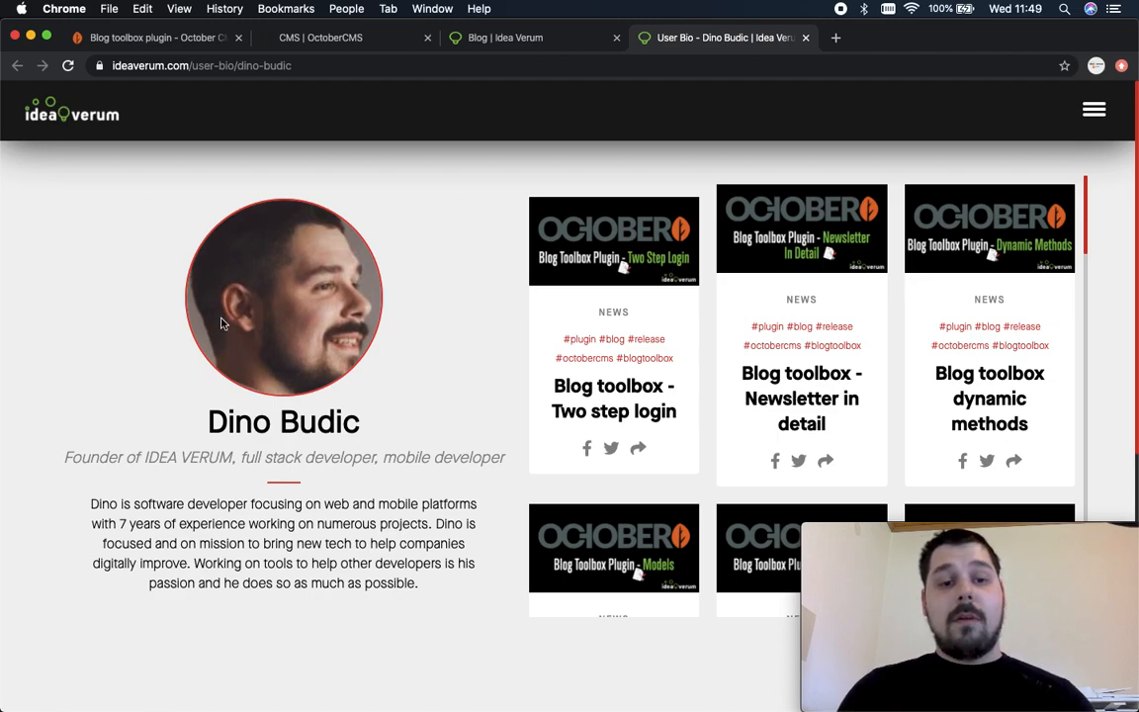
mouse_move(439, 282)
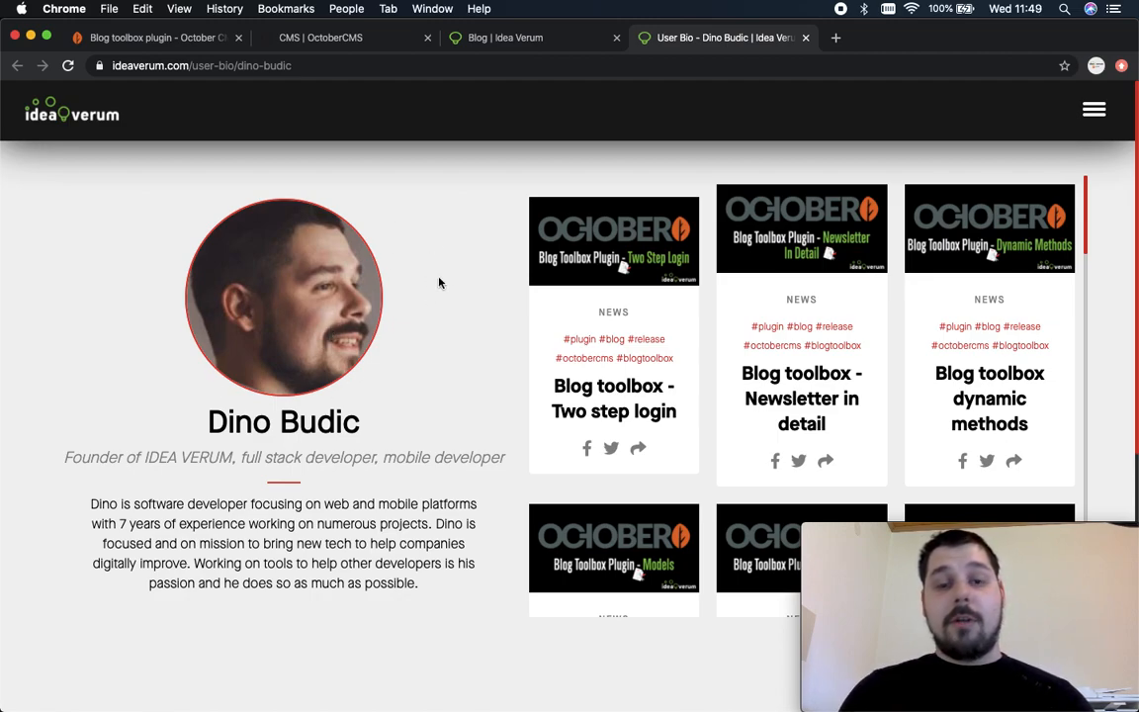
mouse_move(246, 332)
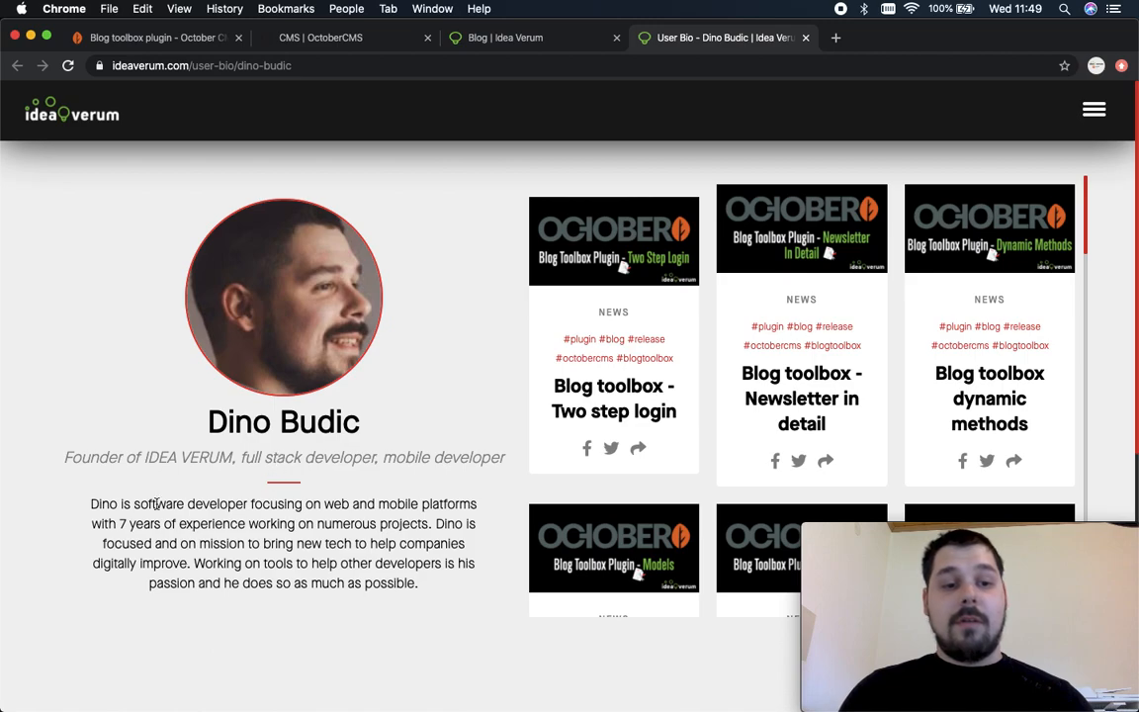
mouse_move(743, 269)
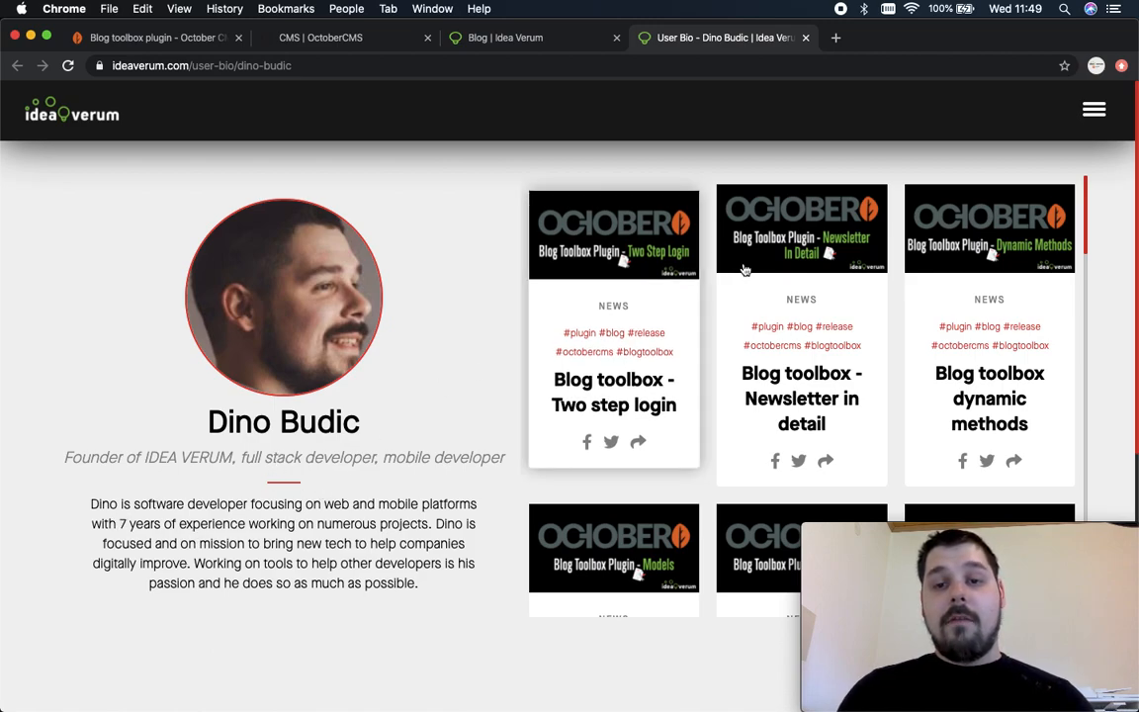
scroll("down", 3)
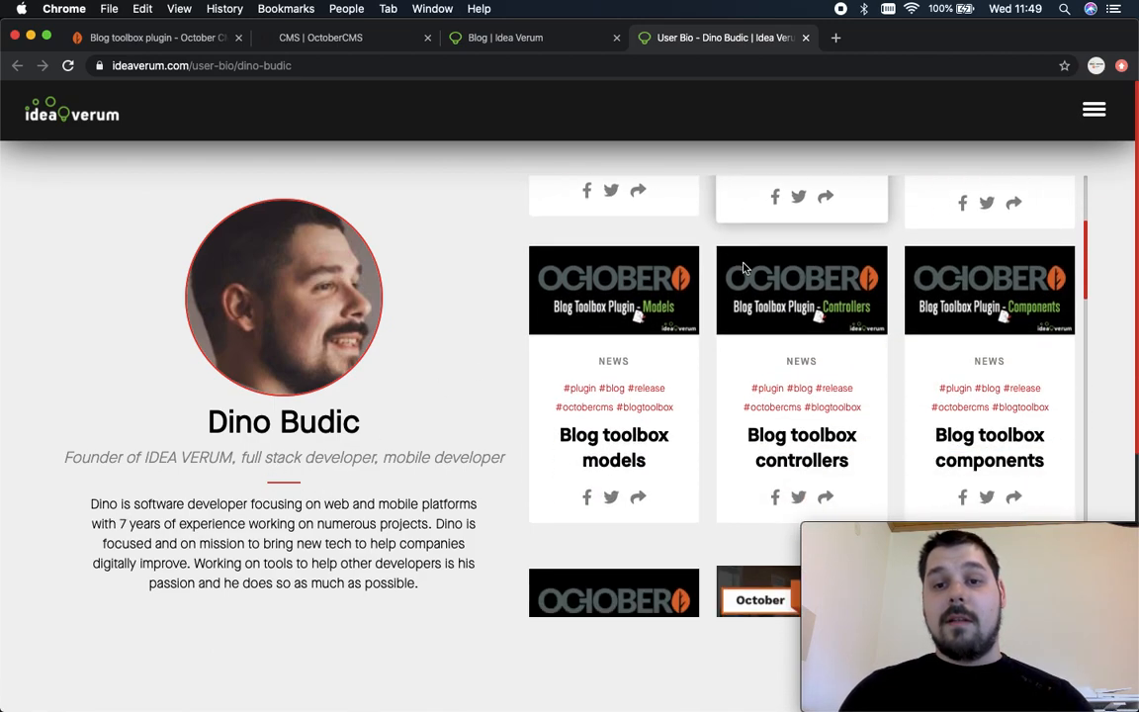
scroll("down", 3)
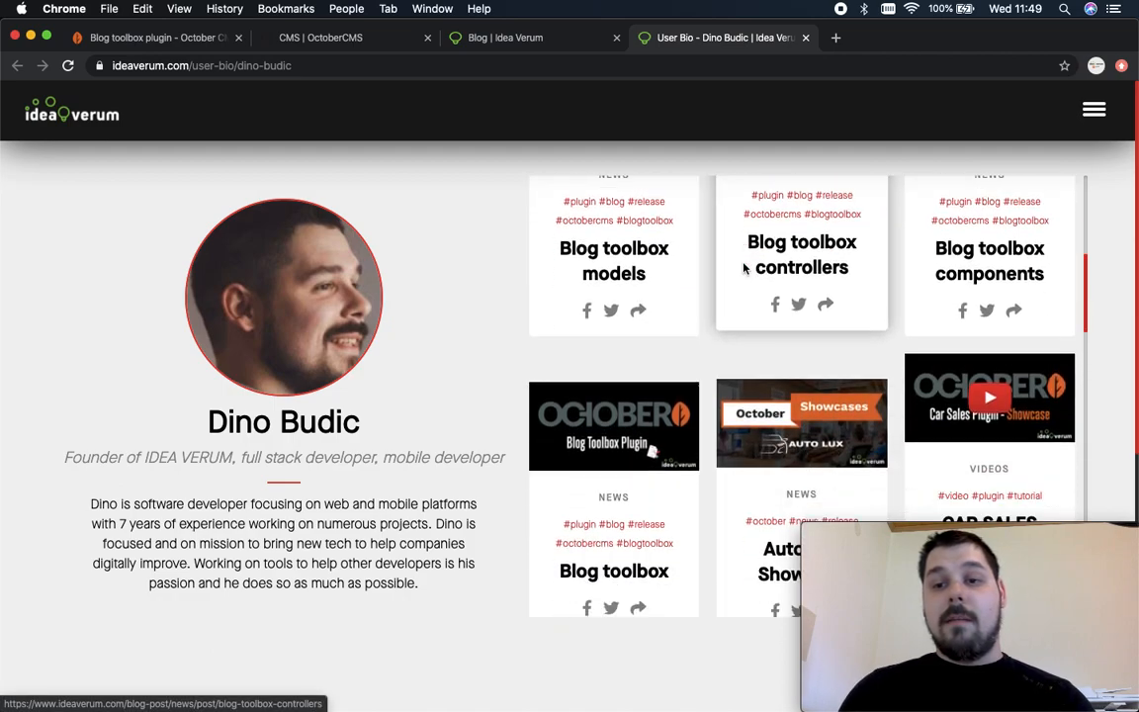
scroll("down", 3)
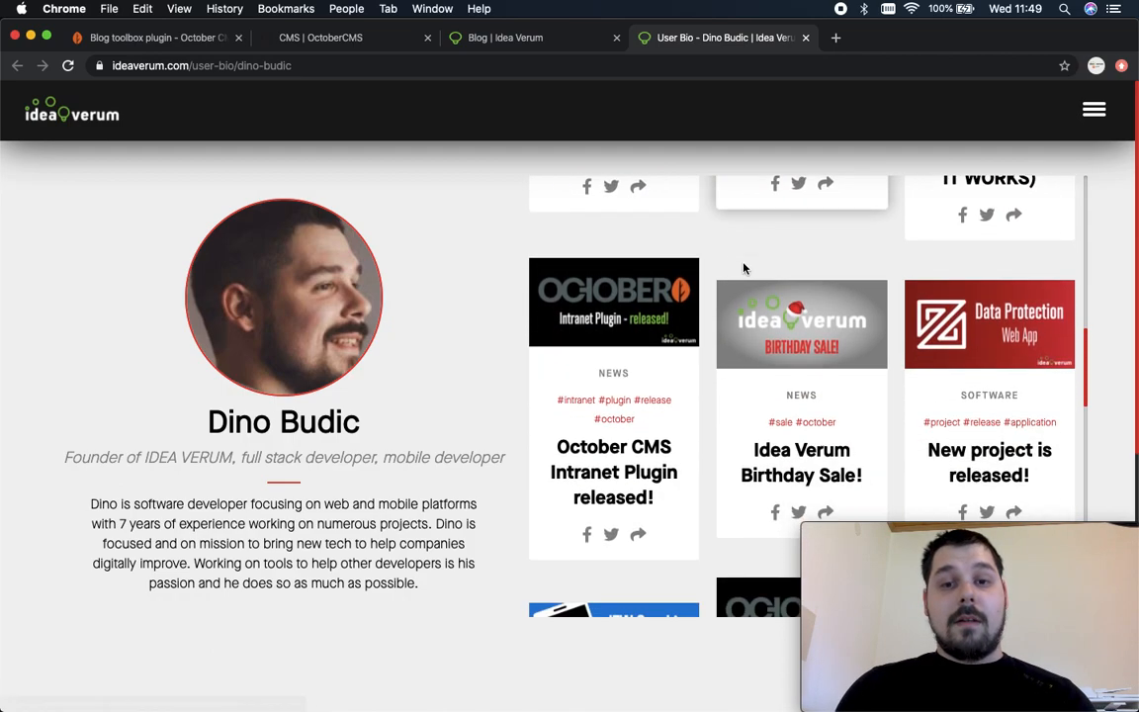
mouse_move(603, 293)
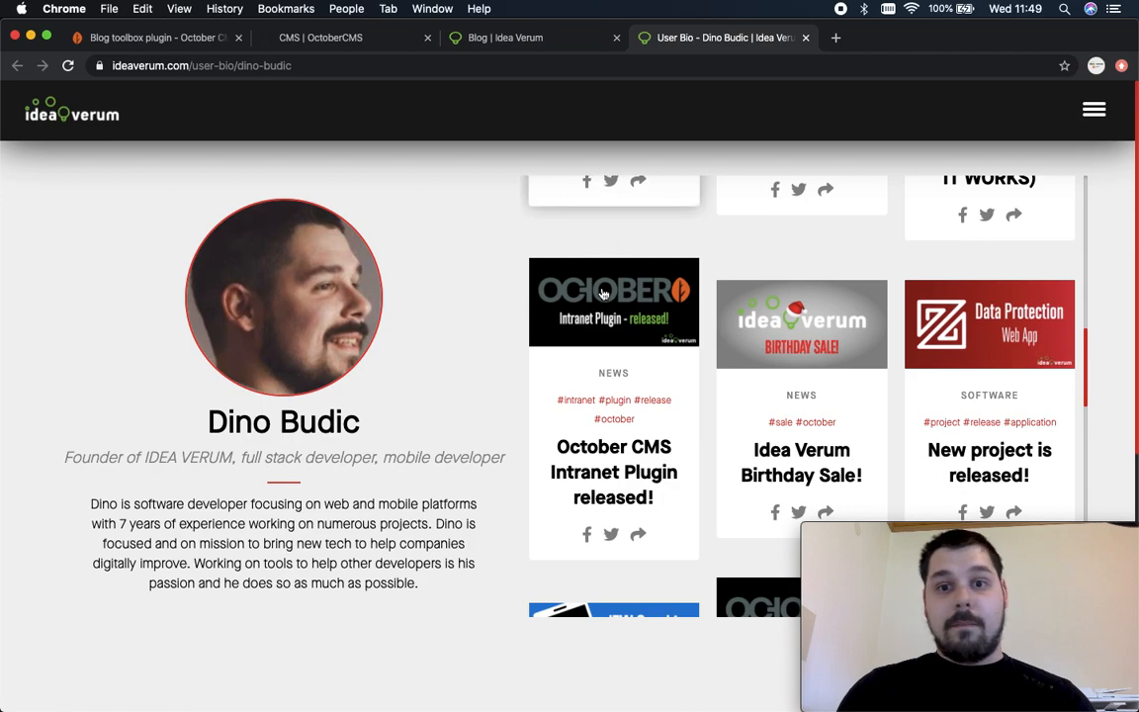
mouse_move(413, 437)
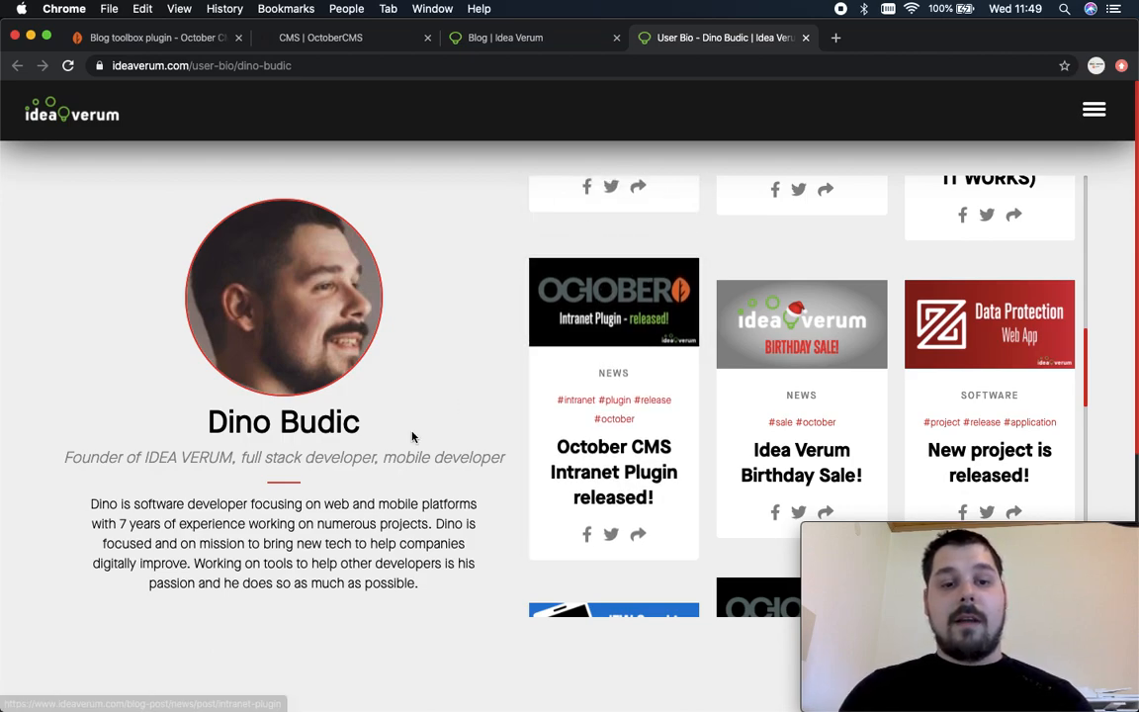
scroll("down", 3)
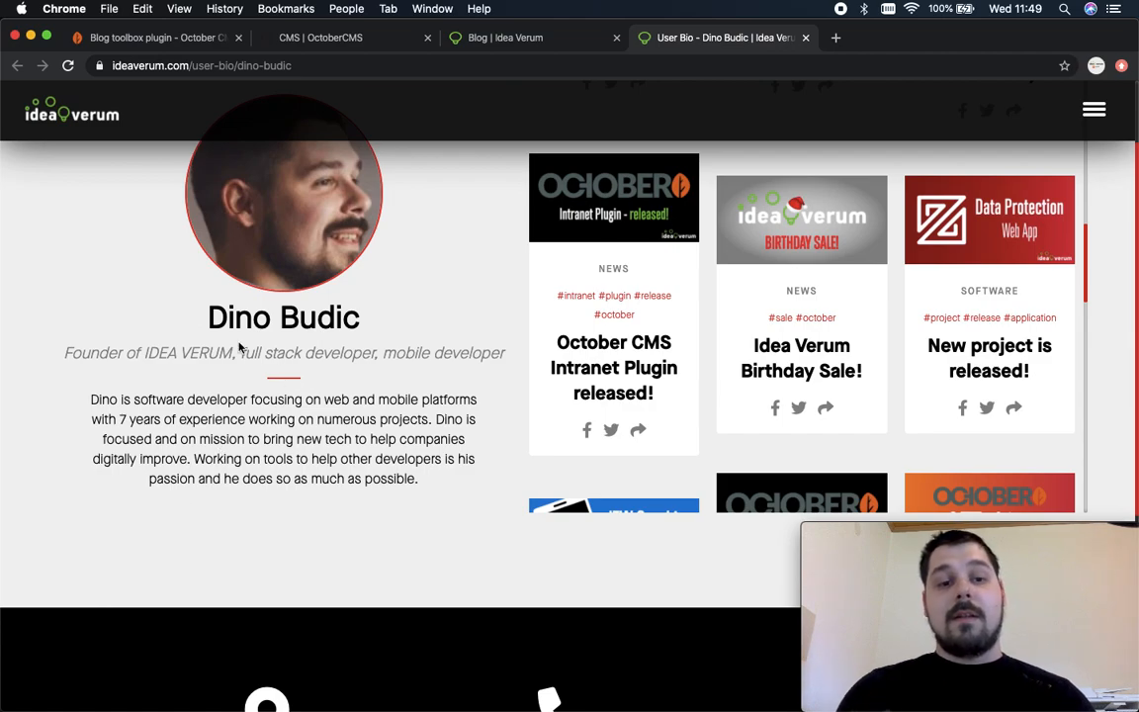
mouse_move(427, 249)
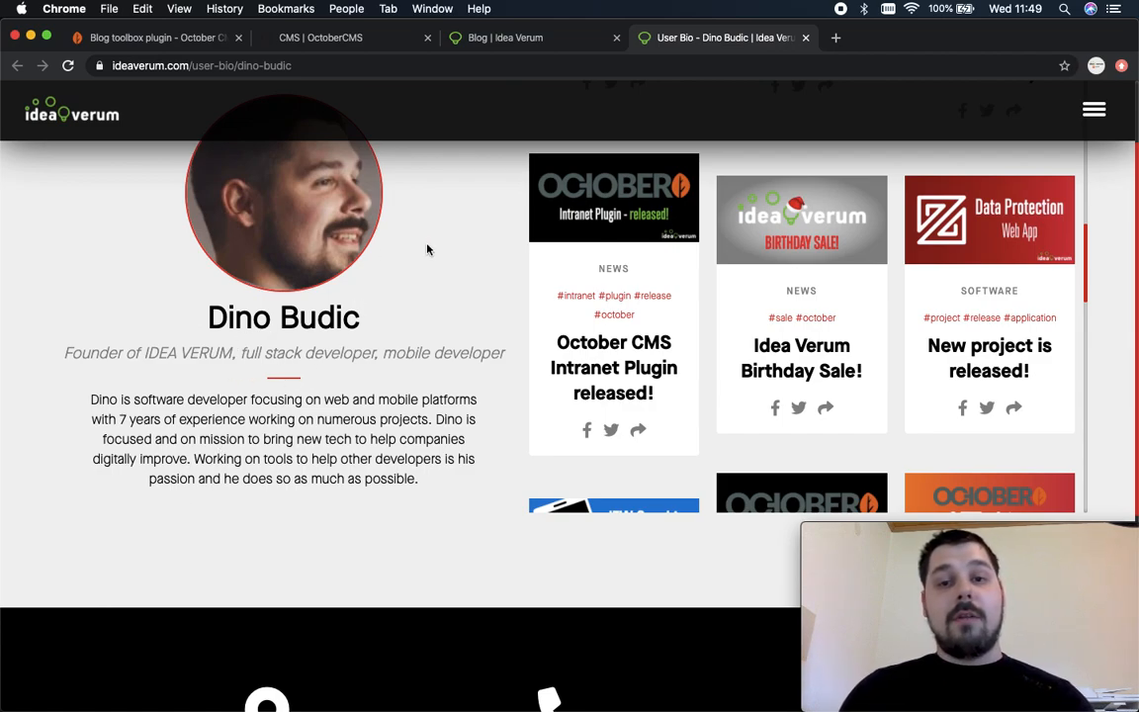
scroll("down", 3)
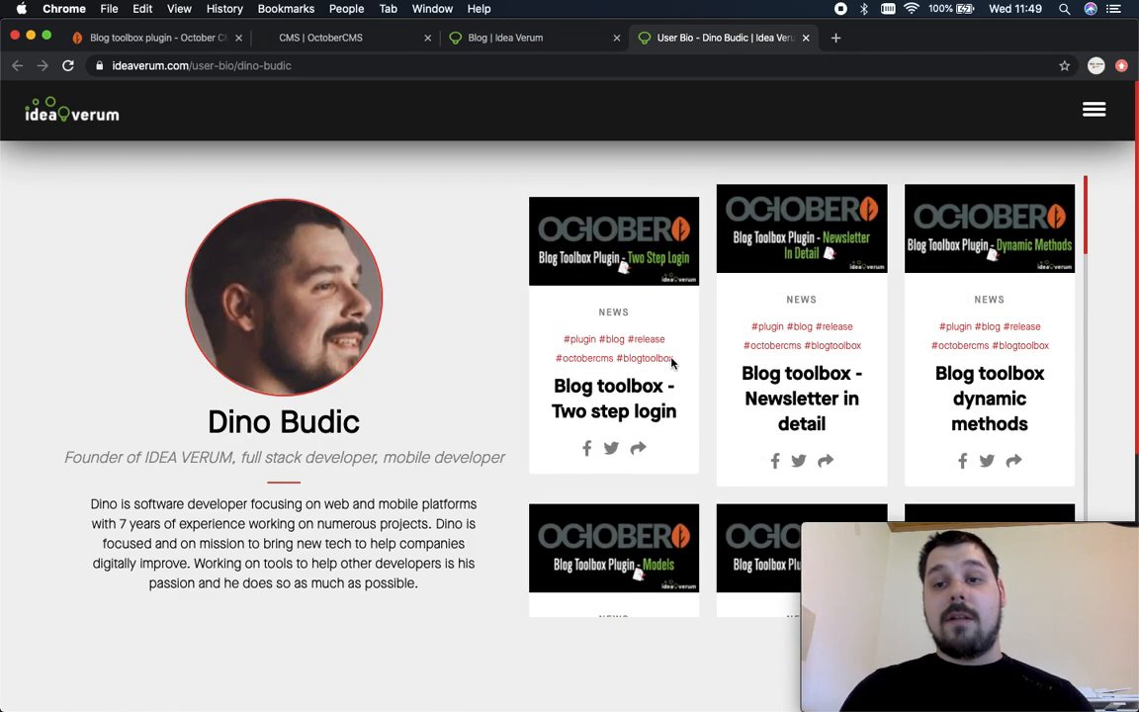
Close the author bio tab, dismiss the Blog Toolbox posts overlay and return to the backend.
left_click(805, 37)
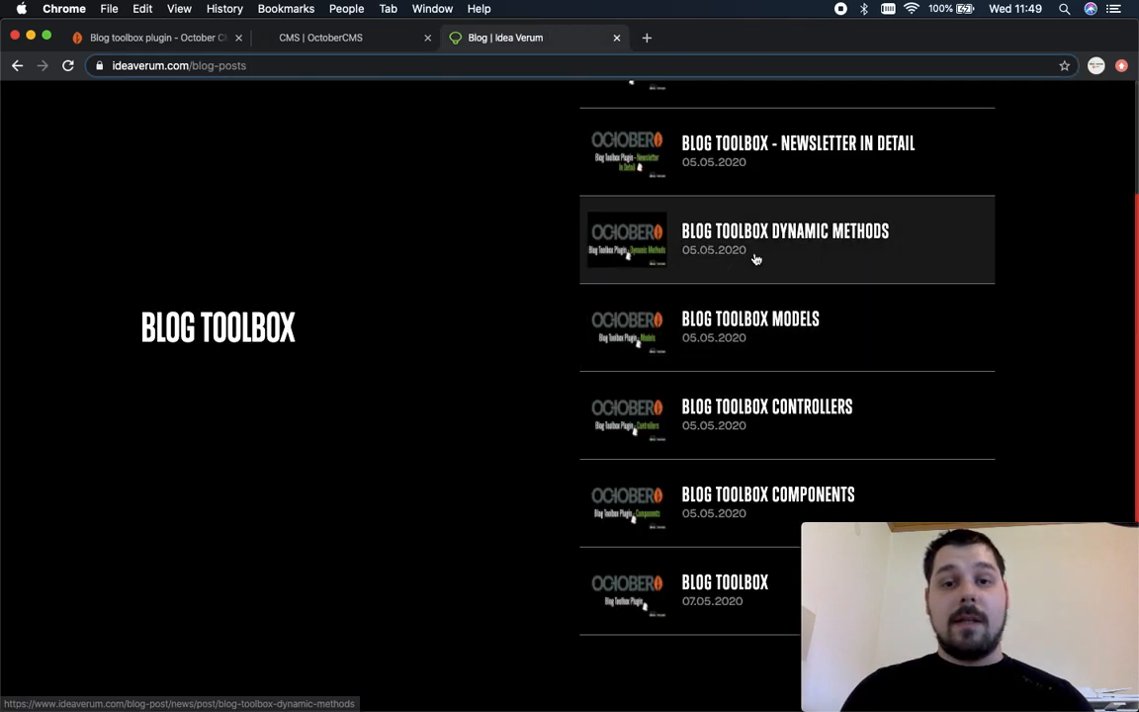
scroll("up", 3)
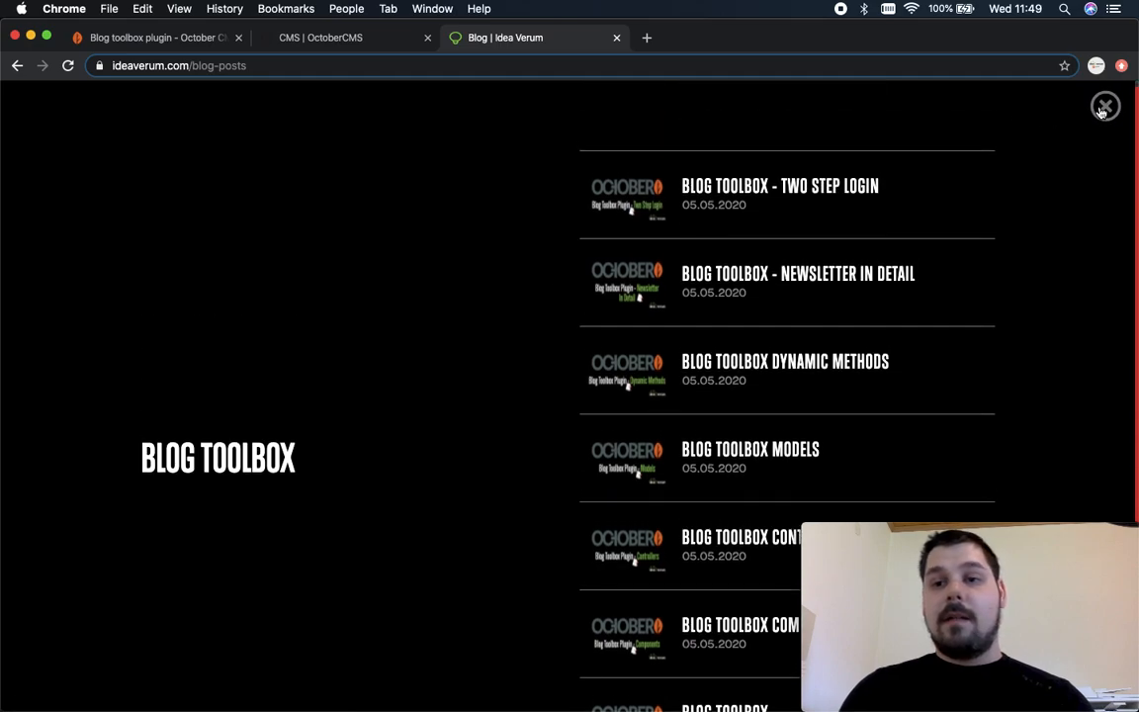
left_click(1105, 107)
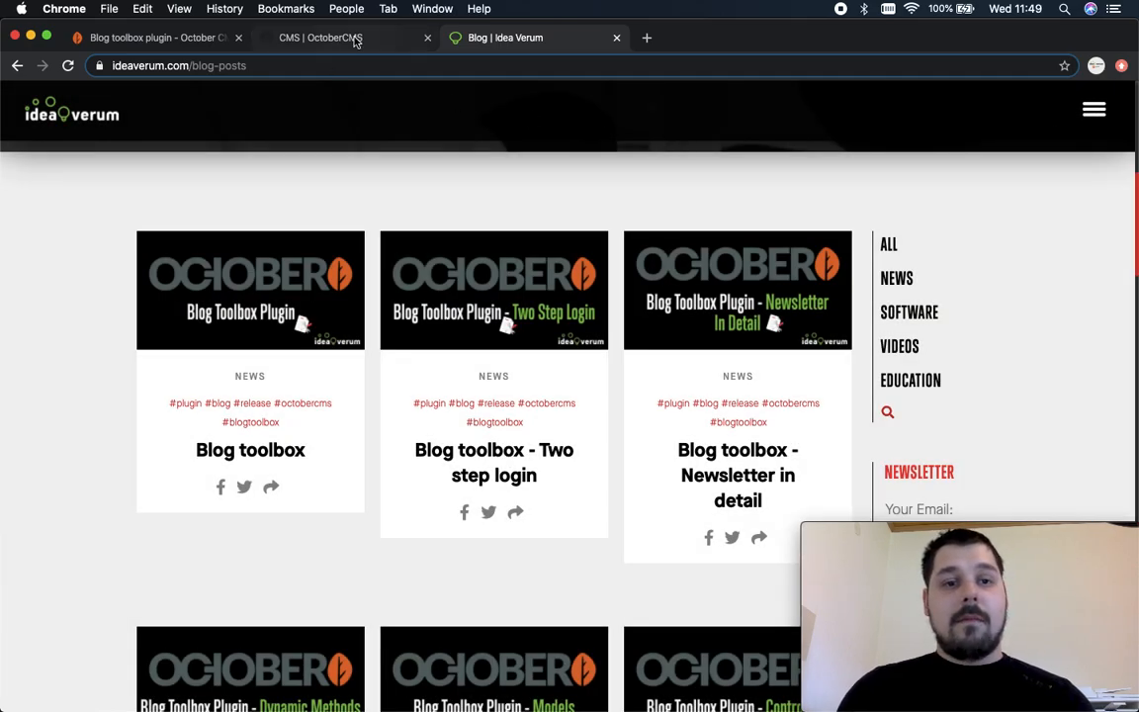
left_click(340, 37)
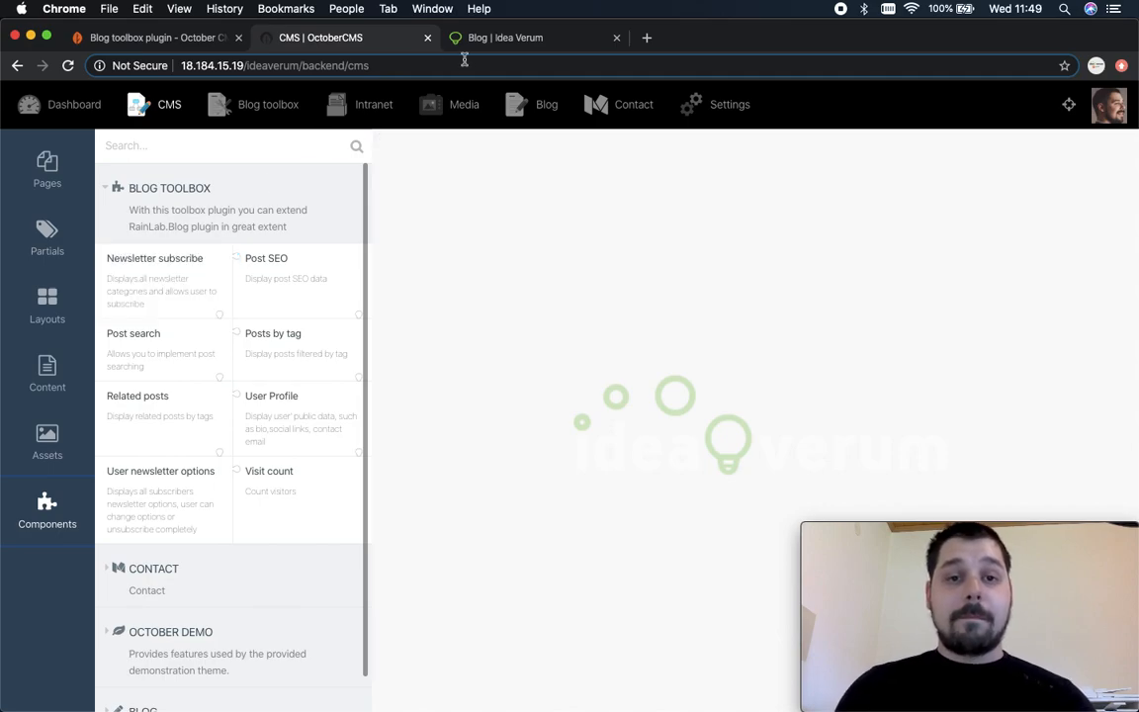
Tick Education in the blog's newsletter subscription form, then return to the backend.
left_click(534, 38)
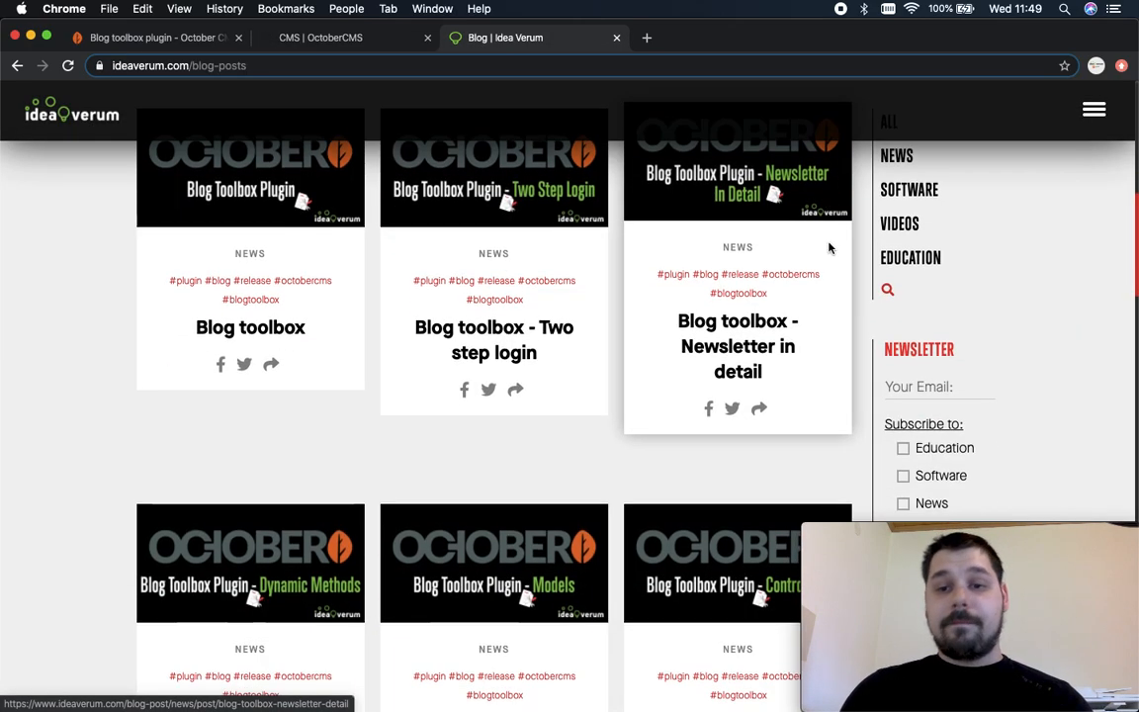
scroll("down", 3)
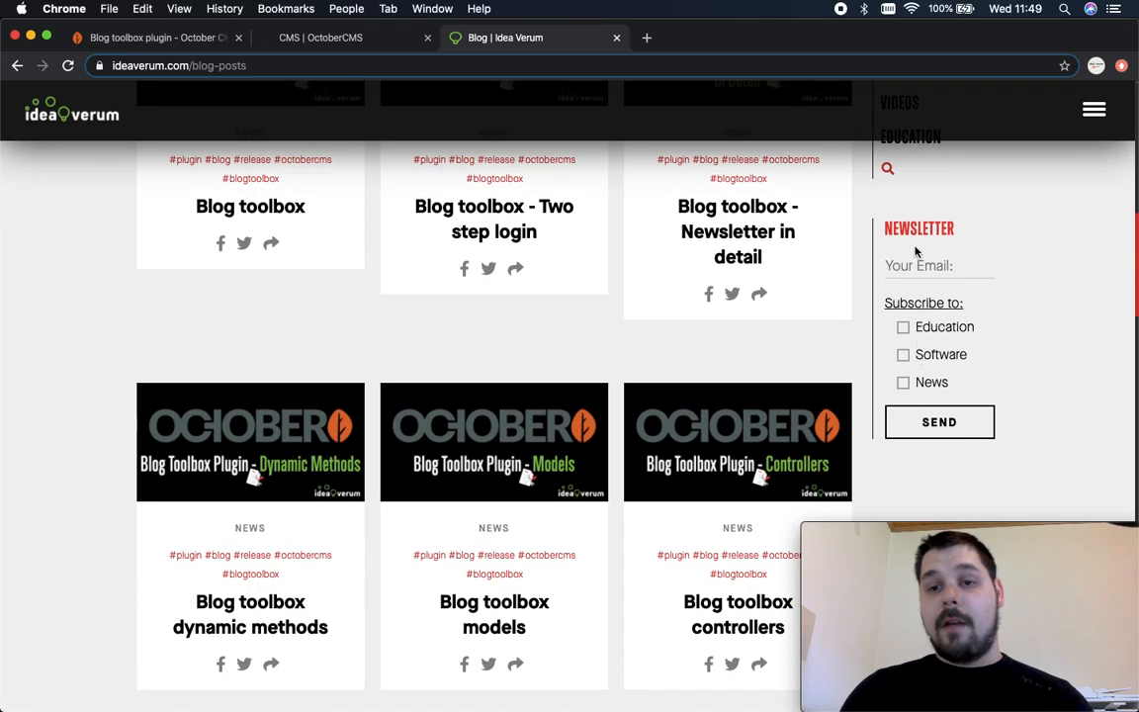
mouse_move(976, 251)
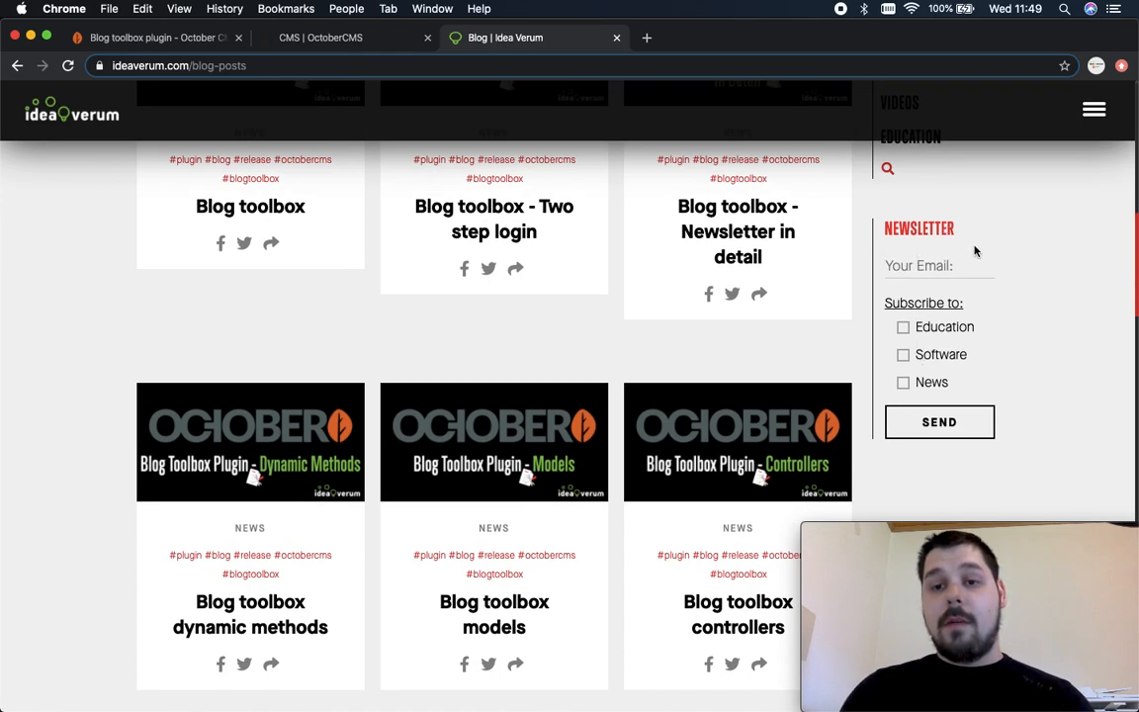
left_click(937, 421)
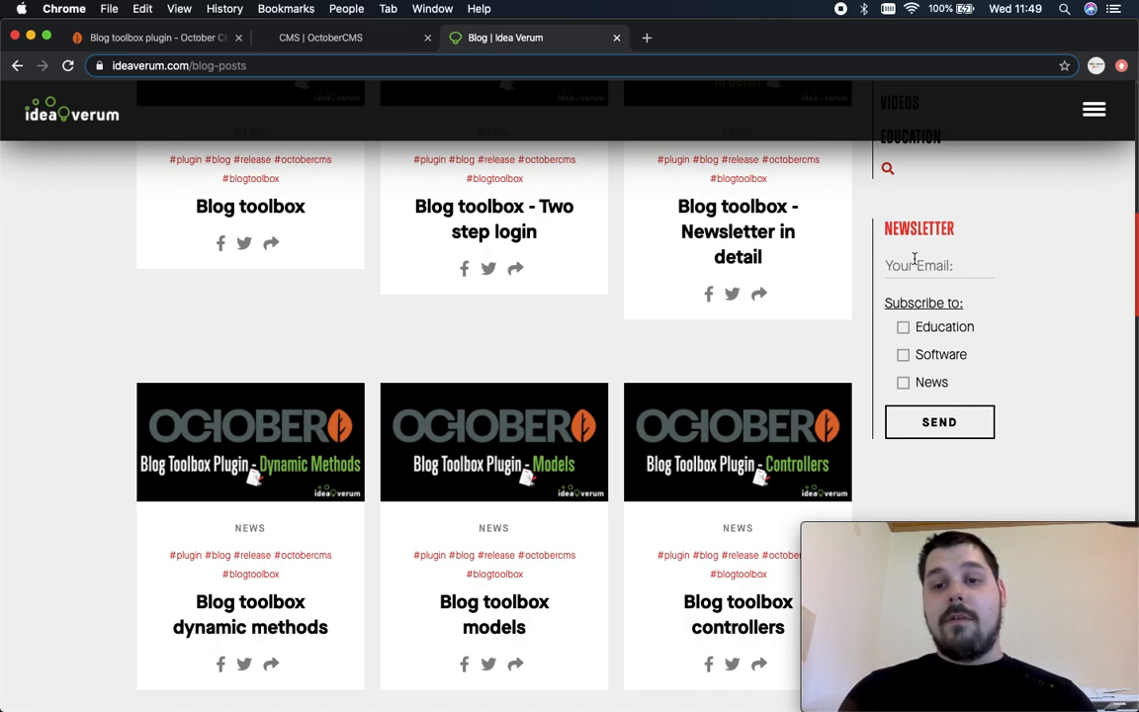
left_click(937, 421)
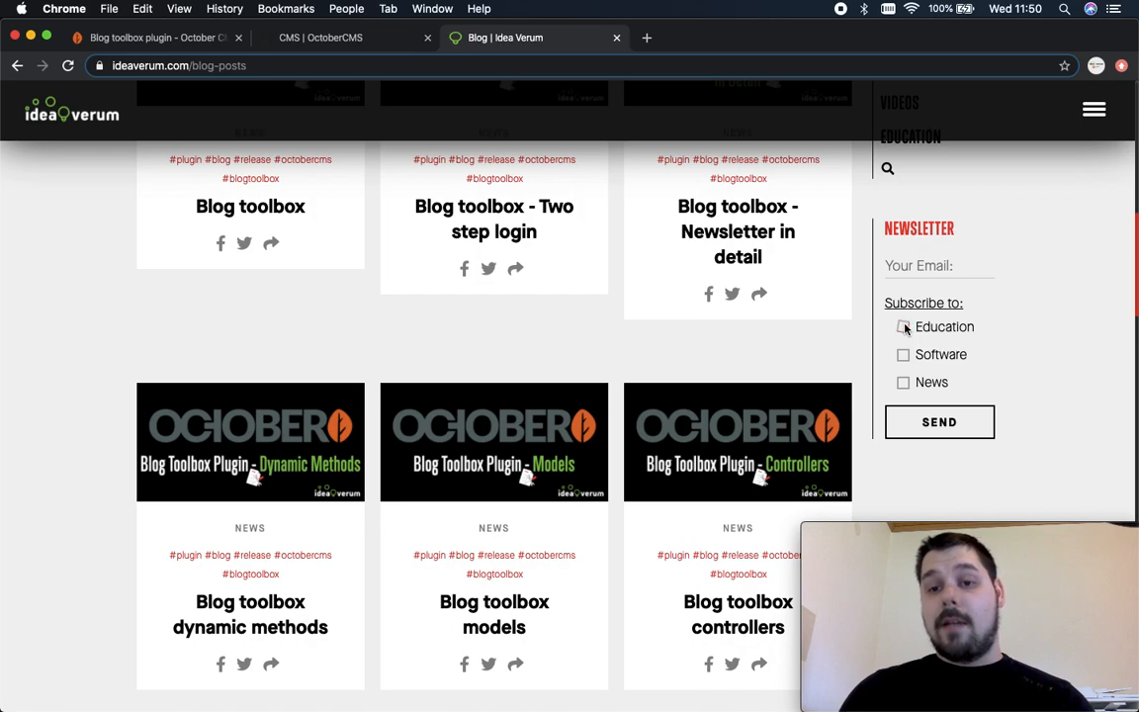
left_click(902, 326)
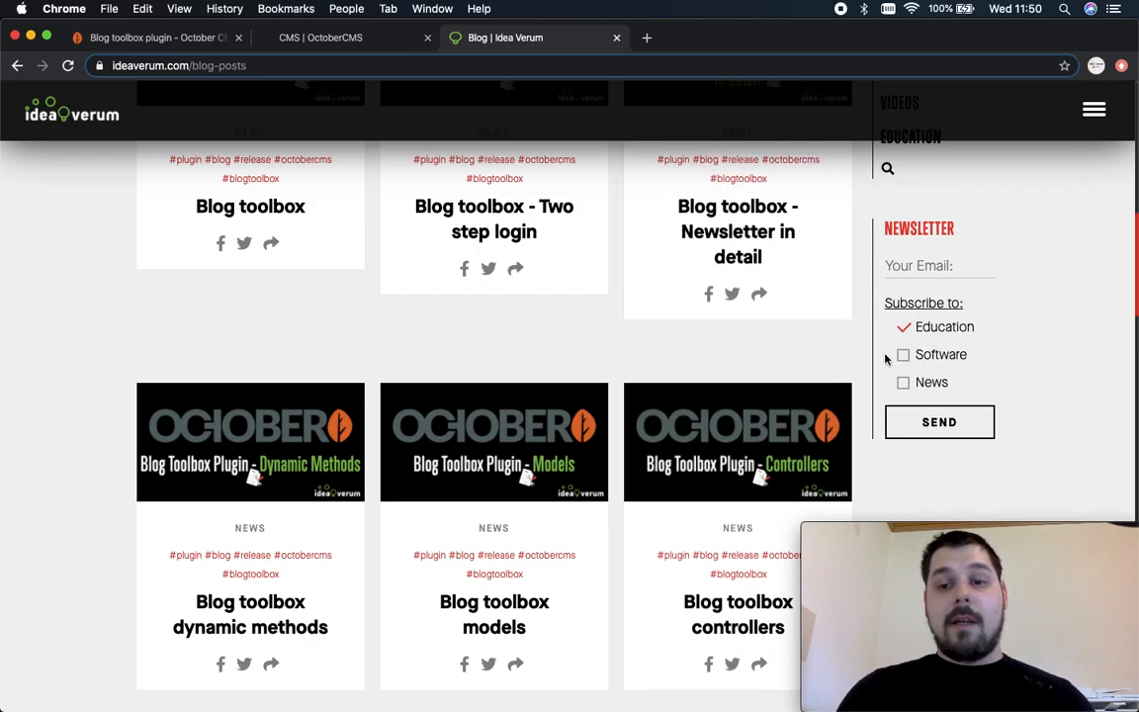
mouse_move(682, 174)
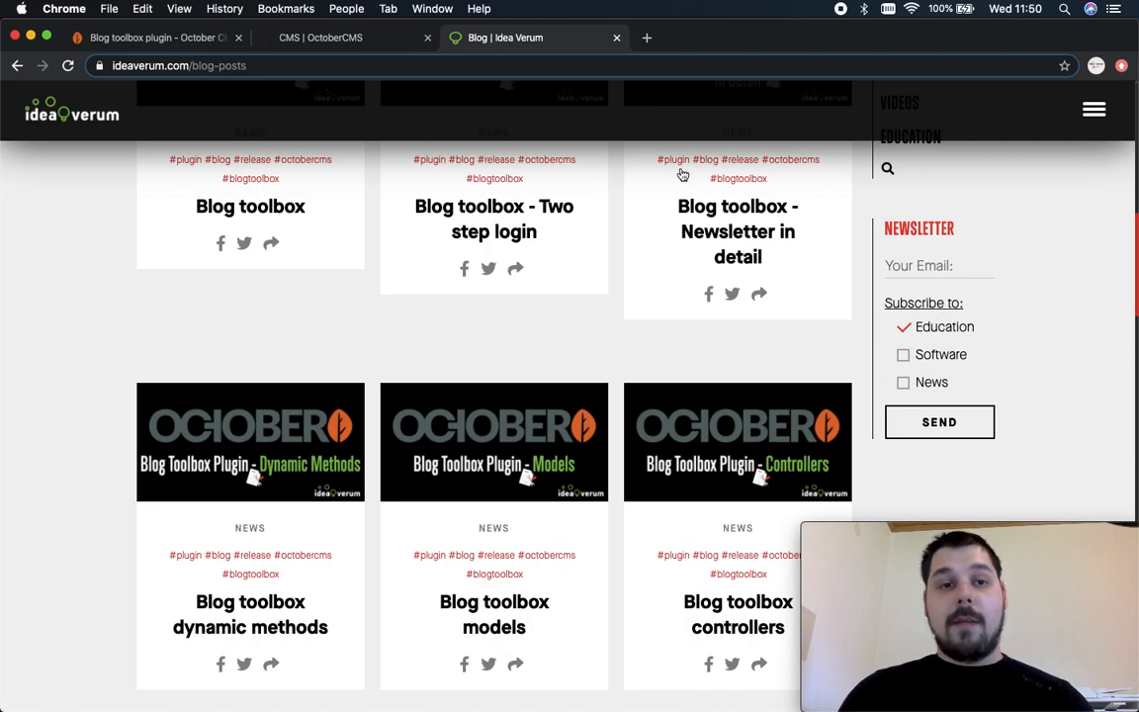
left_click(340, 38)
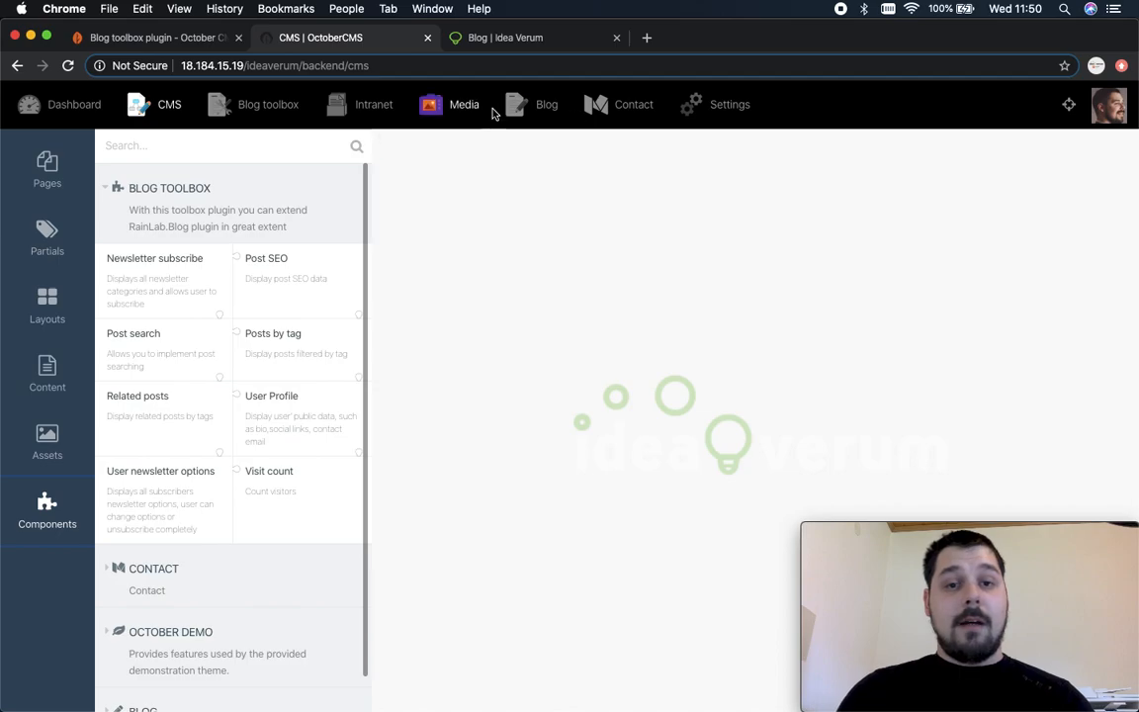
left_click(546, 103)
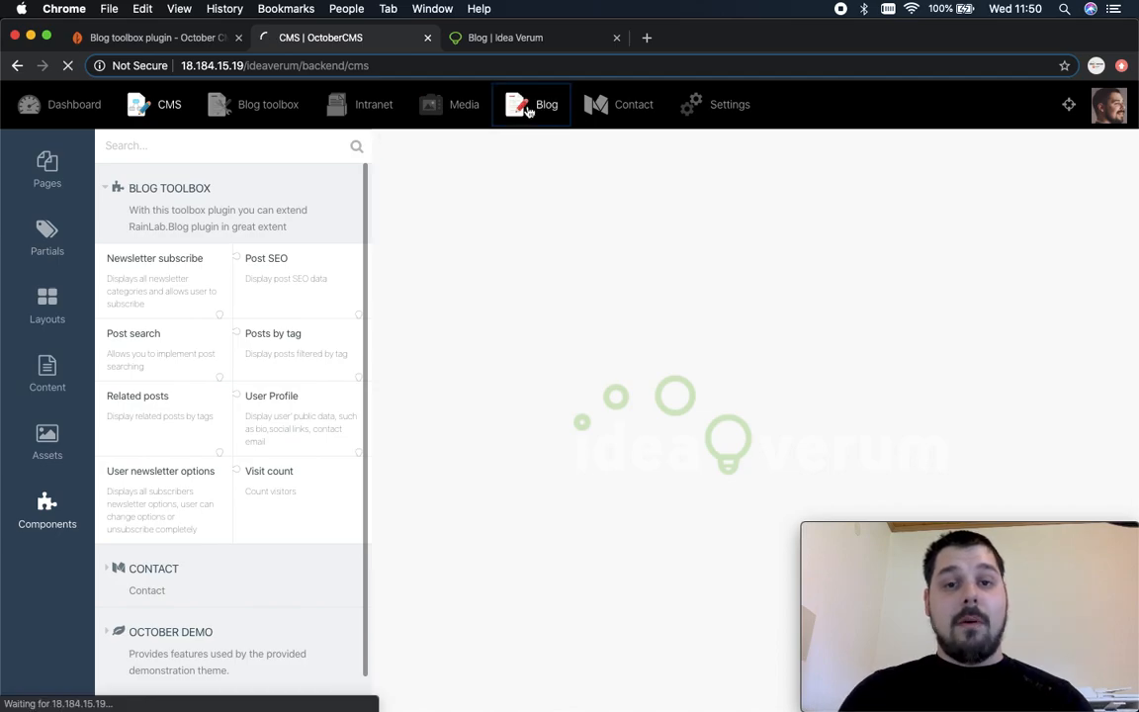
left_click(546, 103)
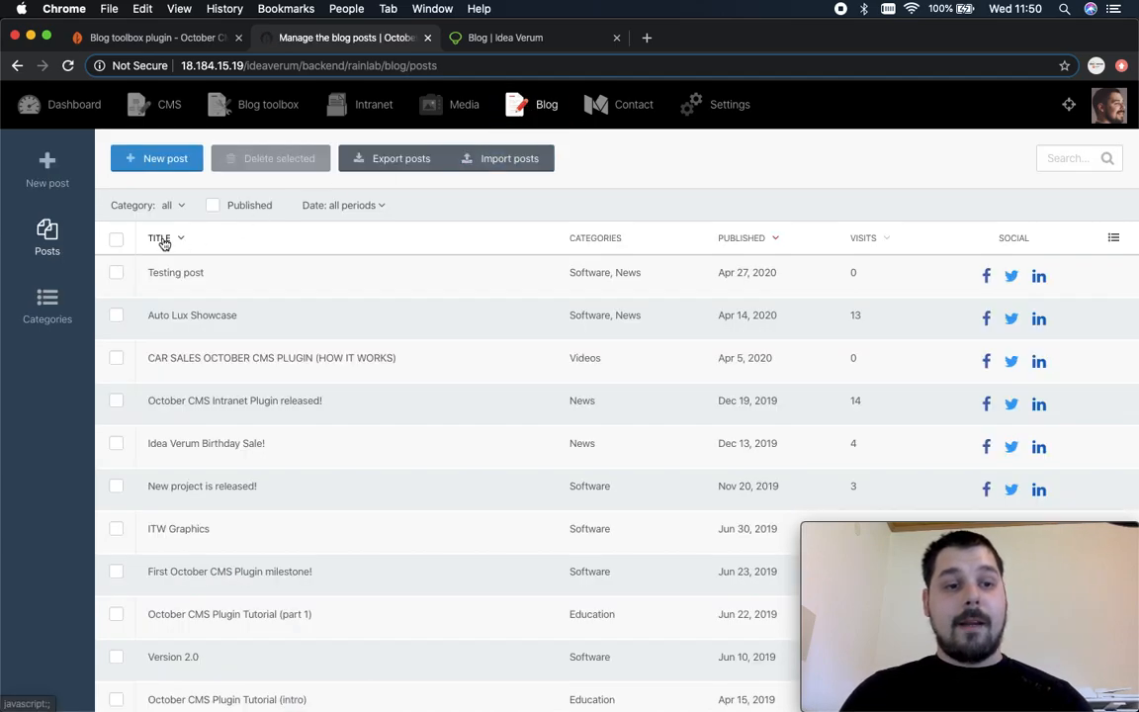
left_click(48, 306)
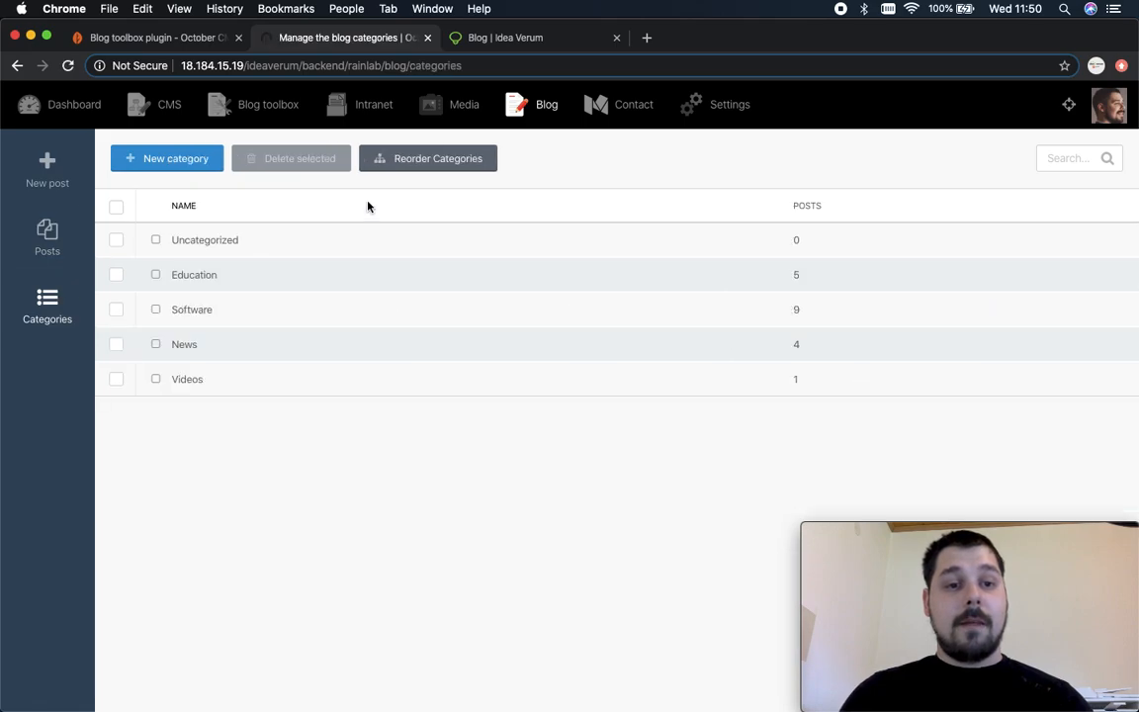
left_click(183, 344)
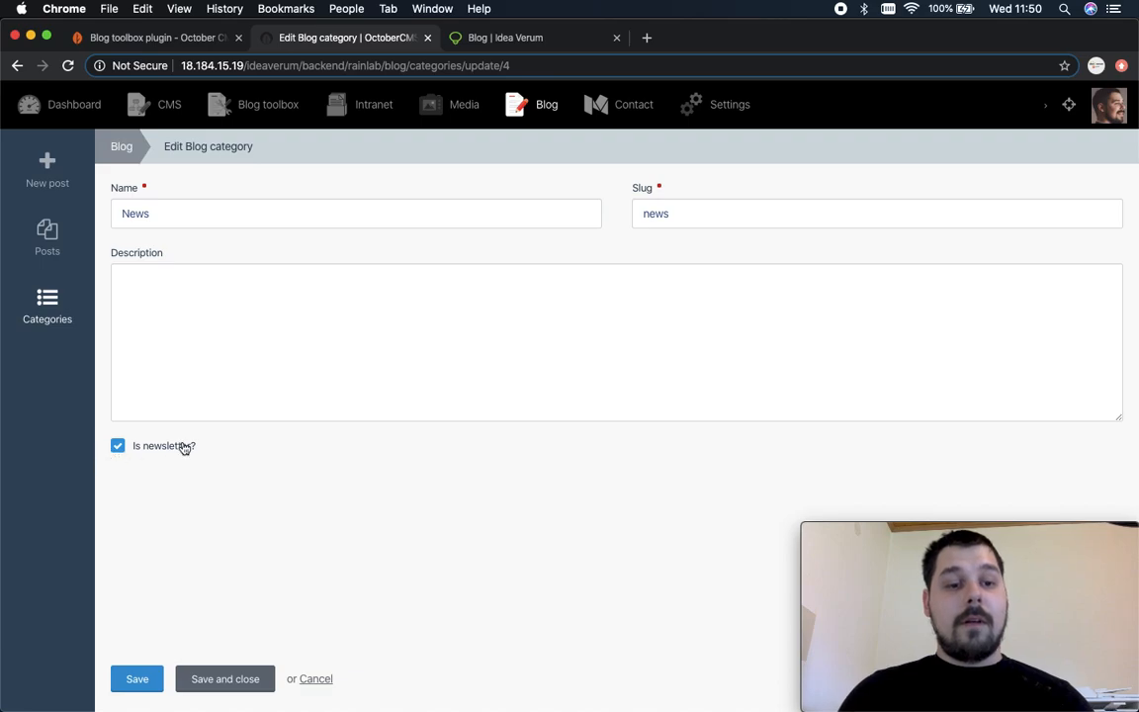
mouse_move(196, 451)
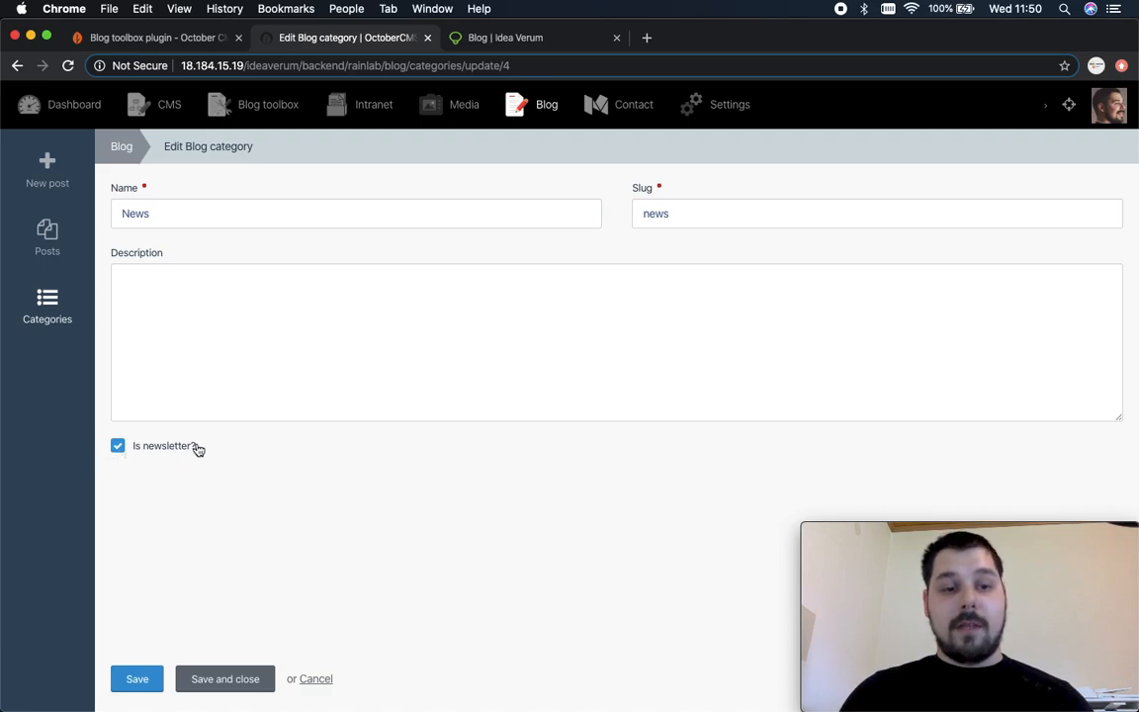
mouse_move(132, 443)
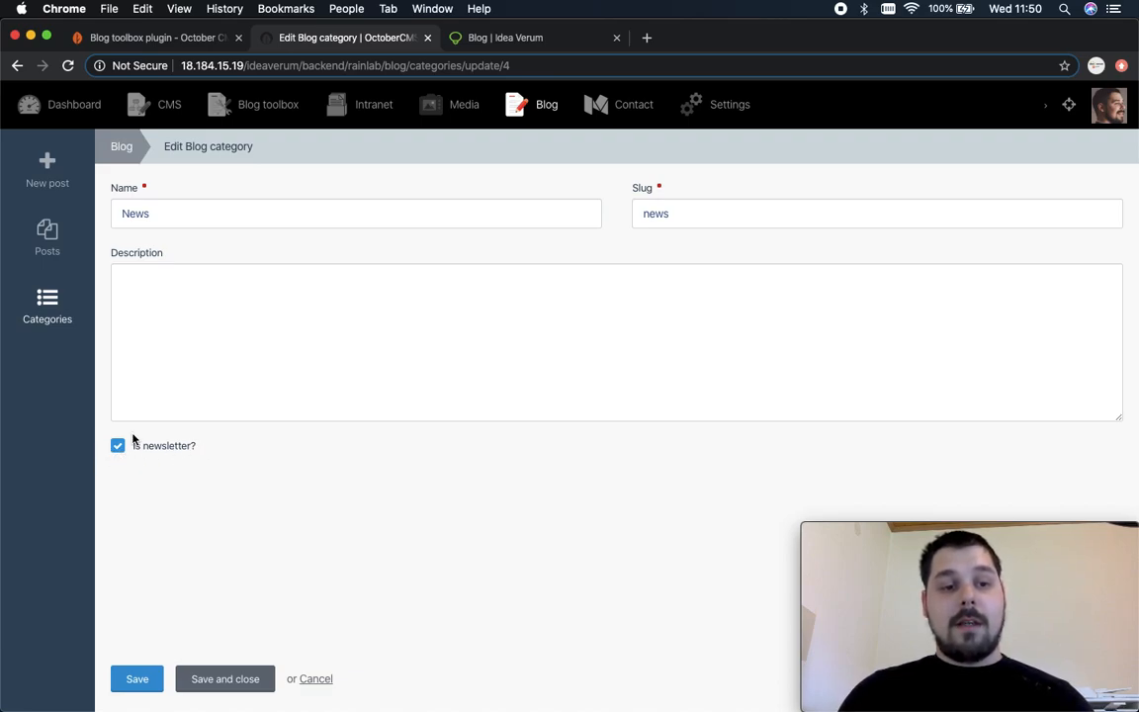
left_click(534, 38)
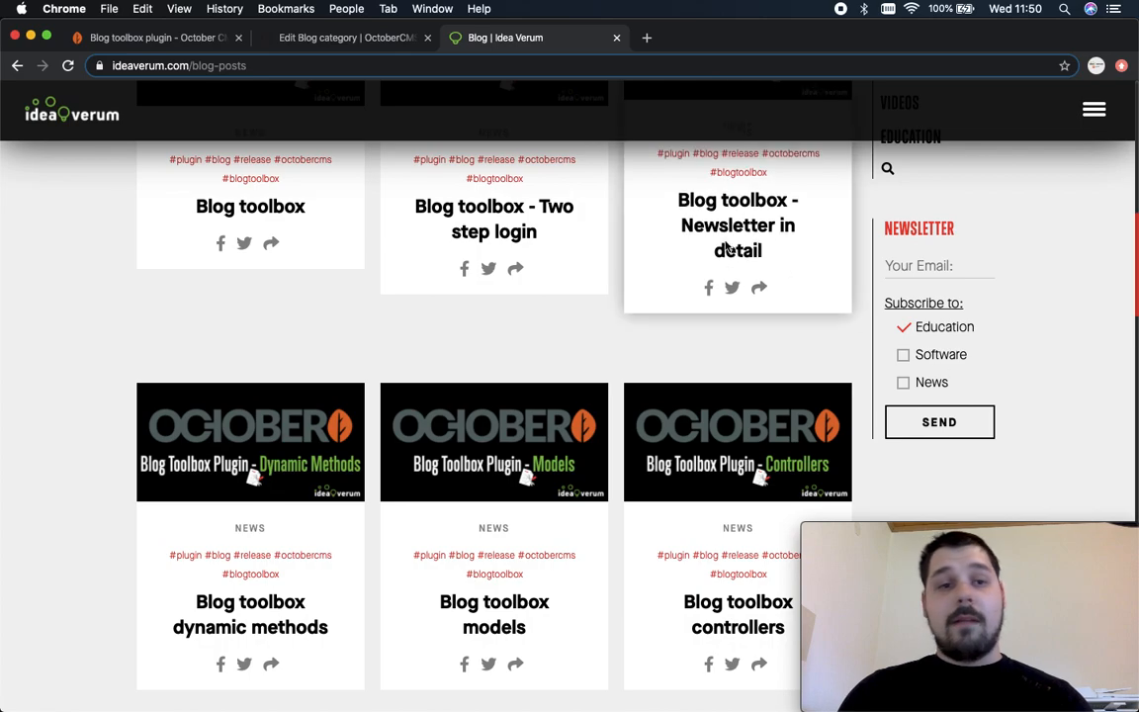
left_click(344, 37)
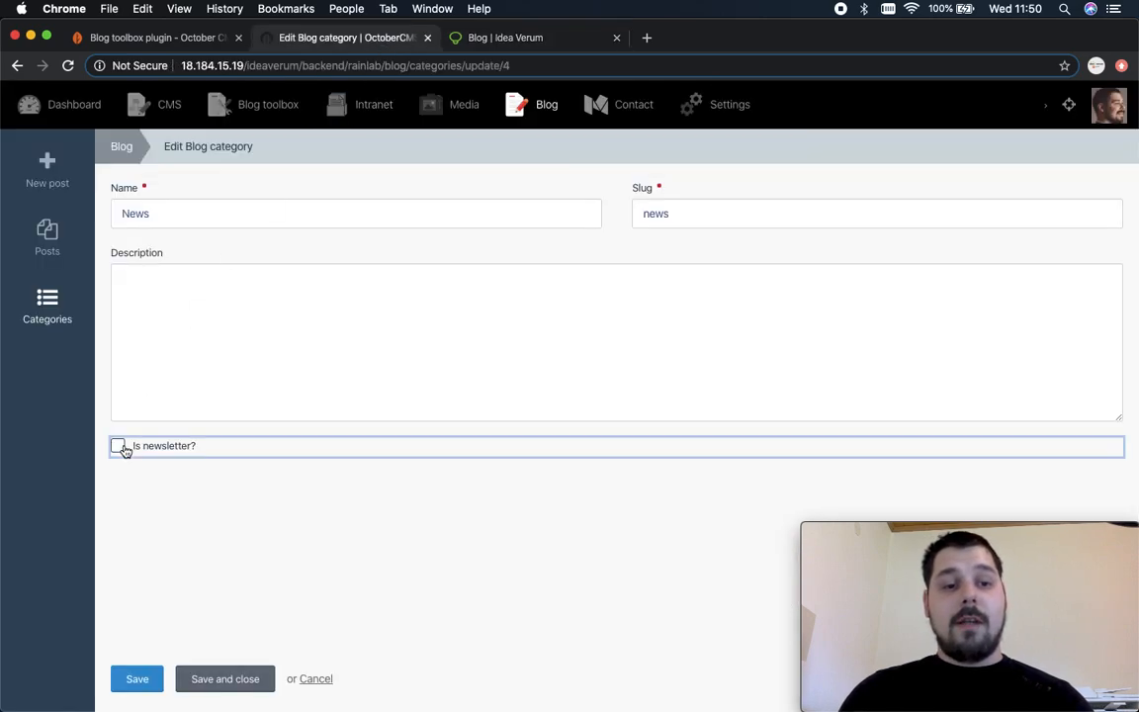
left_click(533, 38)
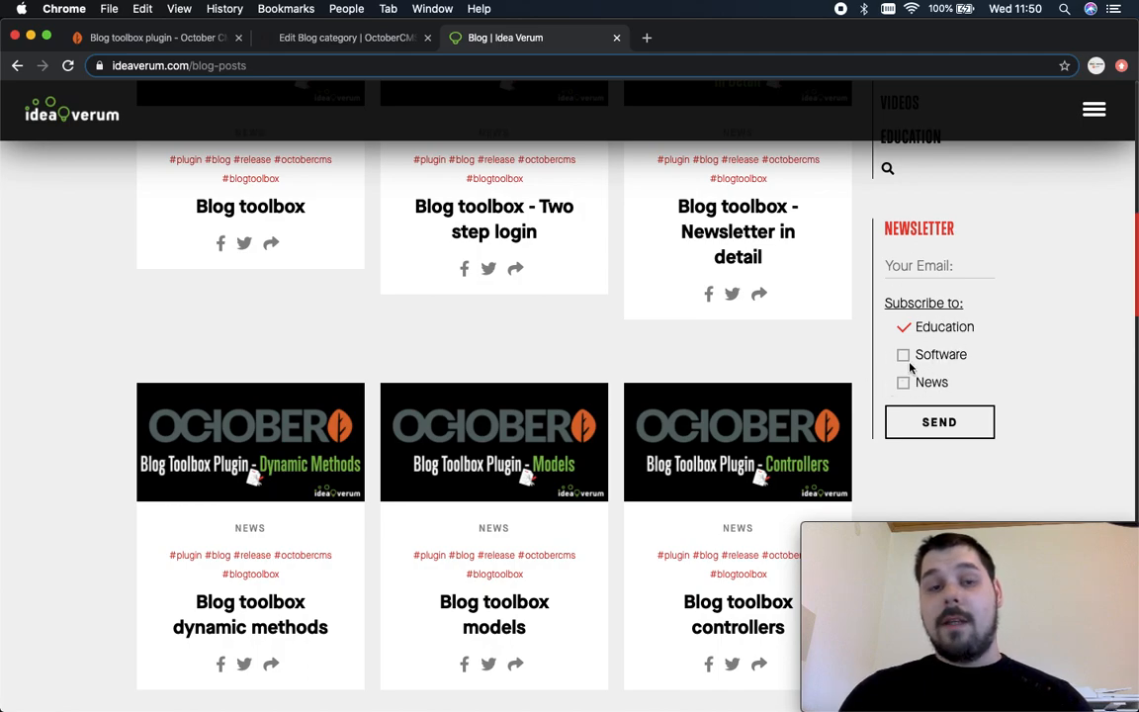
left_click(346, 38)
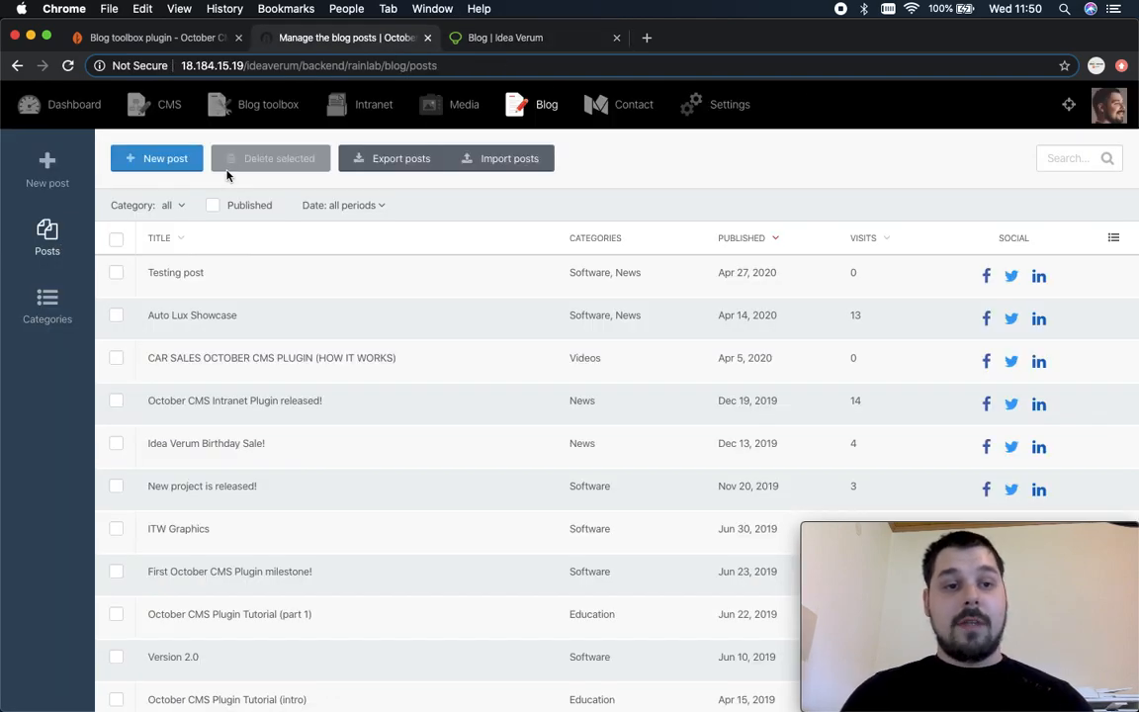
Create a new post with body 'content' filed under the News category.
left_click(157, 158)
type("T")
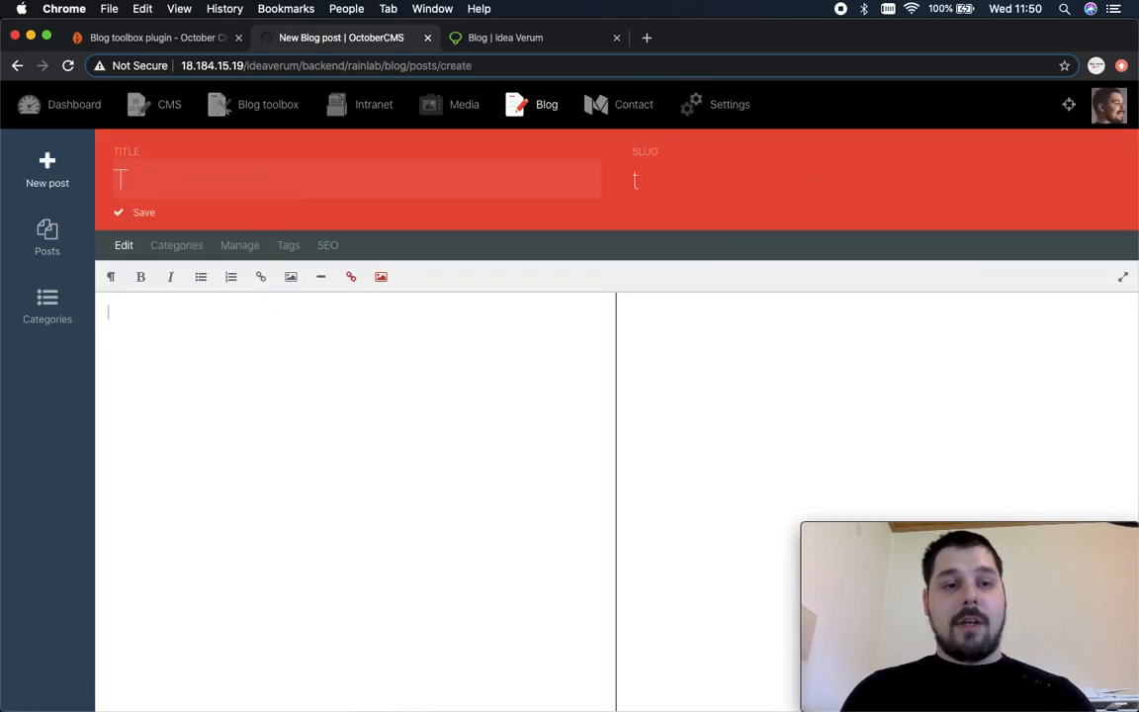
type("itle")
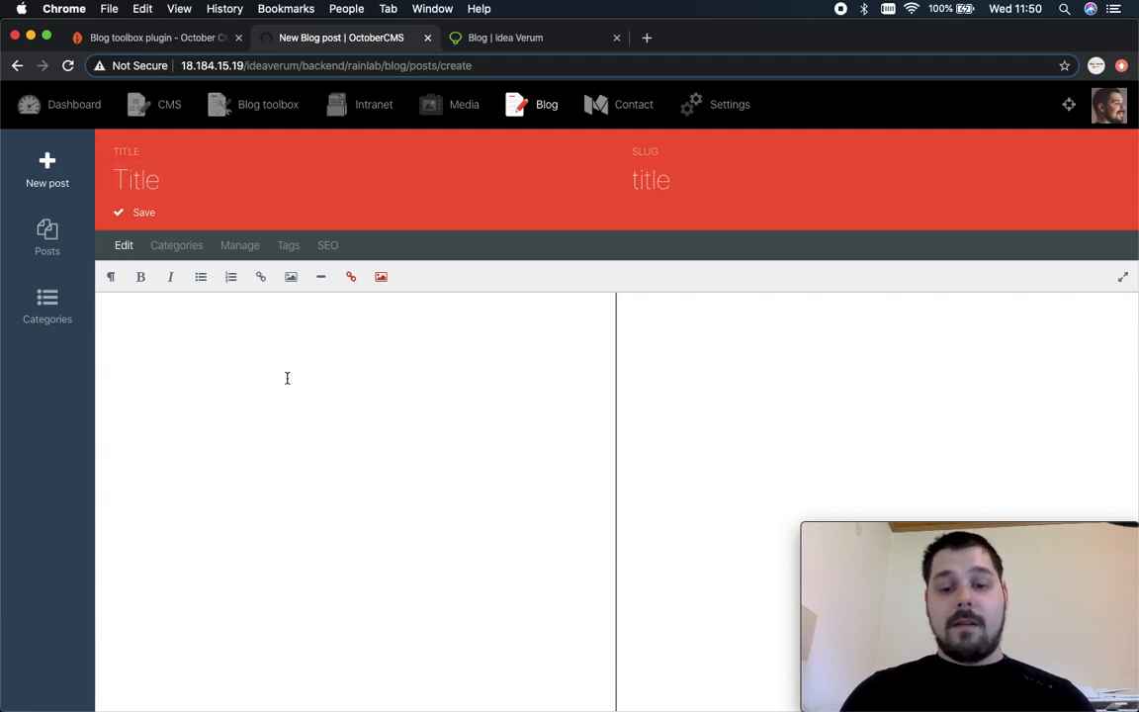
type("content")
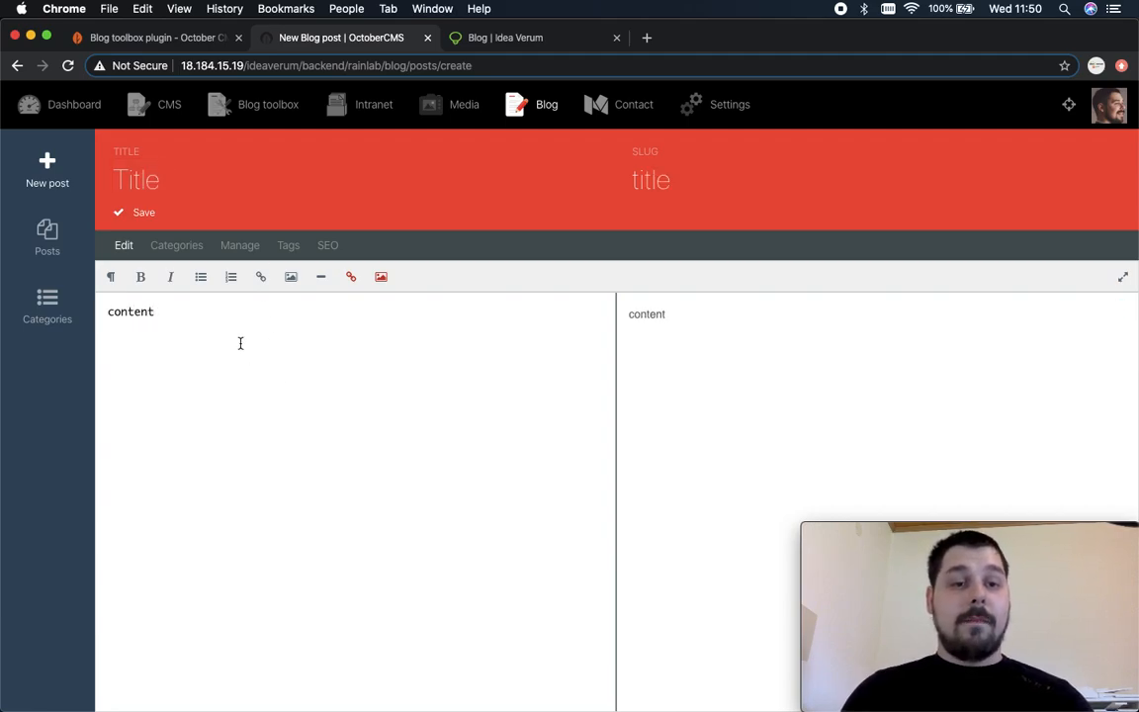
left_click(176, 245)
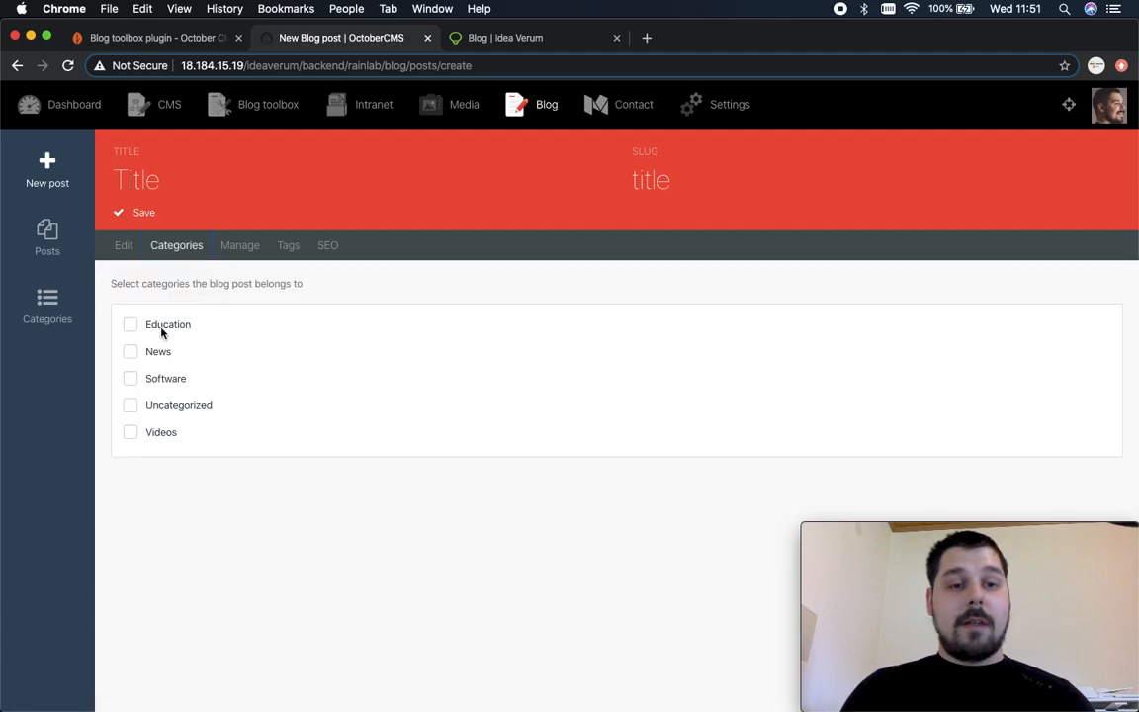
mouse_move(162, 373)
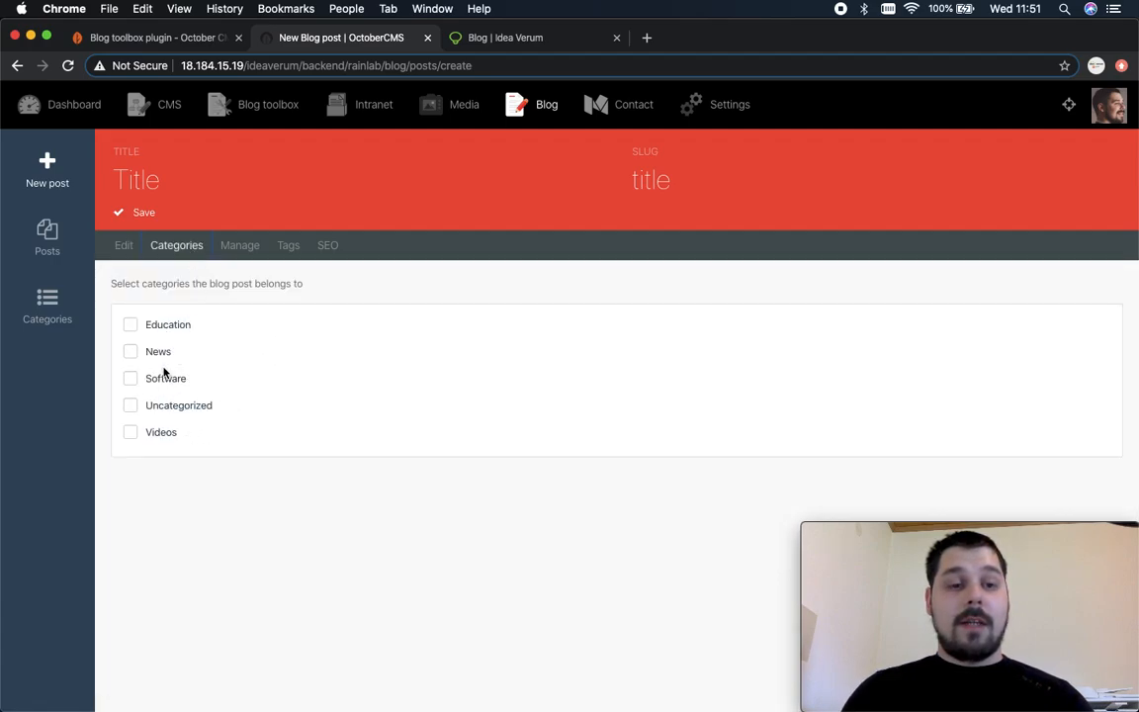
mouse_move(194, 346)
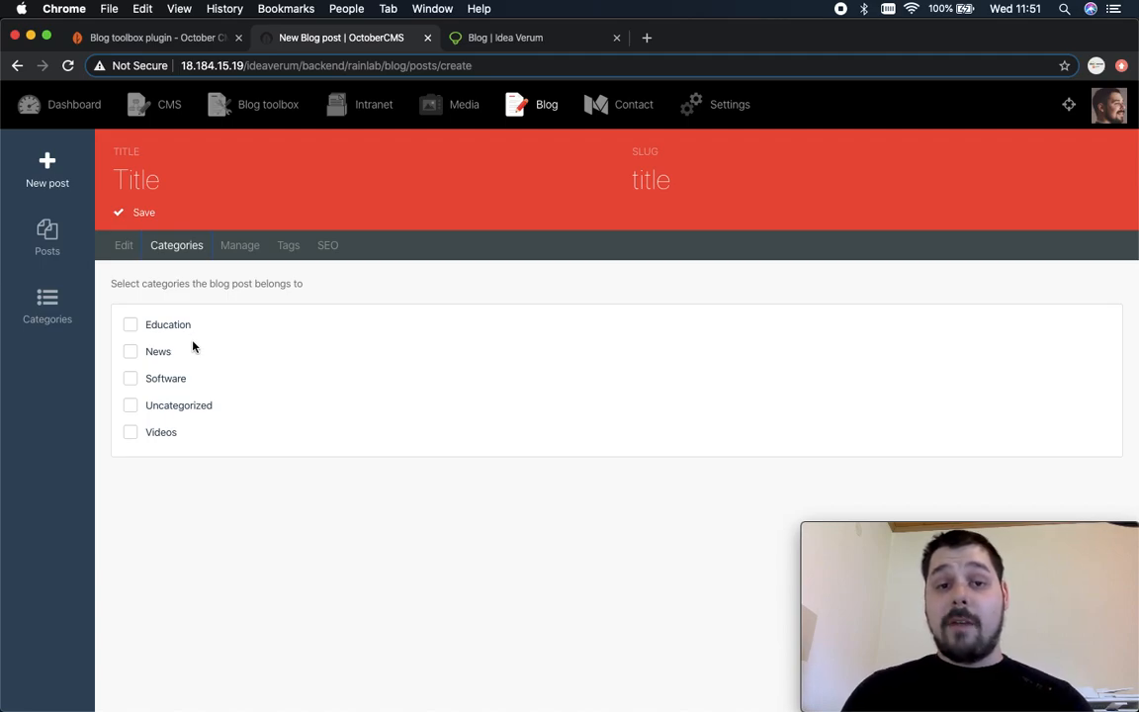
mouse_move(154, 354)
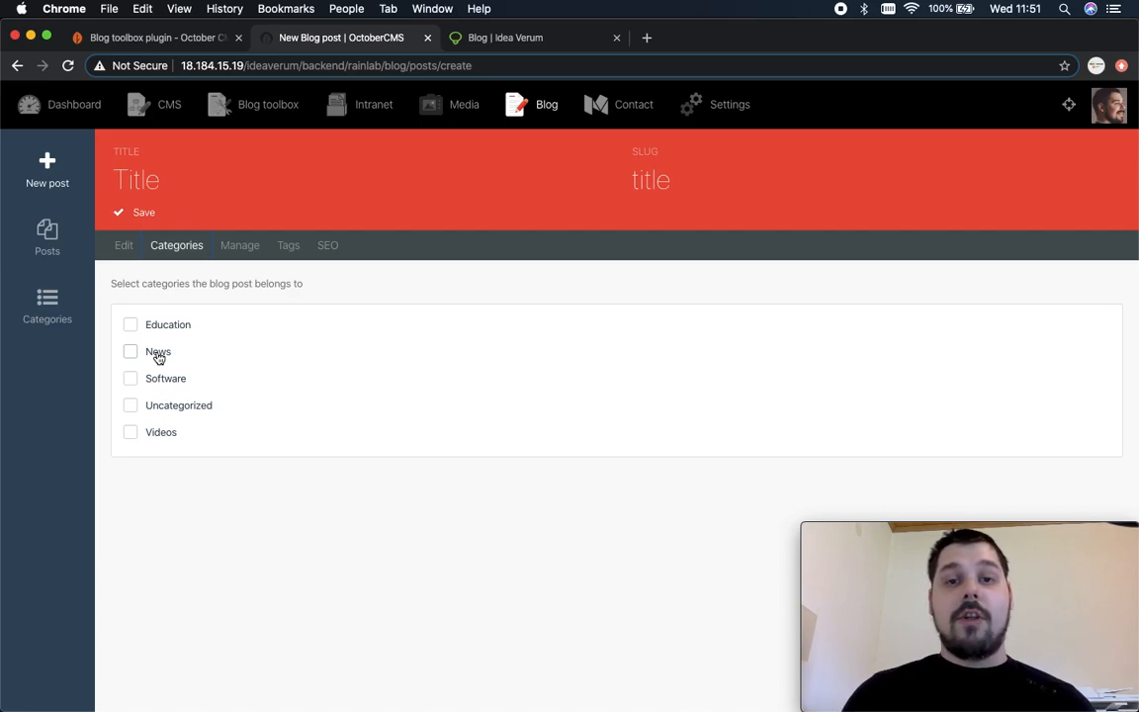
left_click(131, 351)
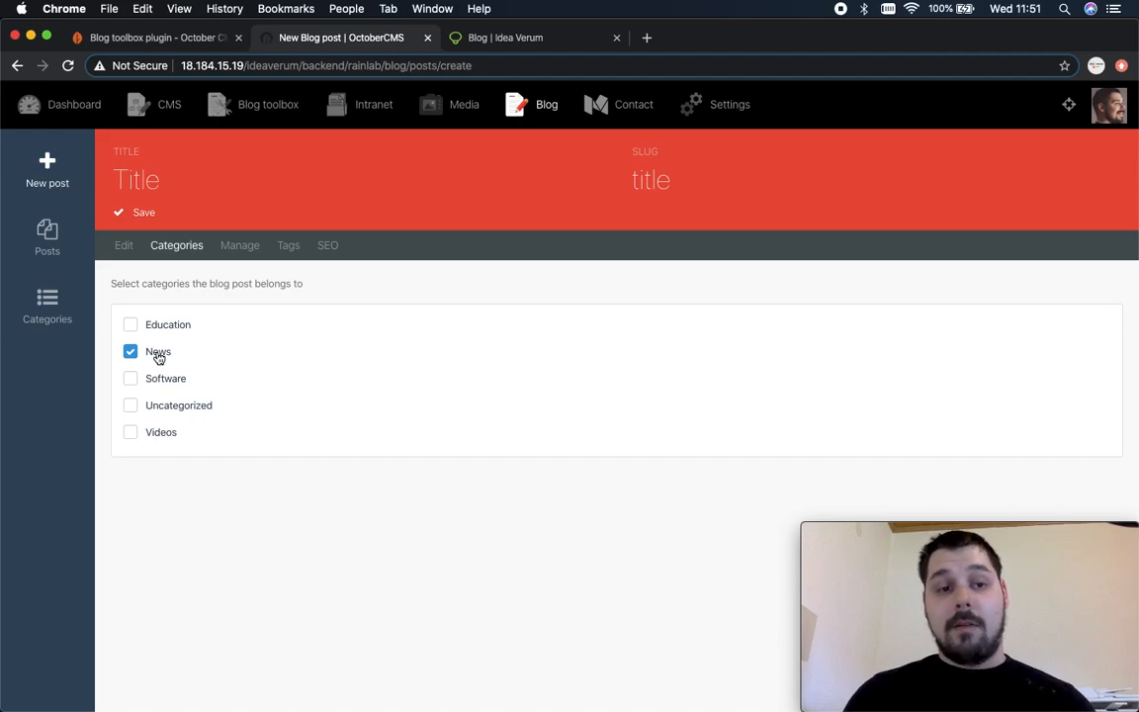
left_click(239, 245)
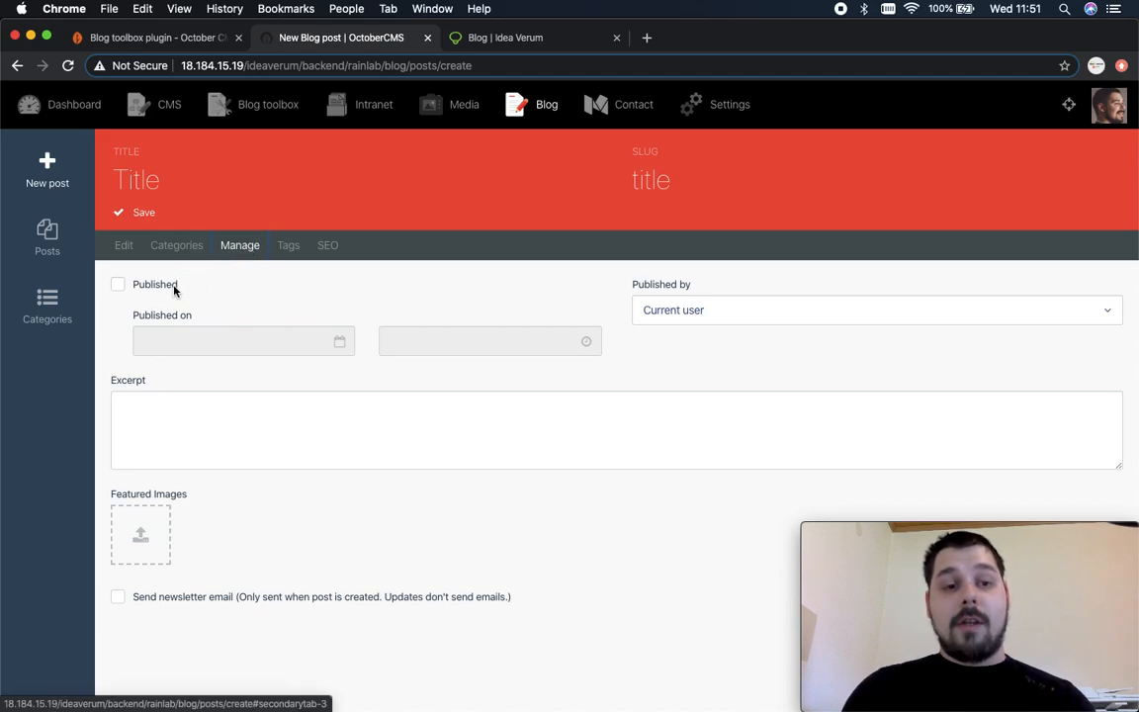
Mark the post Published at 08:40 with 'Send newsletter email' ticked.
left_click(119, 284)
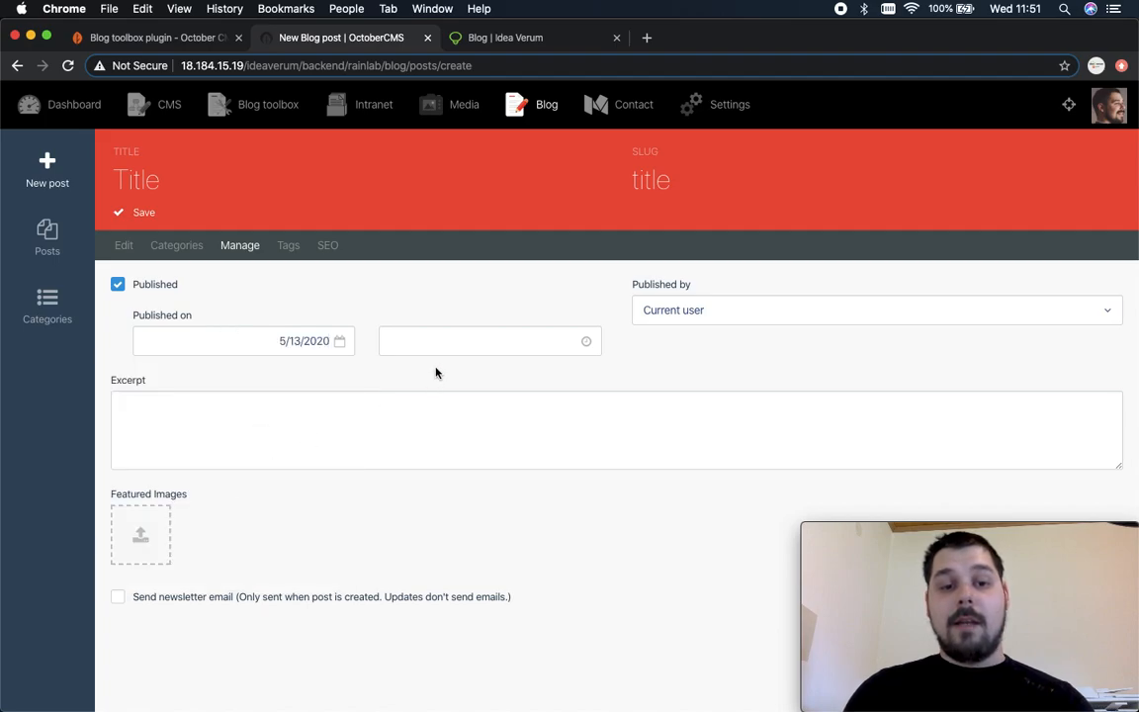
left_click(490, 340)
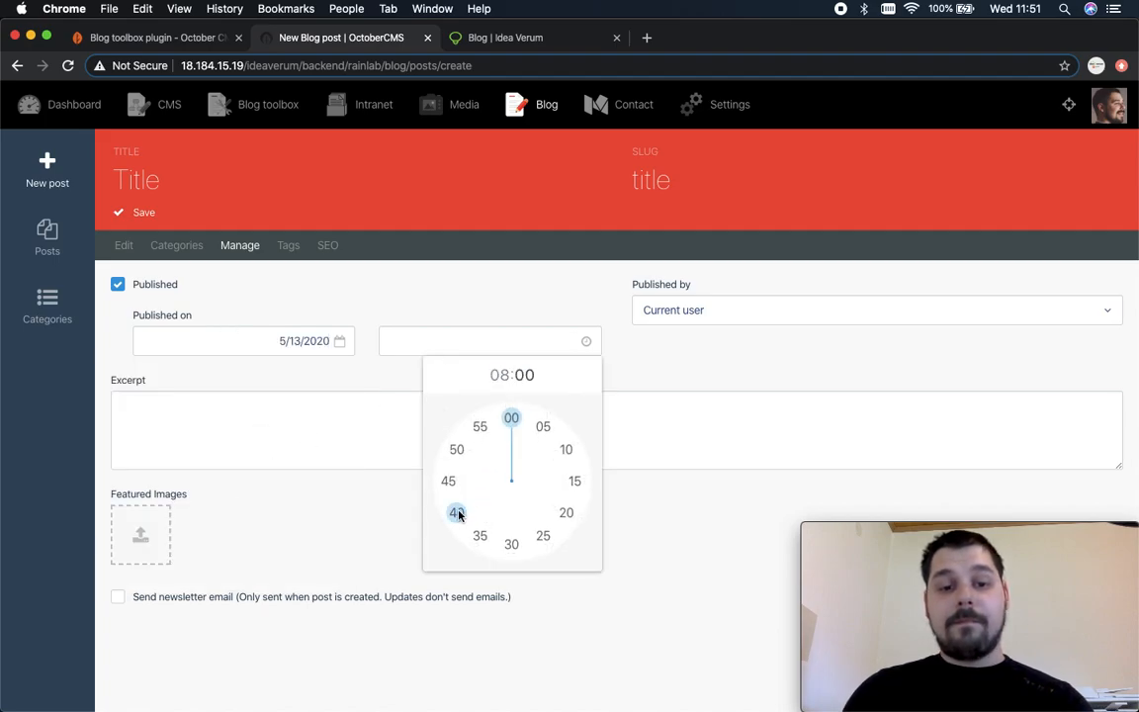
left_click(455, 512)
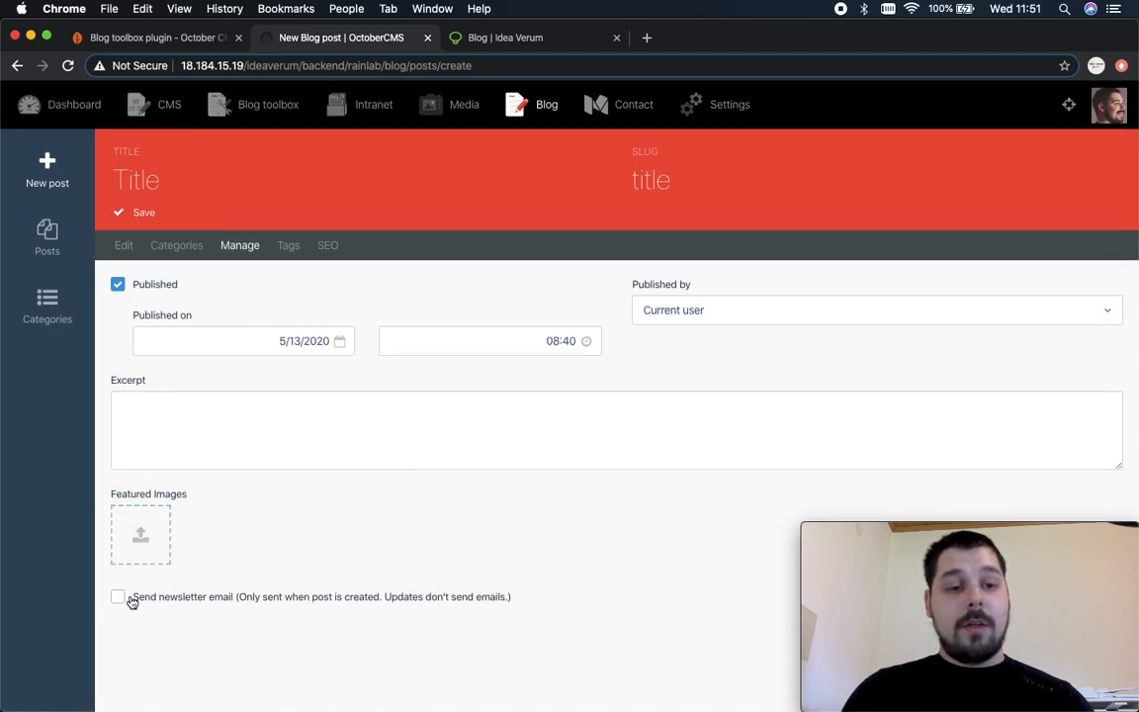
mouse_move(188, 601)
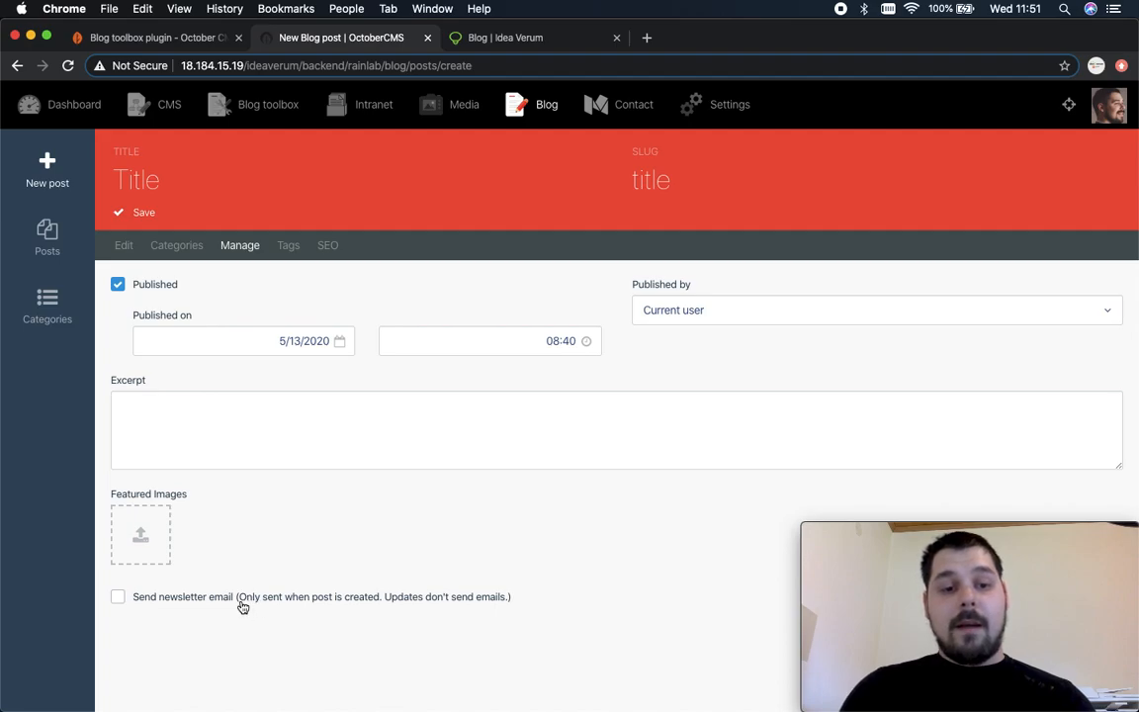
mouse_move(344, 605)
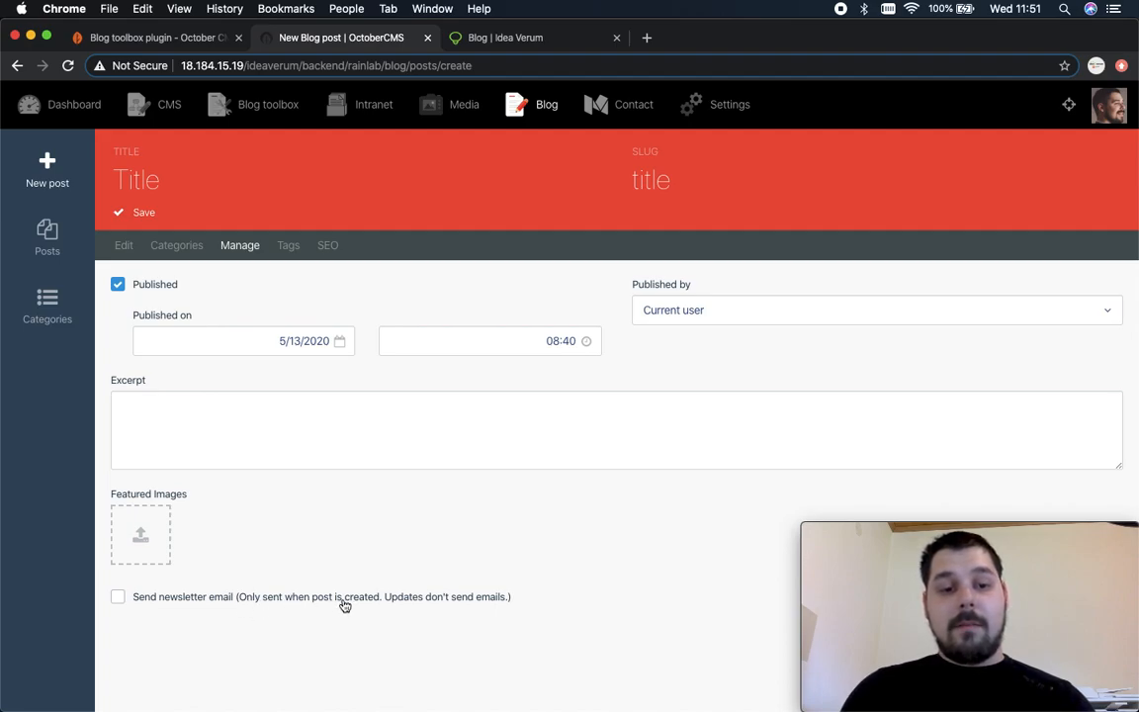
mouse_move(502, 581)
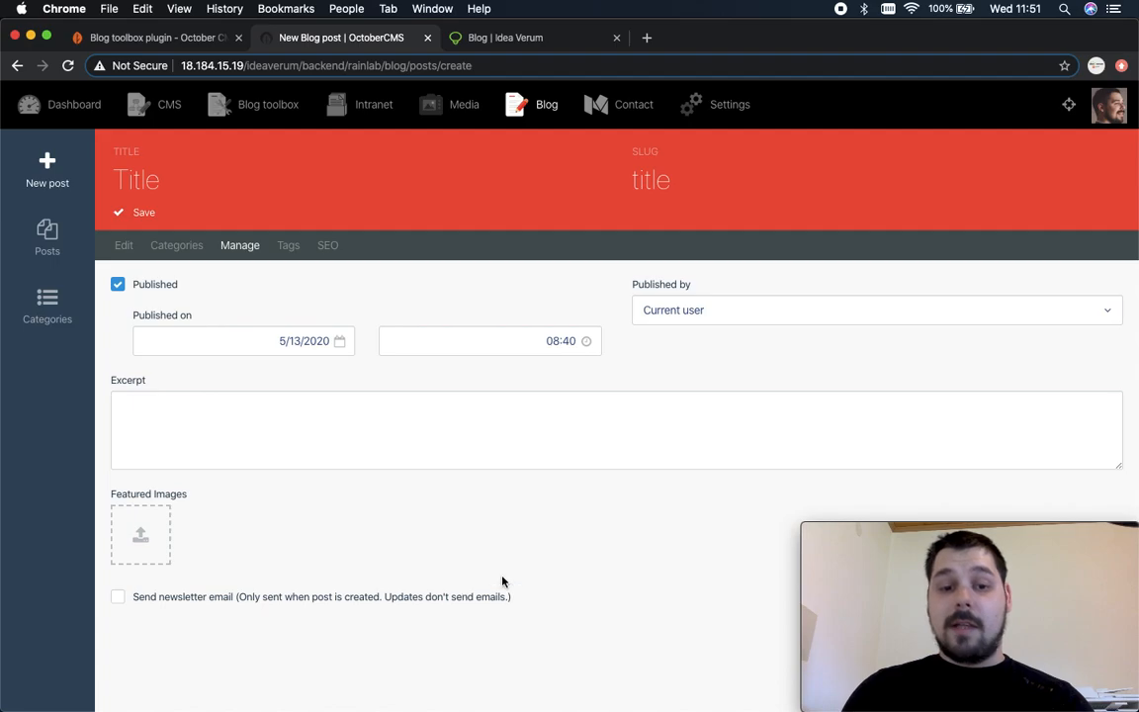
mouse_move(131, 601)
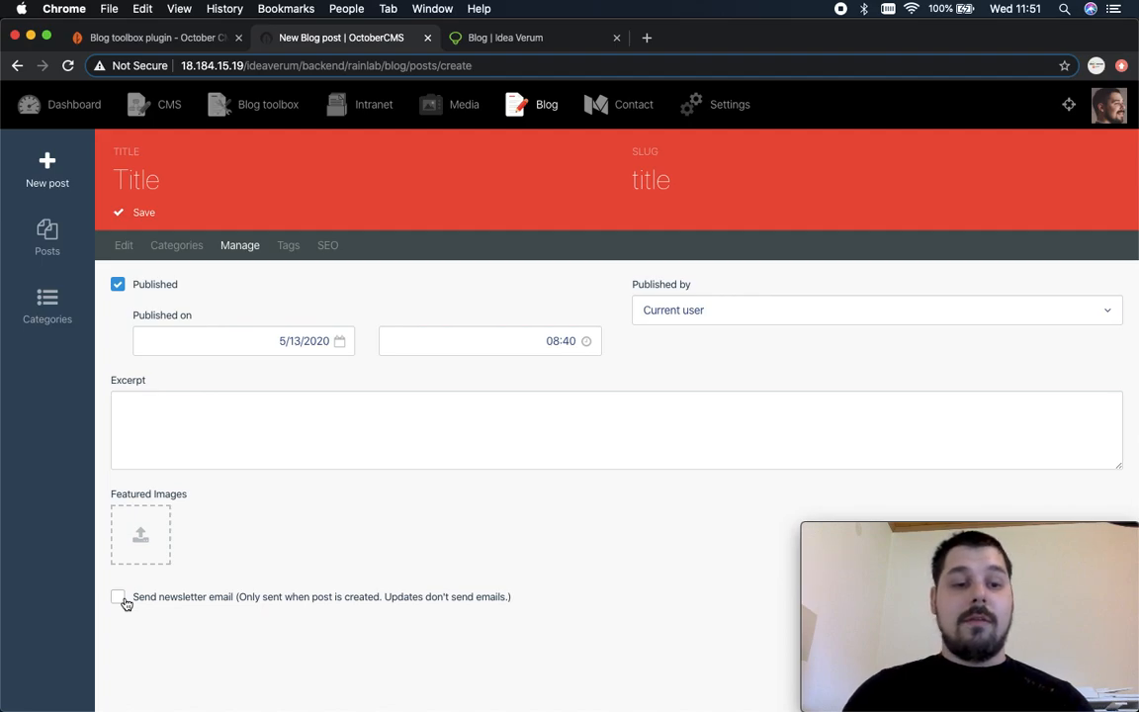
left_click(118, 597)
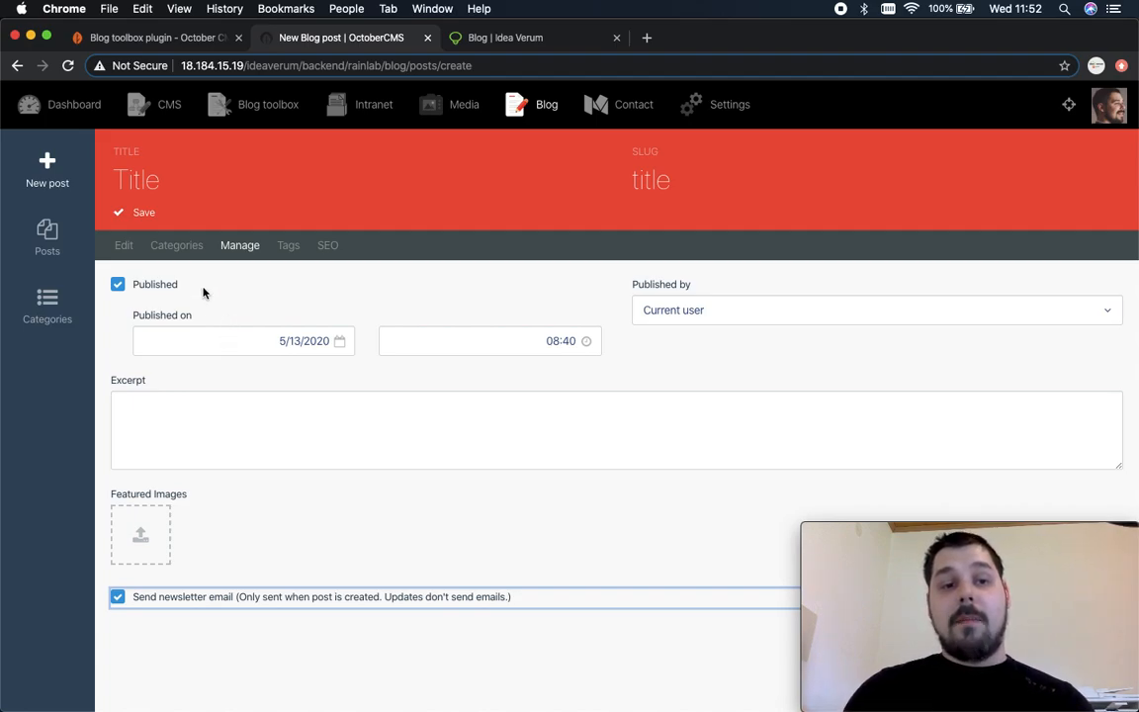
left_click(176, 245)
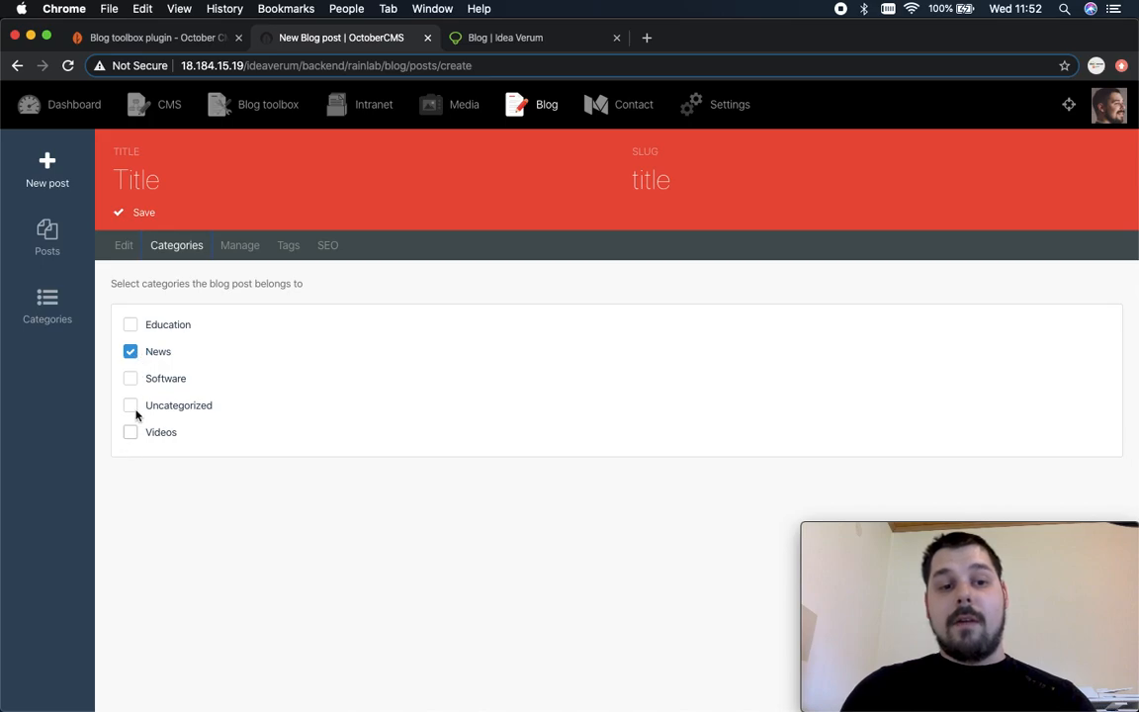
mouse_move(289, 245)
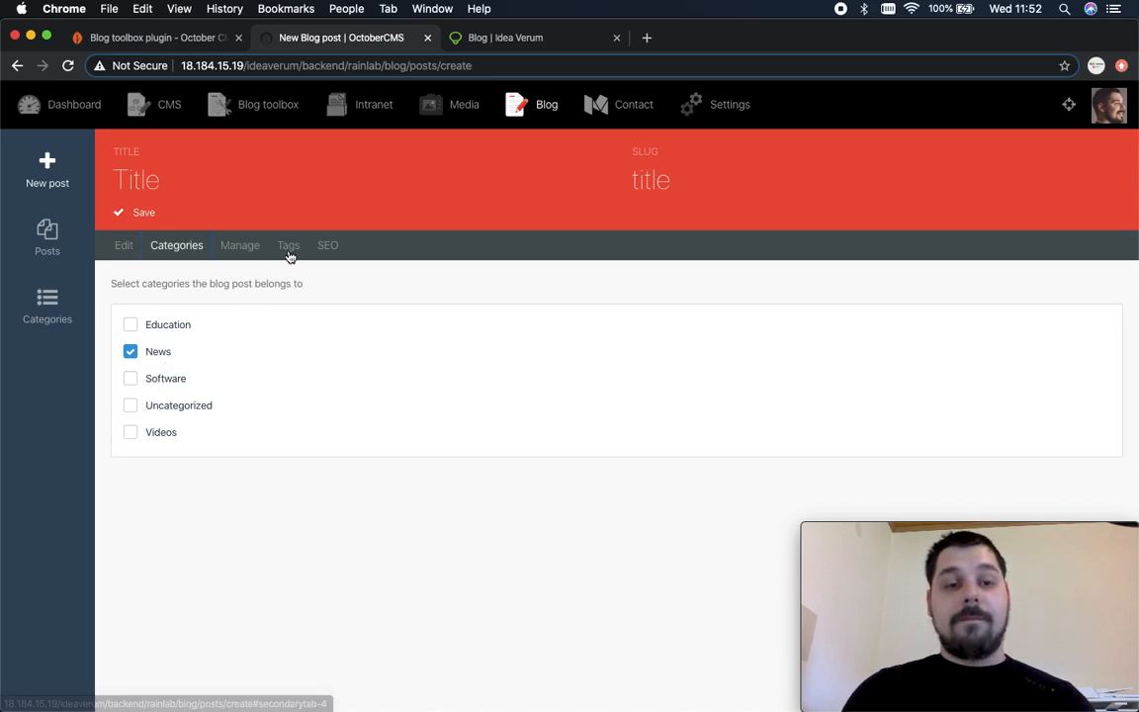
Enter the post tags 'plugin, news, octobercms'.
left_click(289, 245)
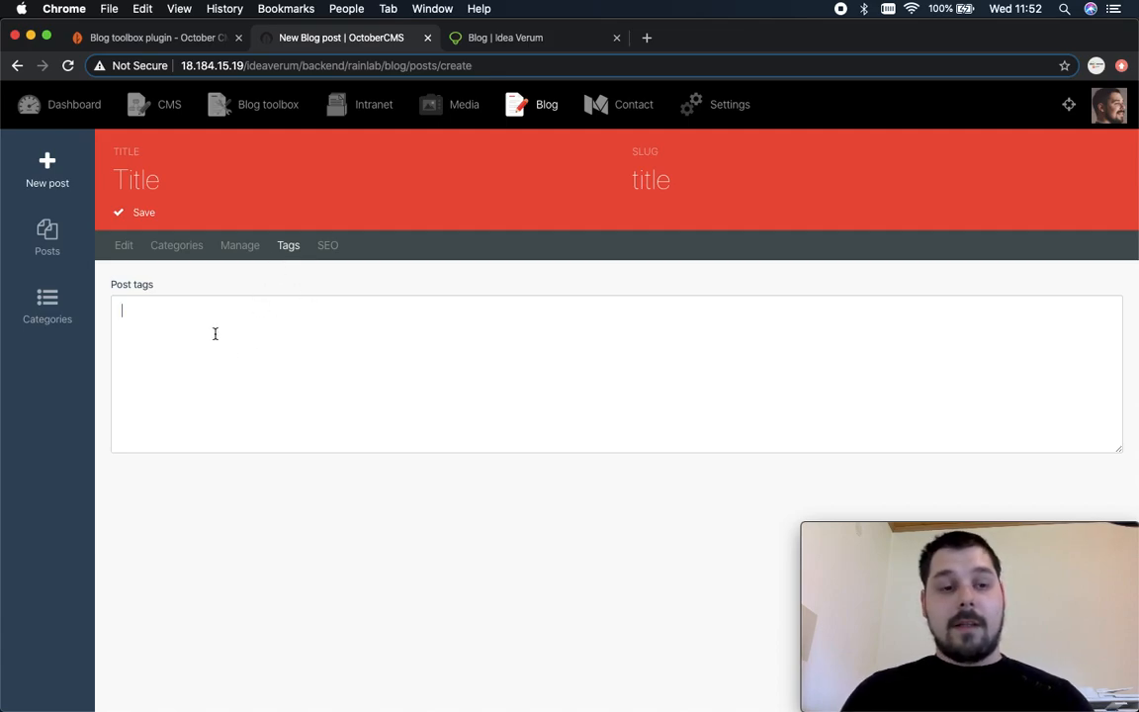
type("plugin,")
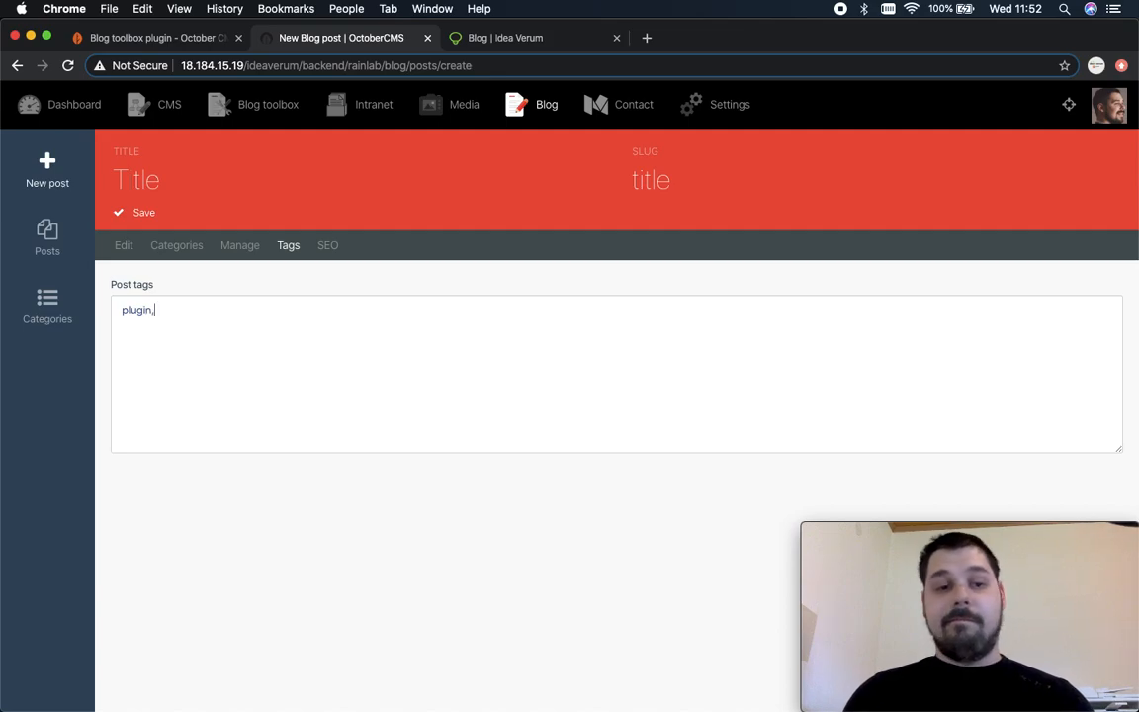
type("news,")
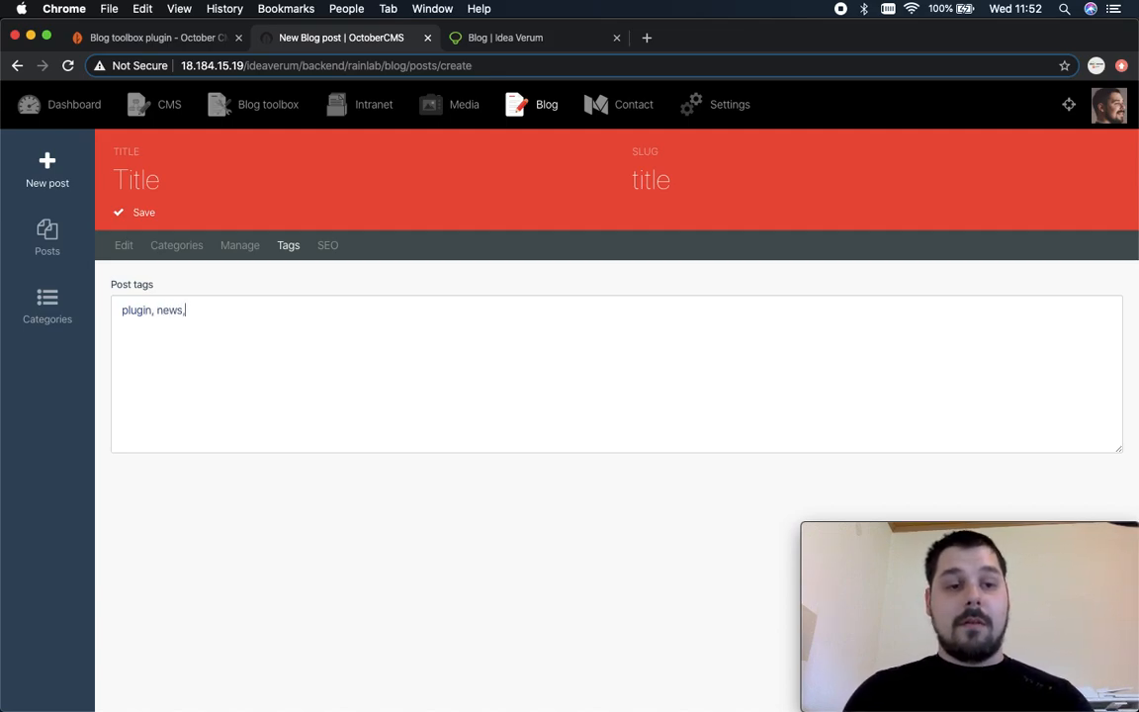
type("octobers")
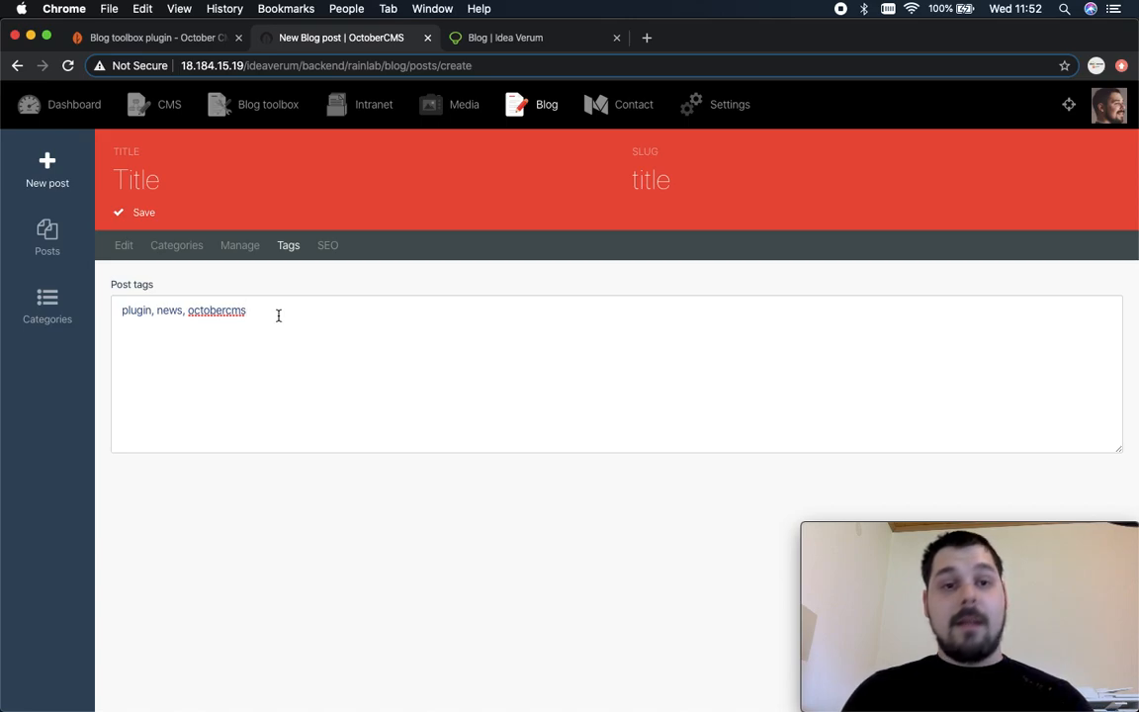
mouse_move(148, 310)
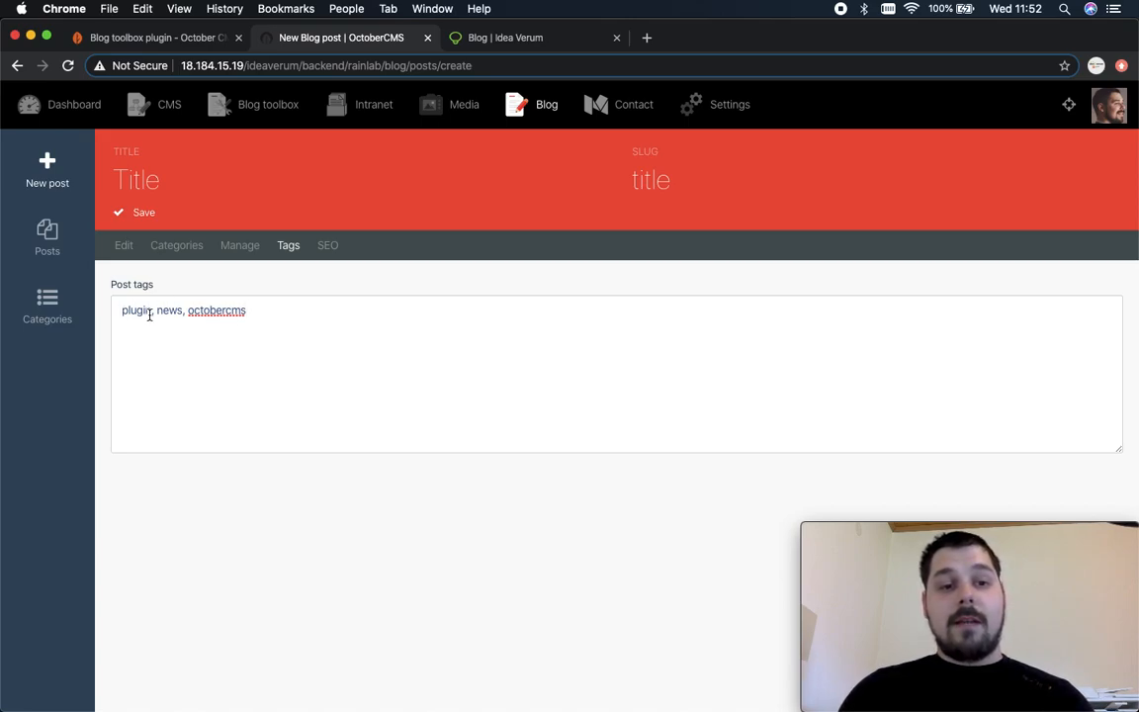
Check the published Blog toolbox posts and their hashtags on the Idea Verum listing, then return to the backend post.
left_click(534, 37)
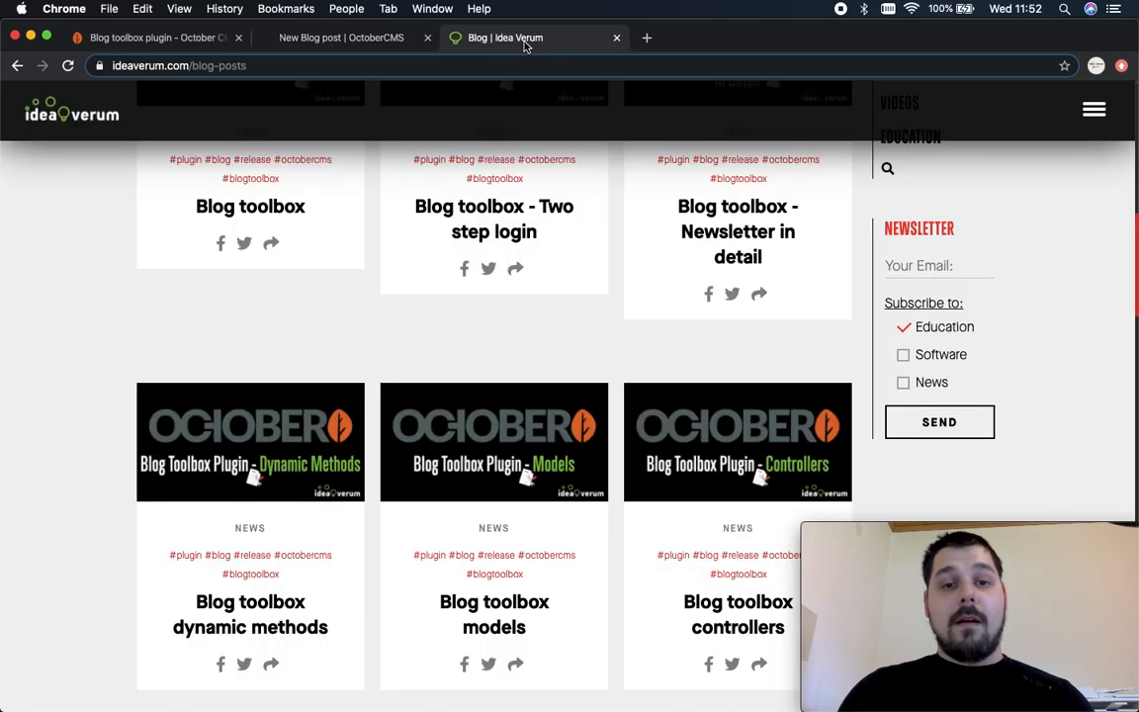
scroll("up", 3)
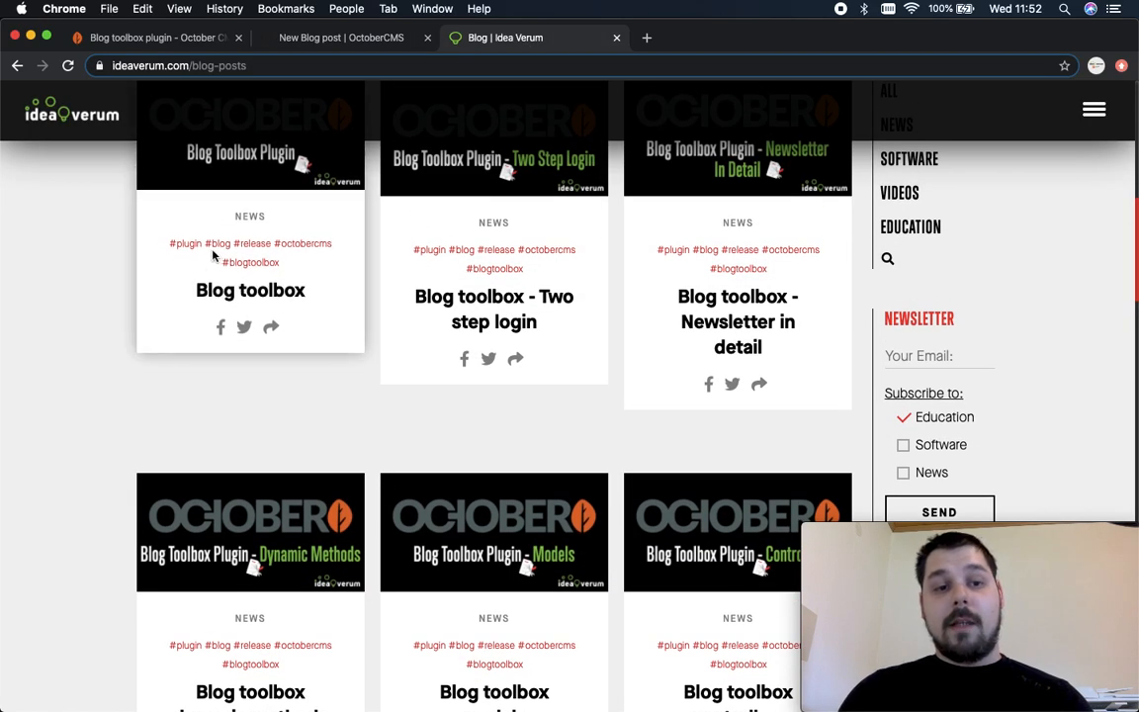
scroll("down", 3)
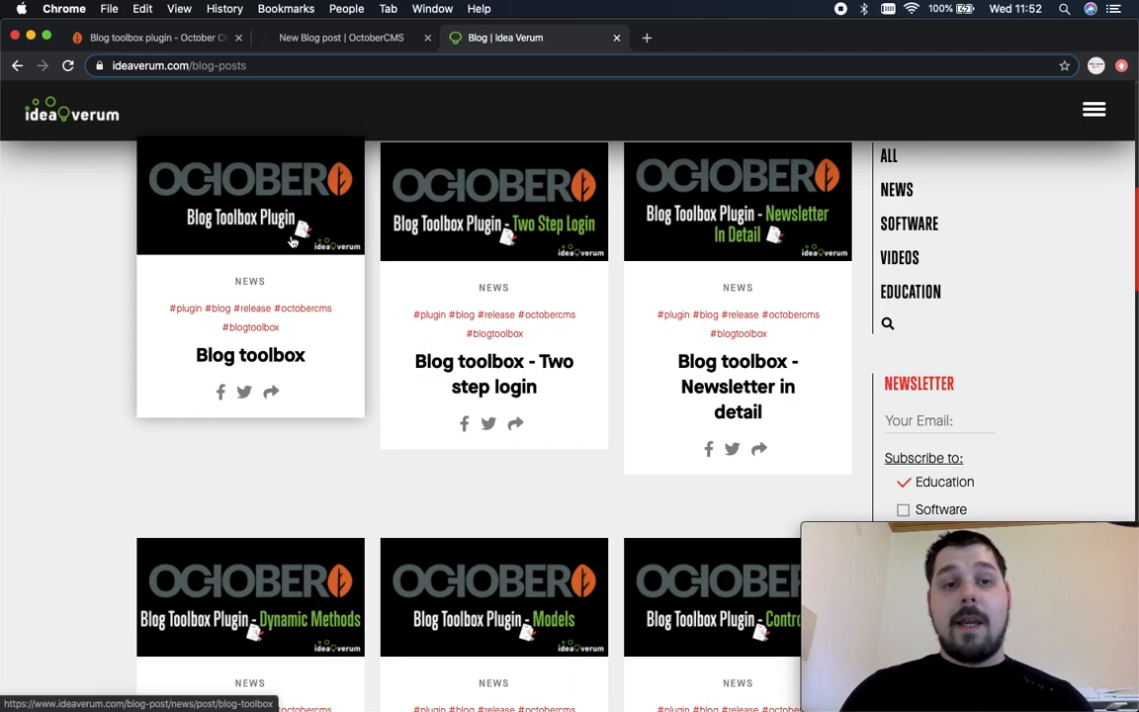
left_click(340, 38)
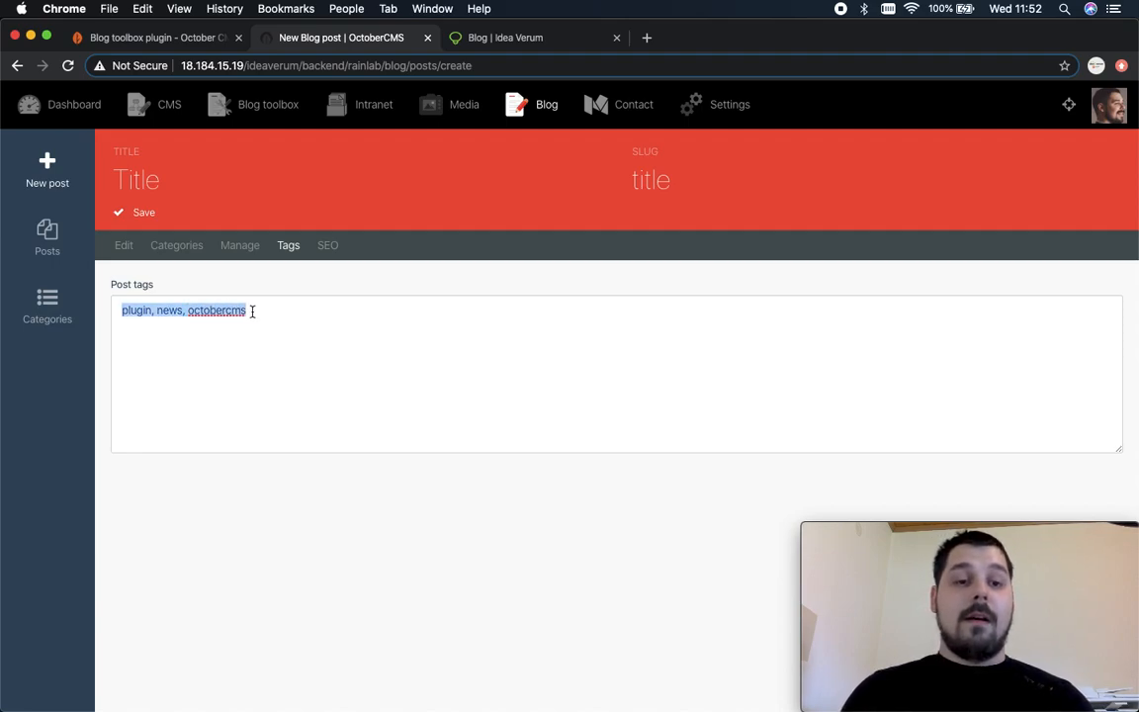
left_click(253, 308)
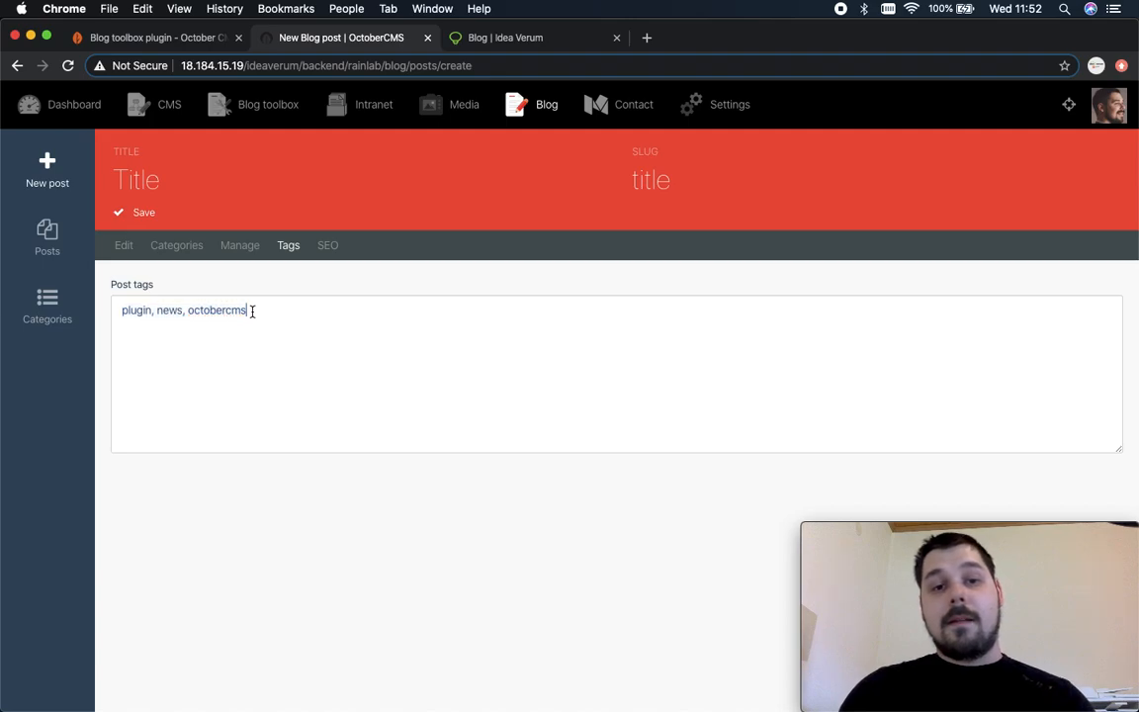
mouse_move(328, 245)
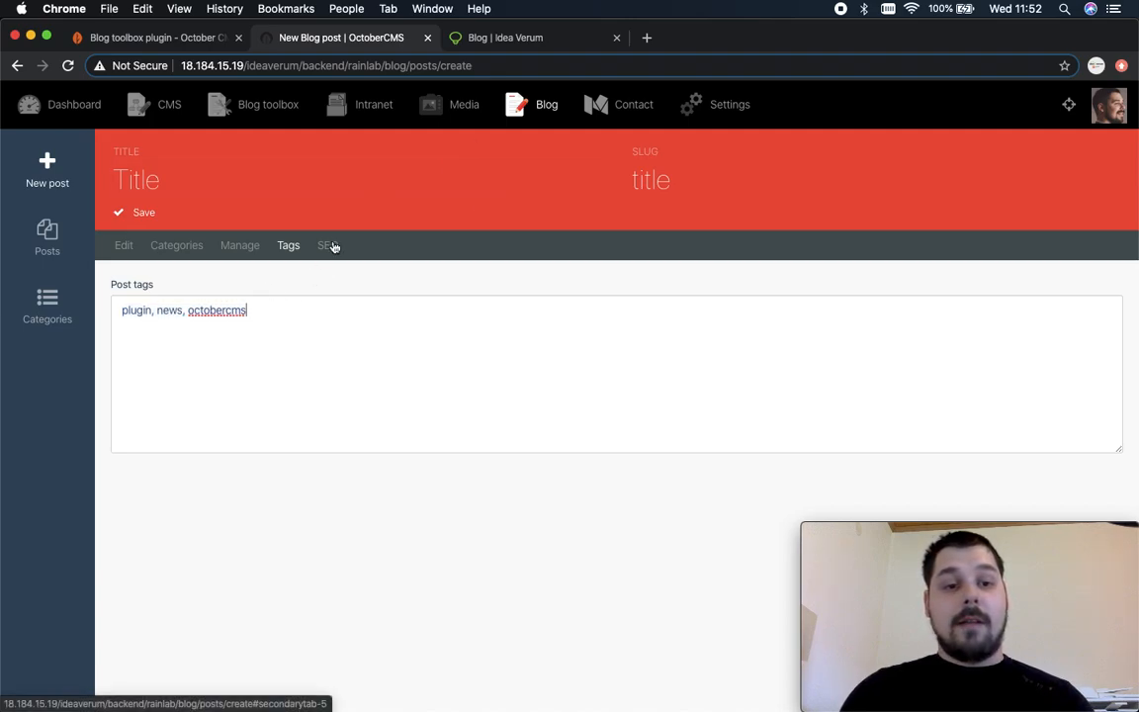
mouse_move(328, 245)
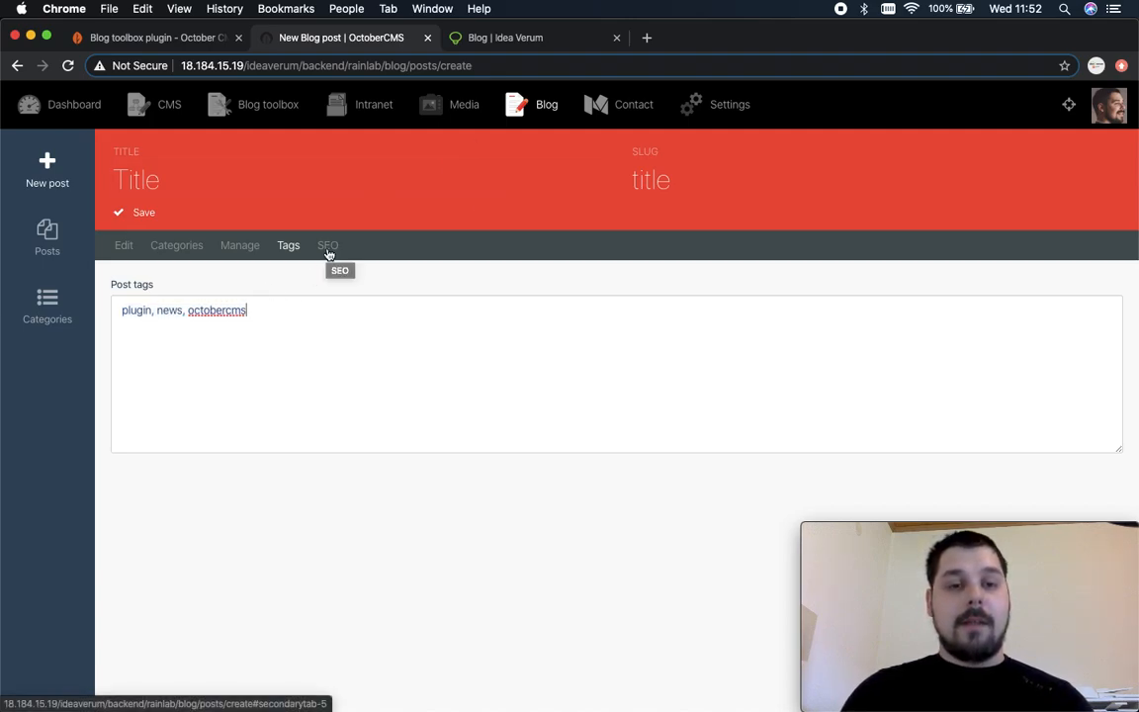
Review the post's empty SEO fields from meta title to OG image, then head to the CMS section.
left_click(329, 245)
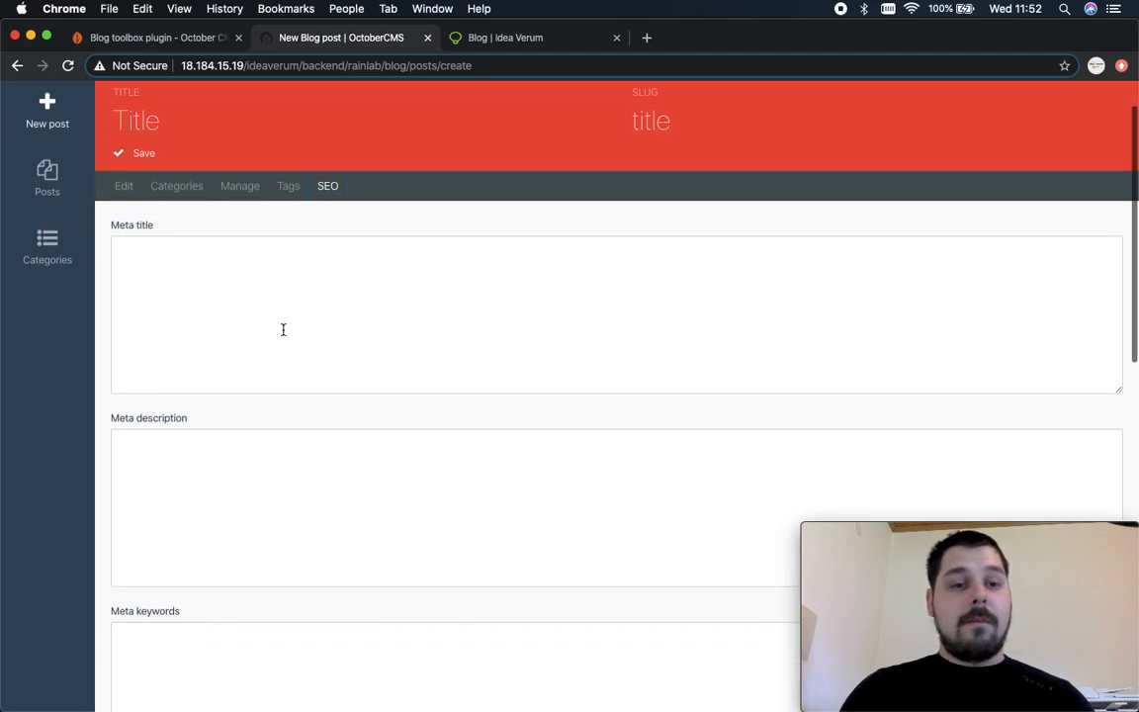
scroll("down", 3)
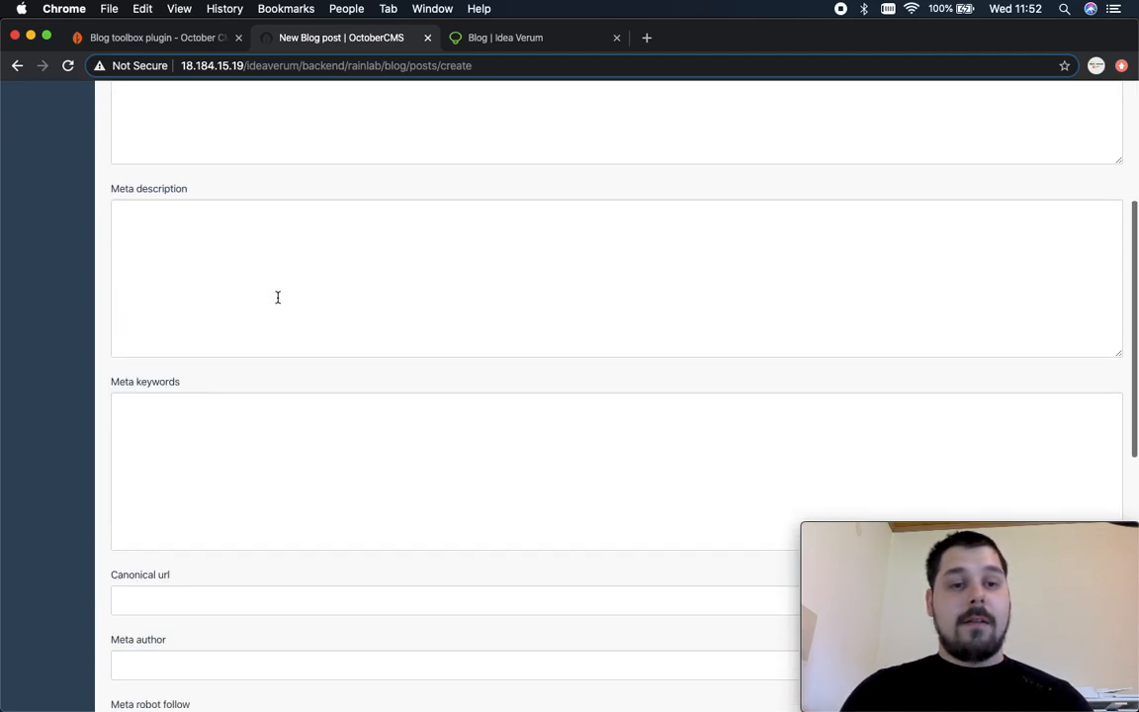
scroll("up", 3)
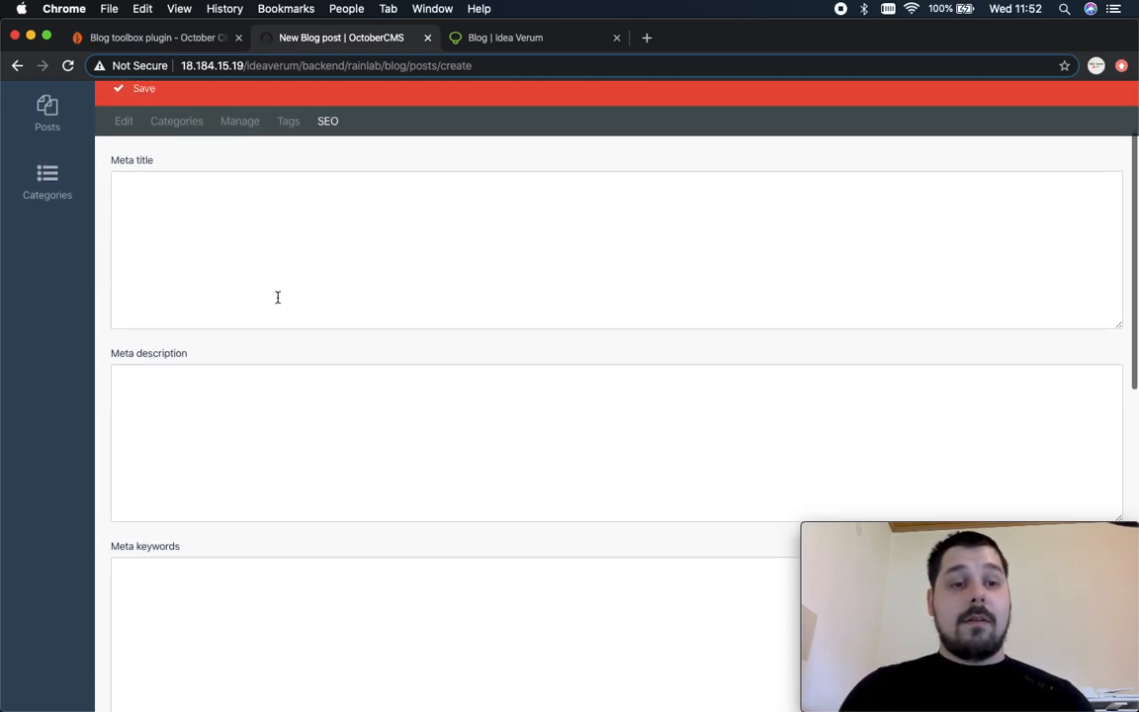
scroll("down", 3)
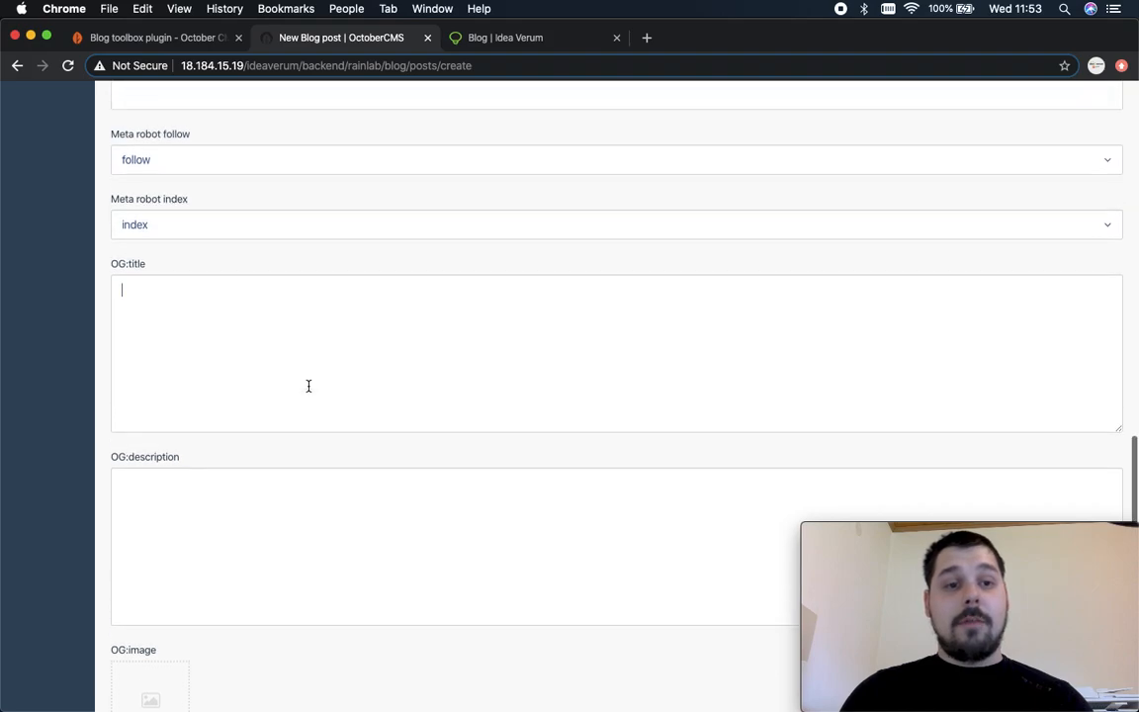
scroll("up", 3)
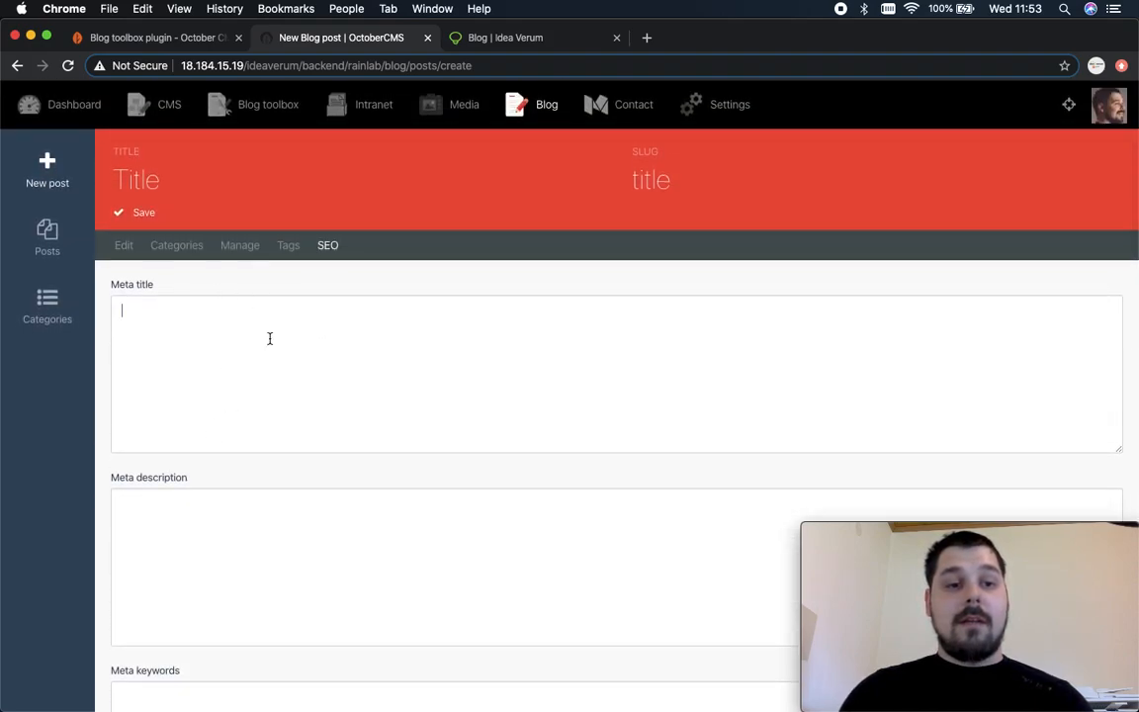
left_click(170, 103)
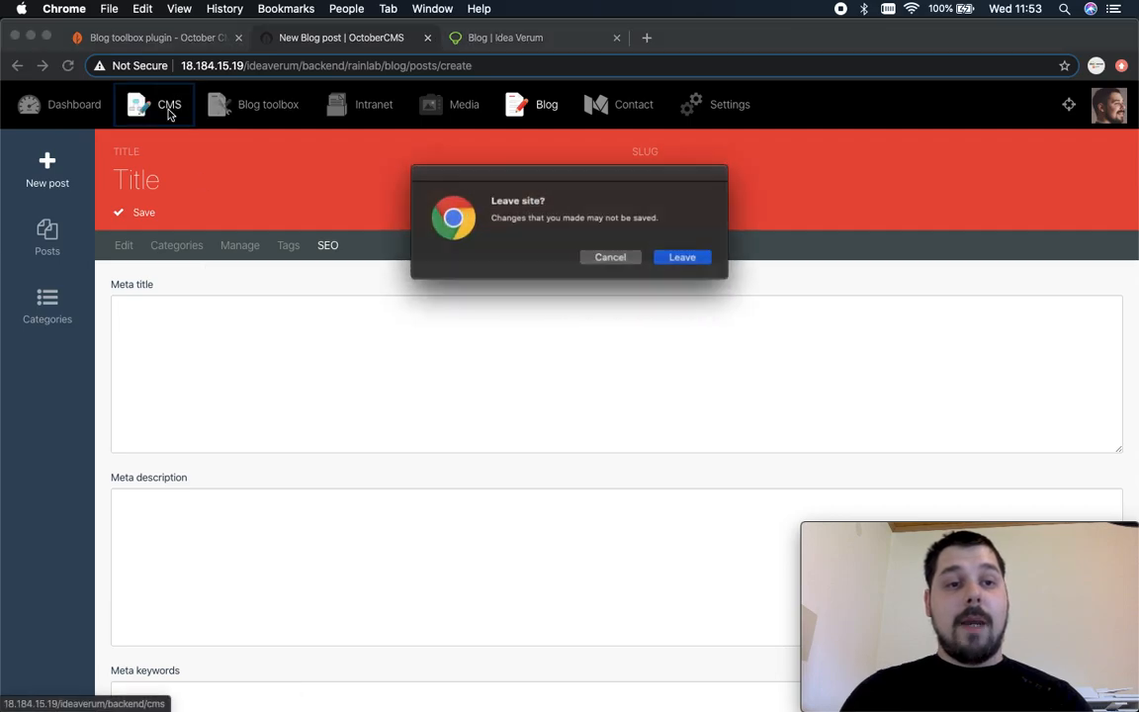
Leave the unsaved post and show the Blog Toolbox components, including Post SEO, in the CMS section.
left_click(680, 257)
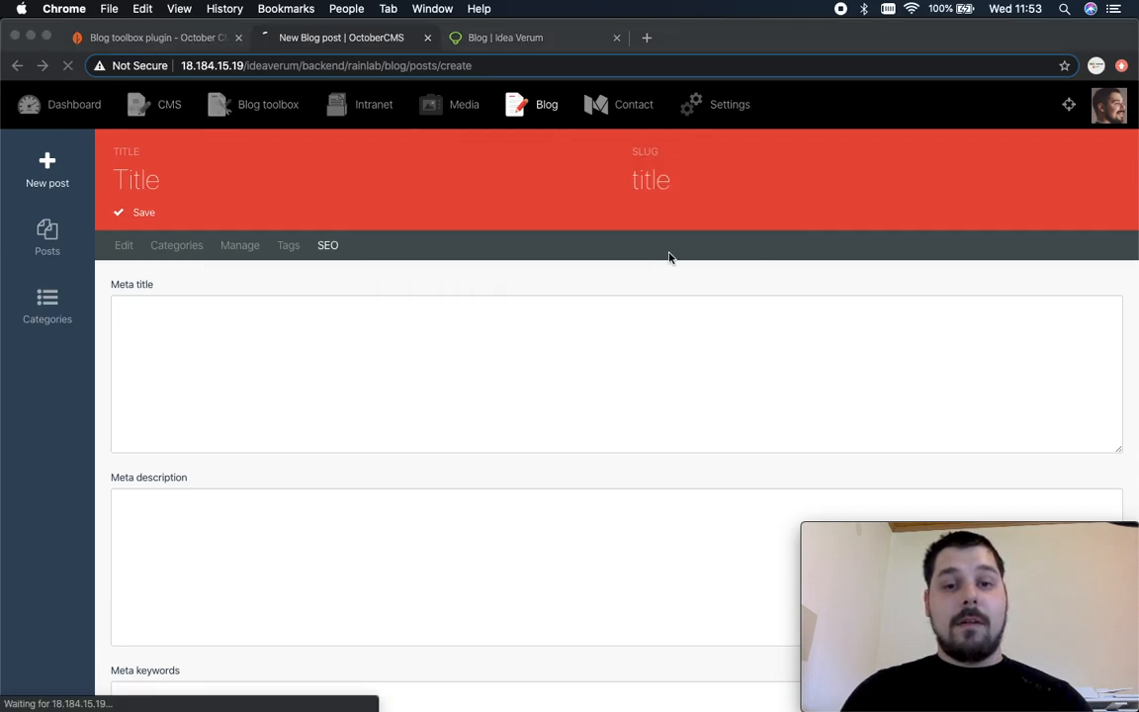
left_click(168, 103)
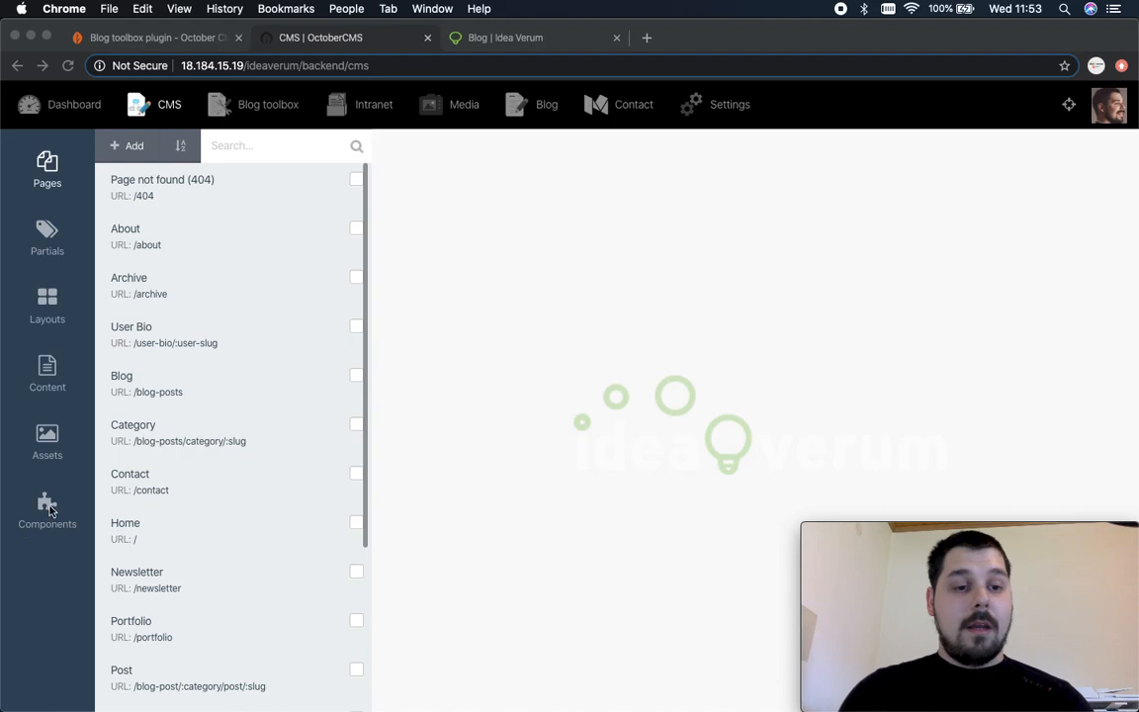
left_click(47, 510)
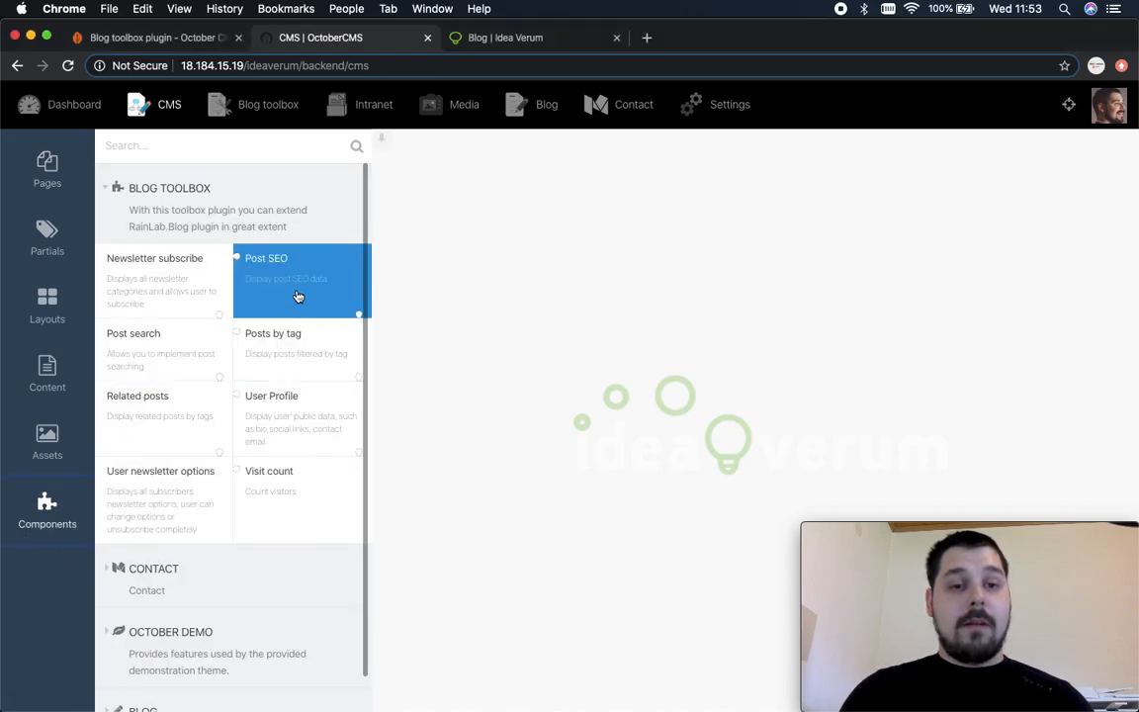
mouse_move(301, 257)
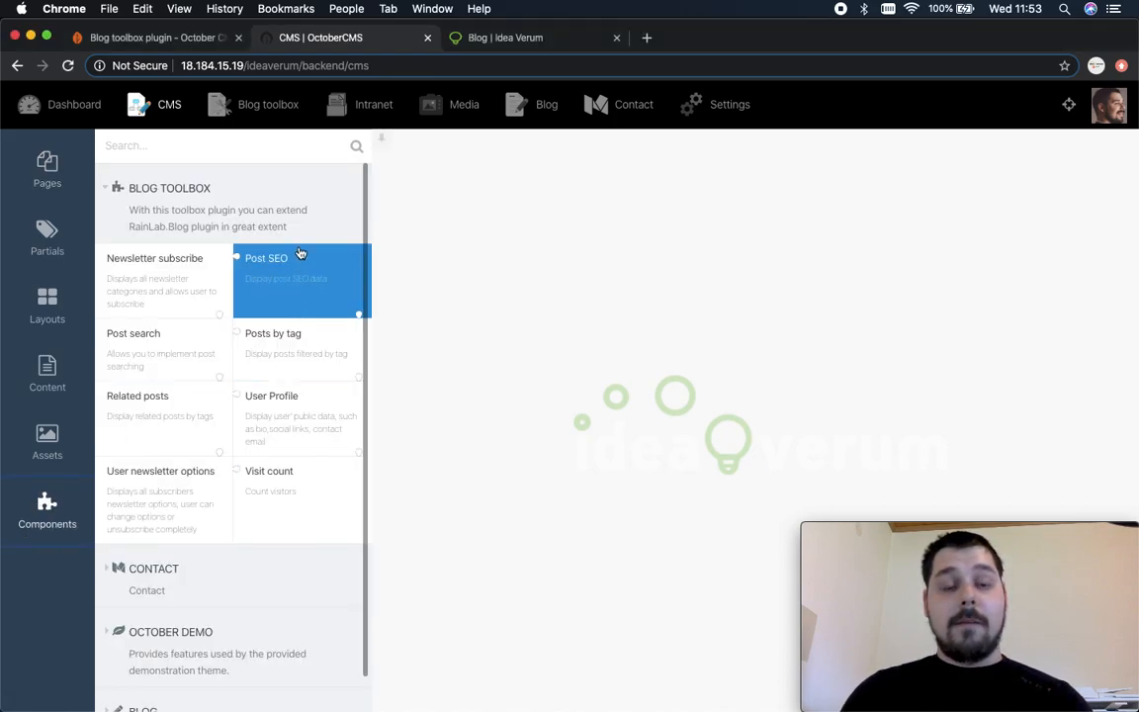
mouse_move(291, 281)
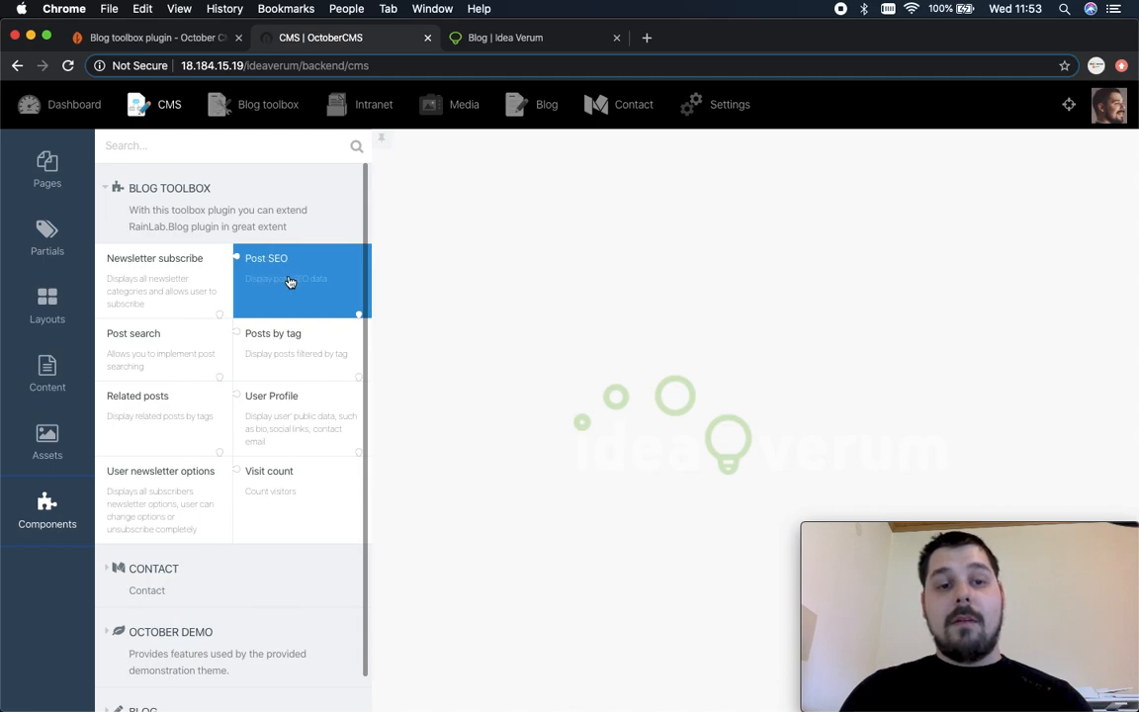
mouse_move(326, 249)
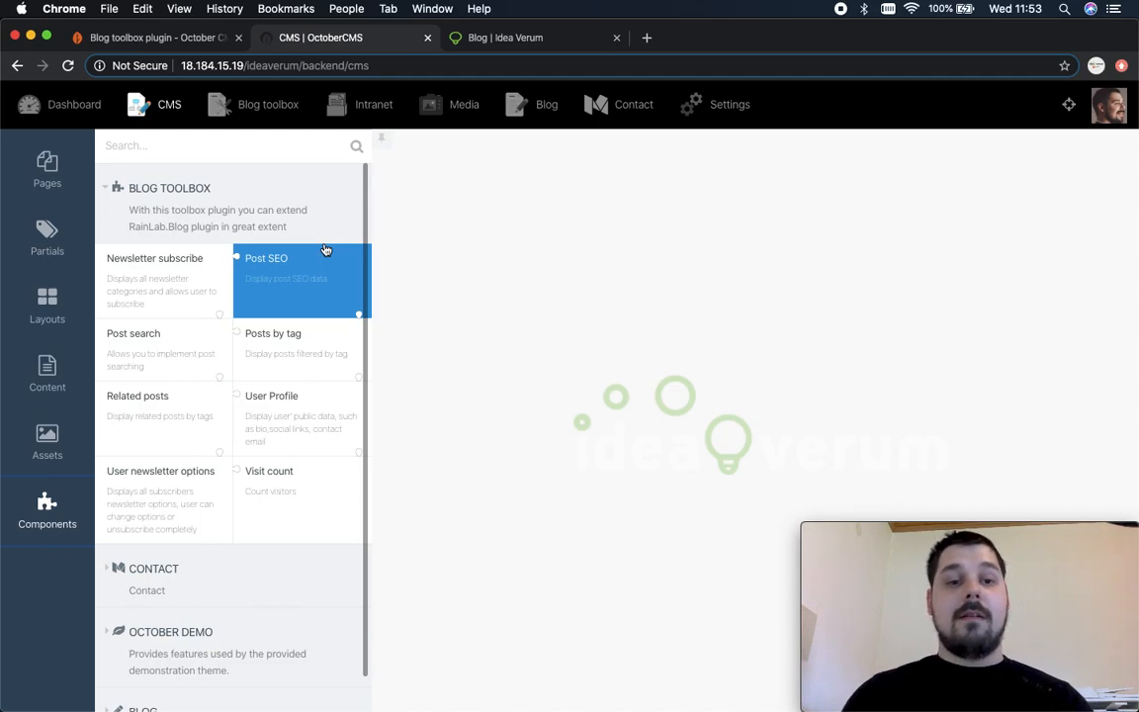
mouse_move(280, 296)
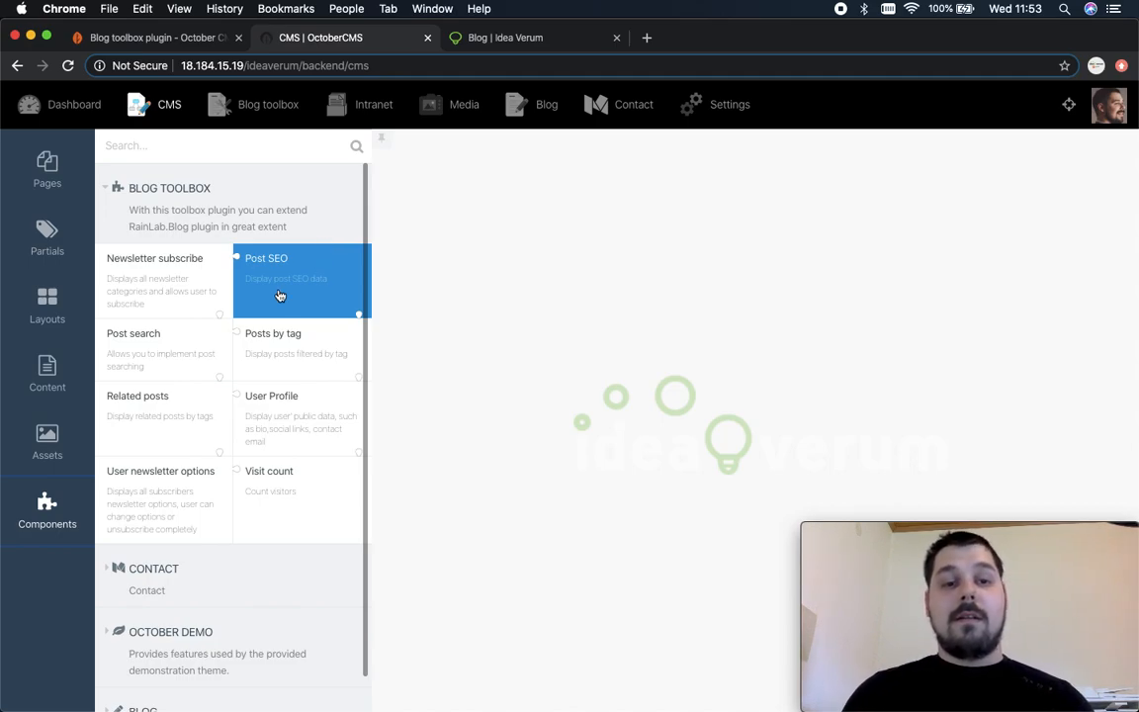
mouse_move(292, 280)
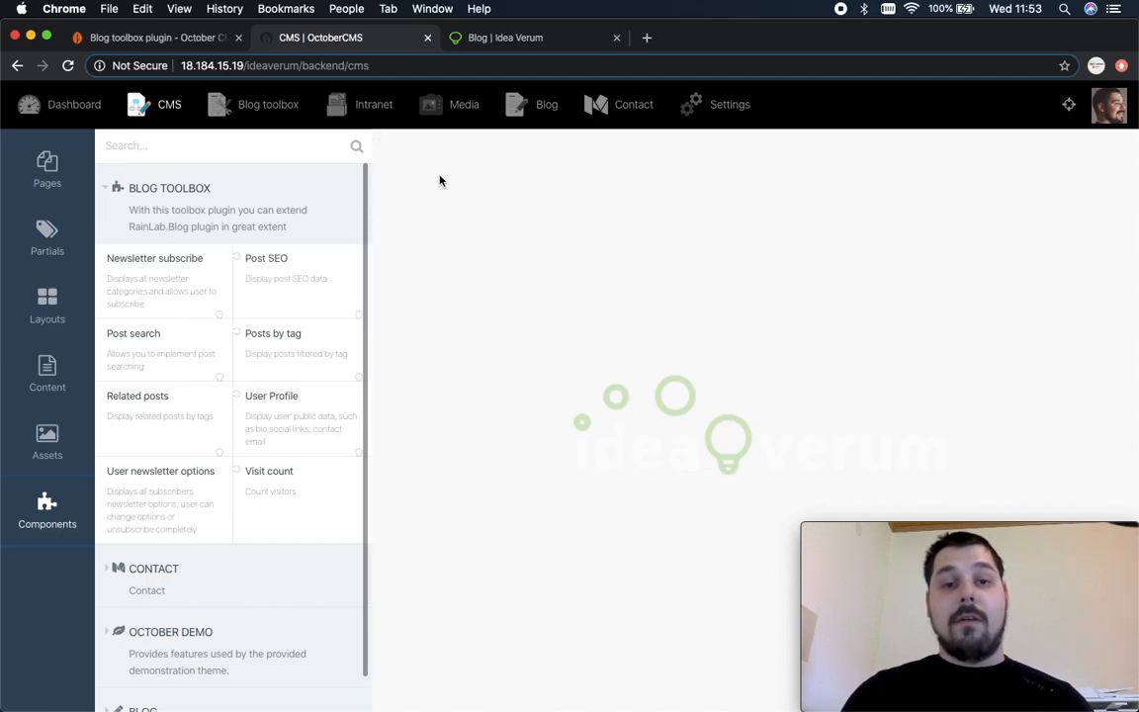
Browse the Blog toolbox posts on the Idea Verum public listing again.
left_click(506, 38)
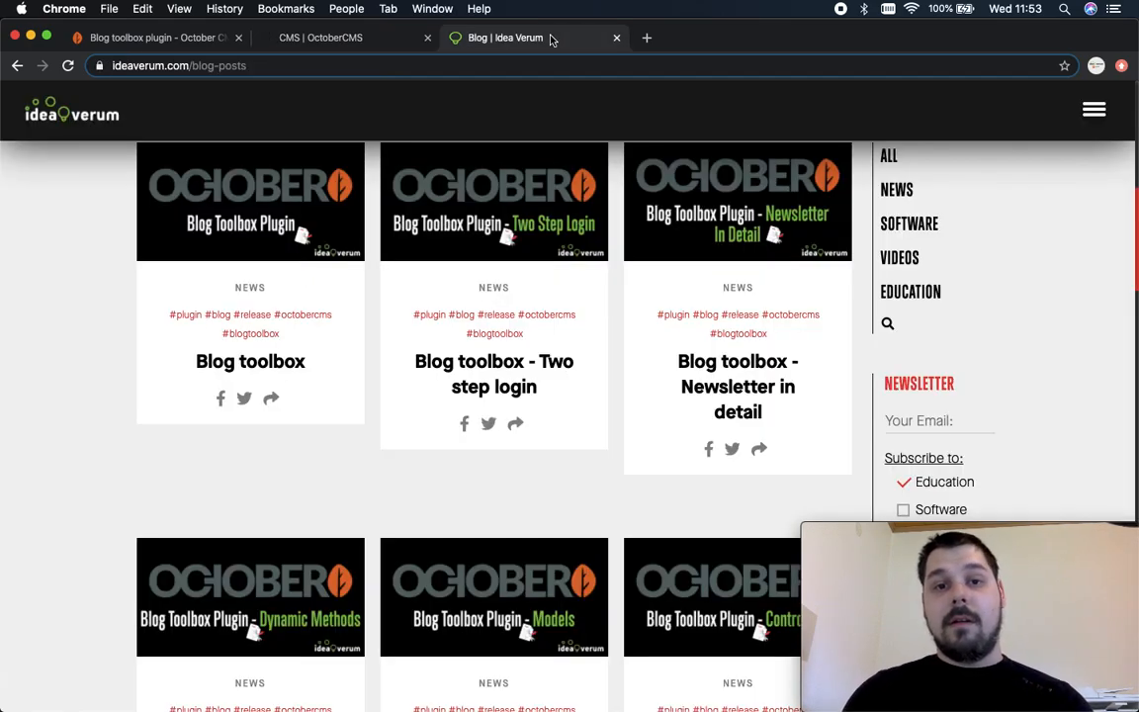
scroll("down", 3)
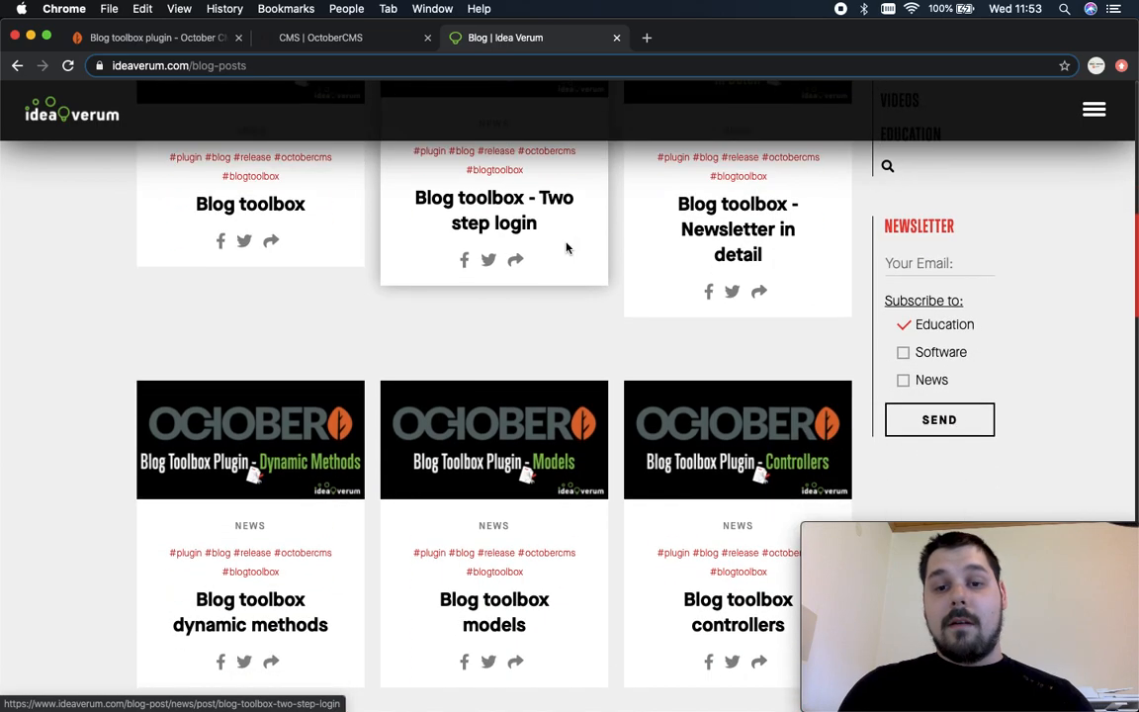
scroll("down", 3)
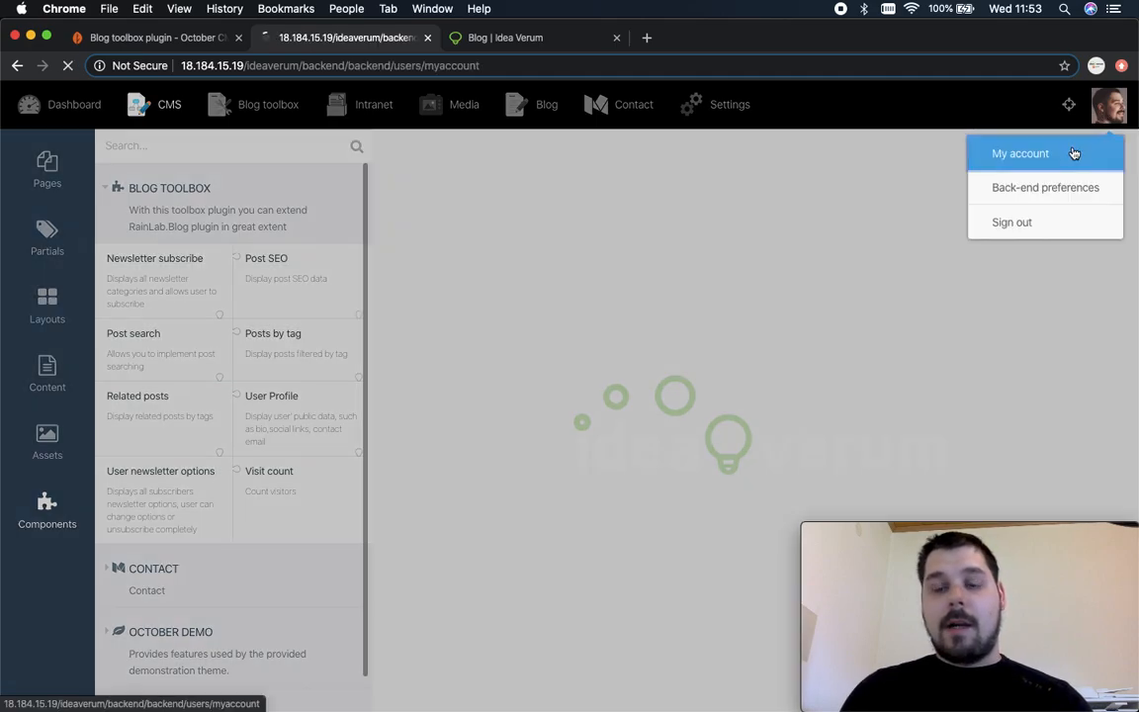
Review My account across Personal info, Social networks and Business tabs, showing the business position.
left_click(1020, 154)
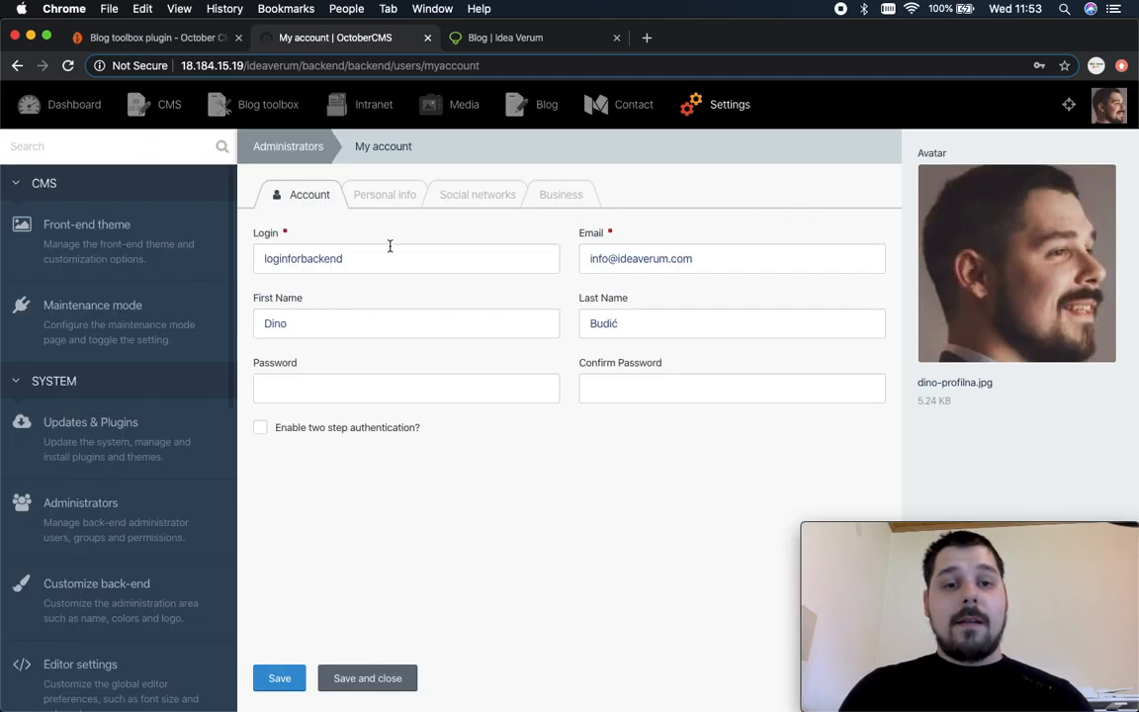
left_click(383, 194)
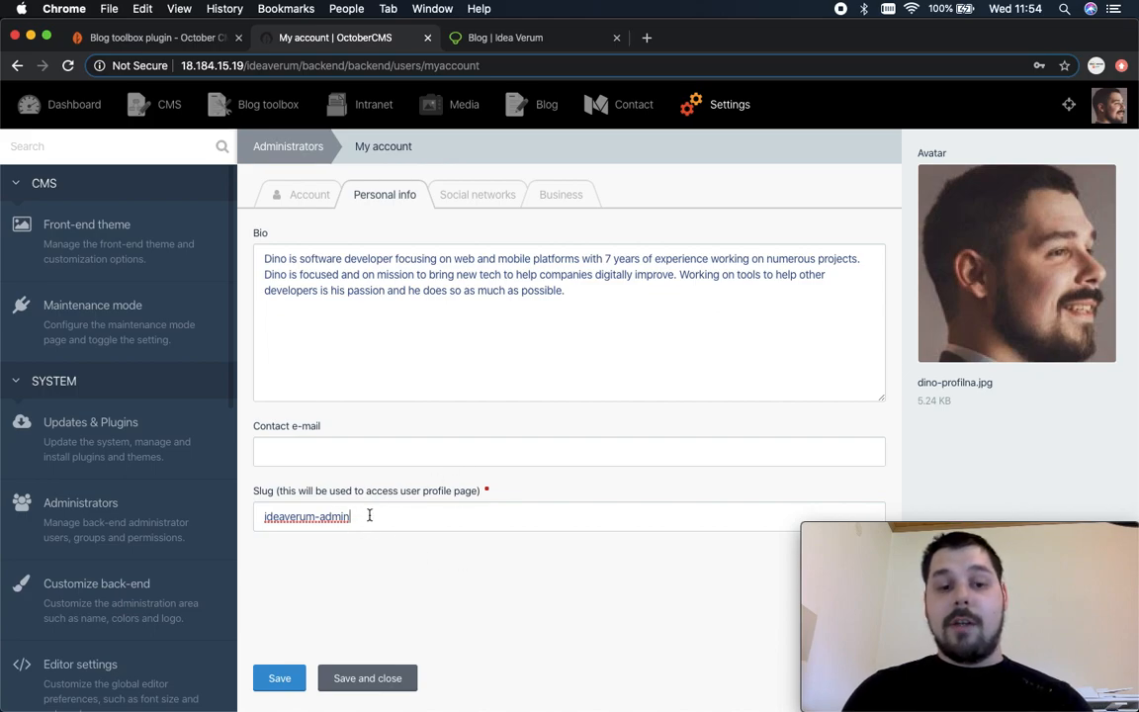
mouse_move(478, 208)
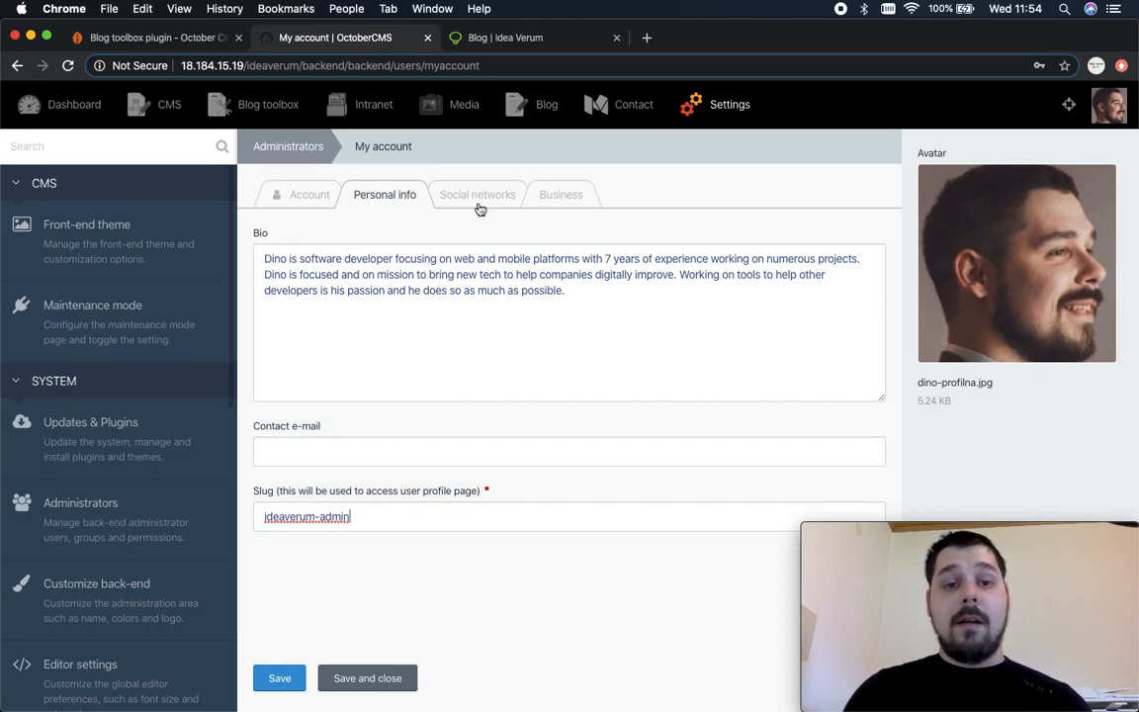
left_click(476, 194)
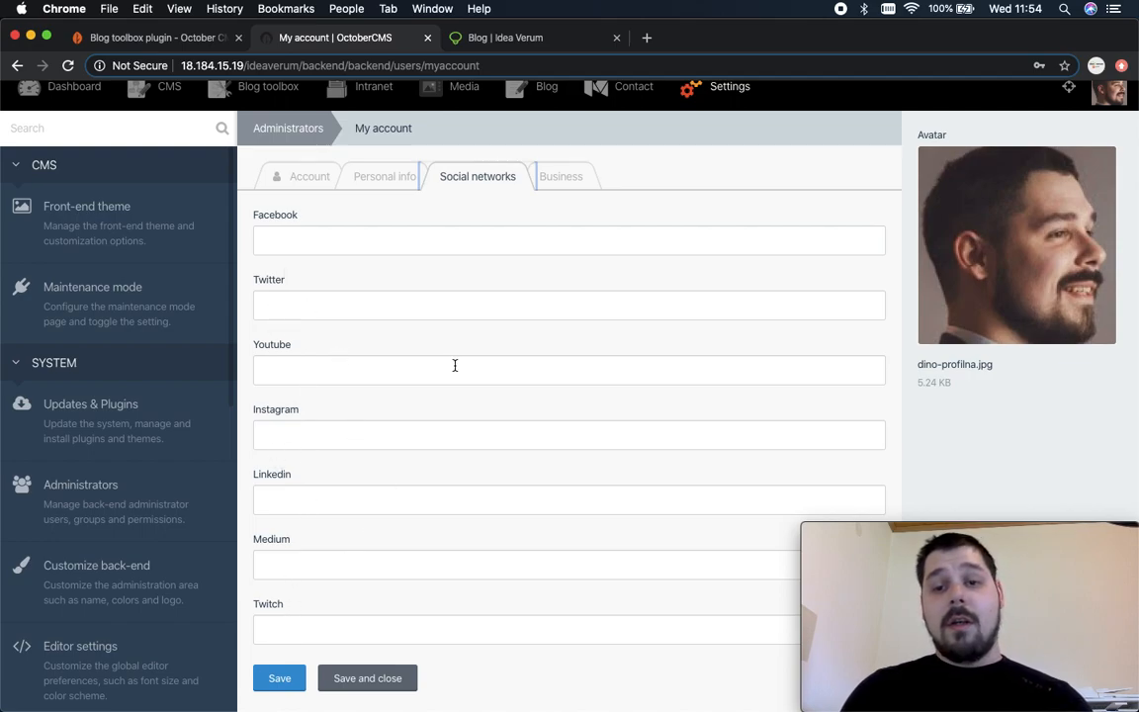
mouse_move(558, 190)
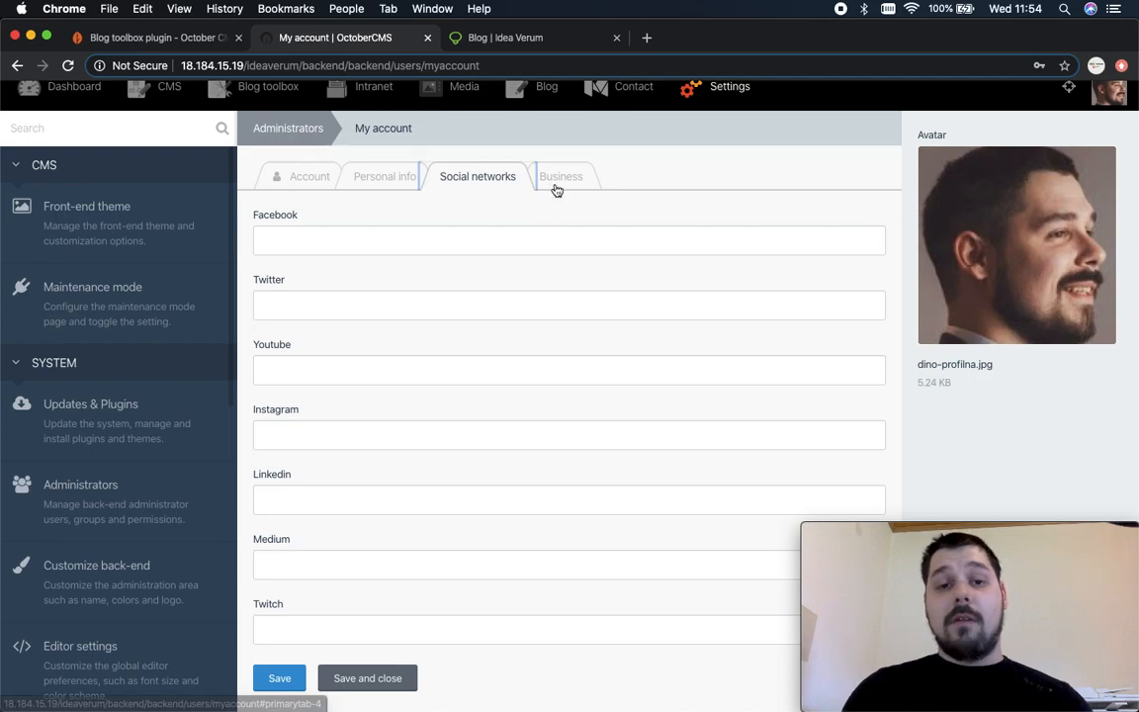
left_click(561, 176)
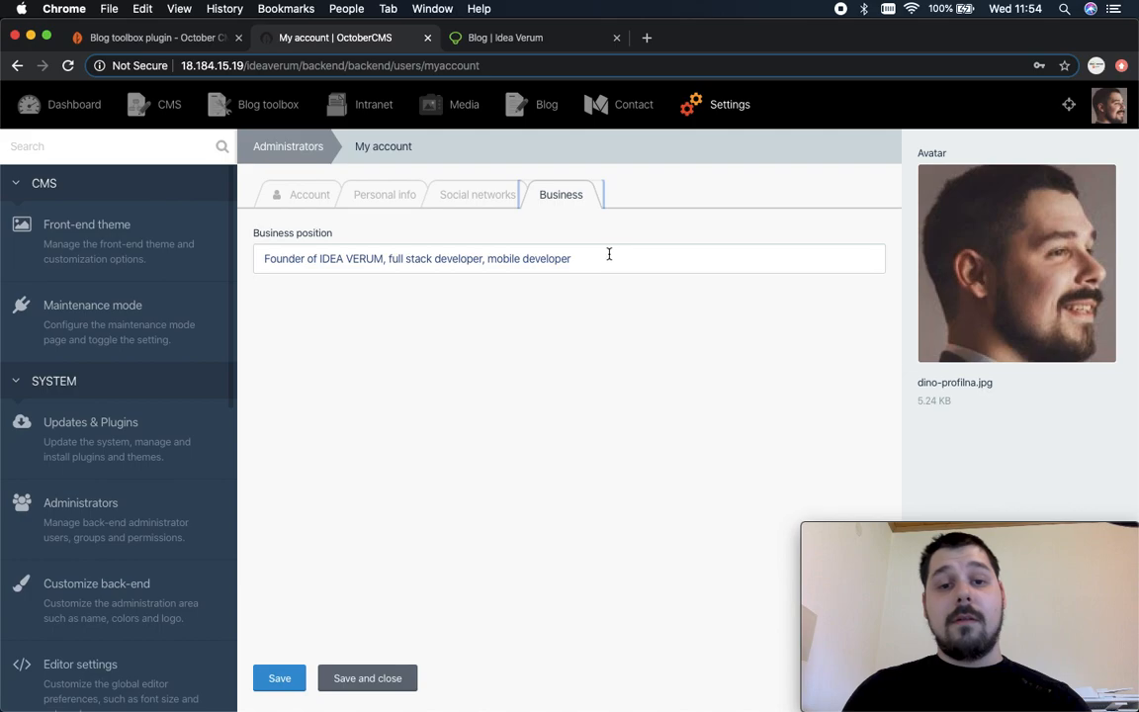
mouse_move(1016, 253)
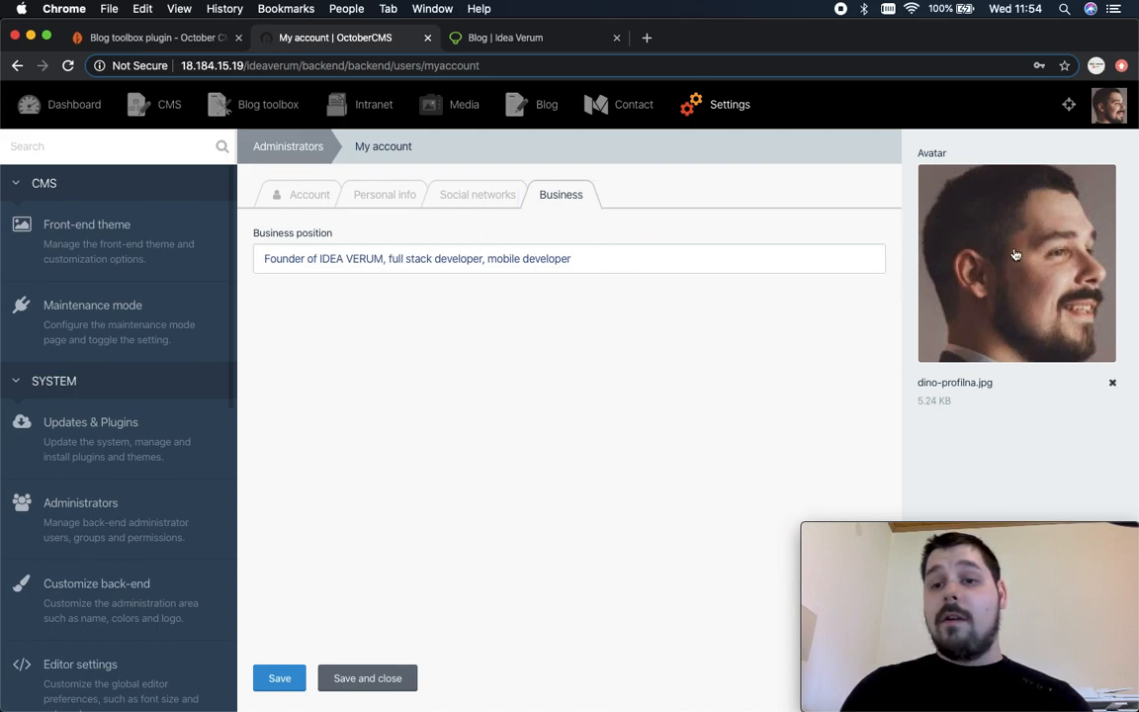
mouse_move(982, 320)
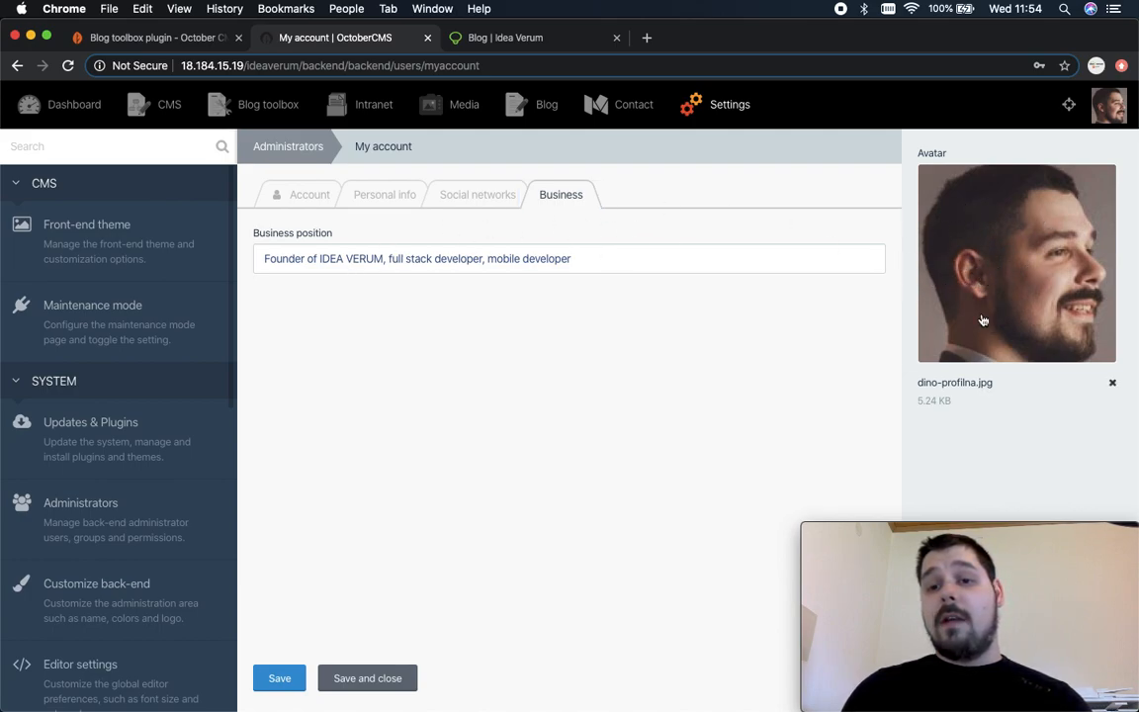
mouse_move(889, 216)
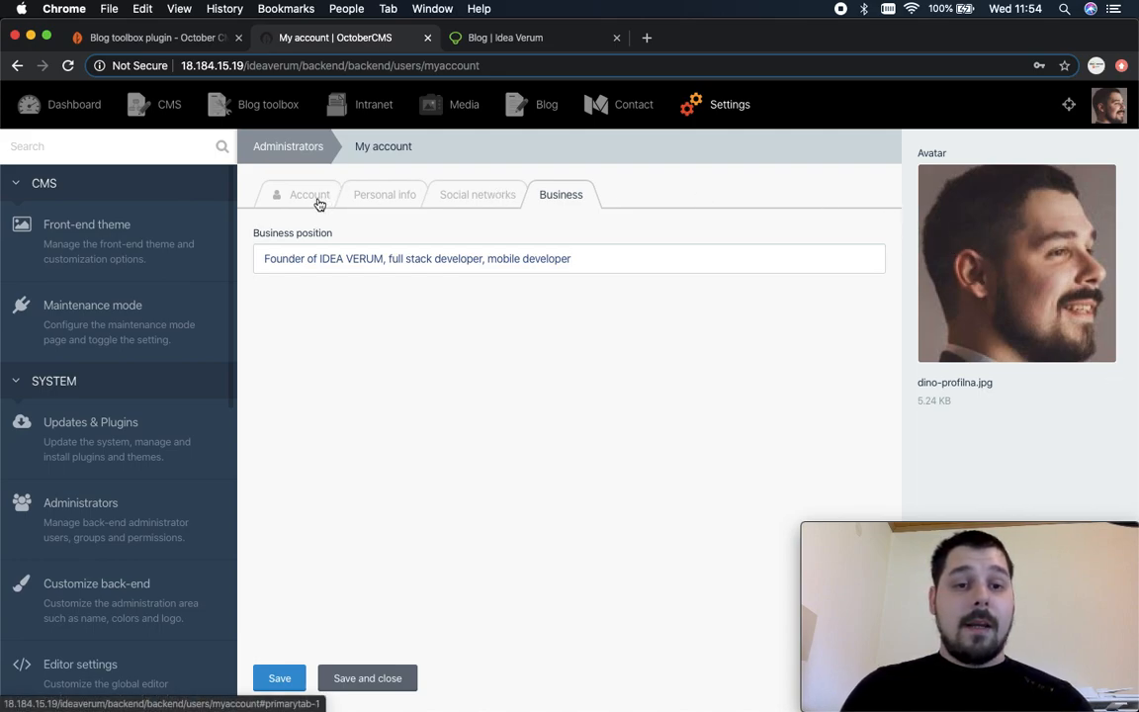
Enable two-step authentication on the Account tab, revealing the recovery email and token download options.
left_click(308, 193)
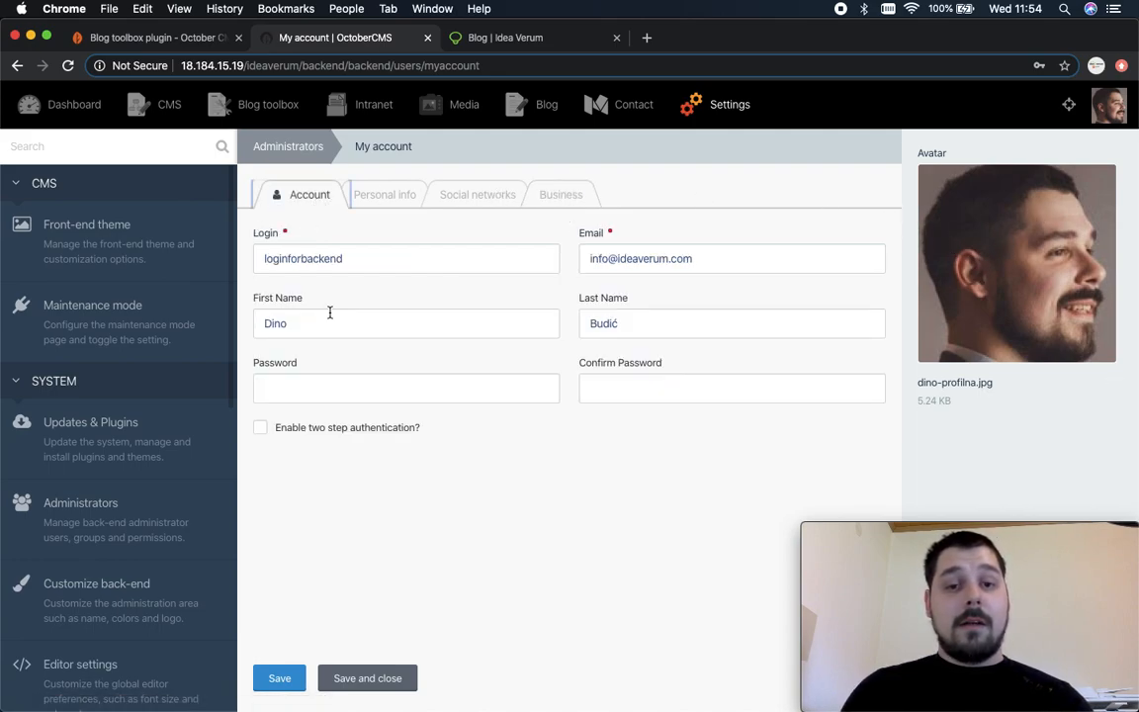
mouse_move(470, 369)
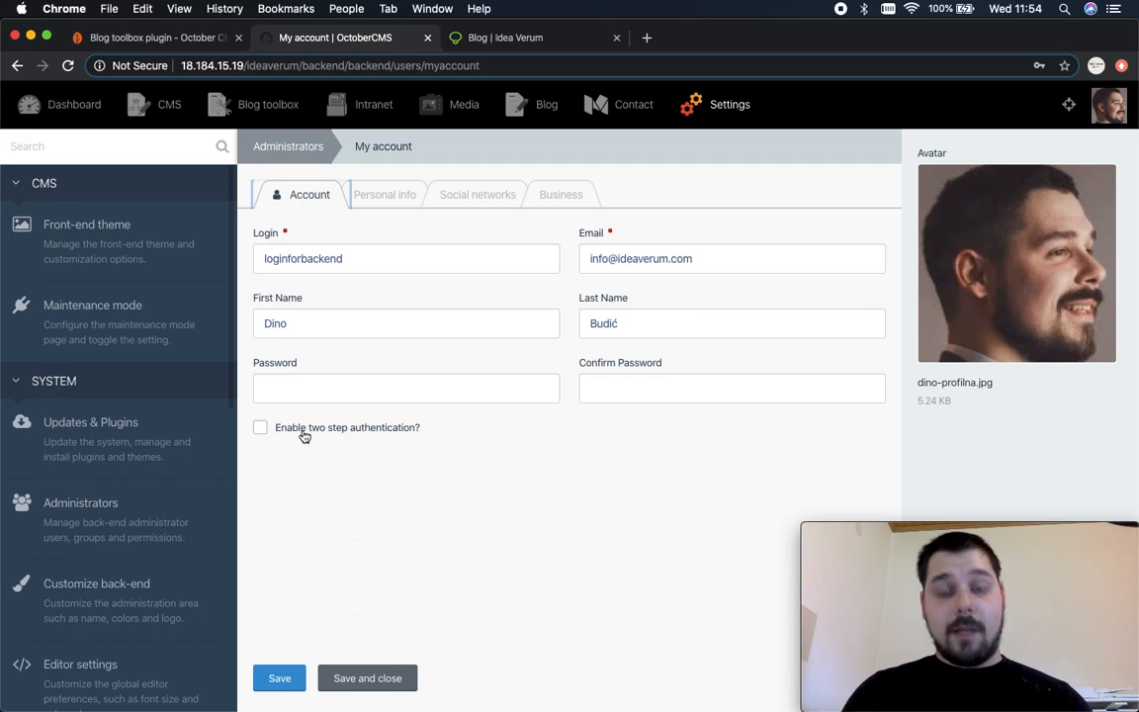
left_click(261, 427)
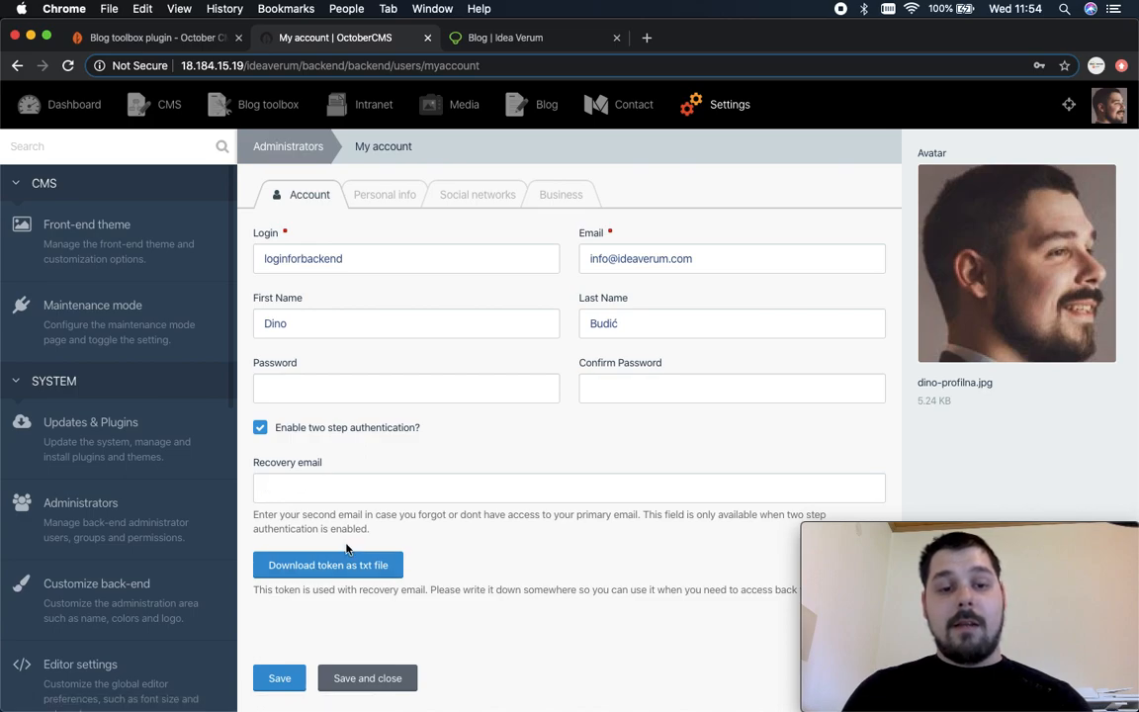
mouse_move(328, 565)
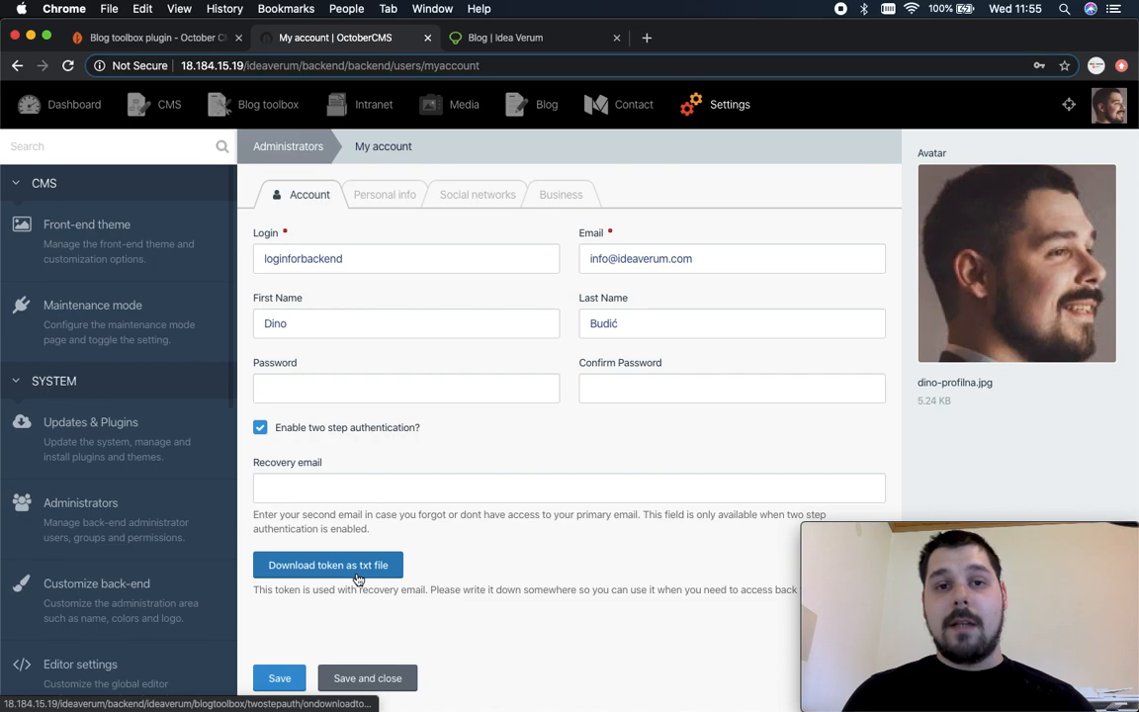
mouse_move(799, 332)
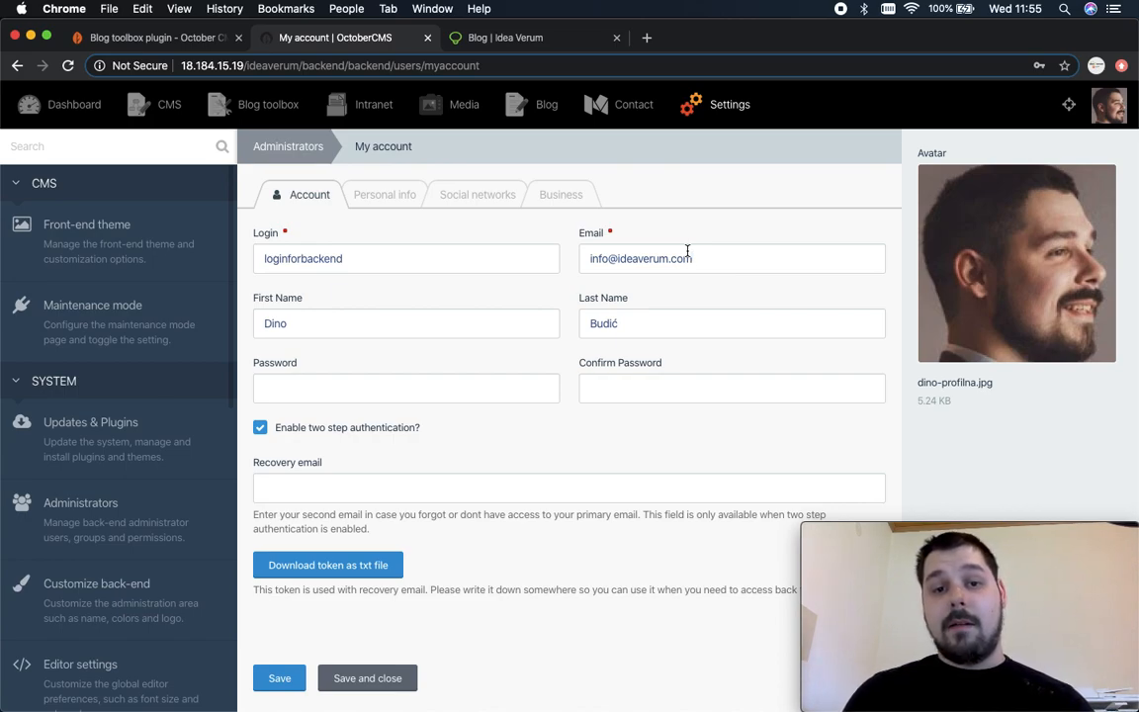
left_click(569, 486)
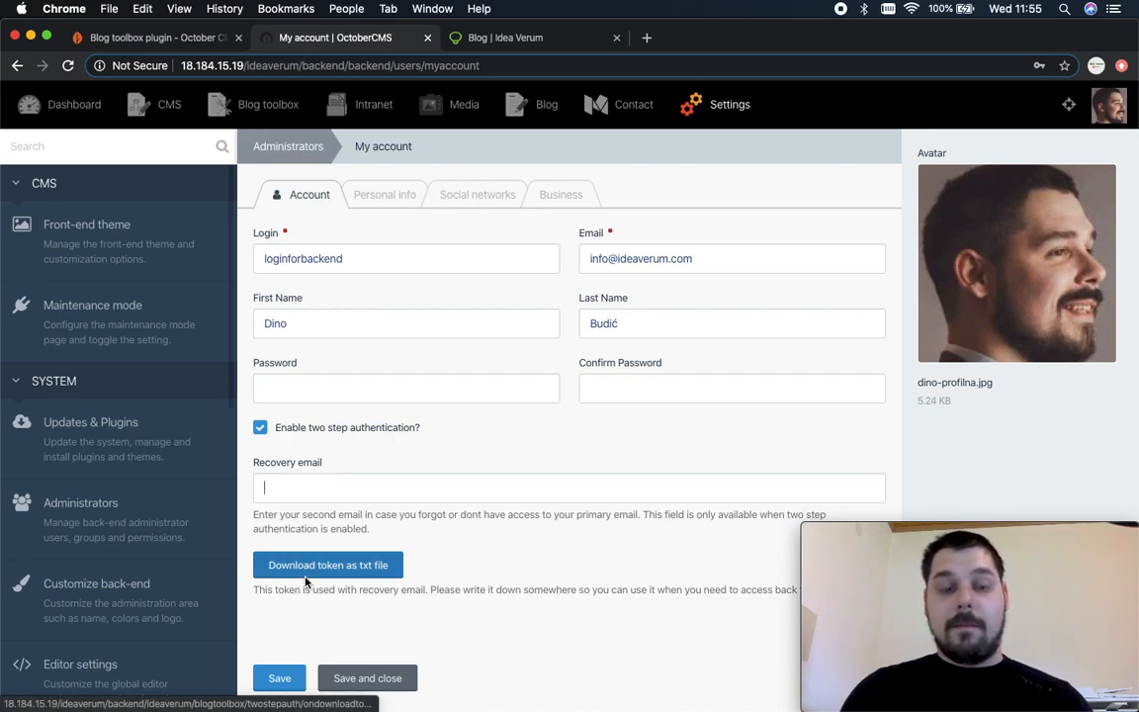
mouse_move(340, 486)
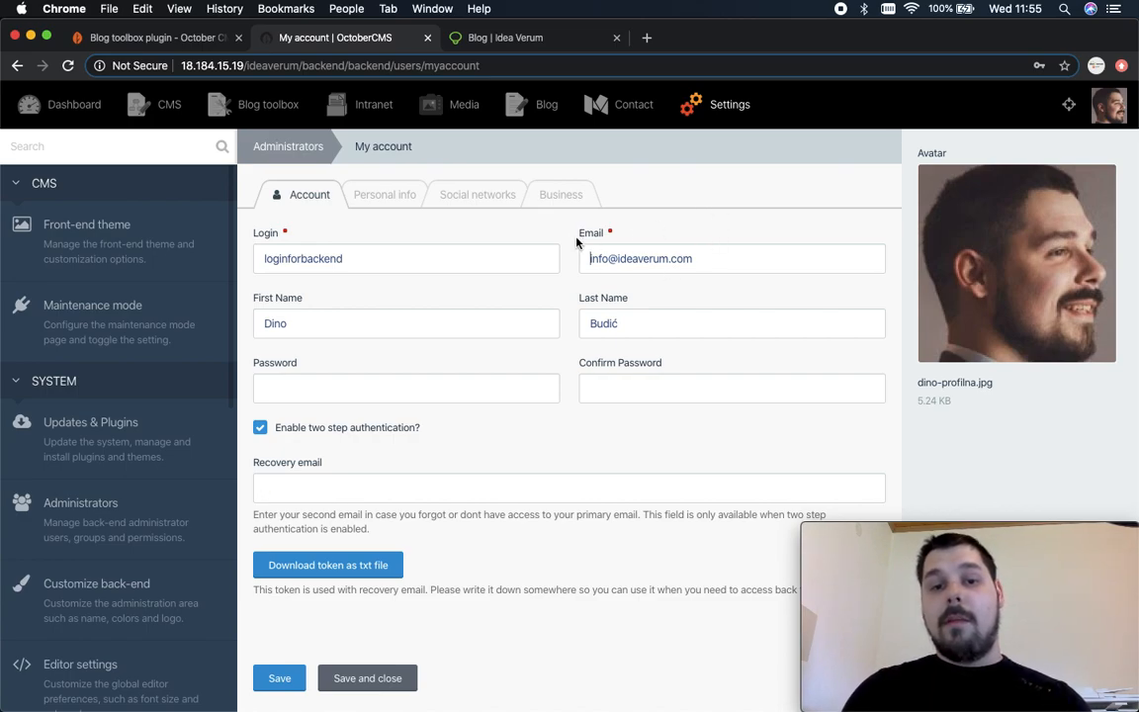
mouse_move(435, 197)
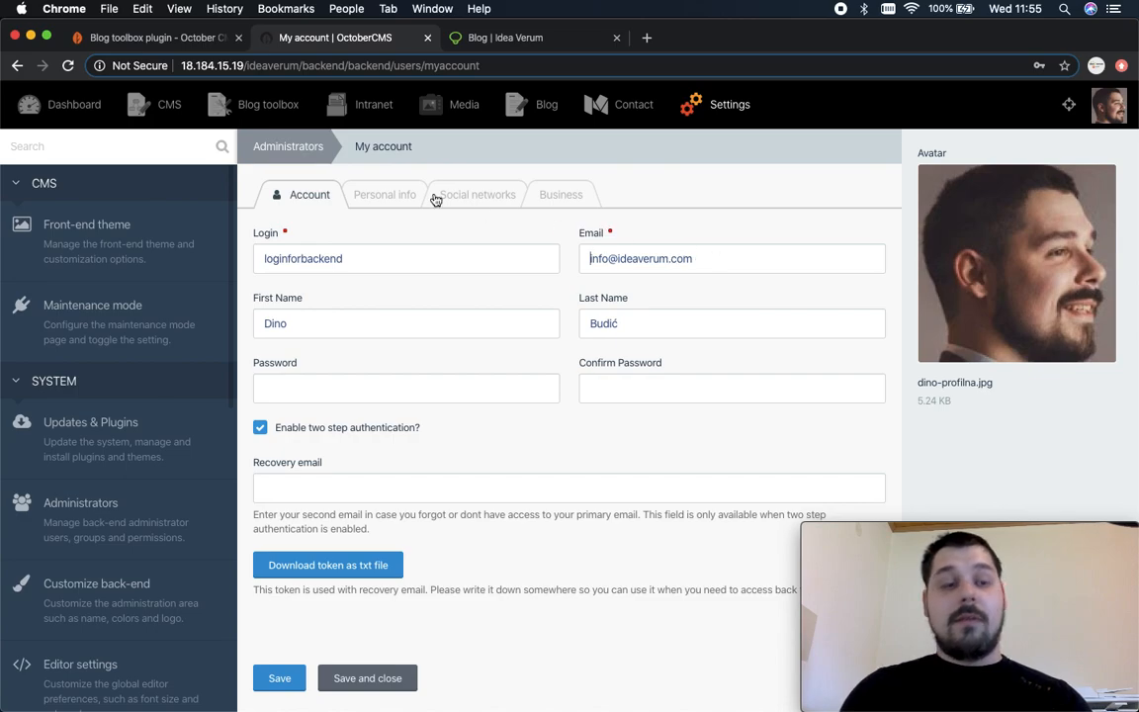
mouse_move(269, 103)
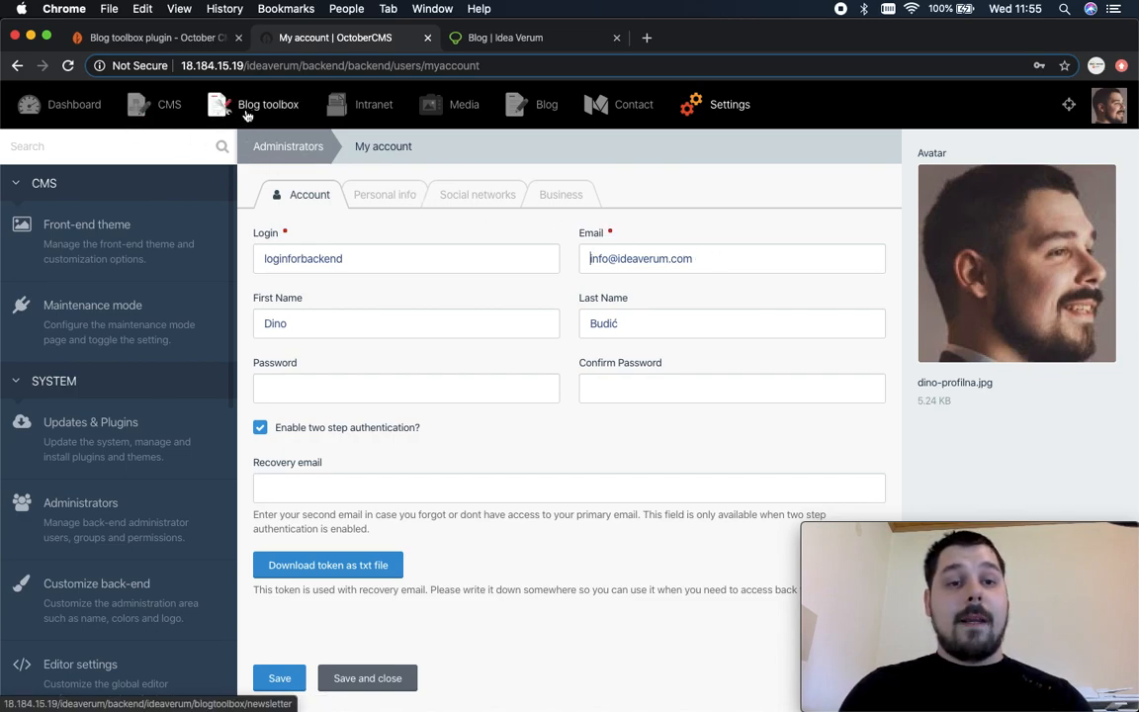
Open a newsletter subscriber record showing Software, News and Videos types, then return to its email details.
left_click(267, 103)
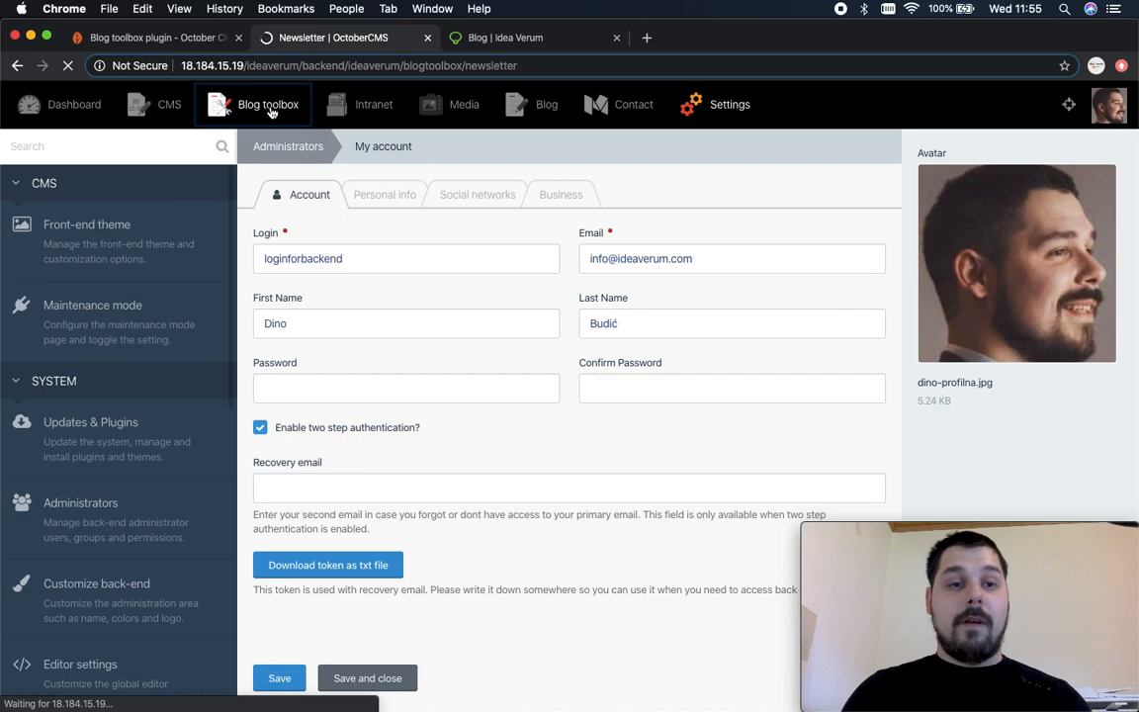
left_click(267, 103)
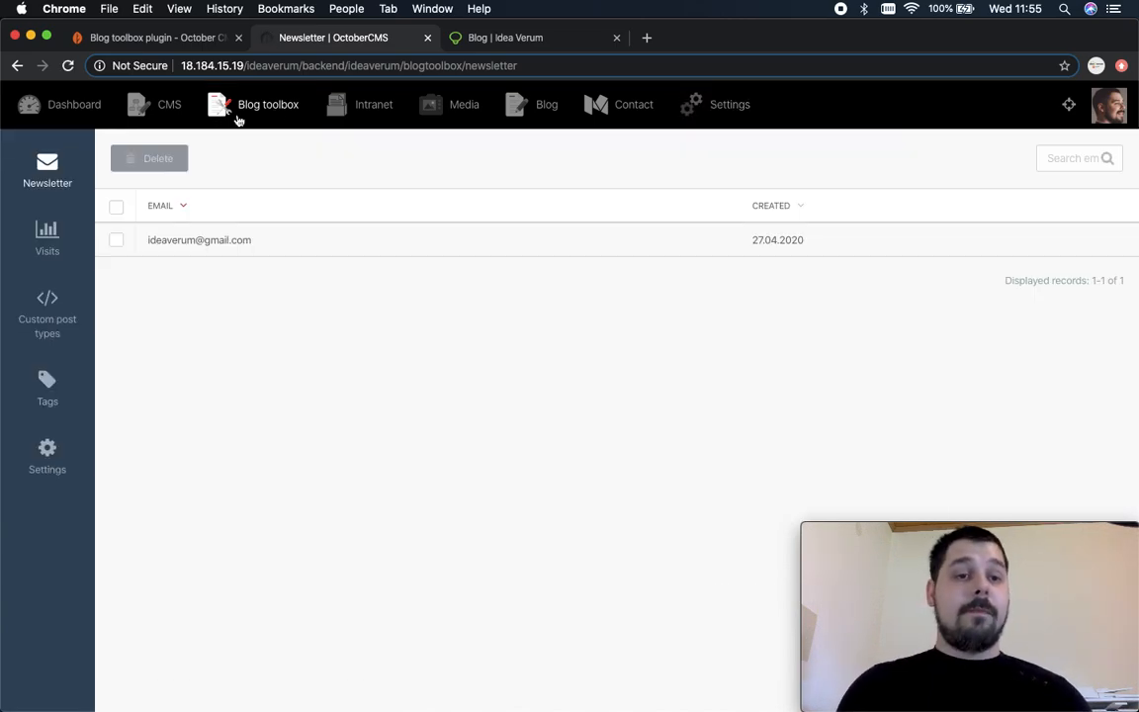
mouse_move(47, 174)
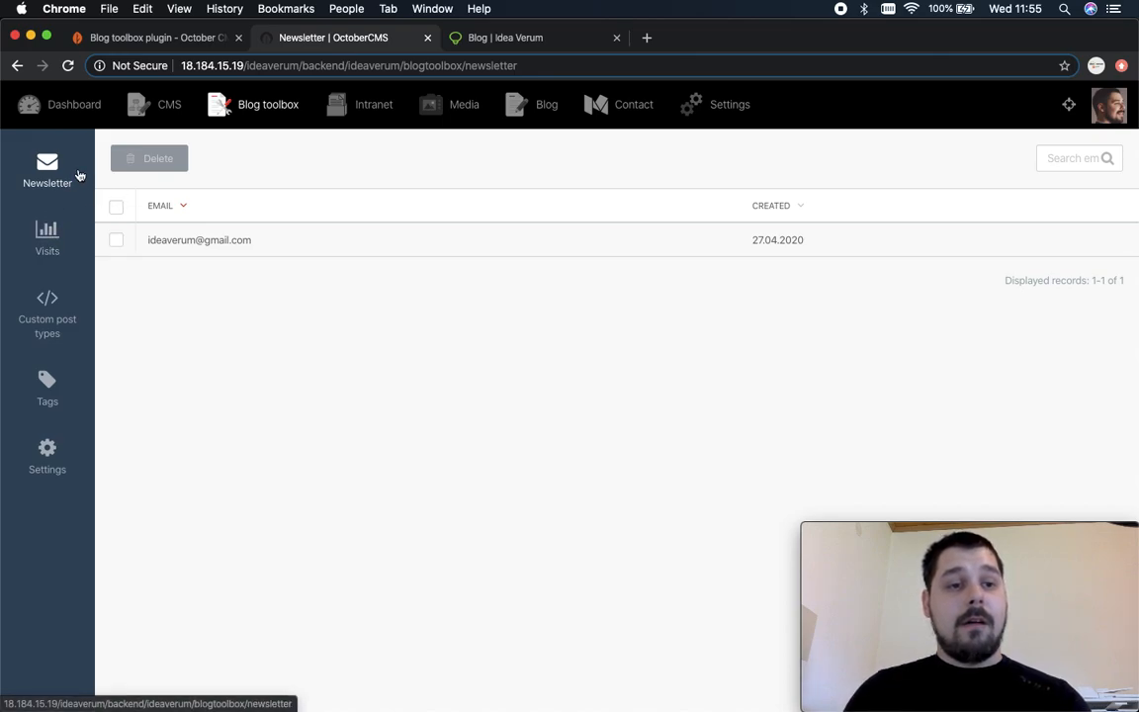
left_click(415, 239)
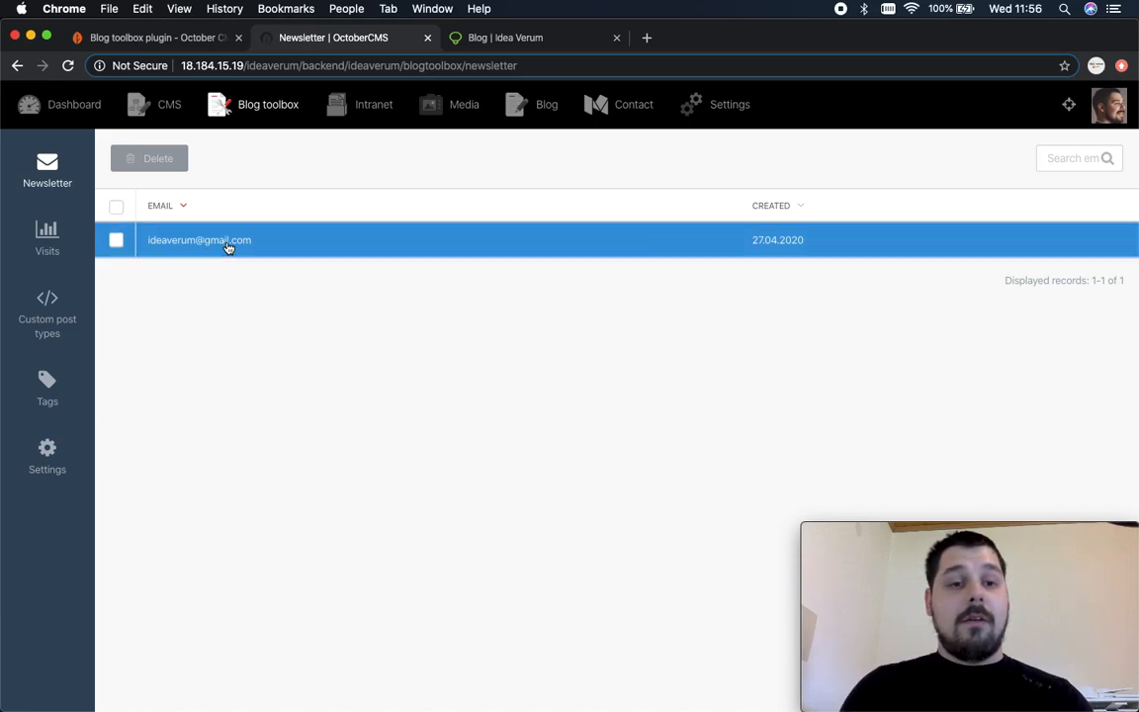
left_click(198, 239)
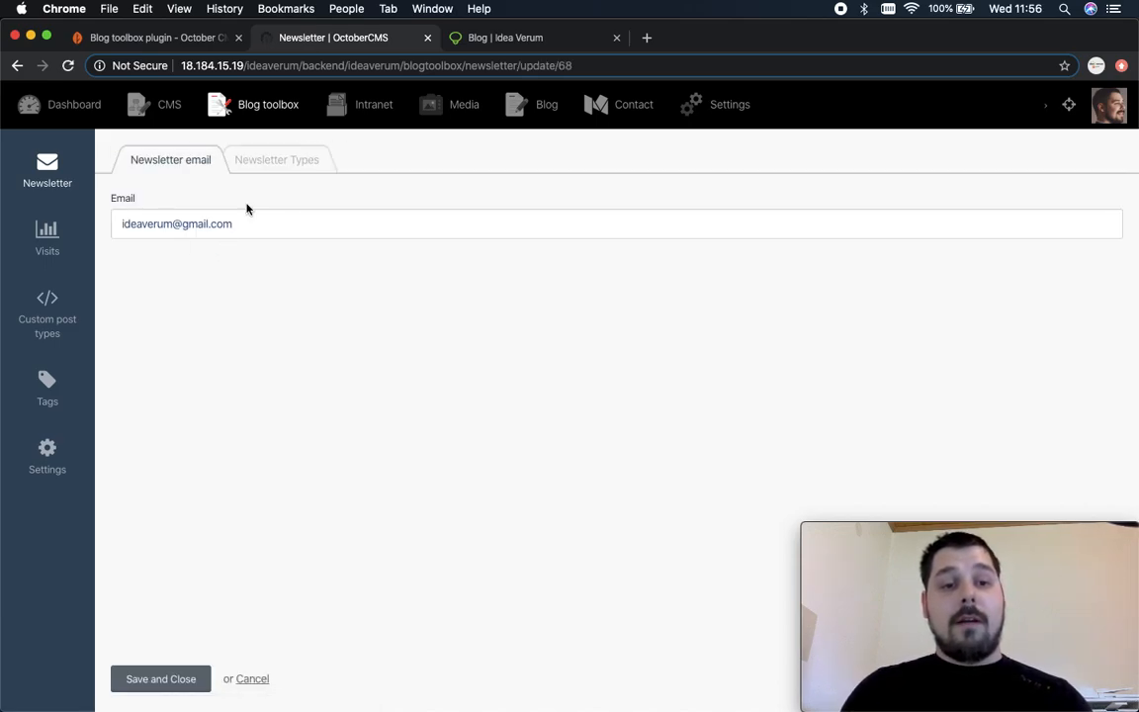
left_click(276, 158)
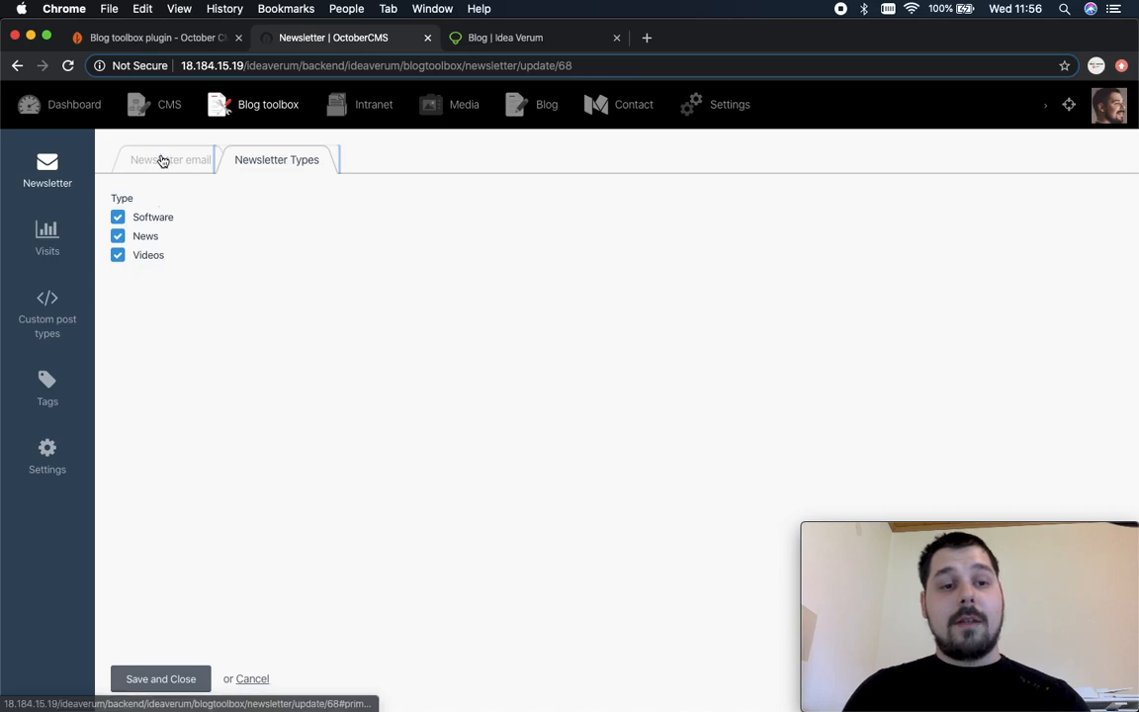
left_click(47, 237)
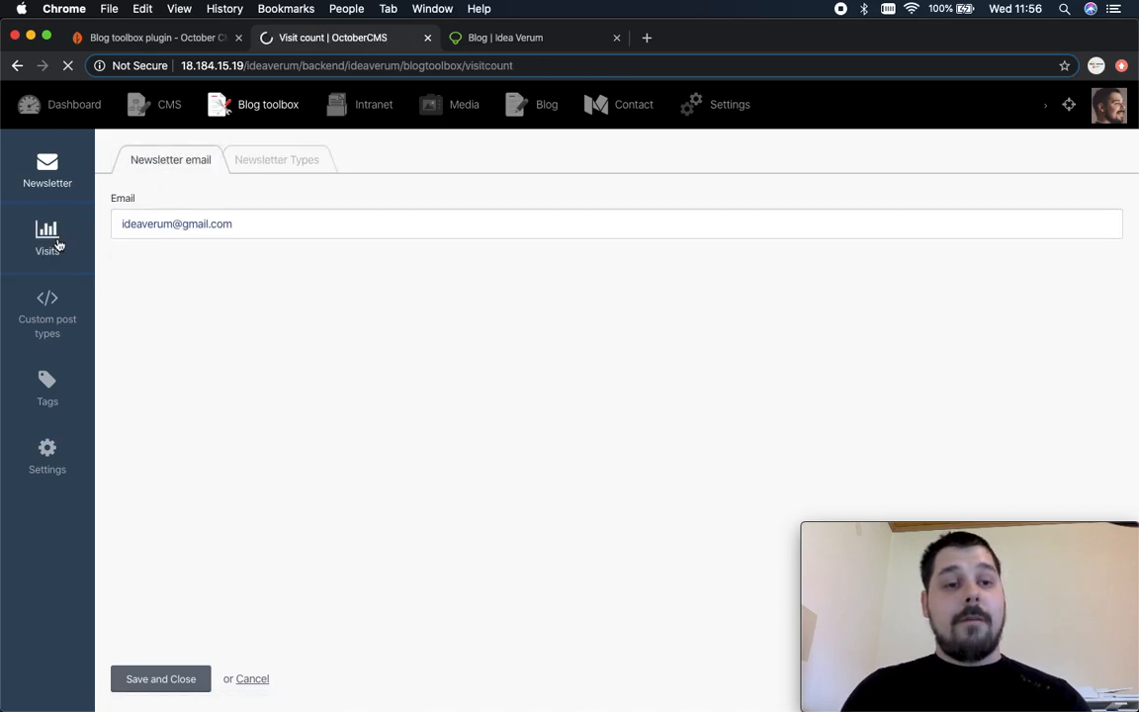
View the last-7-days visits graph and the total visits per post table on the Visits page.
left_click(47, 237)
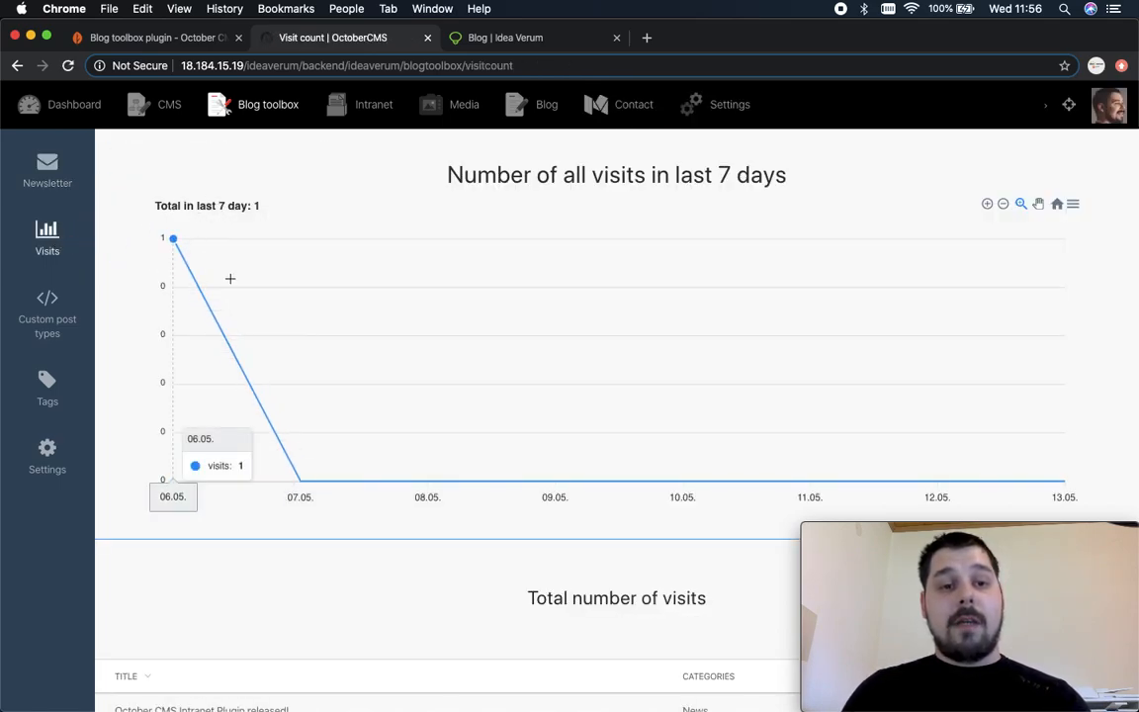
mouse_move(300, 484)
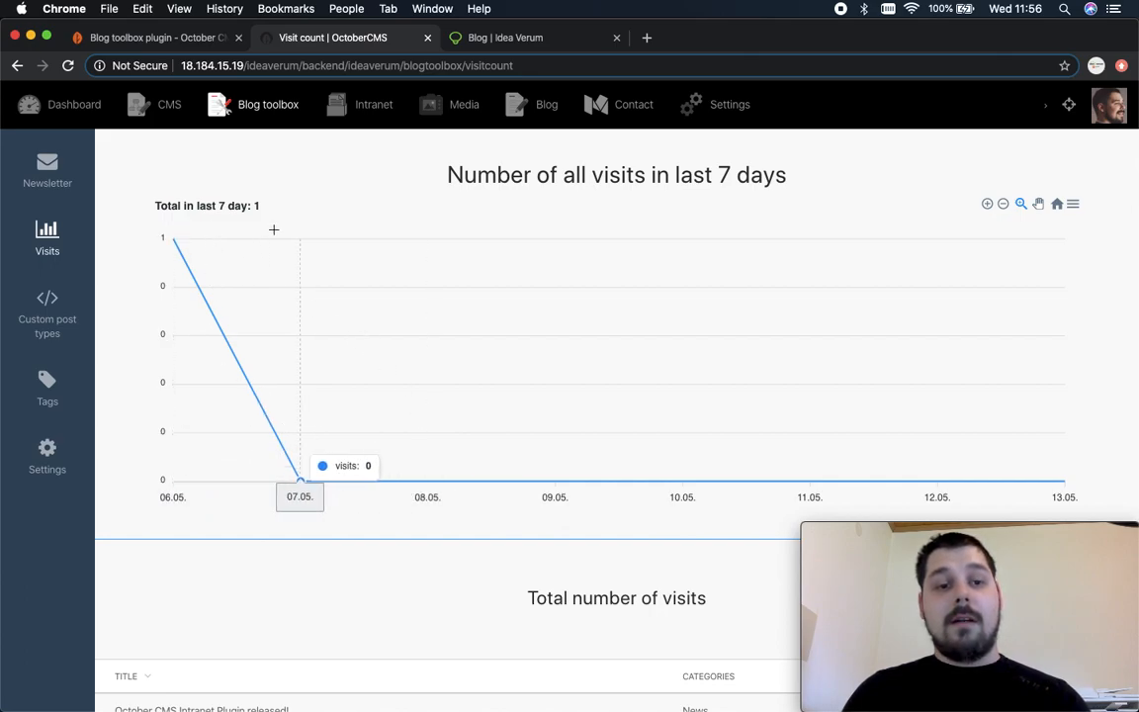
scroll("down", 3)
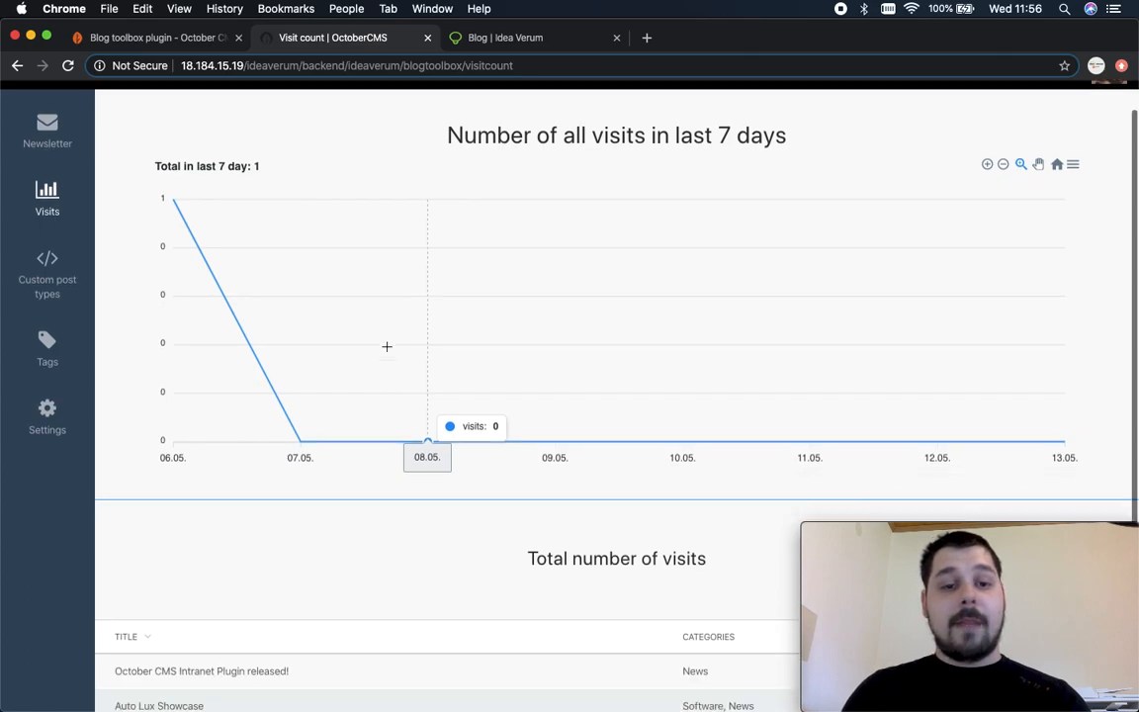
scroll("down", 3)
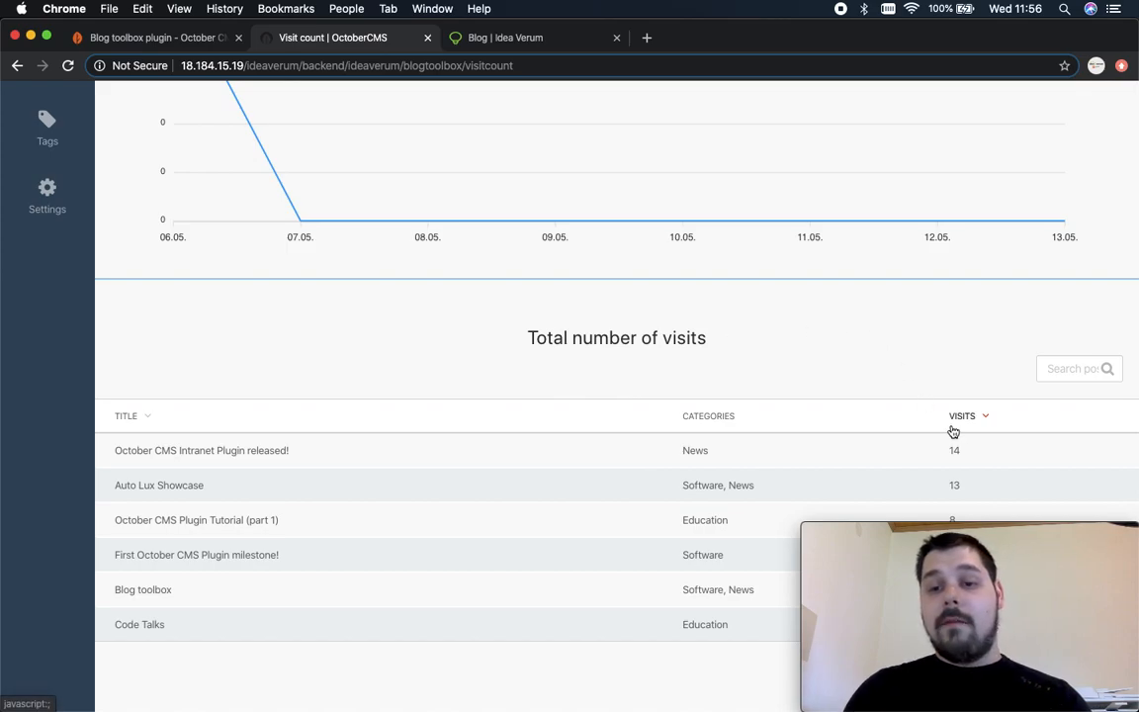
mouse_move(964, 455)
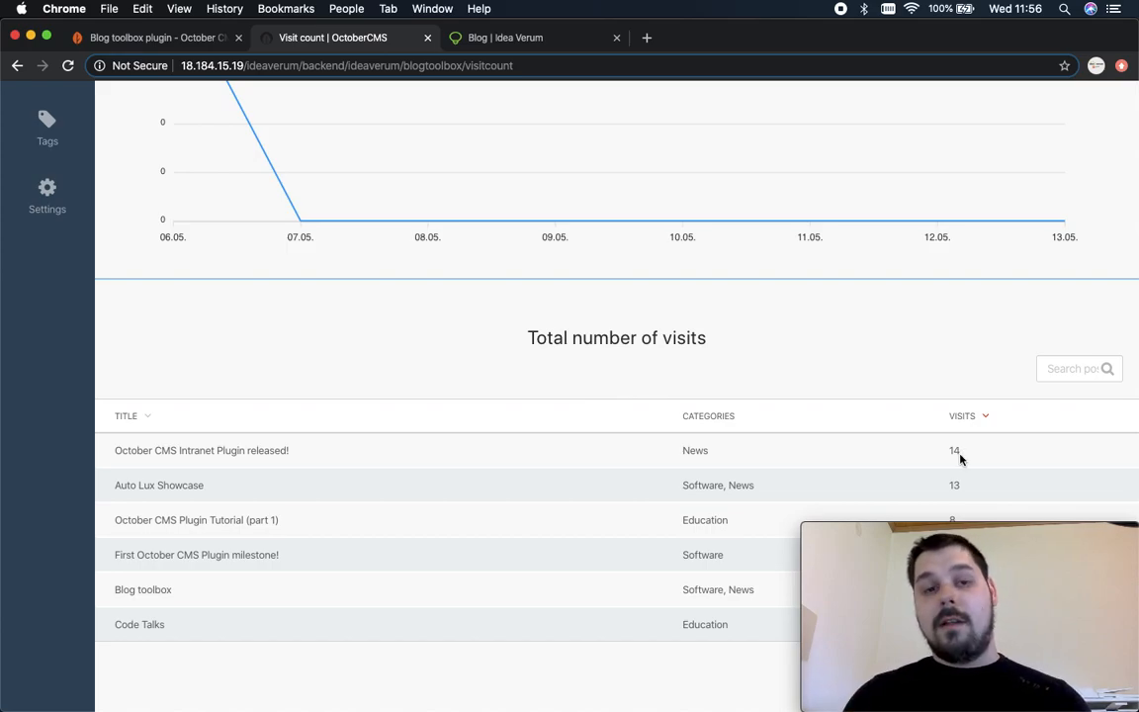
scroll("up", 3)
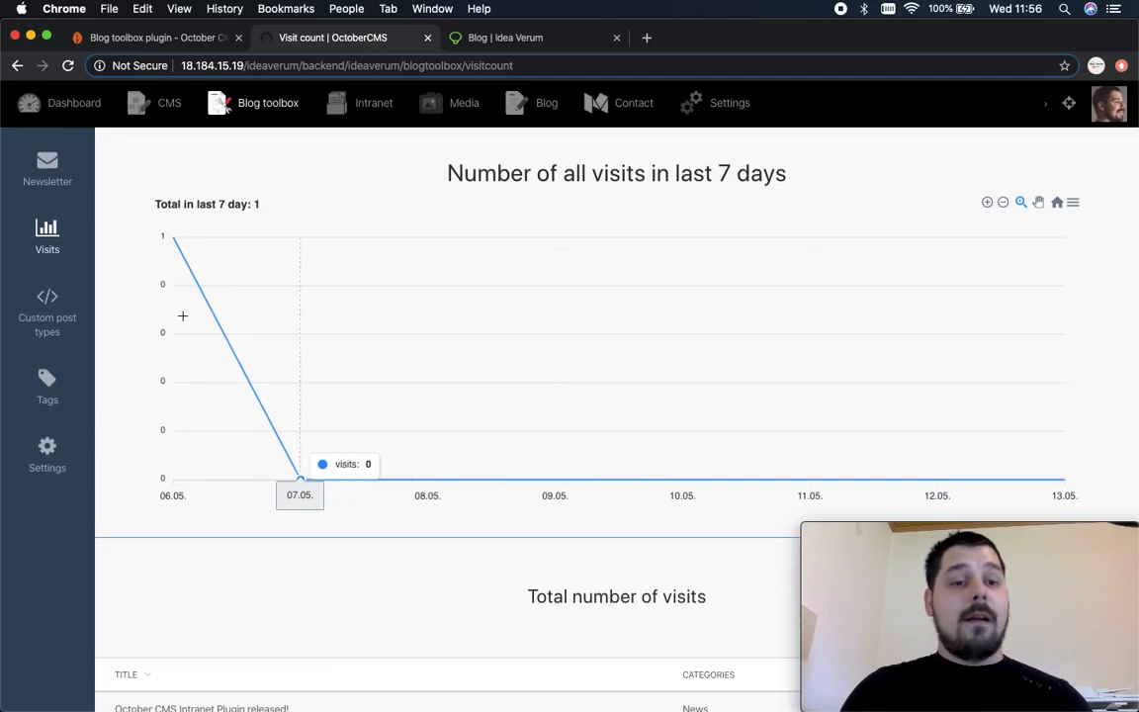
mouse_move(48, 306)
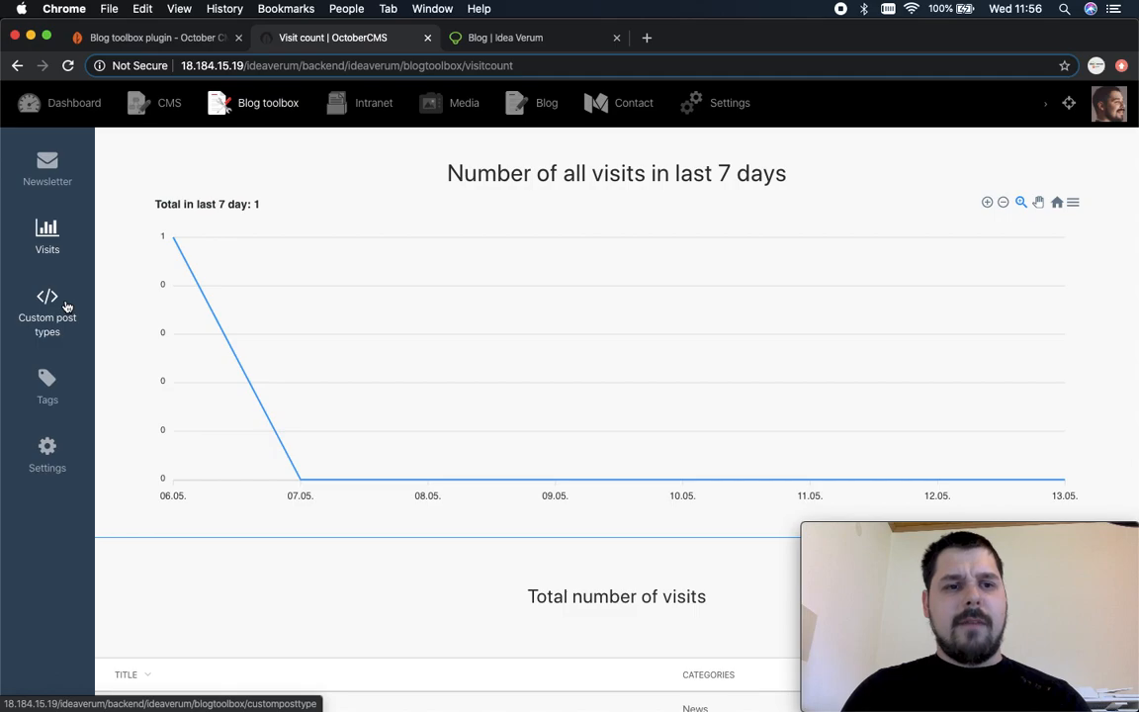
left_click(47, 312)
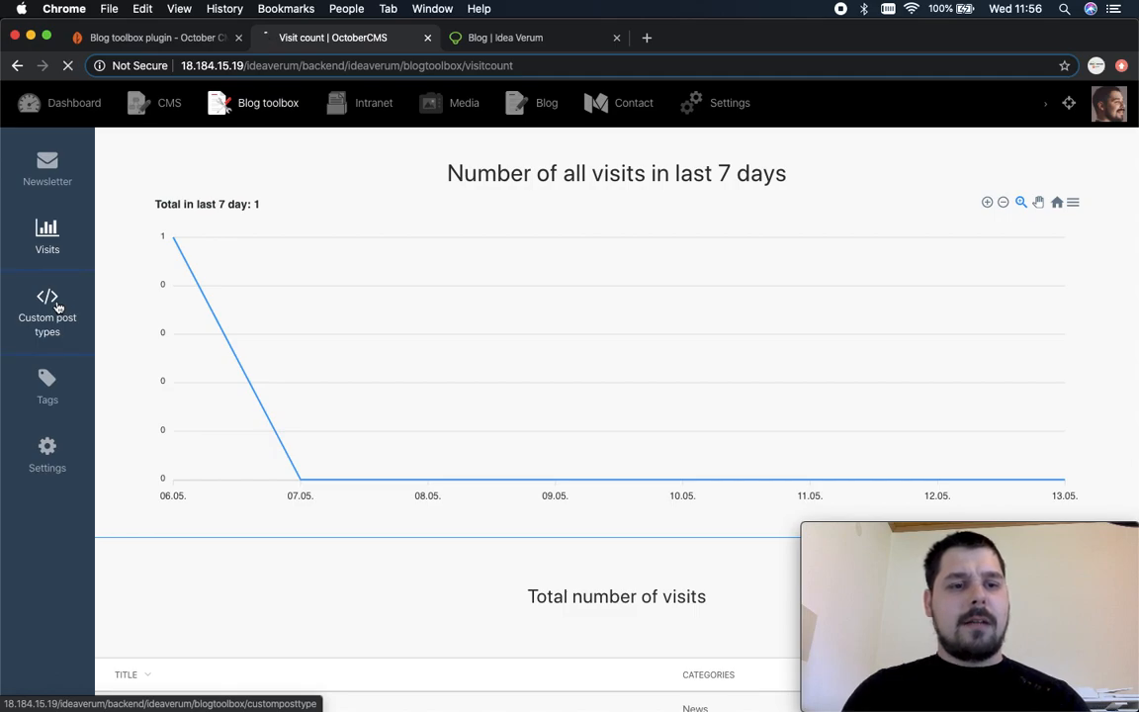
Tick four recent posts and enter custom field key 'price' with value '13USD', then go to Settings.
left_click(48, 313)
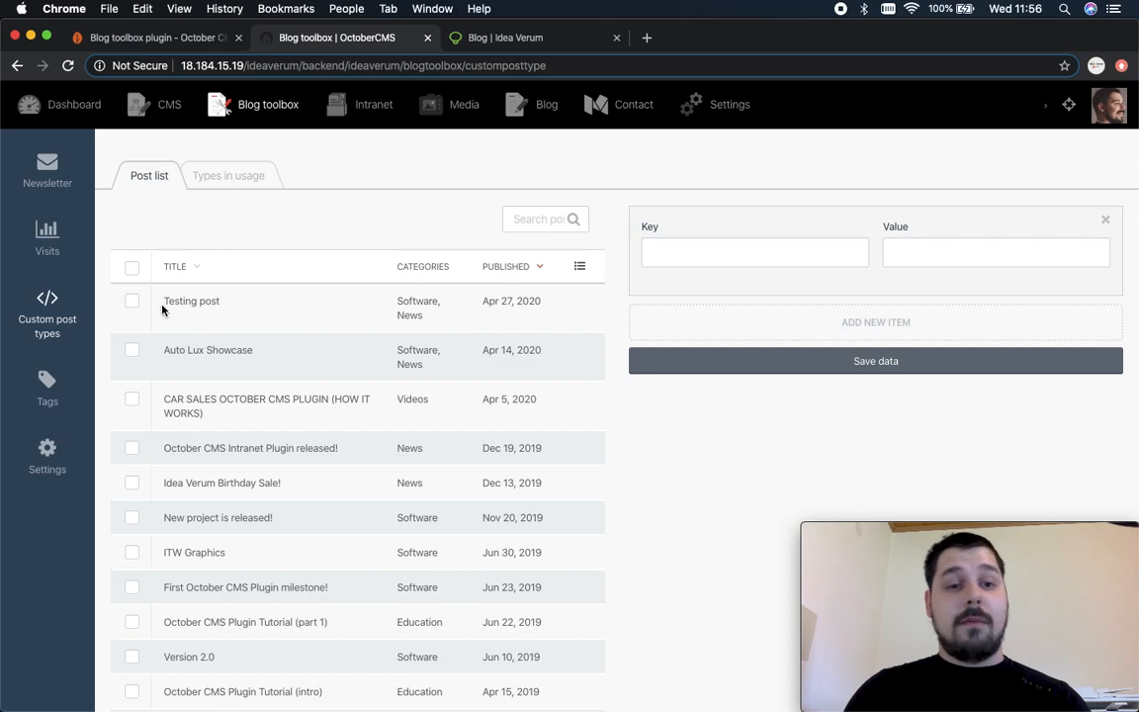
left_click(130, 300)
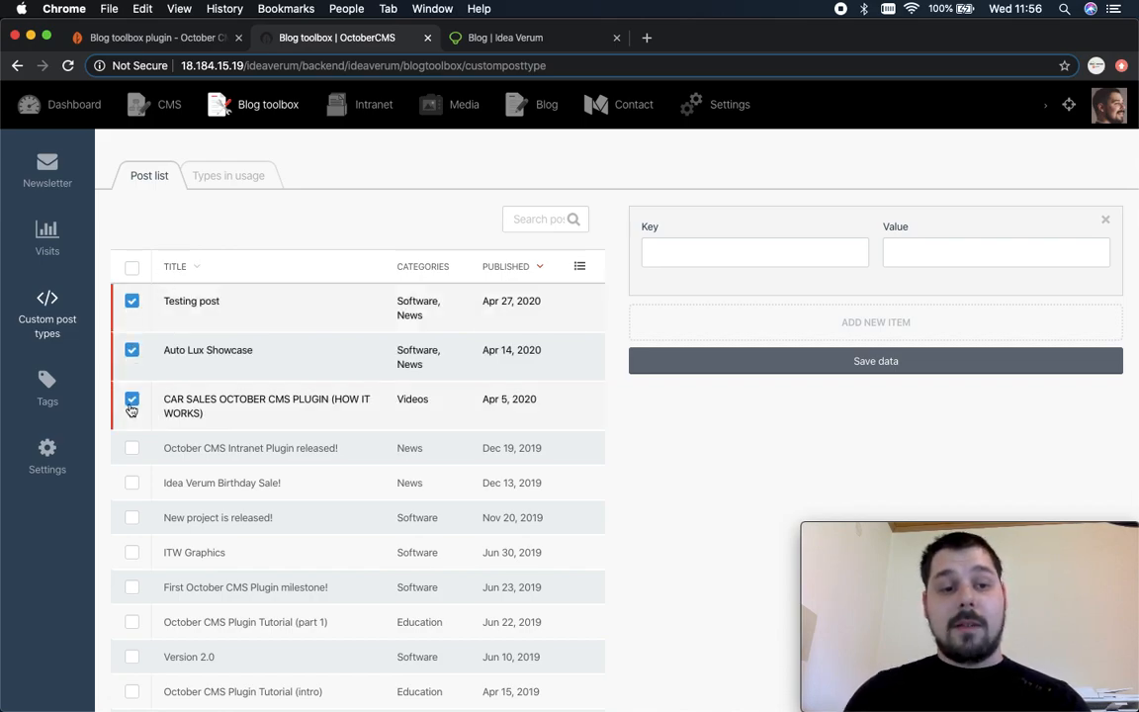
mouse_move(130, 451)
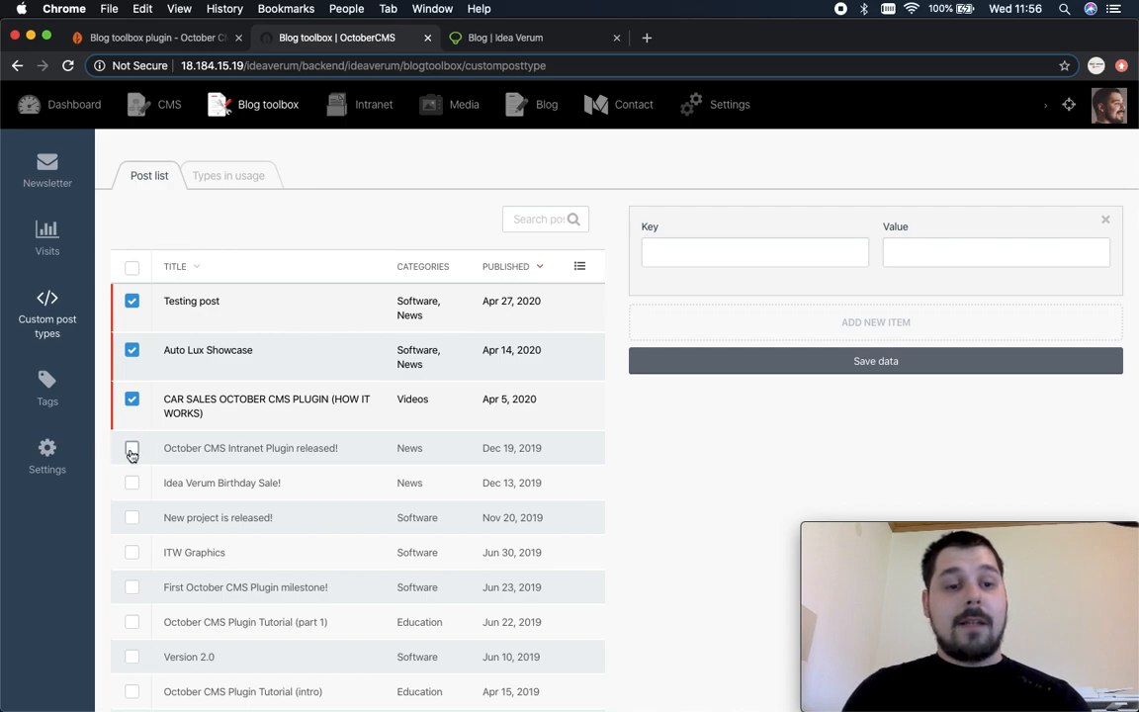
left_click(131, 446)
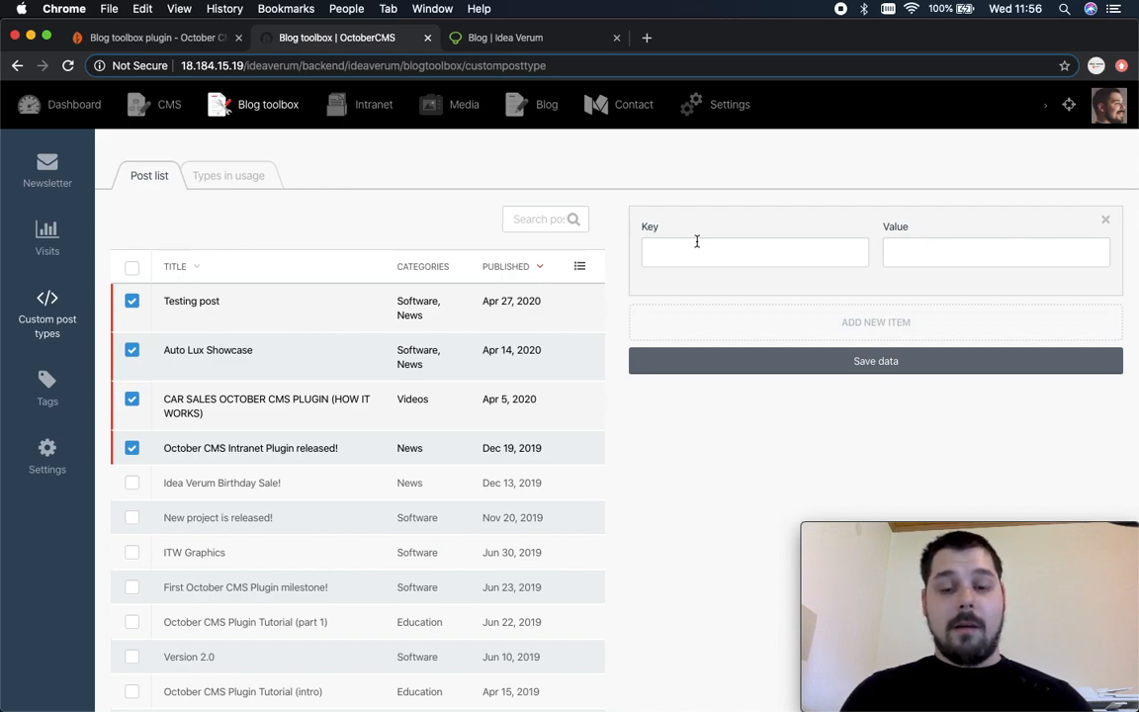
type("price")
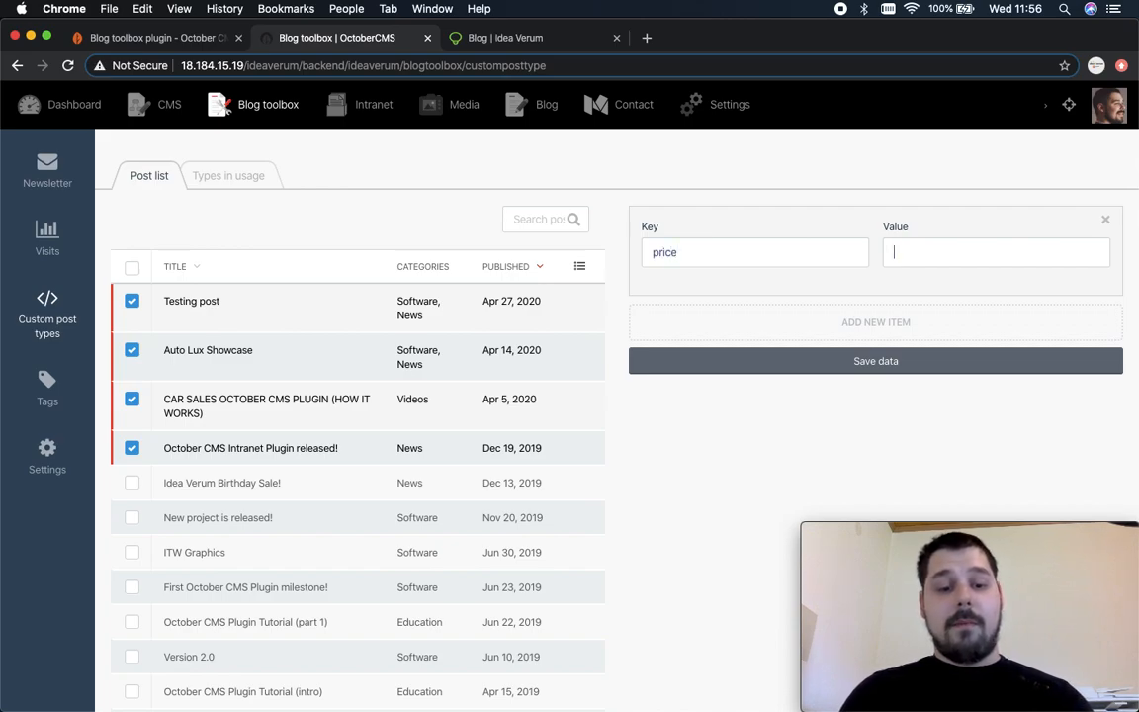
type("13USD")
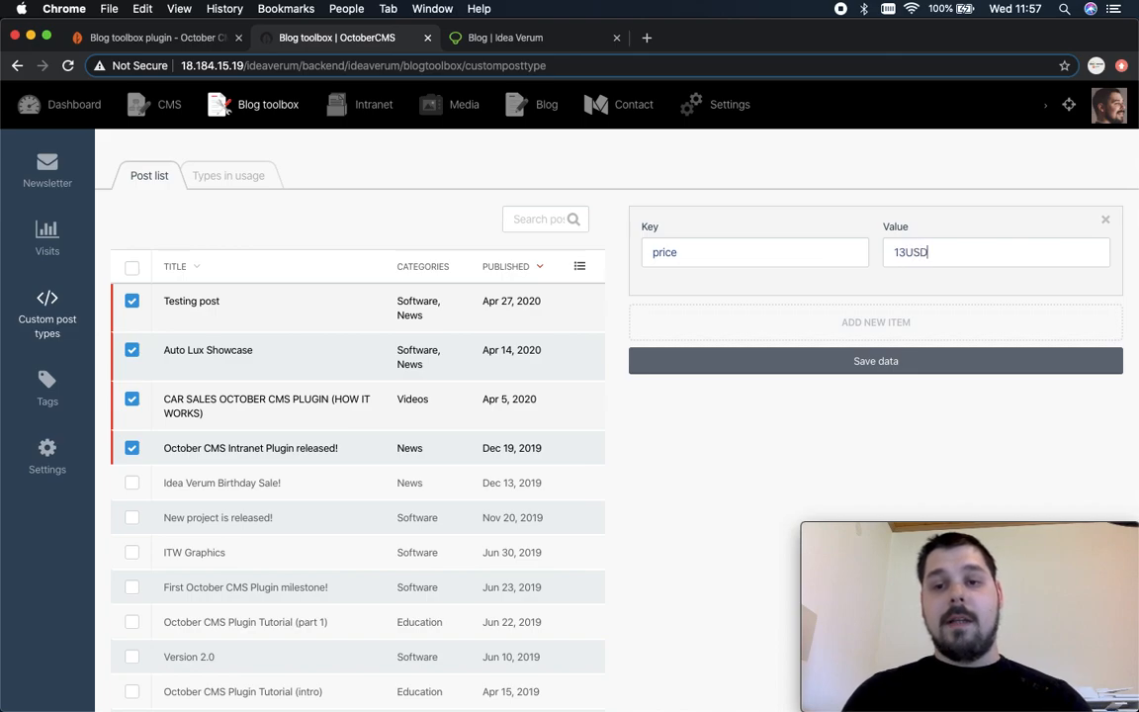
mouse_move(743, 374)
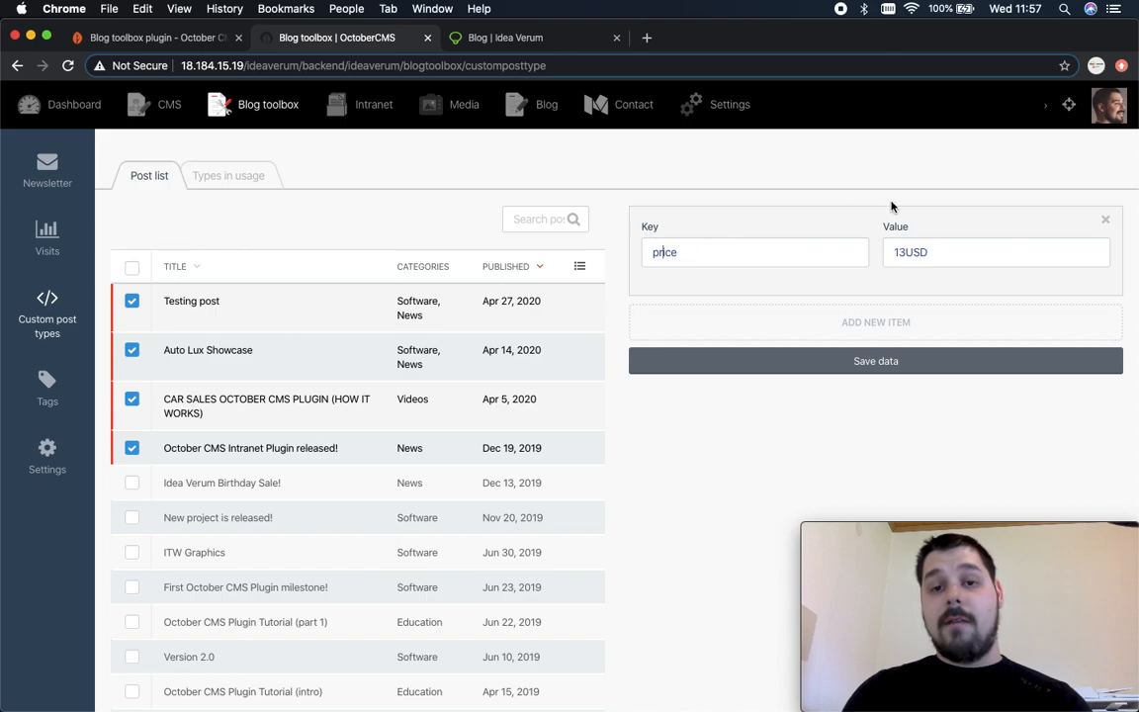
mouse_move(156, 355)
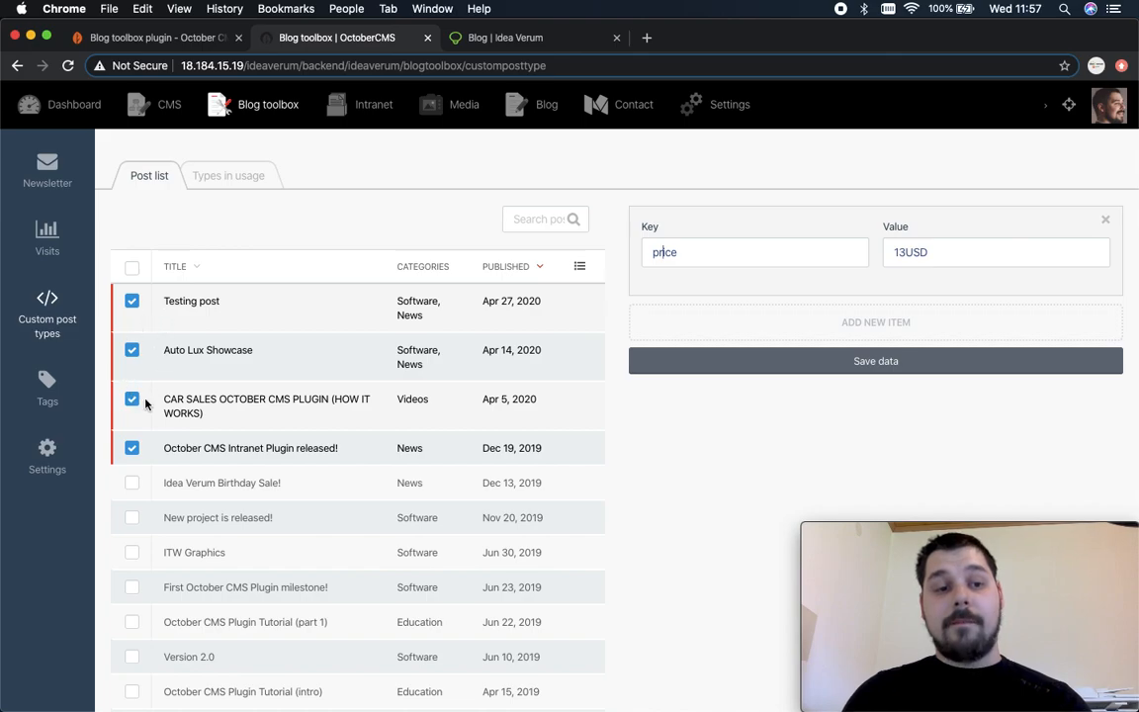
mouse_move(47, 459)
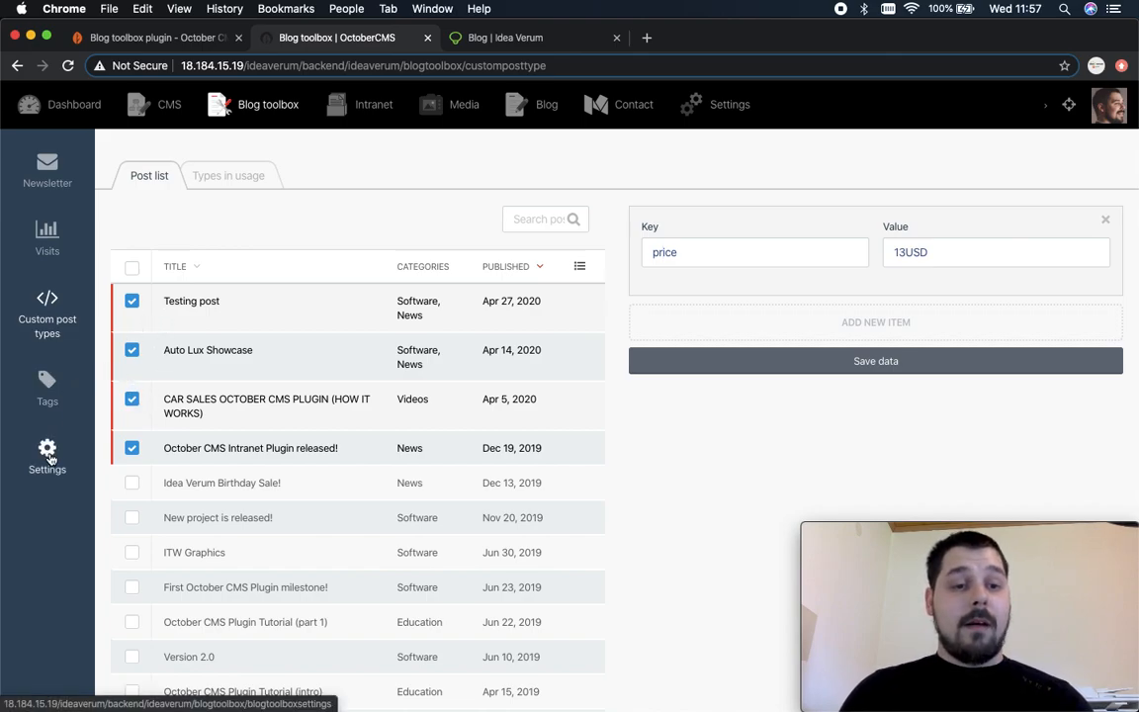
left_click(48, 451)
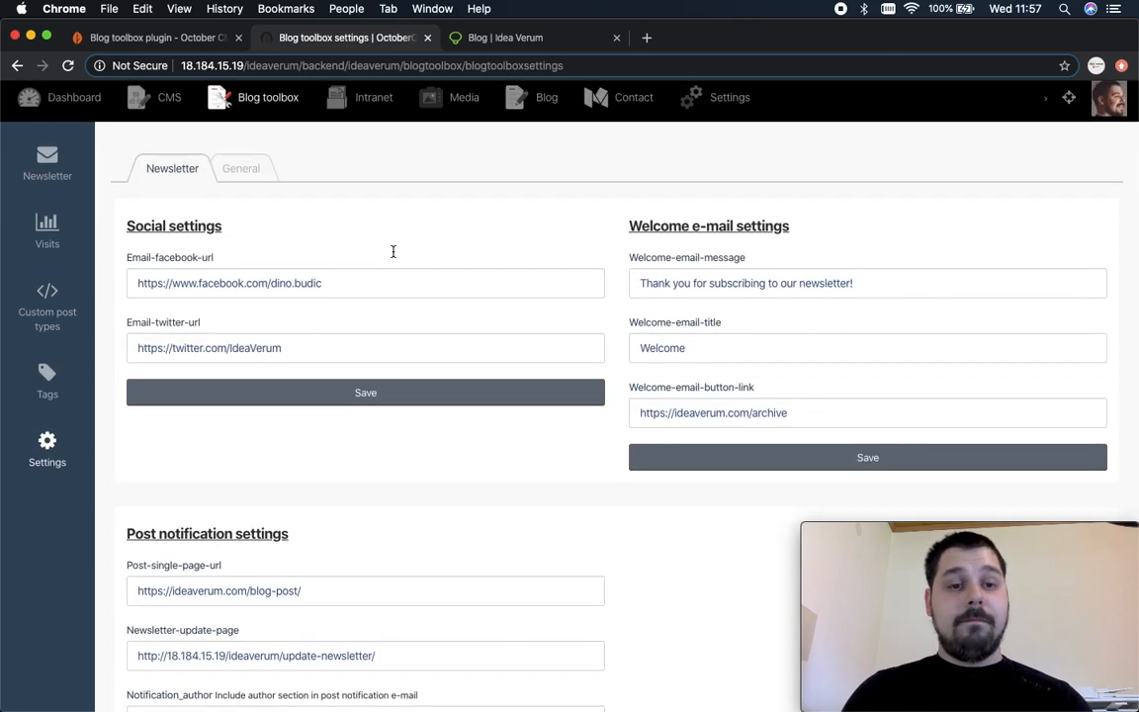
scroll("down", 3)
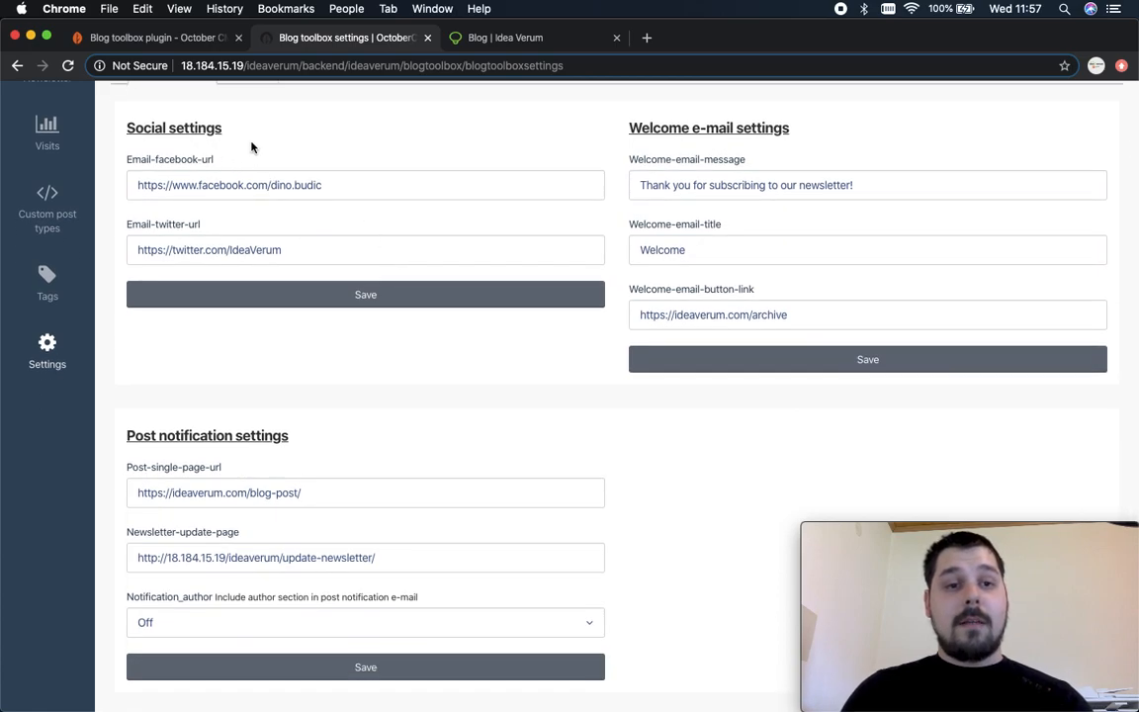
mouse_move(245, 167)
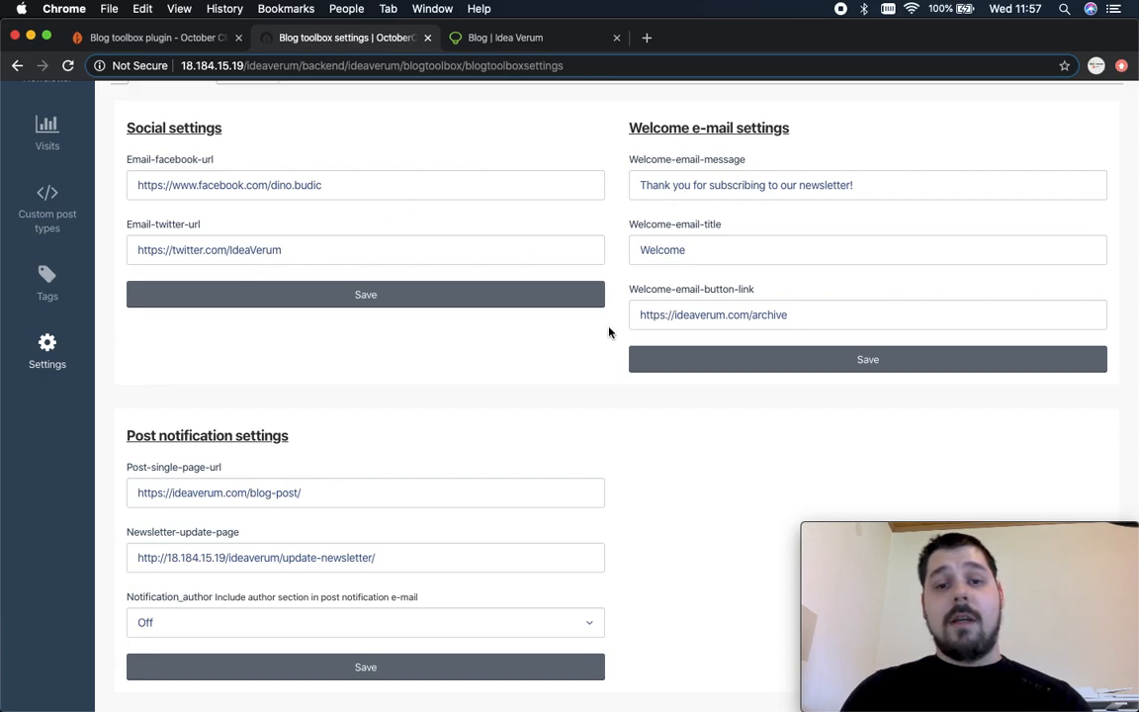
mouse_move(546, 361)
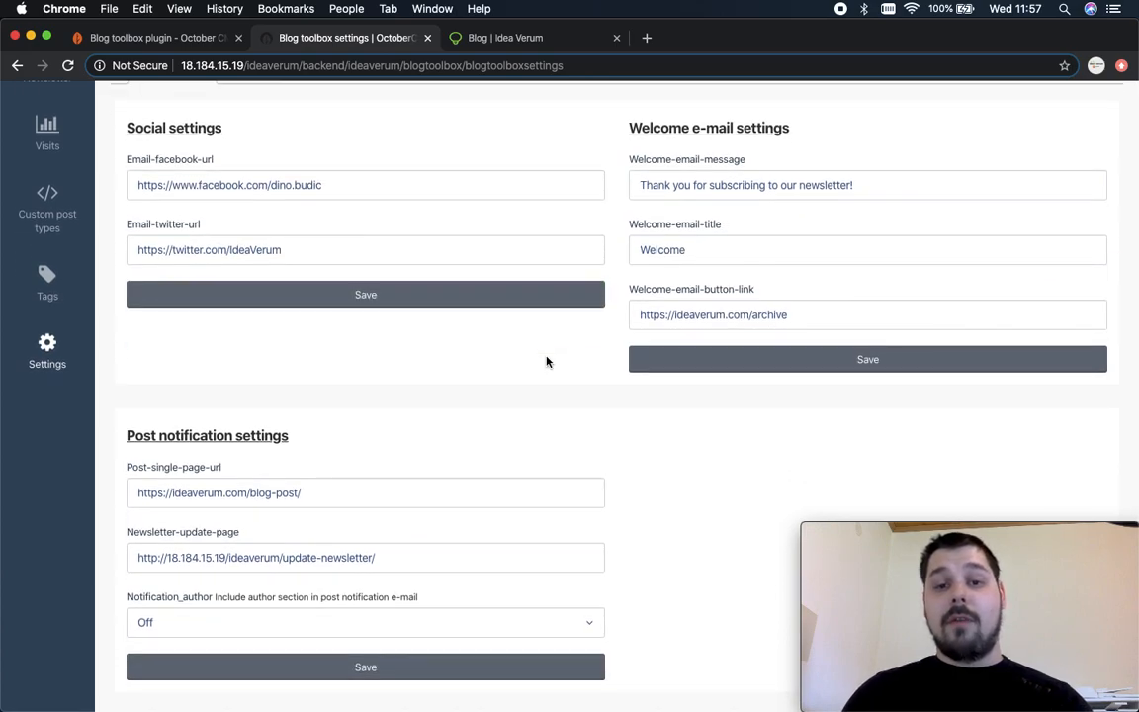
scroll("up", 3)
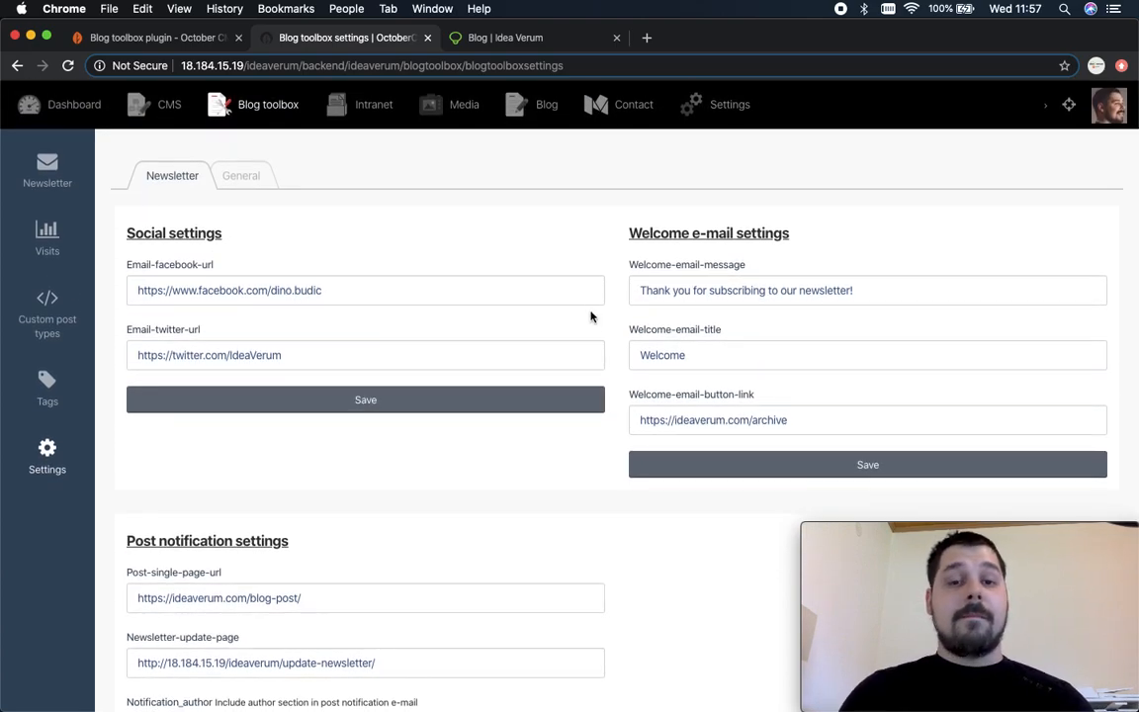
mouse_move(114, 419)
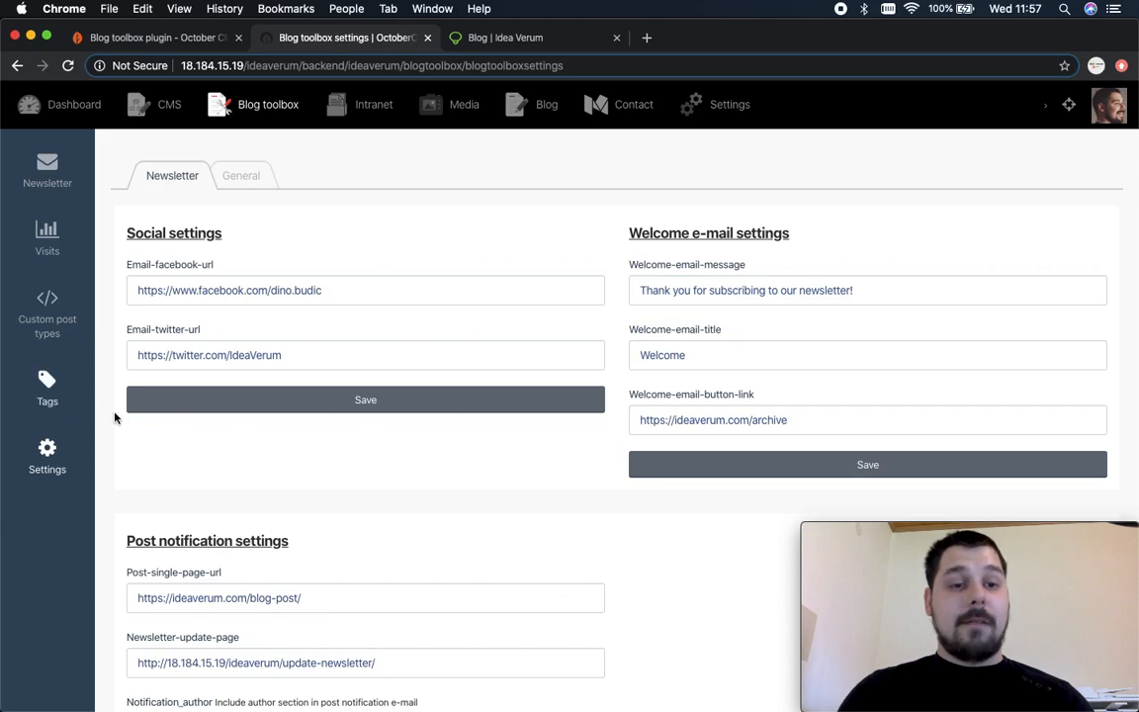
mouse_move(261, 219)
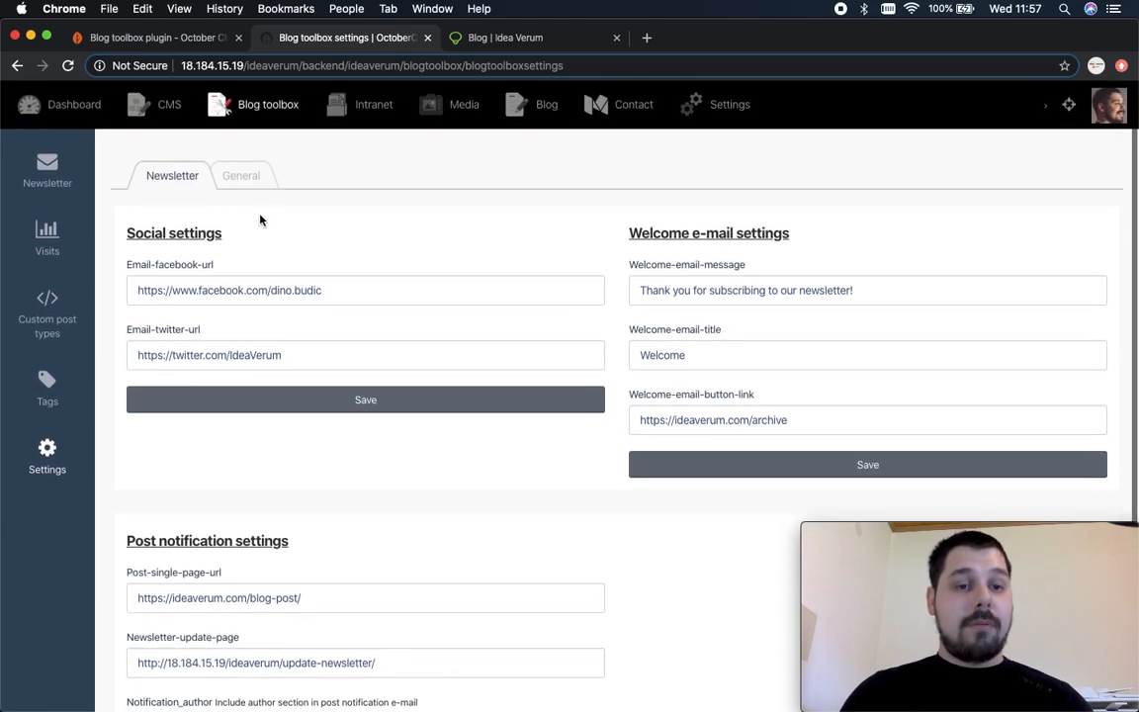
mouse_move(641, 137)
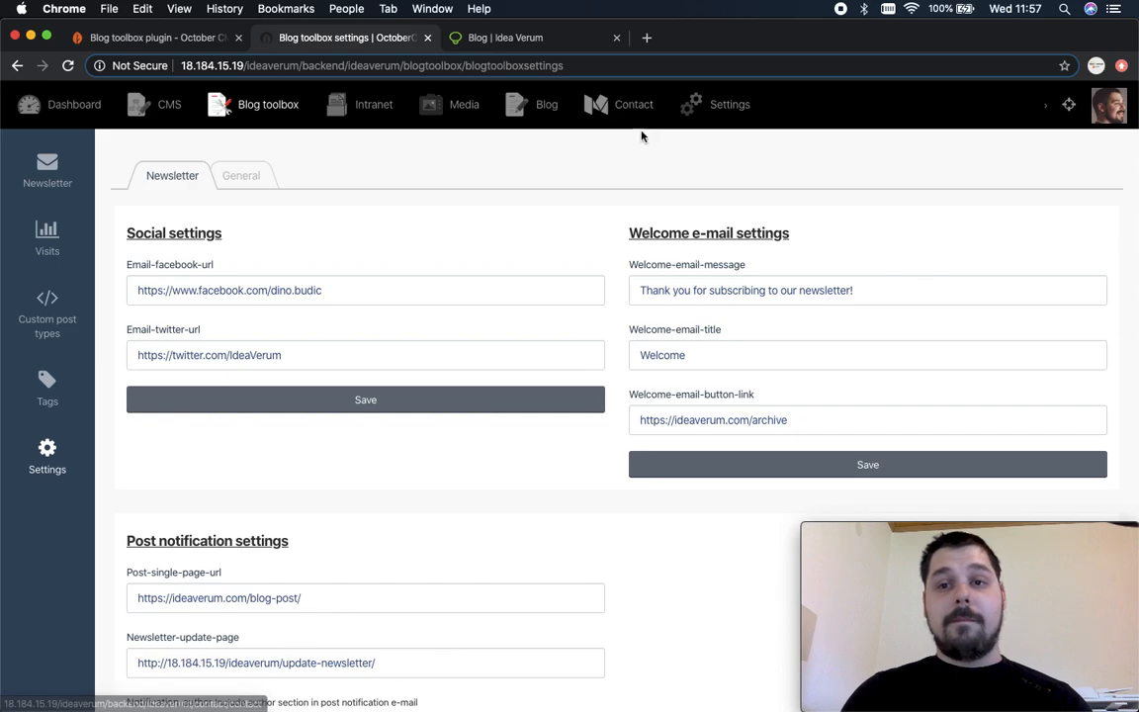
Show the Posts list with categories, publish dates, visit counts and social links.
left_click(546, 103)
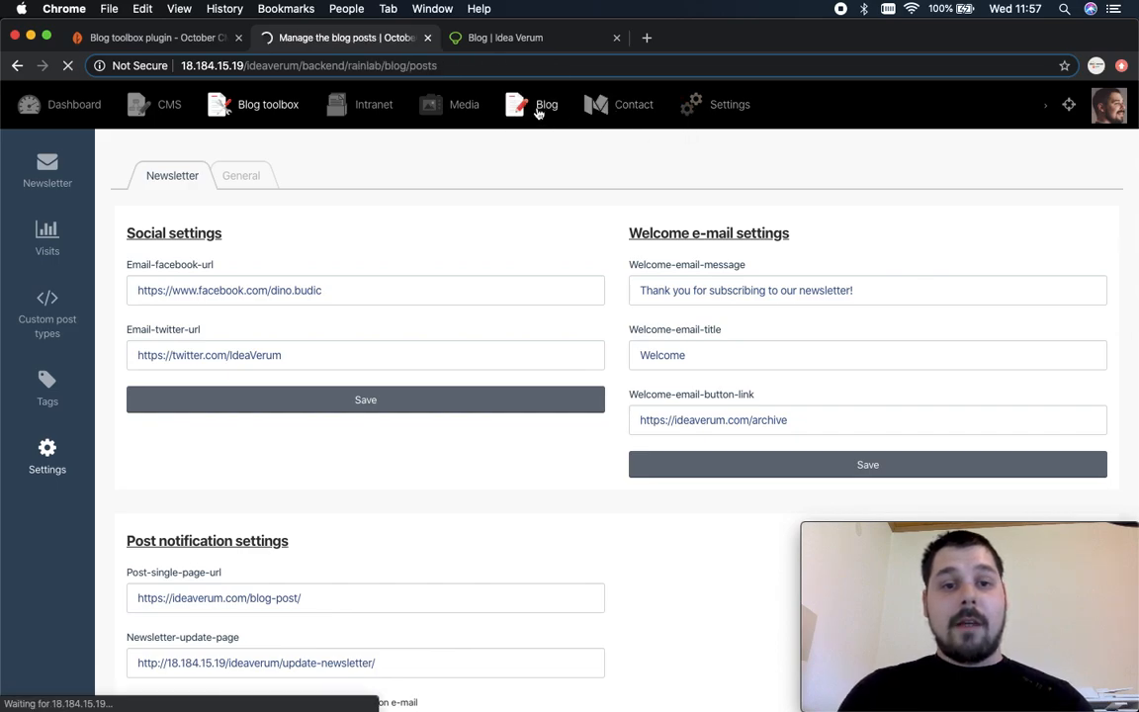
left_click(545, 103)
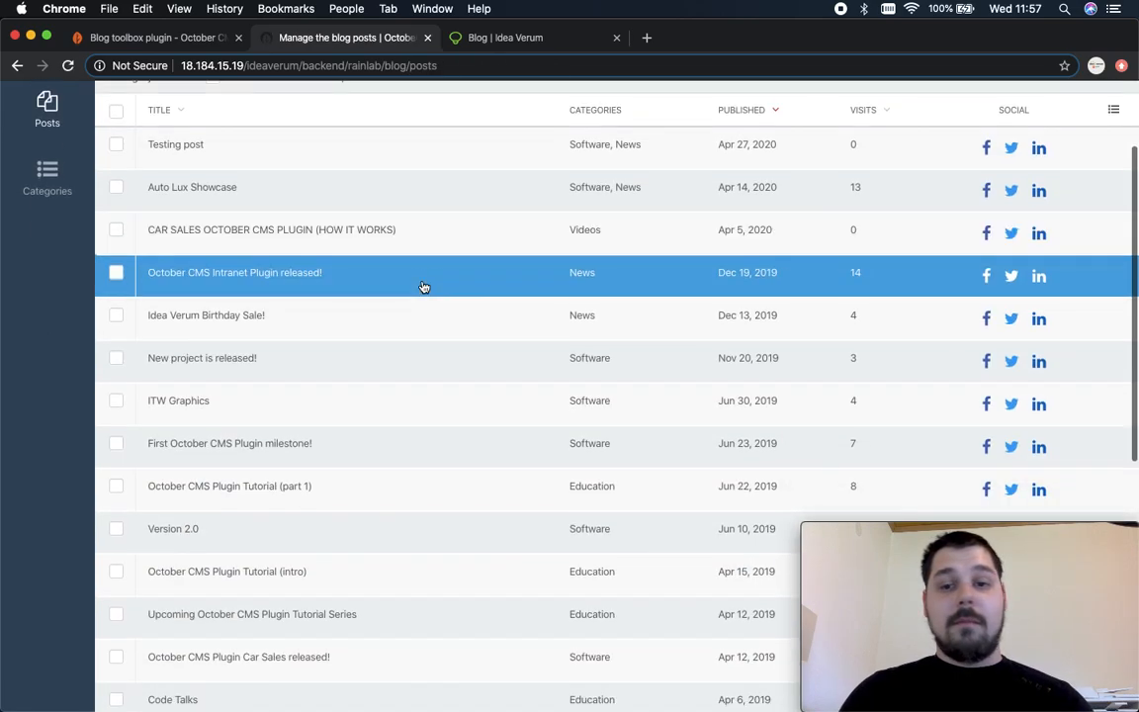
scroll("up", 3)
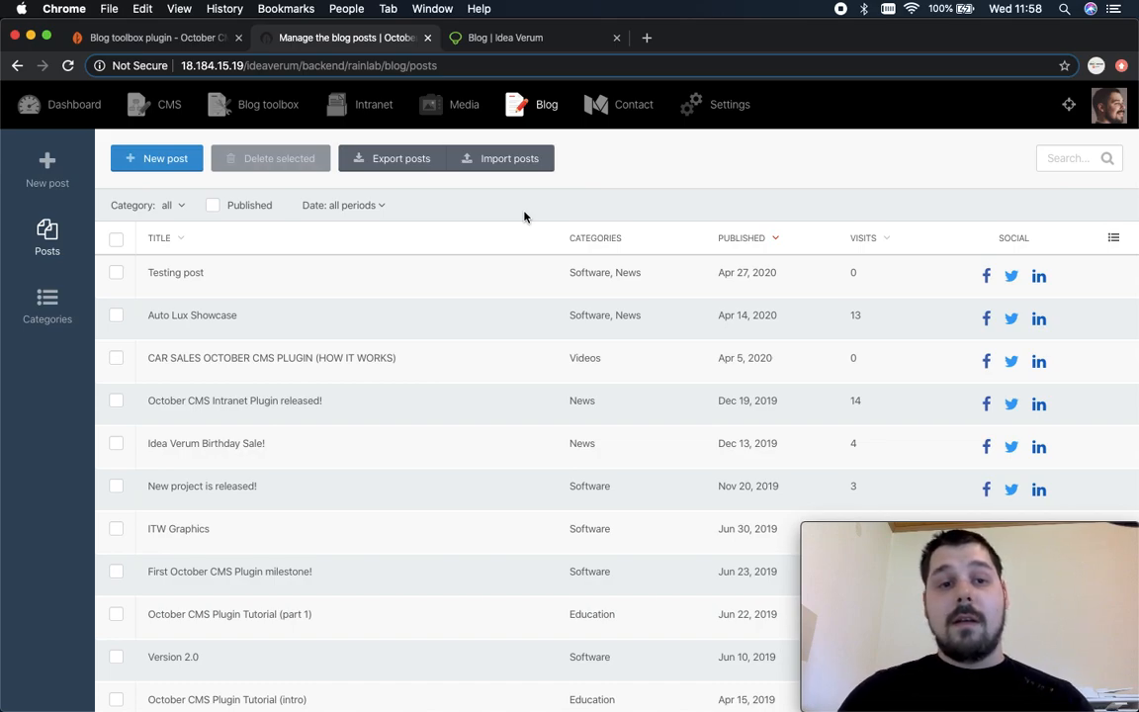
mouse_move(340, 142)
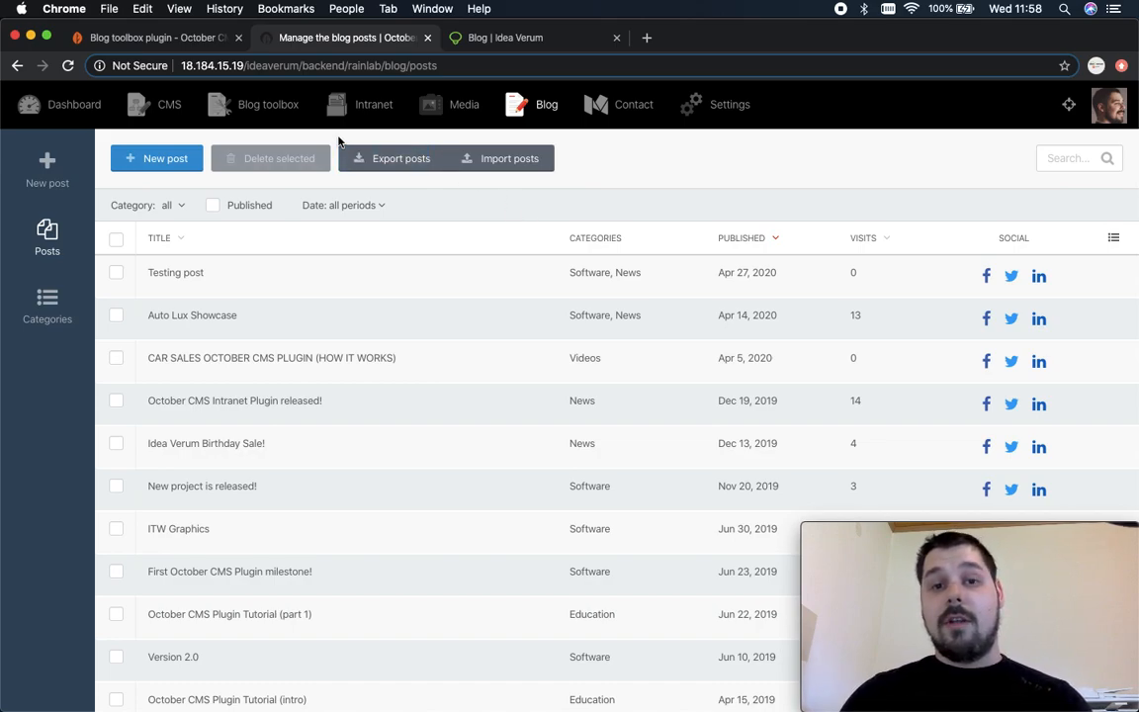
mouse_move(530, 71)
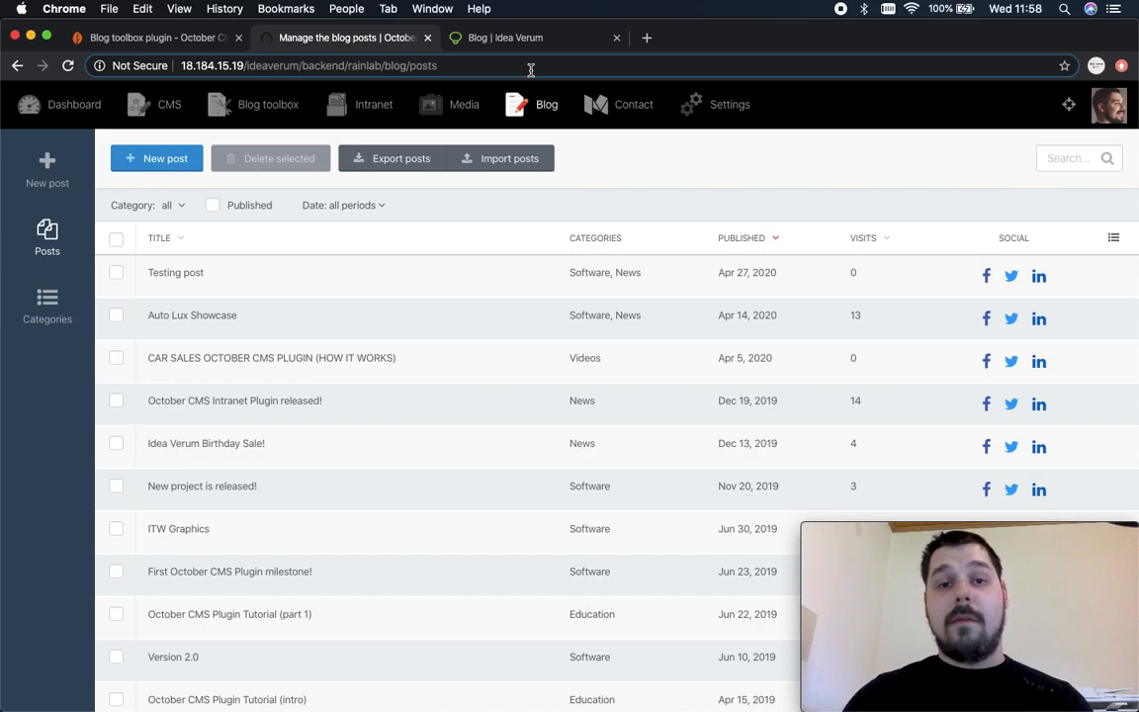
mouse_move(483, 102)
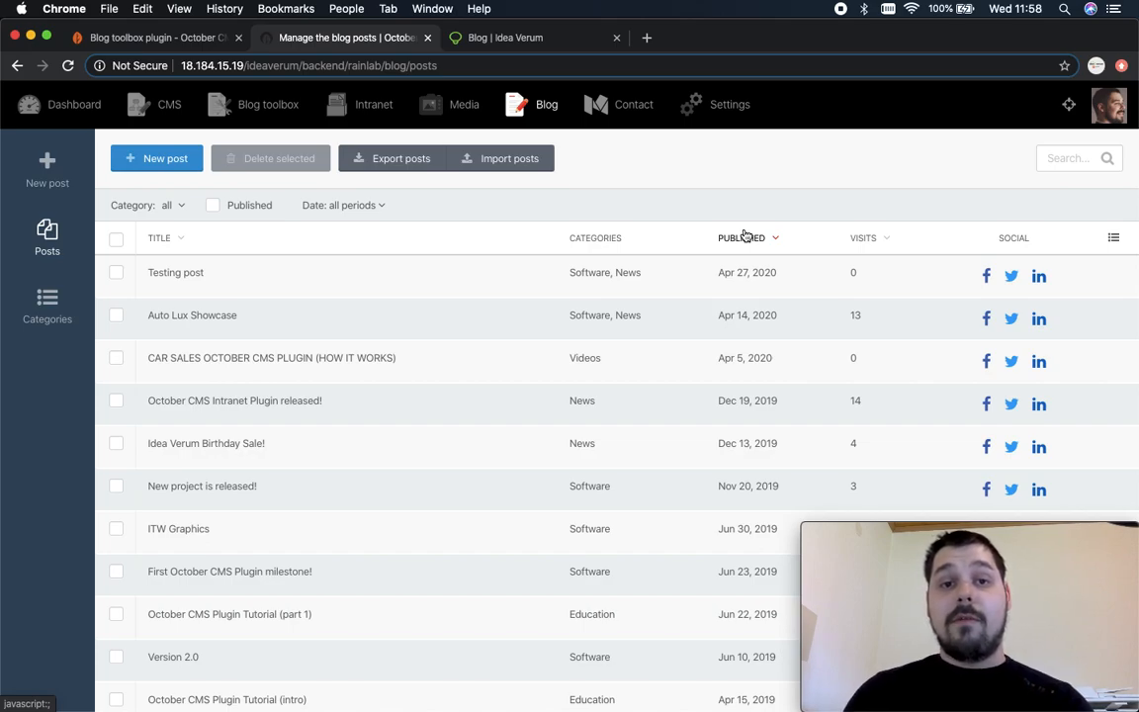
mouse_move(678, 174)
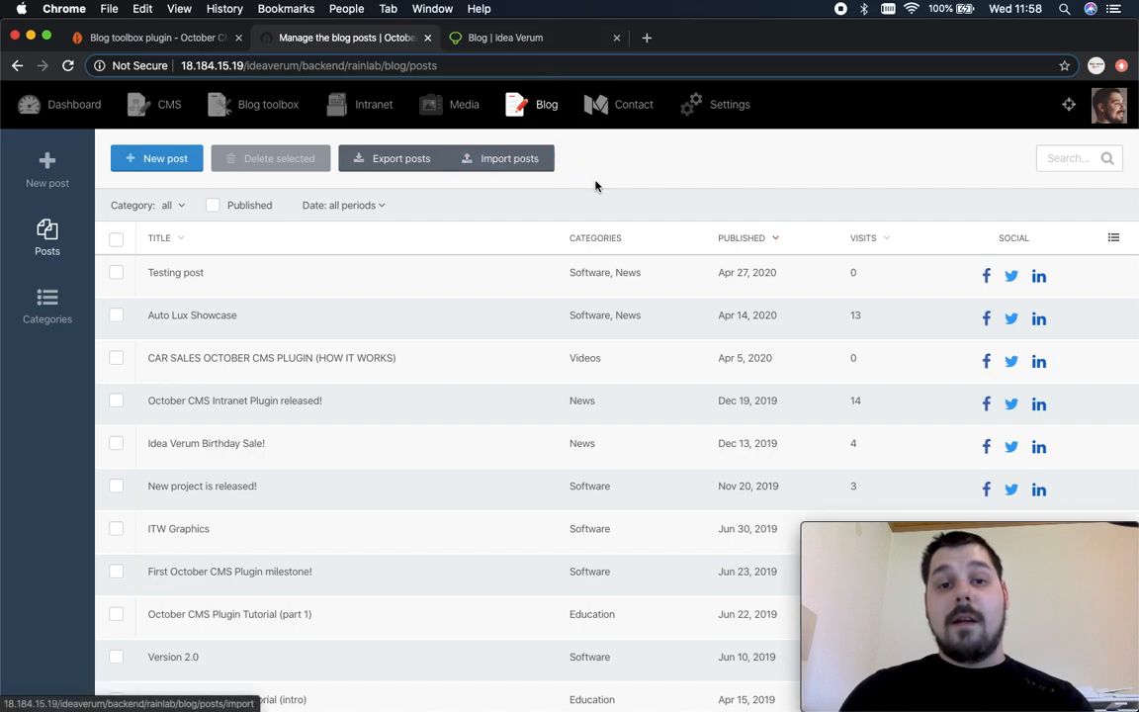
mouse_move(373, 102)
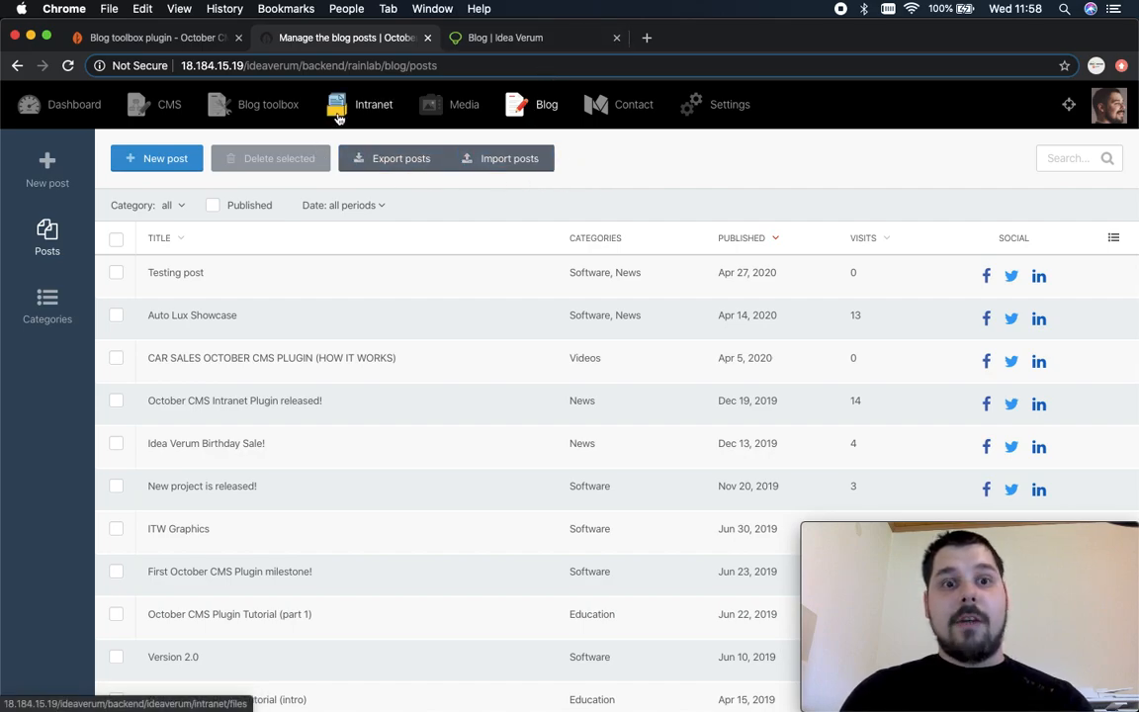
mouse_move(632, 103)
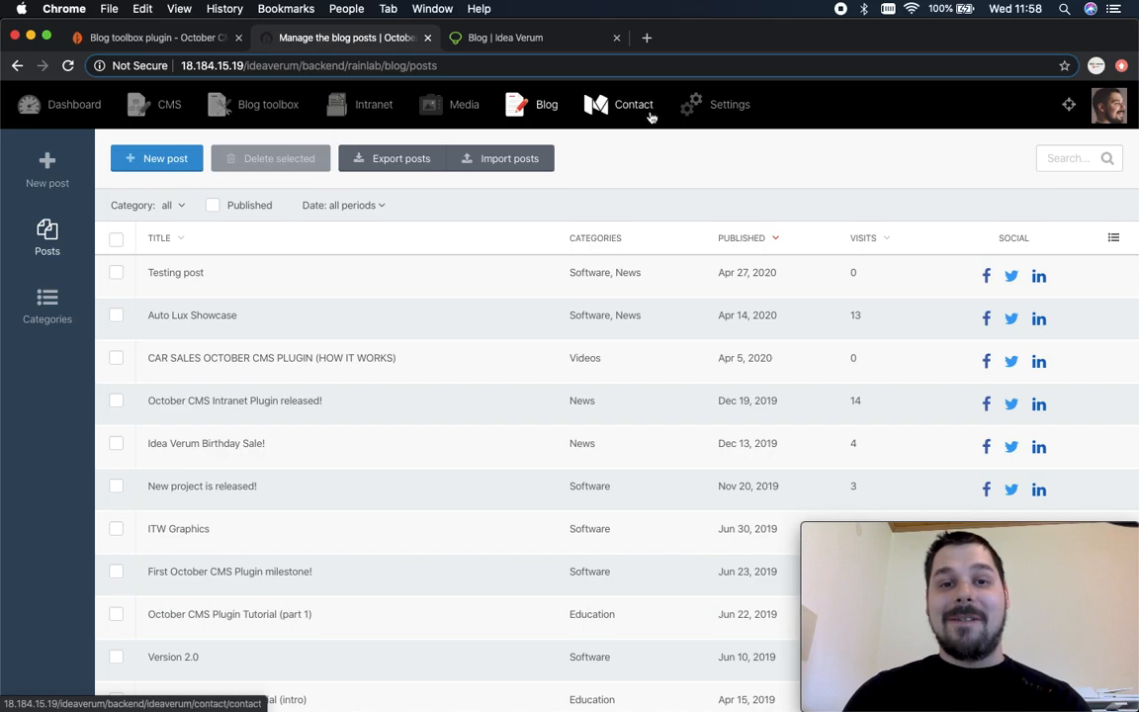